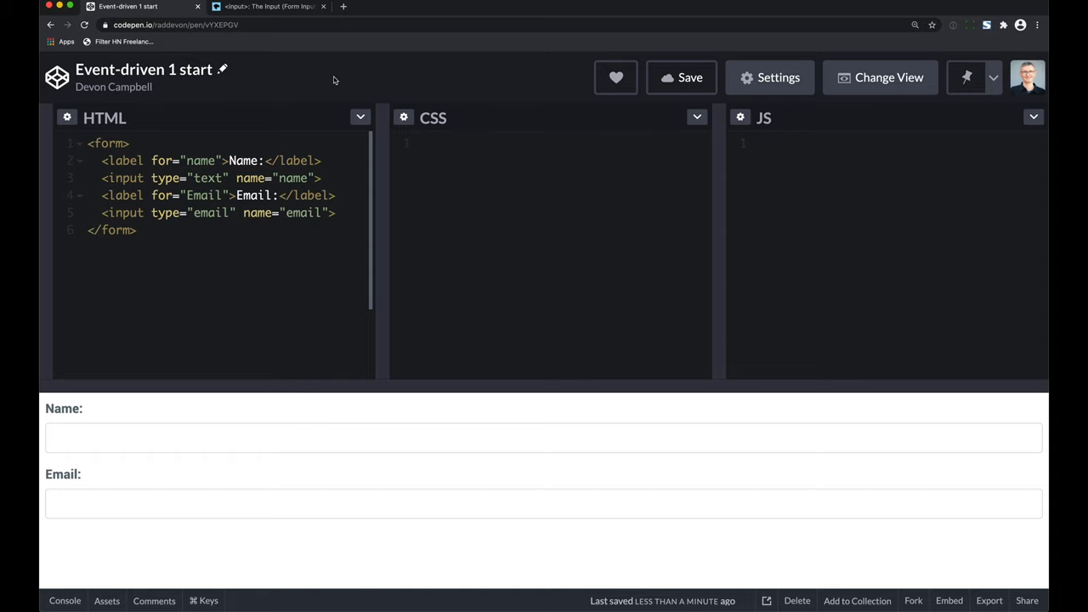
mouse_move(314, 279)
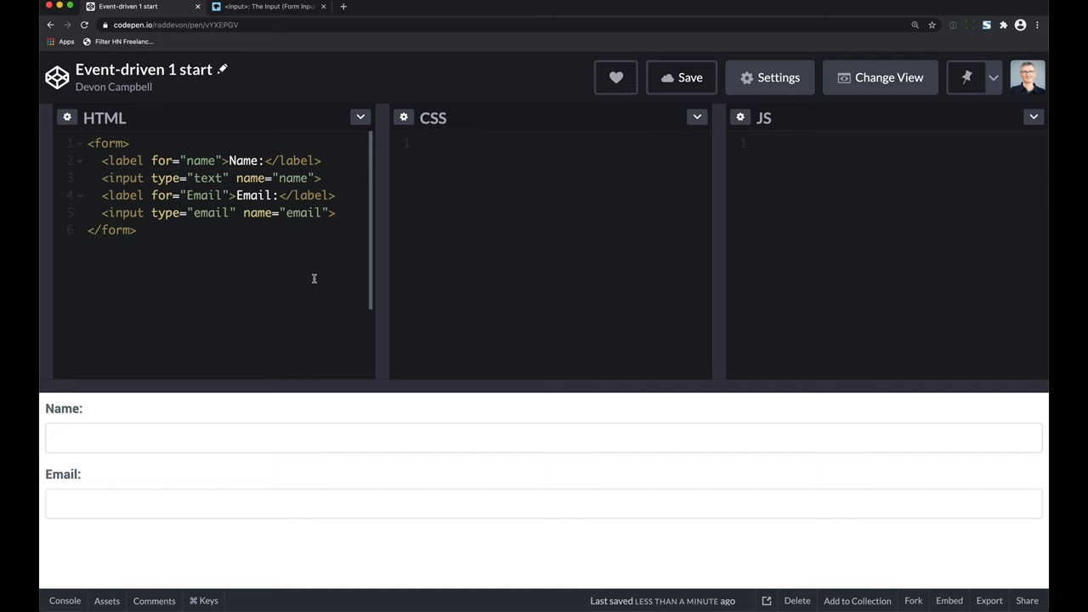
mouse_move(115, 161)
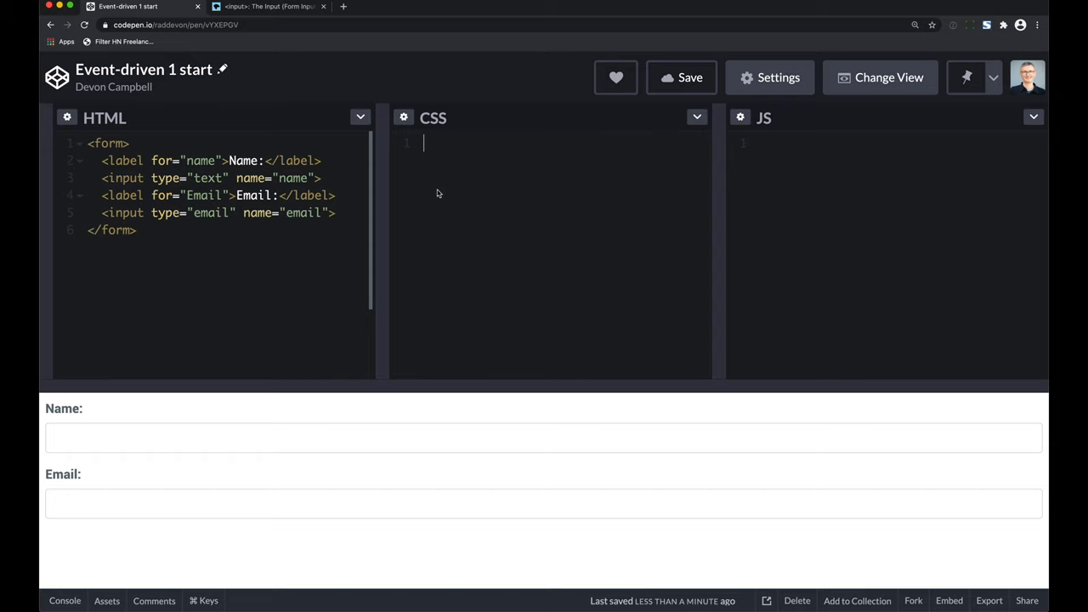
Step: Fork the Event-driven 1 start pen into a personal copy
left_click(544, 437)
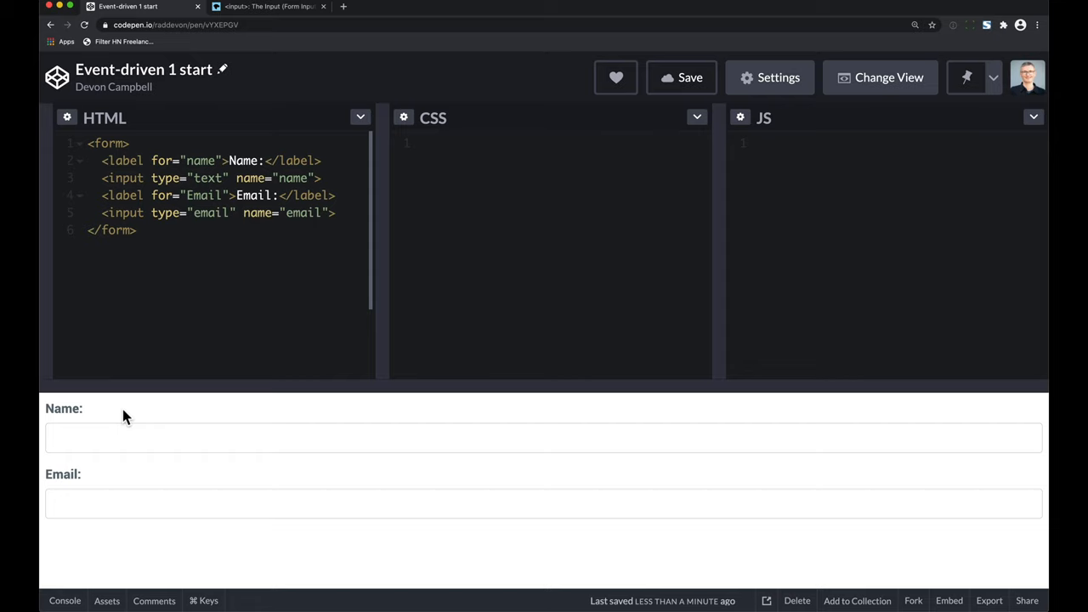
mouse_move(211, 106)
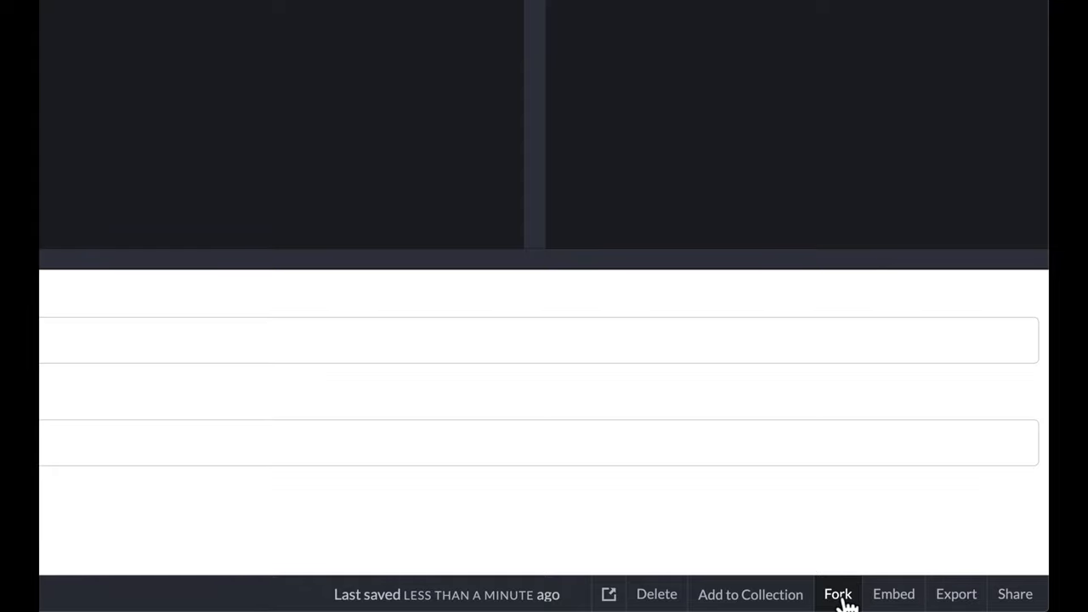
mouse_move(838, 594)
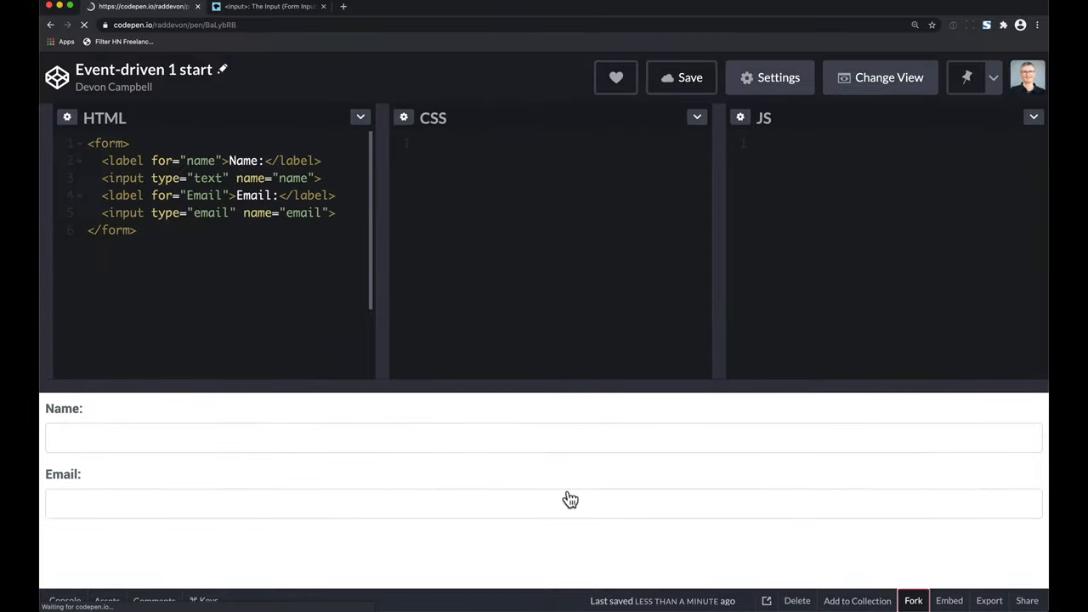
left_click(914, 601)
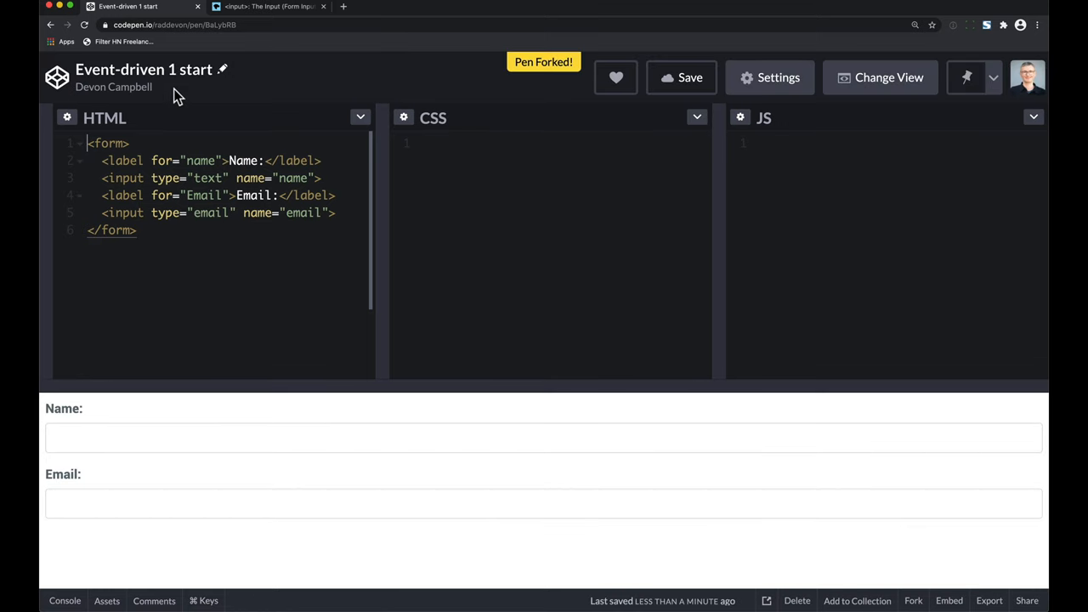
mouse_move(255, 113)
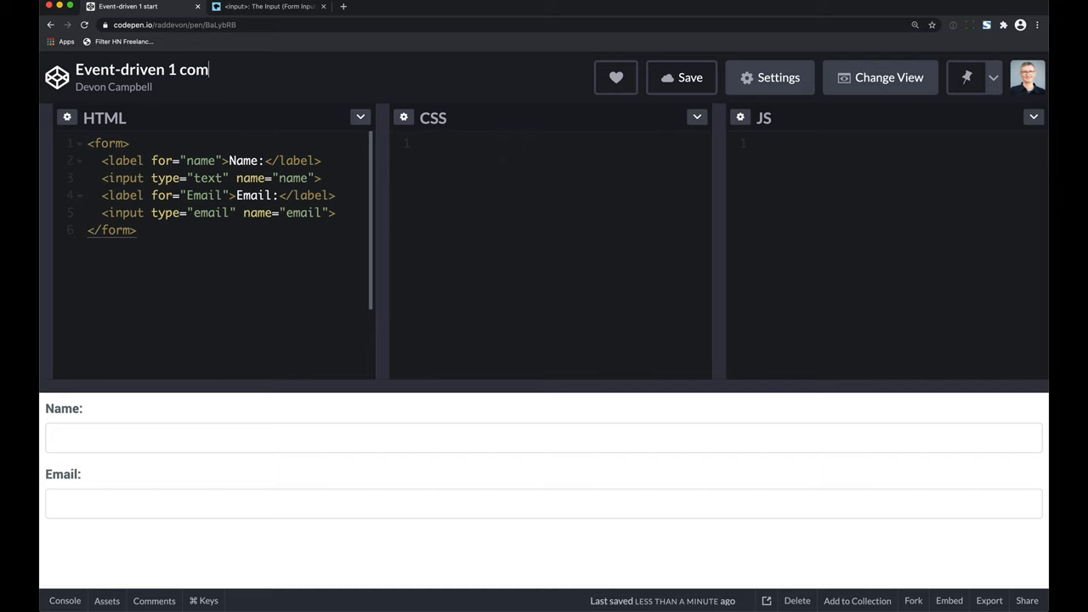
Step: Change the pen title from 'Event-driven 1 start' to 'Event-driven 1 completed'
type("pleted")
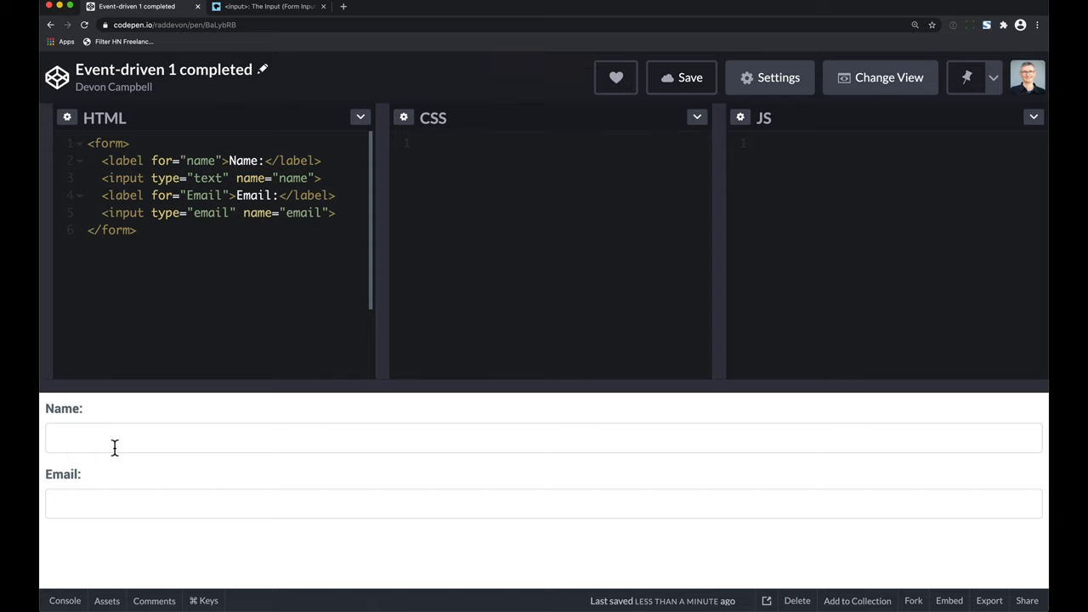
mouse_move(96, 423)
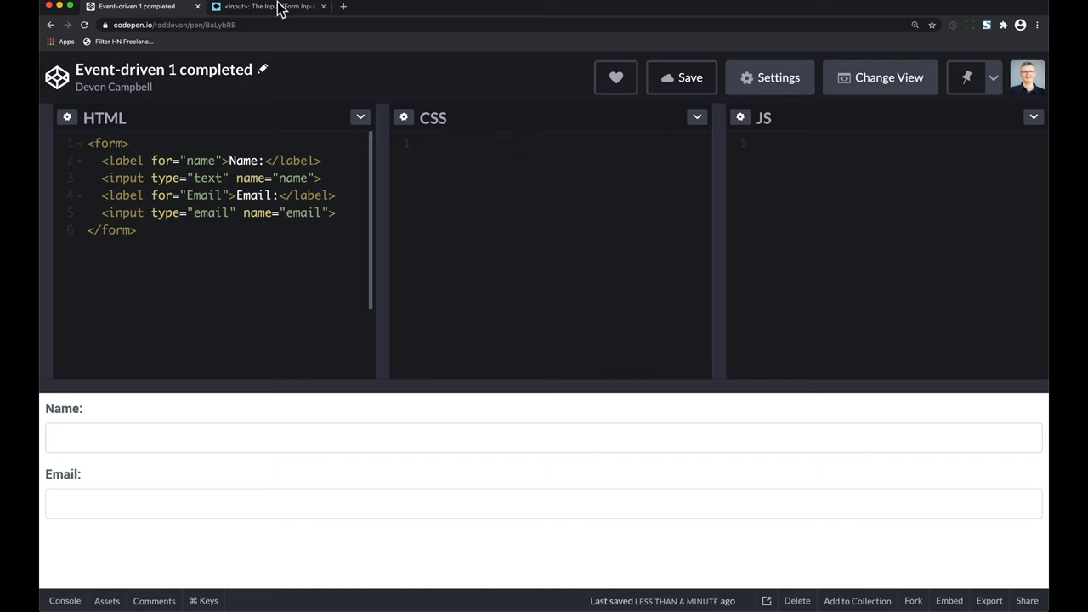
mouse_move(261, 23)
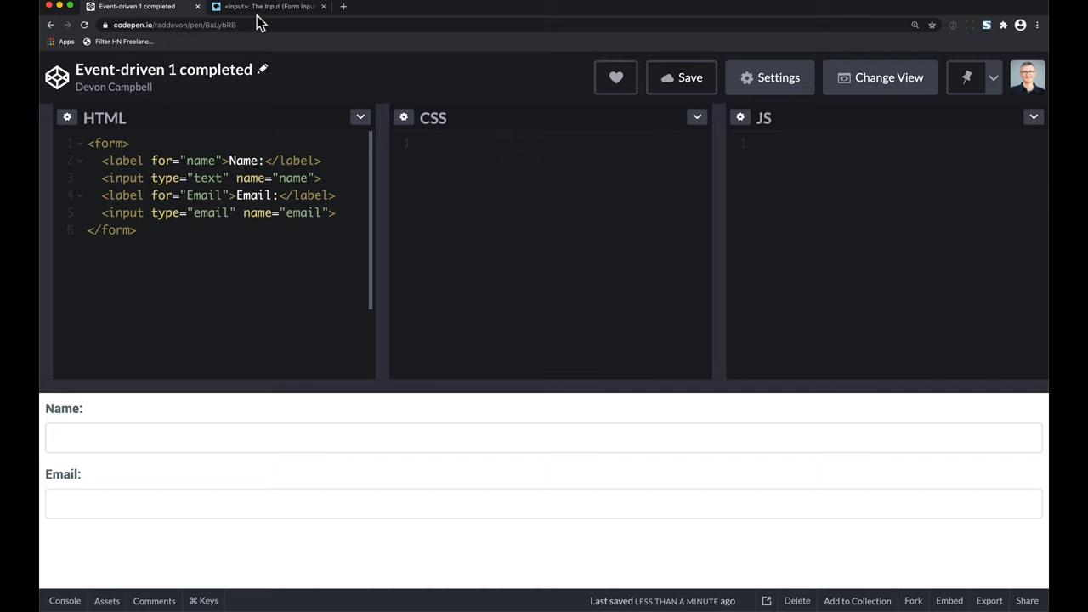
Step: Switch to the MDN <input> reference tab and scroll down to the input types table
left_click(270, 6)
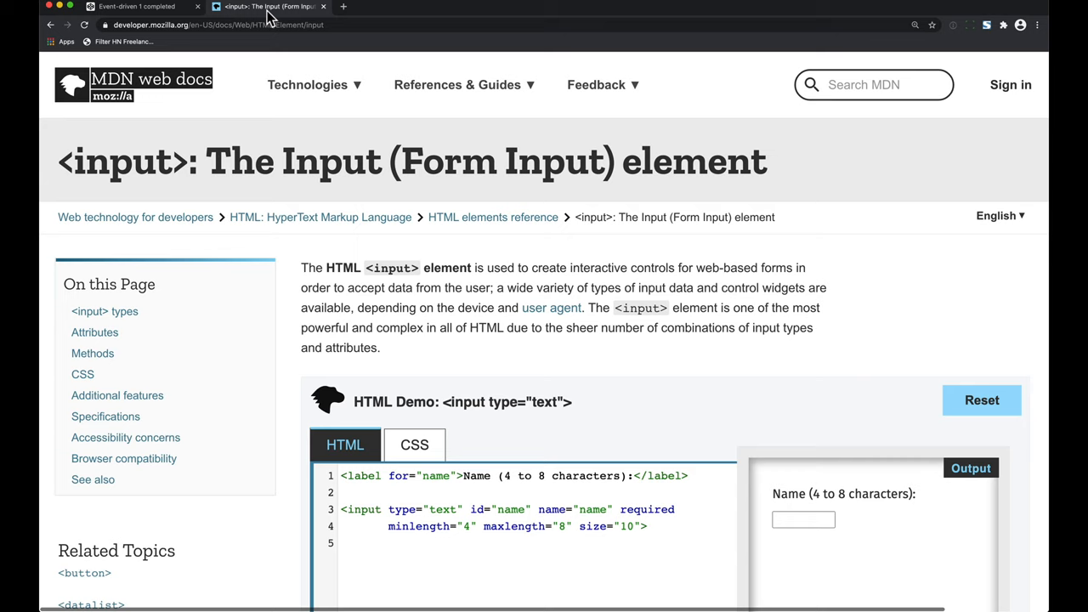
mouse_move(265, 160)
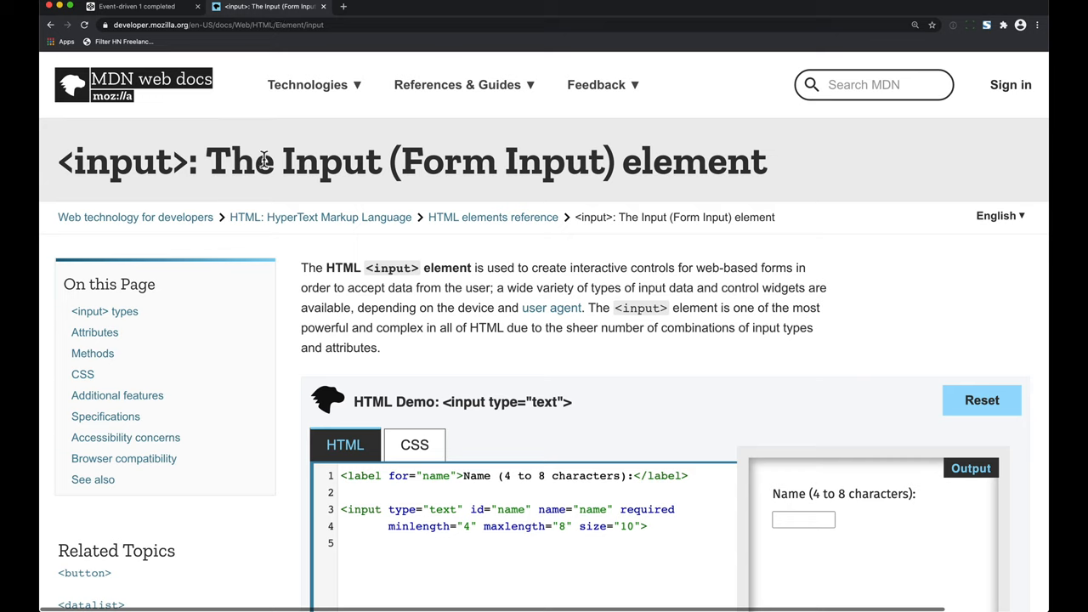
mouse_move(353, 177)
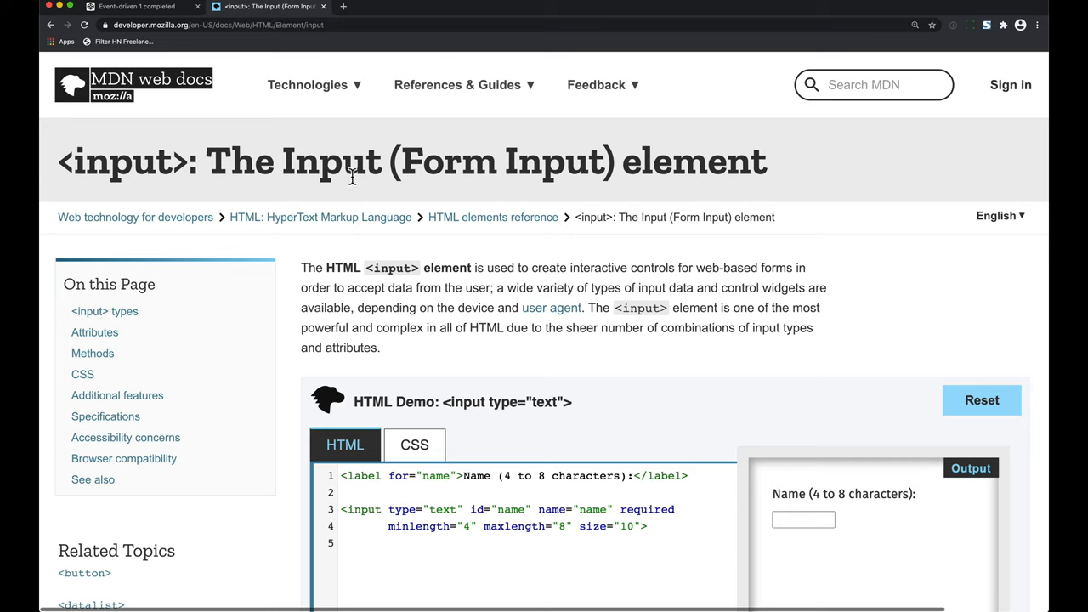
scroll("down", 3)
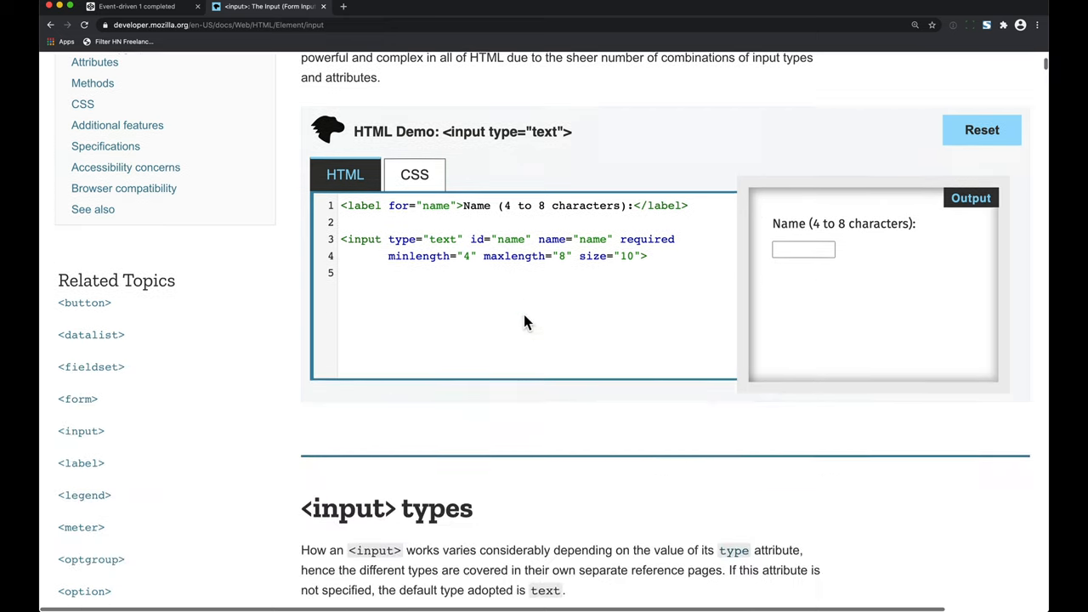
scroll("down", 3)
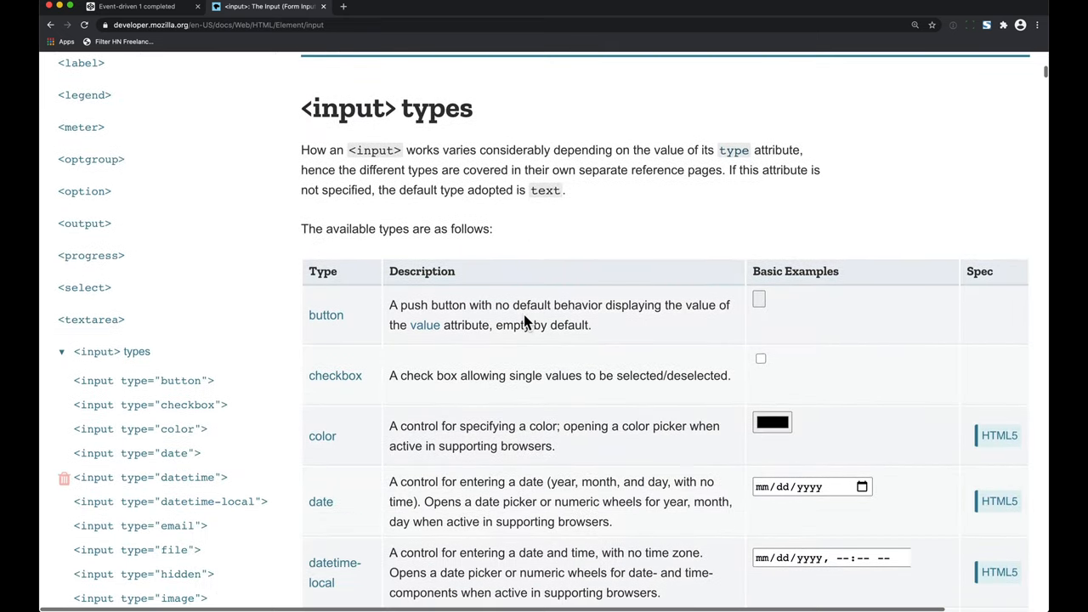
scroll("down", 3)
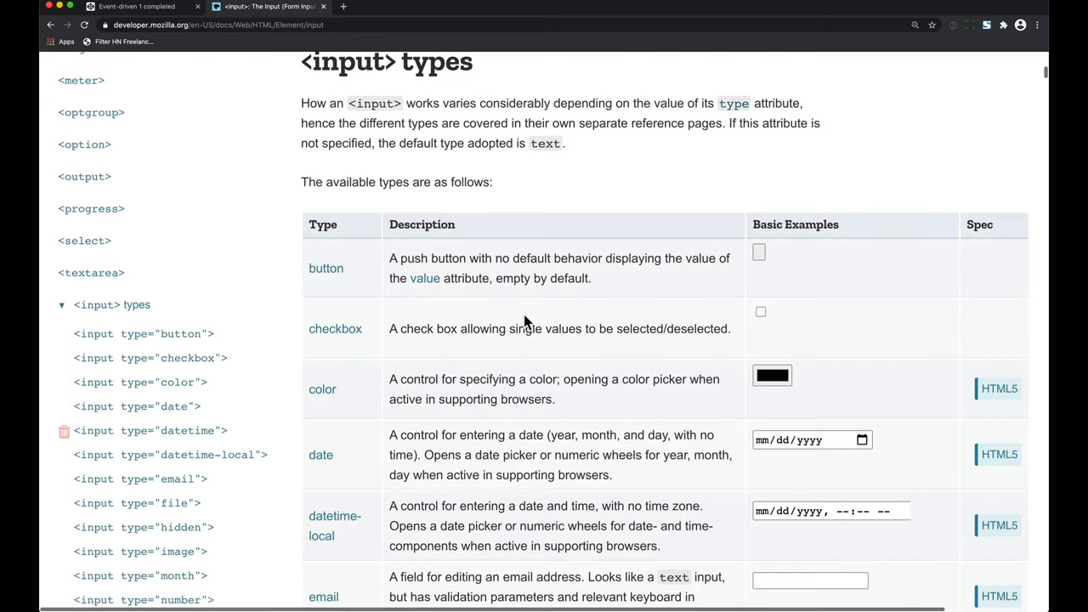
scroll("down", 3)
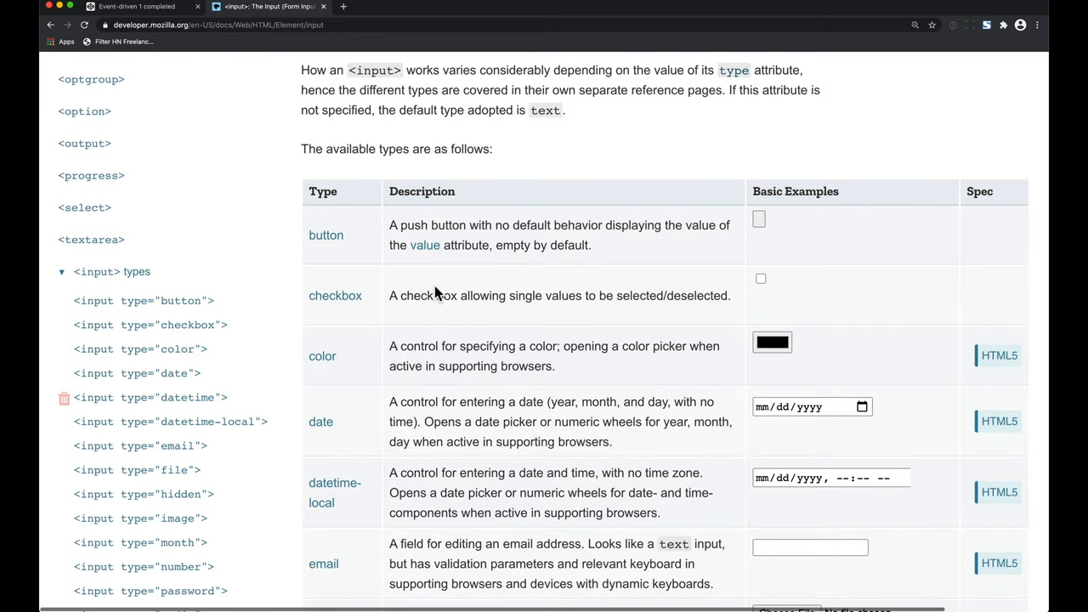
mouse_move(361, 339)
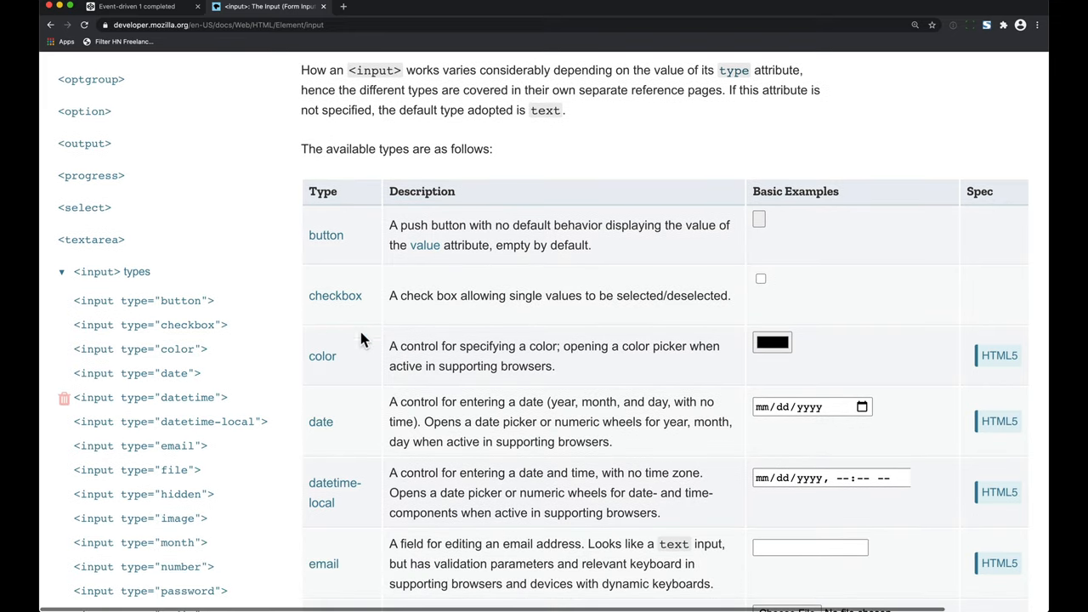
scroll("down", 3)
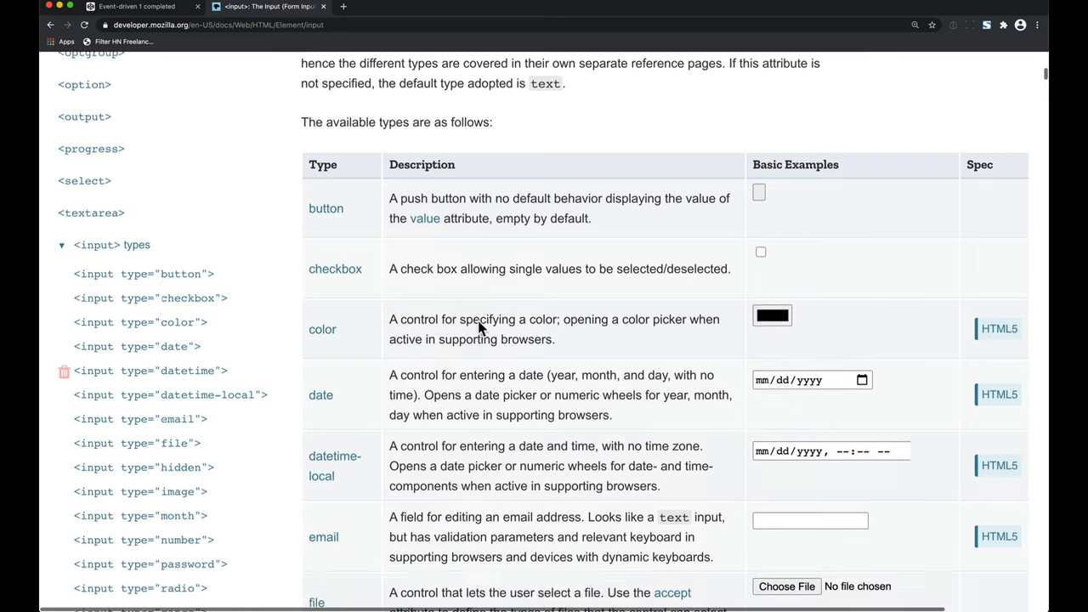
scroll("down", 3)
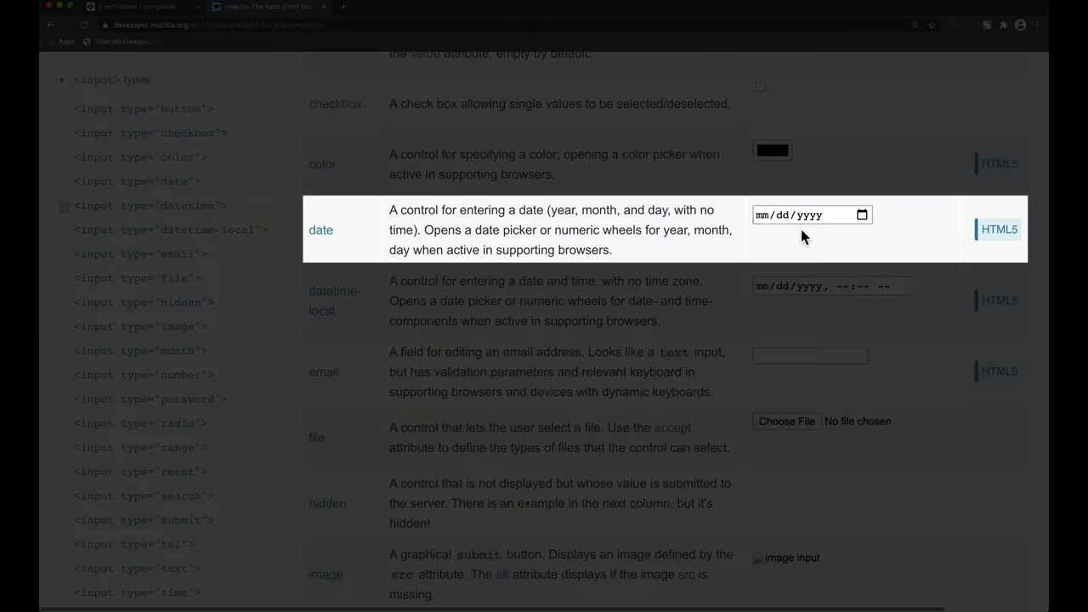
Step: Enter the date 12/11/1999 in the date example field
left_click(763, 214)
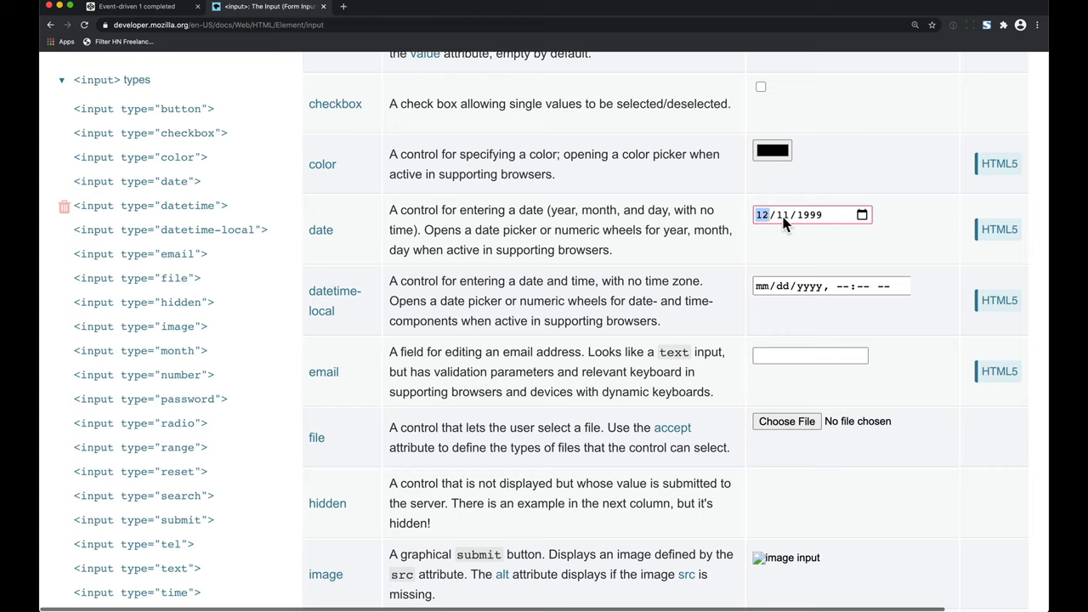
mouse_move(687, 238)
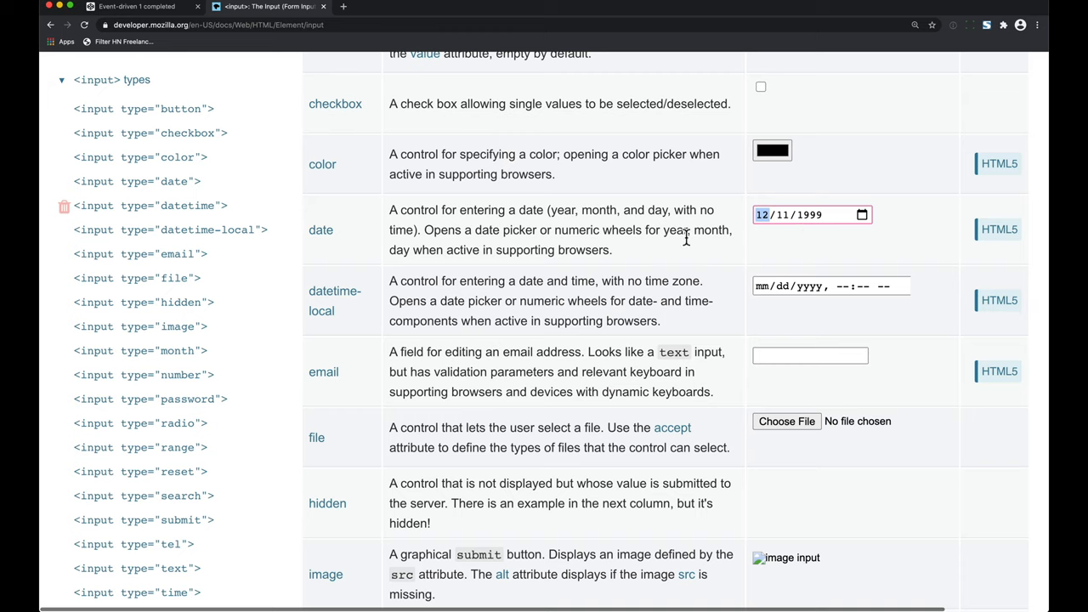
scroll("down", 3)
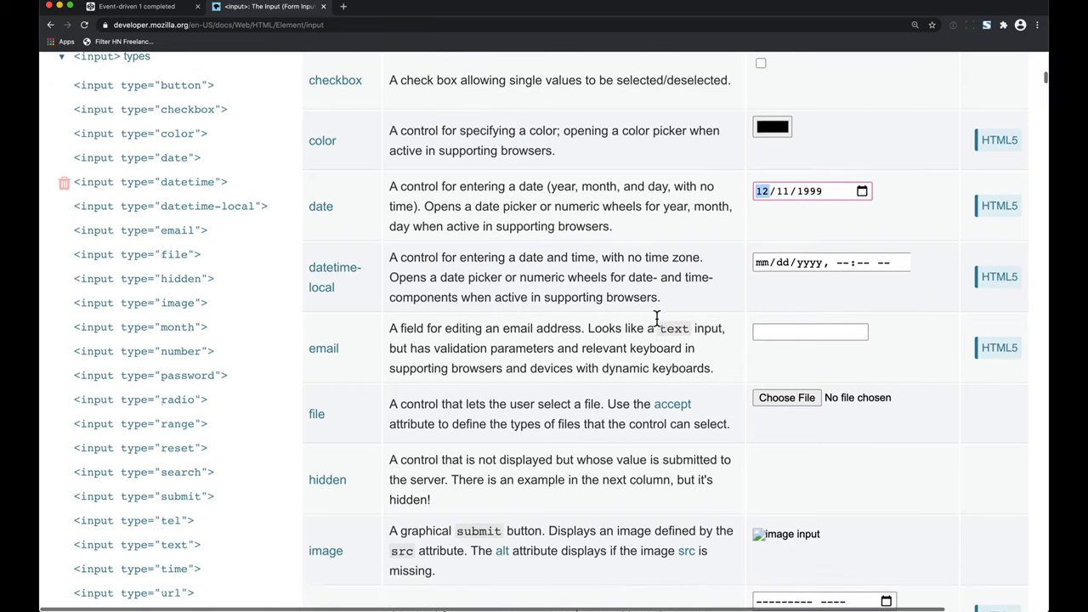
scroll("down", 3)
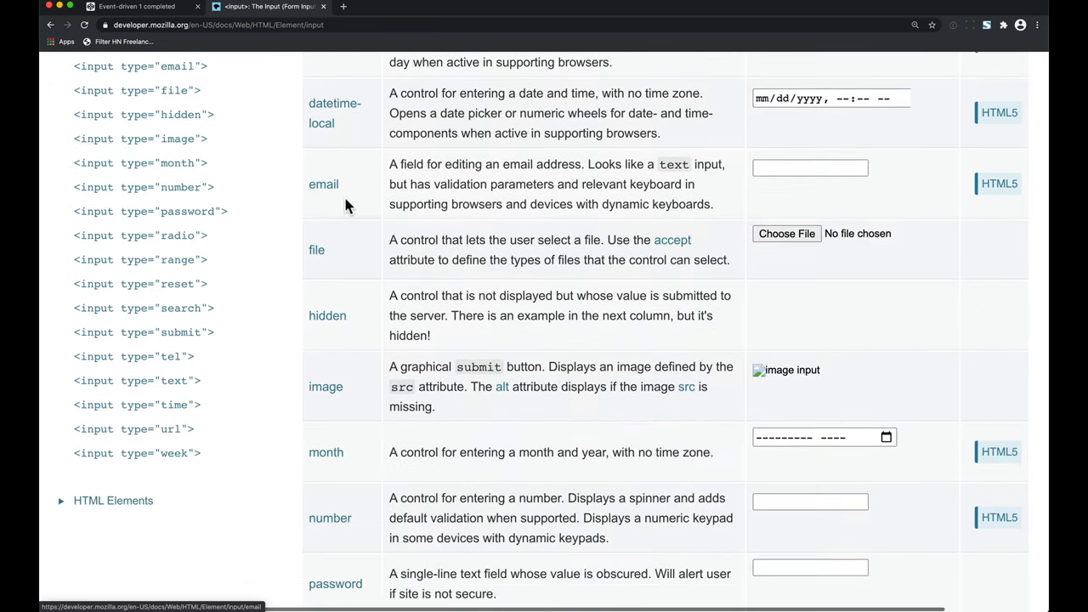
Step: Type 'devon' into the MDN email example and leave the field to see the invalid outline
left_click(809, 167)
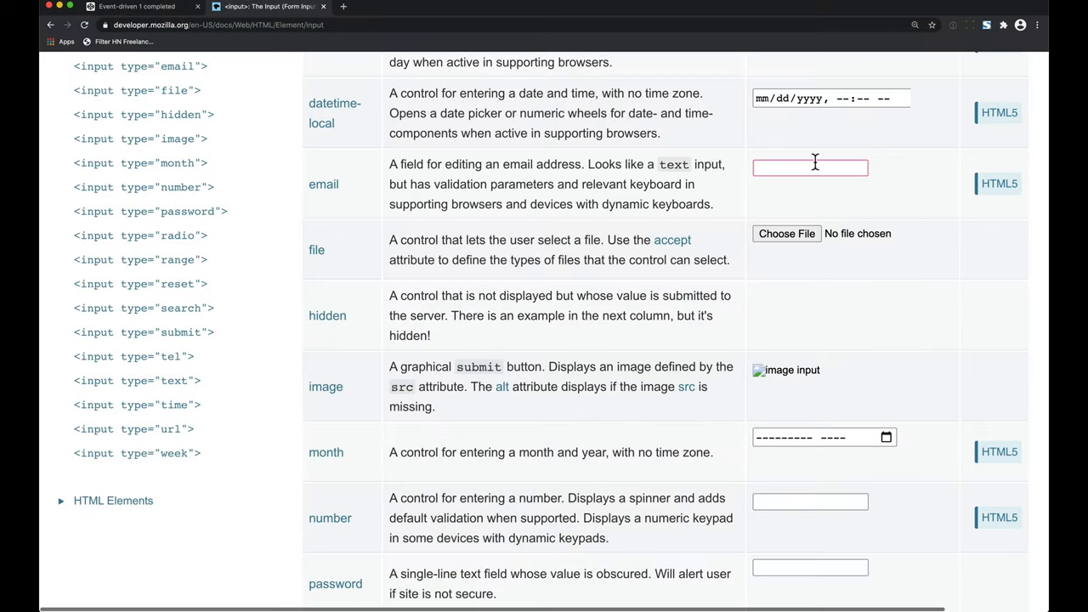
type("devon")
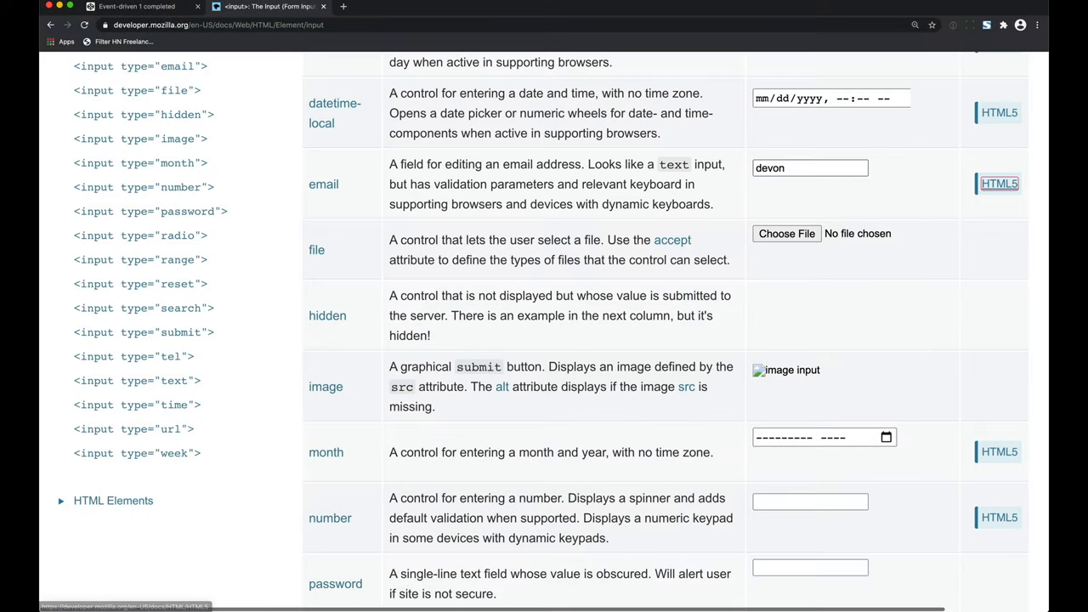
left_click(809, 167)
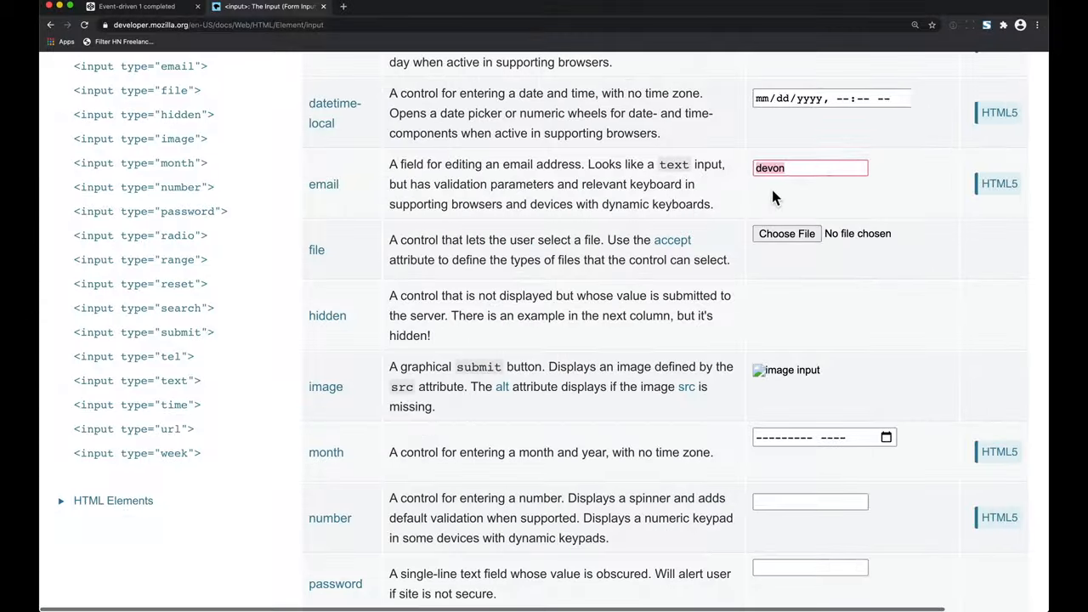
scroll("down", 3)
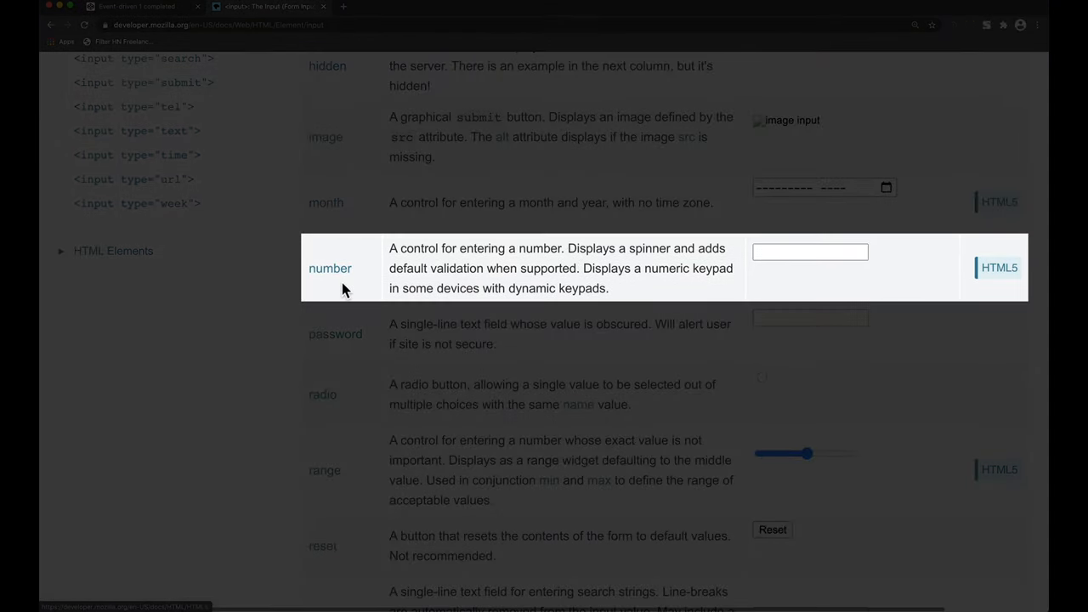
Step: Type digits into the MDN number example field so it holds 1235
left_click(810, 252)
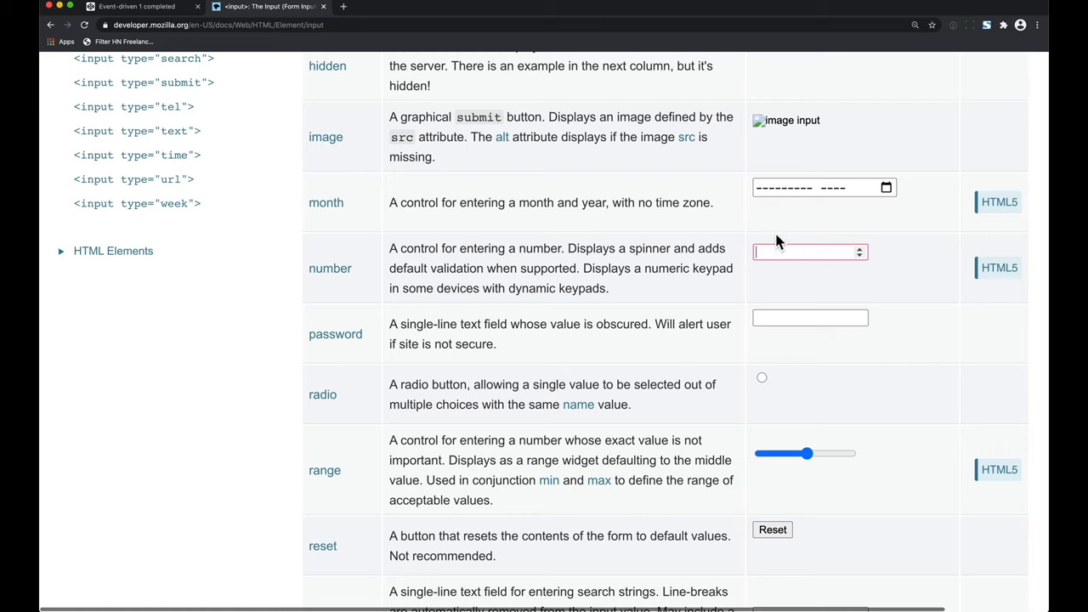
mouse_move(779, 242)
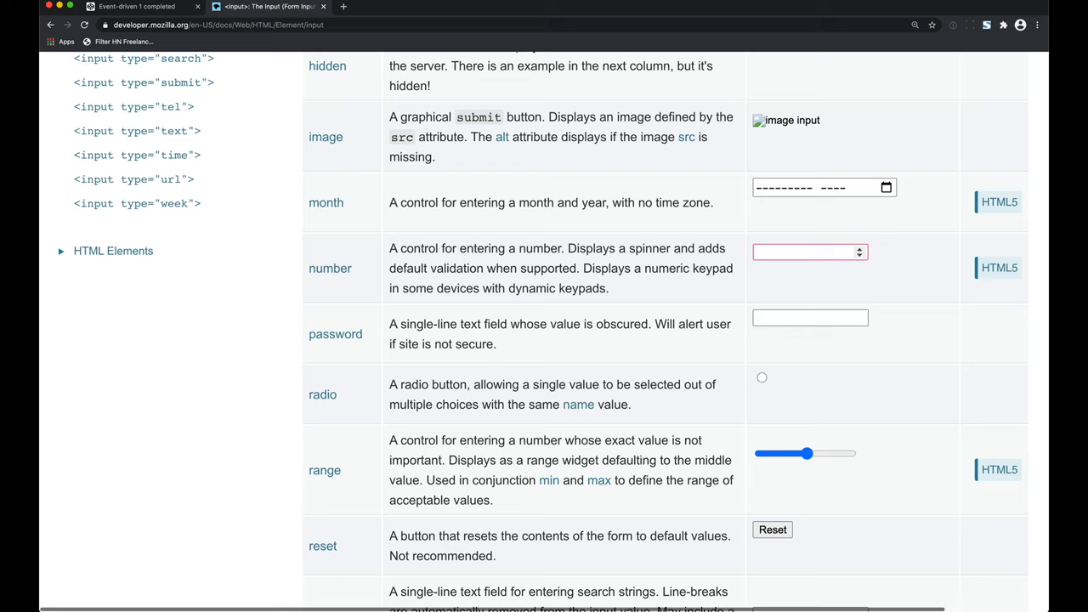
type("e")
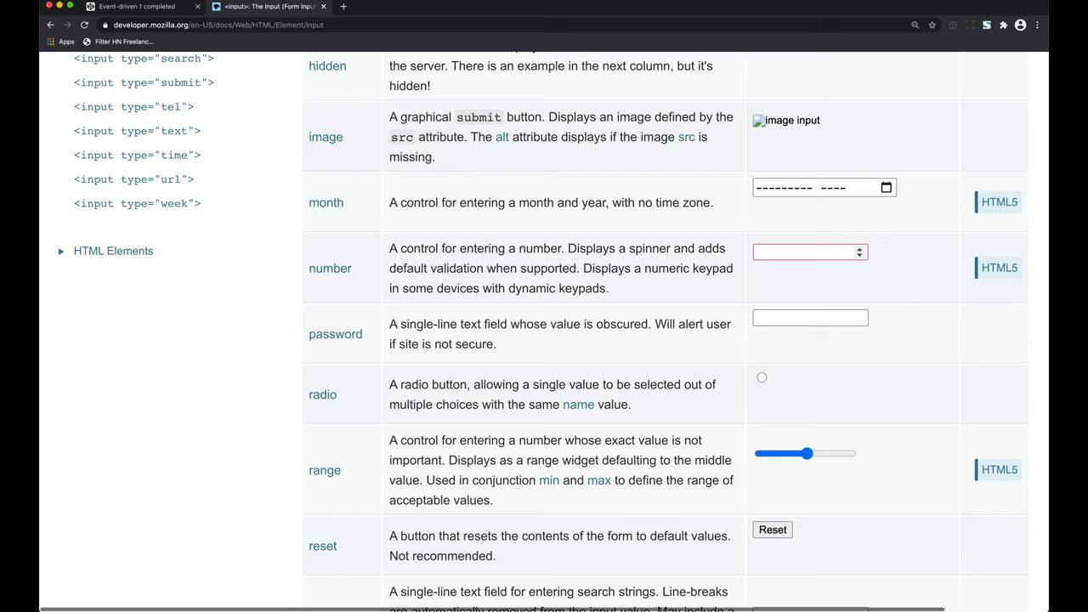
type("1235")
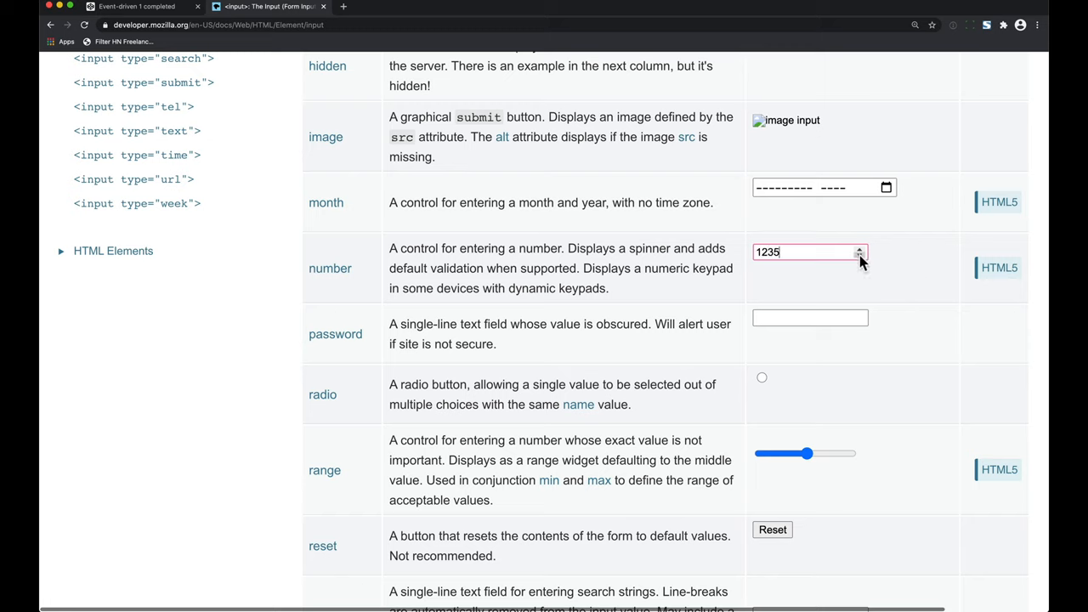
mouse_move(619, 264)
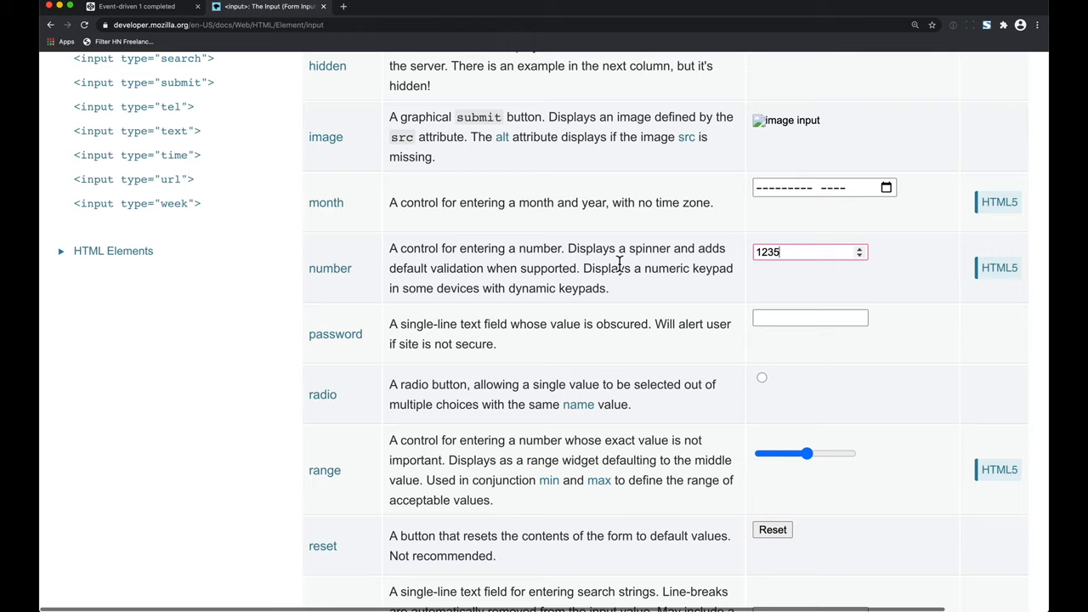
mouse_move(330, 269)
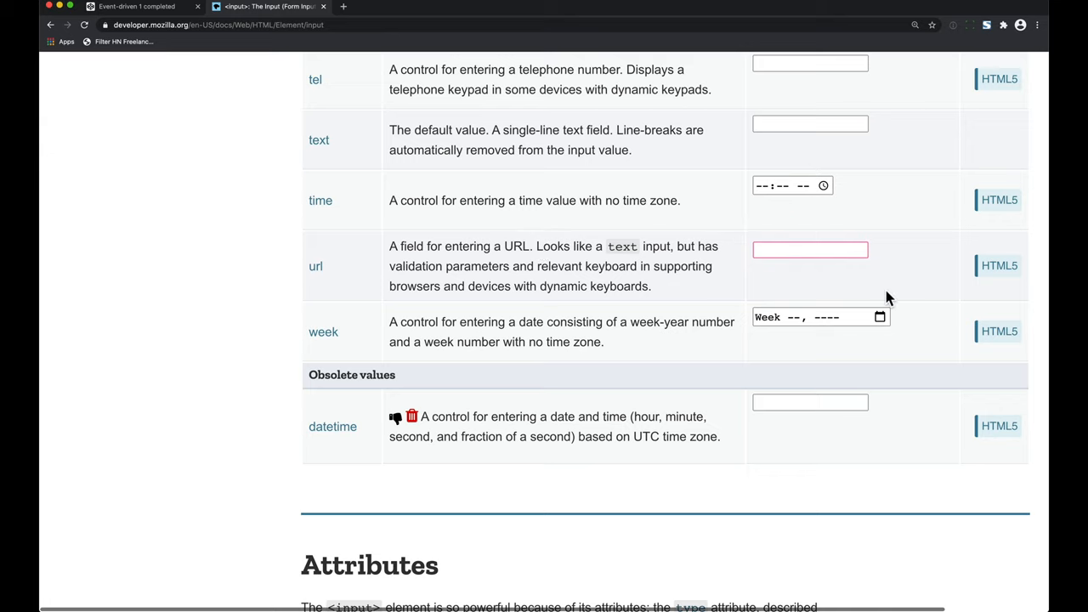
mouse_move(326, 276)
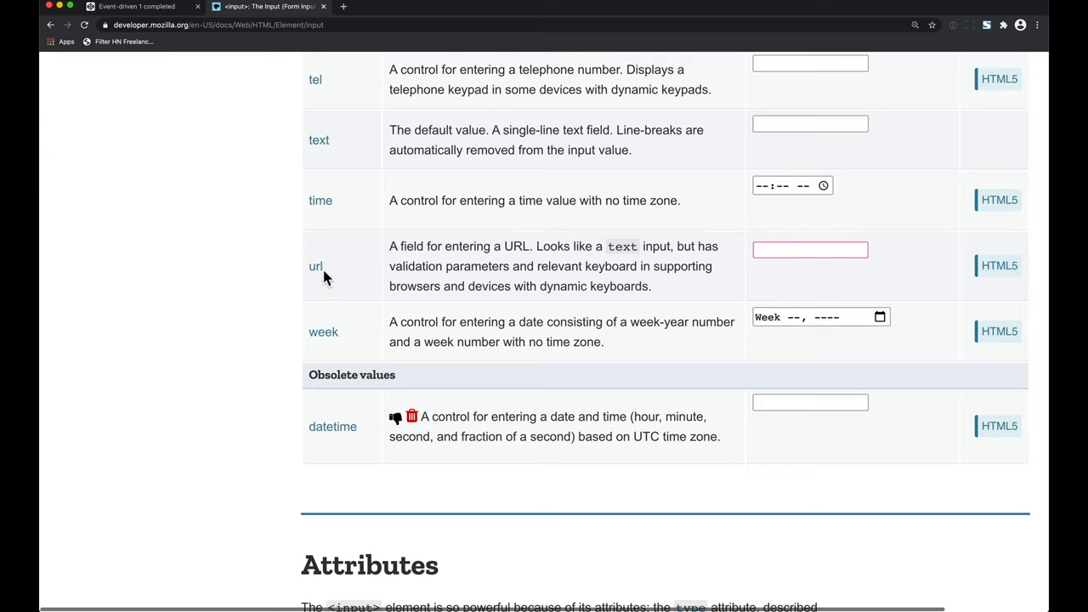
Step: Read the url input type page and follow its pattern attribute link
left_click(317, 267)
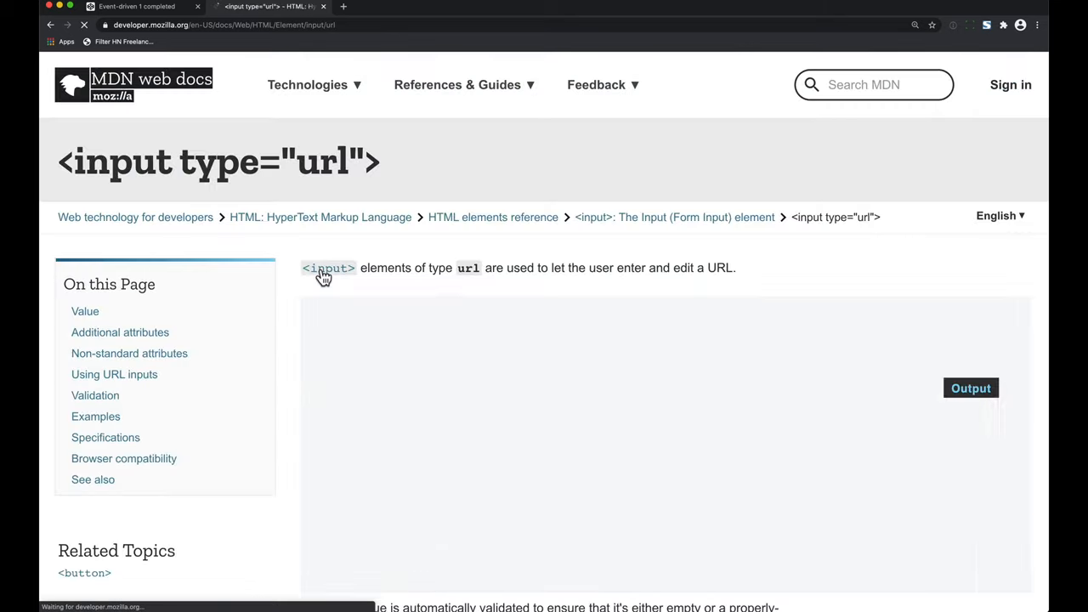
scroll("down", 3)
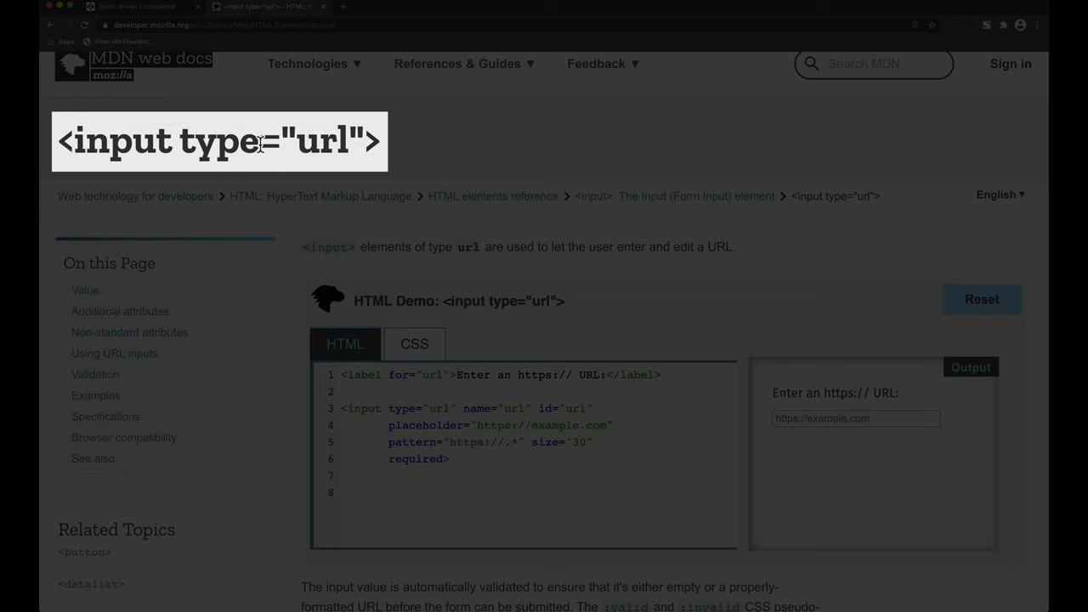
mouse_move(345, 136)
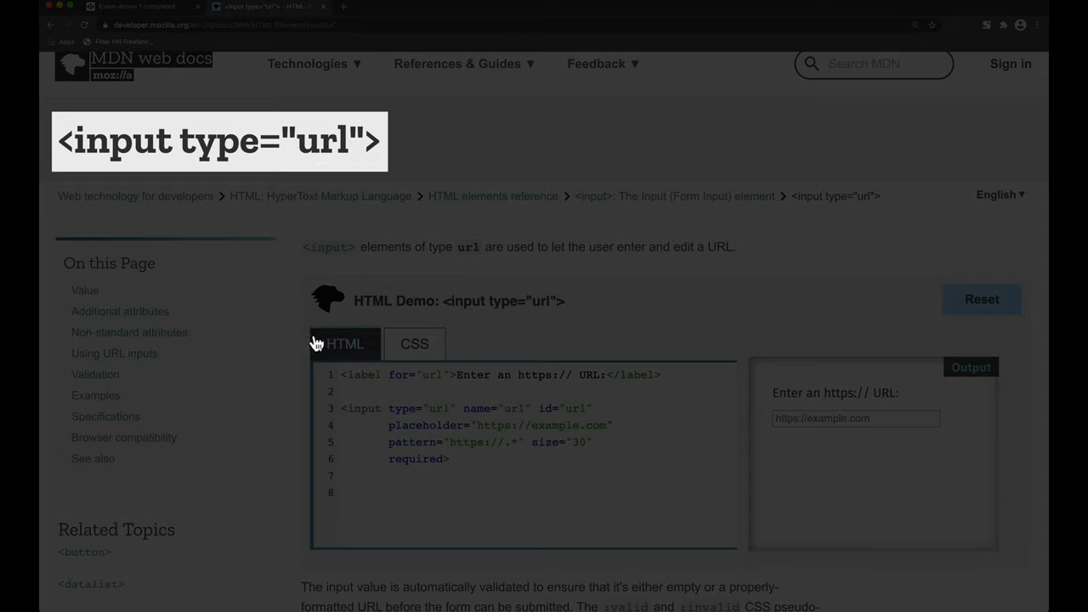
scroll("down", 3)
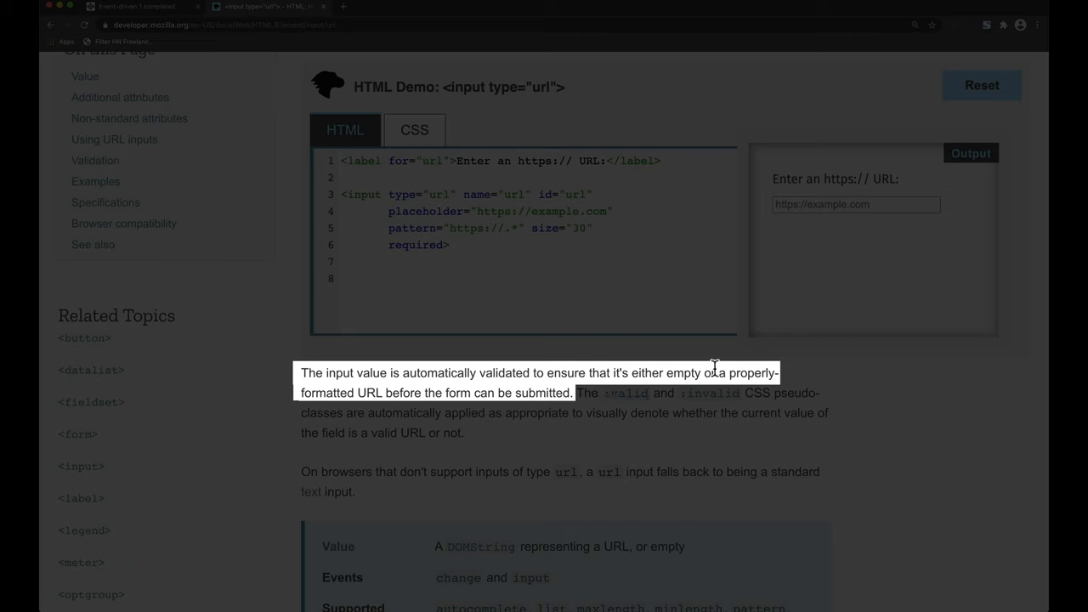
mouse_move(424, 409)
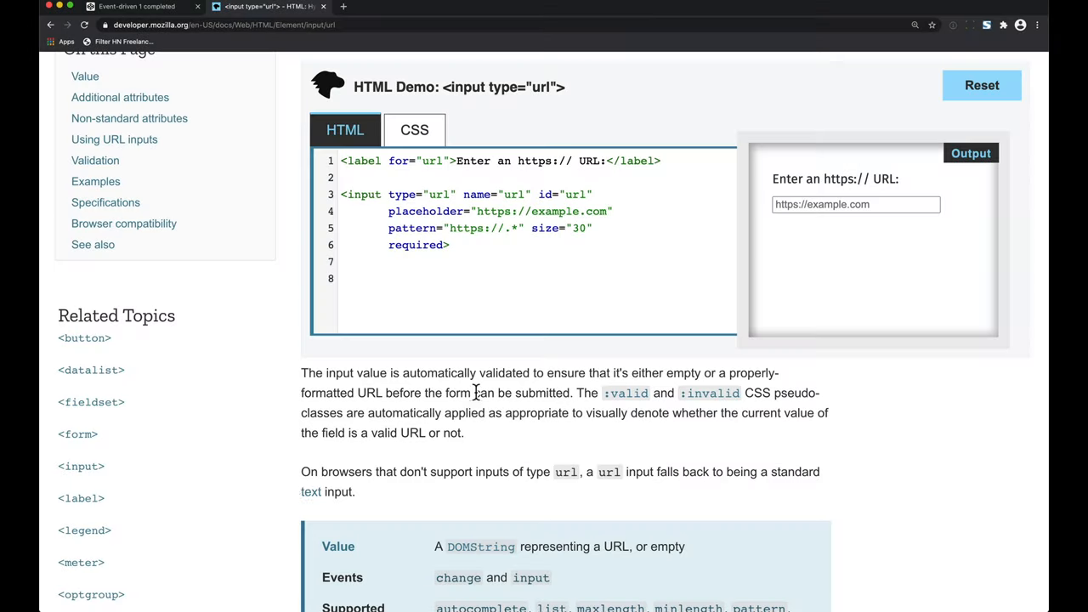
scroll("down", 3)
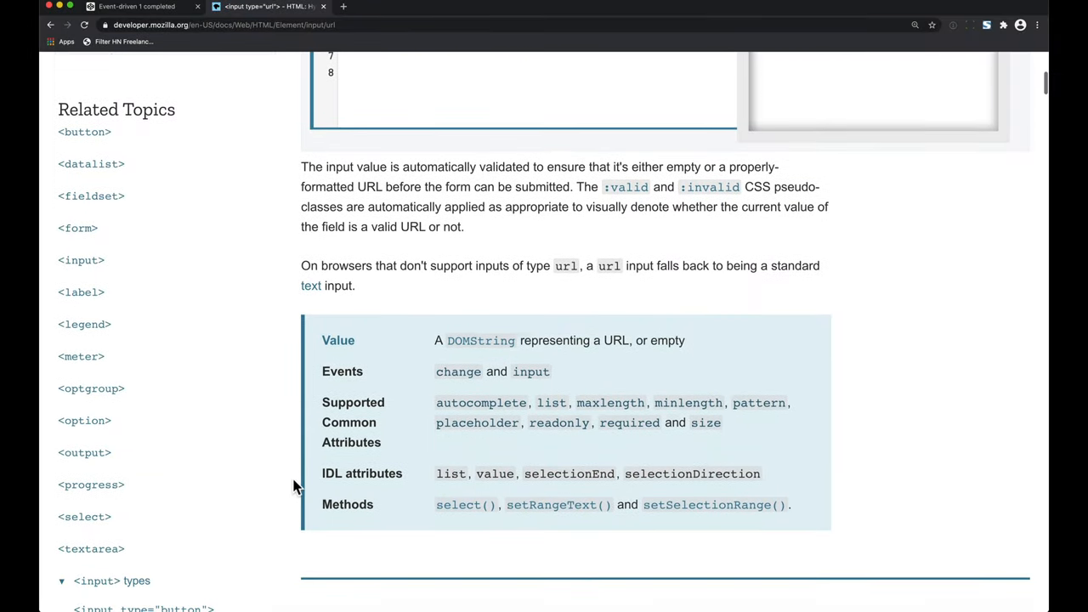
scroll("down", 3)
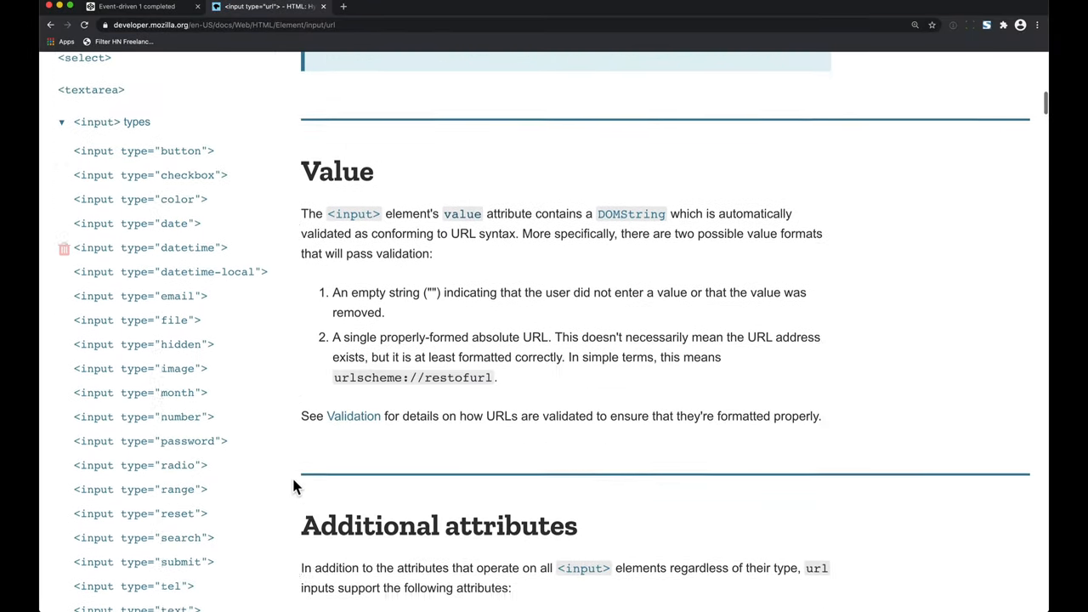
scroll("down", 3)
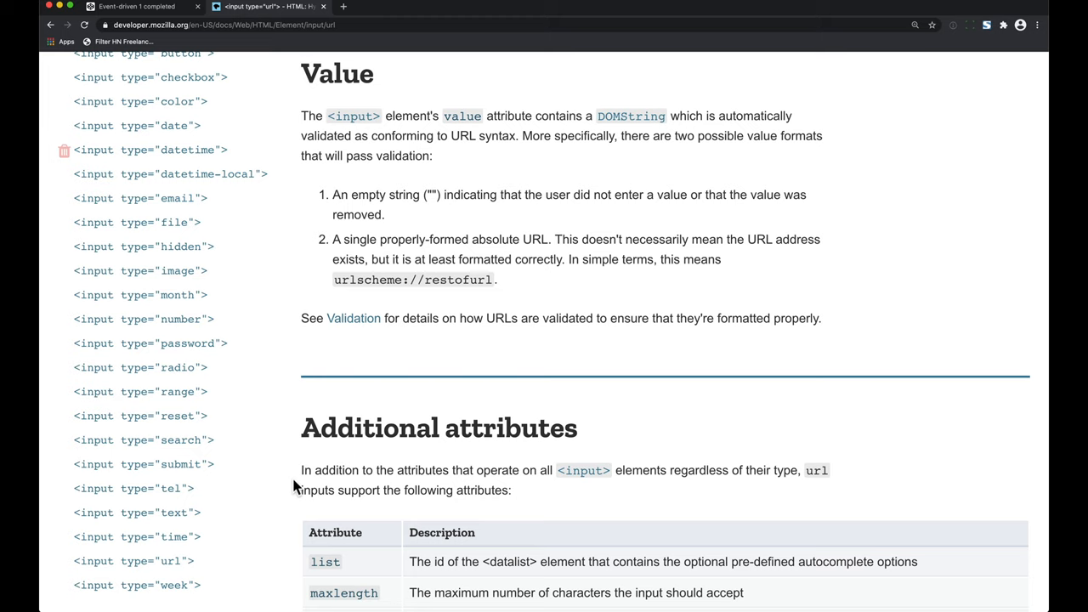
scroll("up", 3)
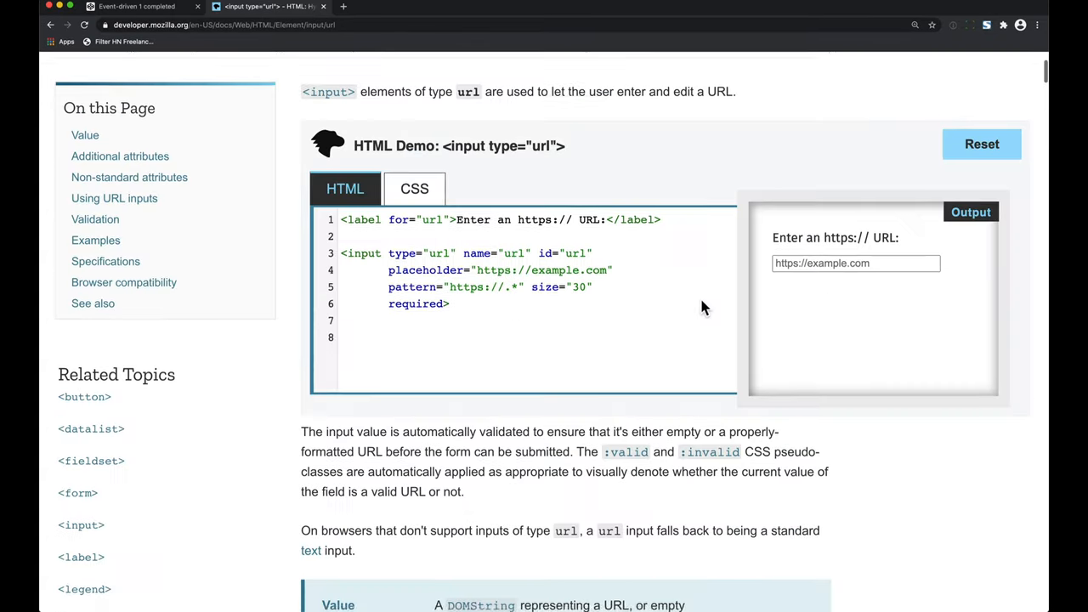
scroll("down", 3)
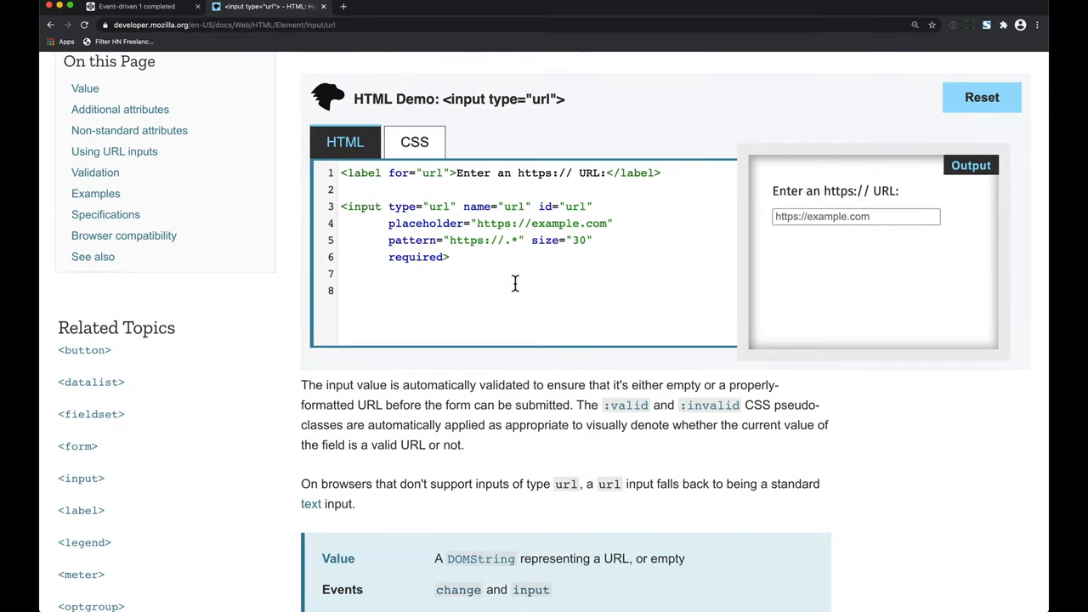
double_click(489, 240)
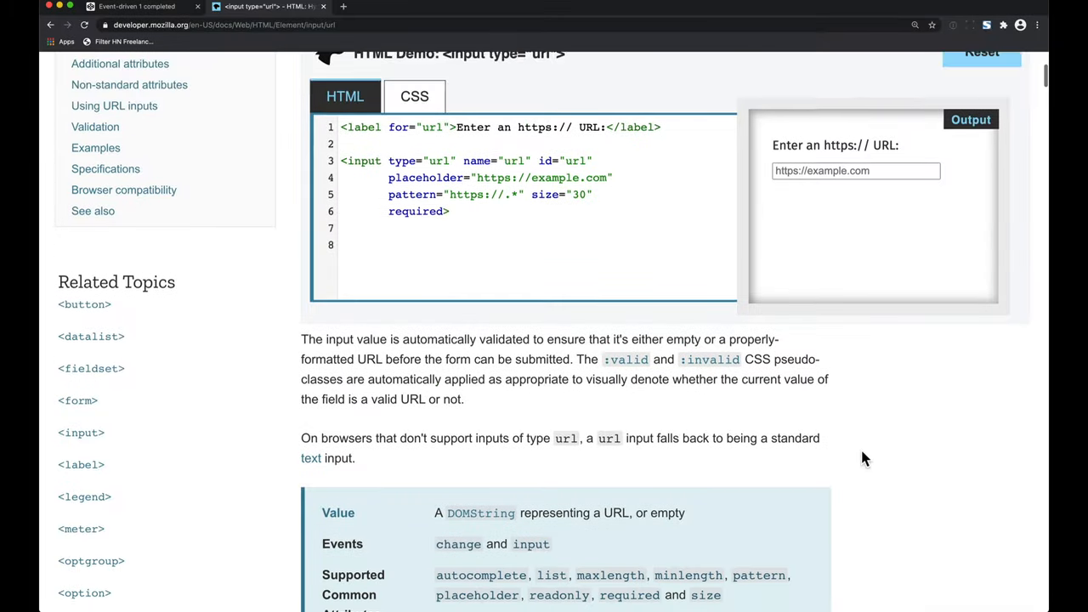
scroll("down", 3)
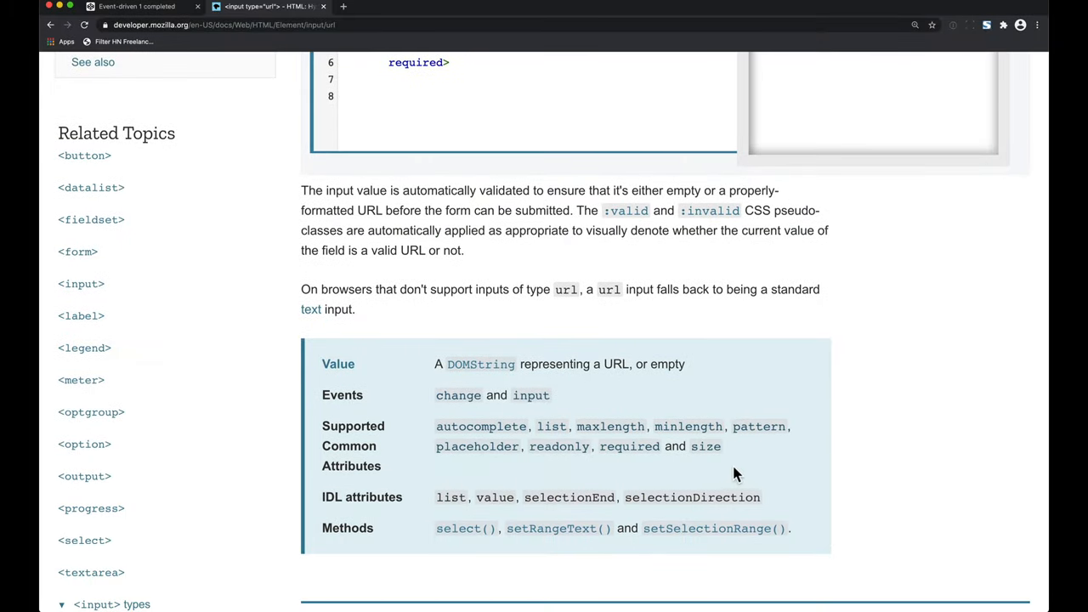
mouse_move(639, 427)
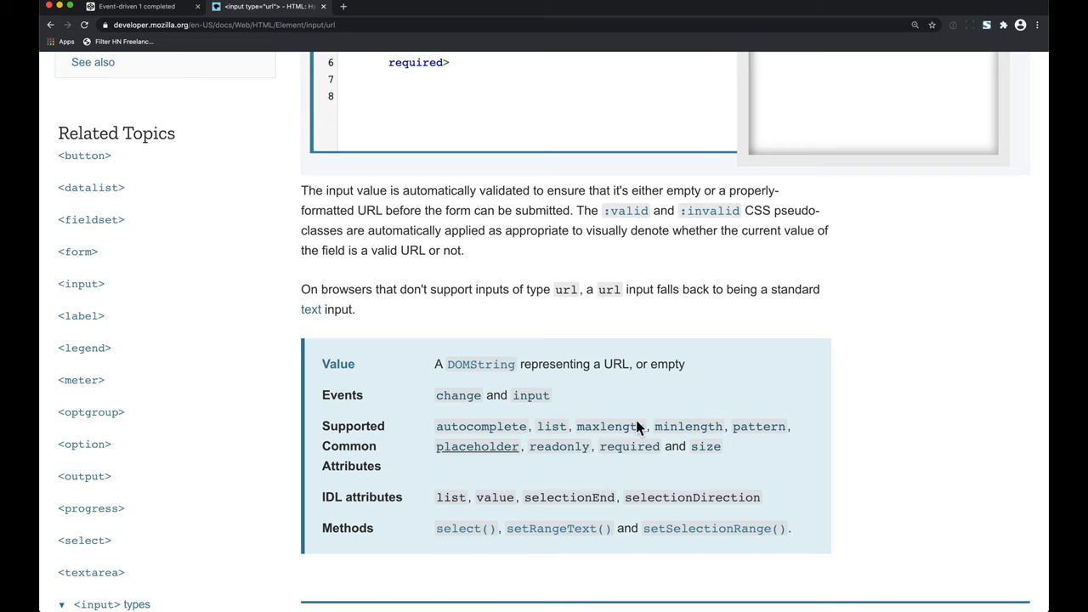
left_click(758, 426)
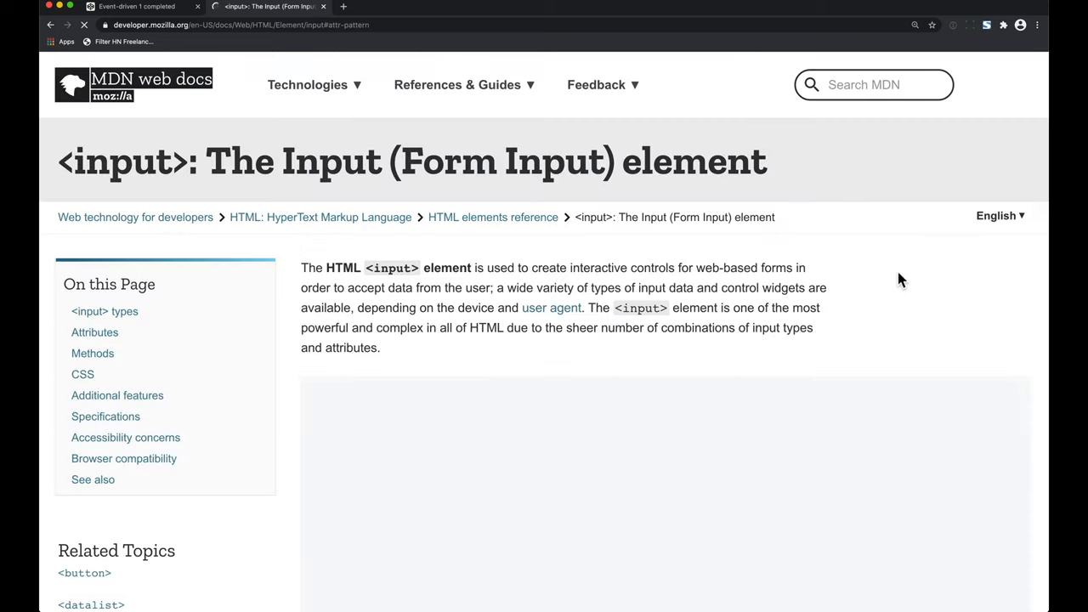
scroll("down", 3)
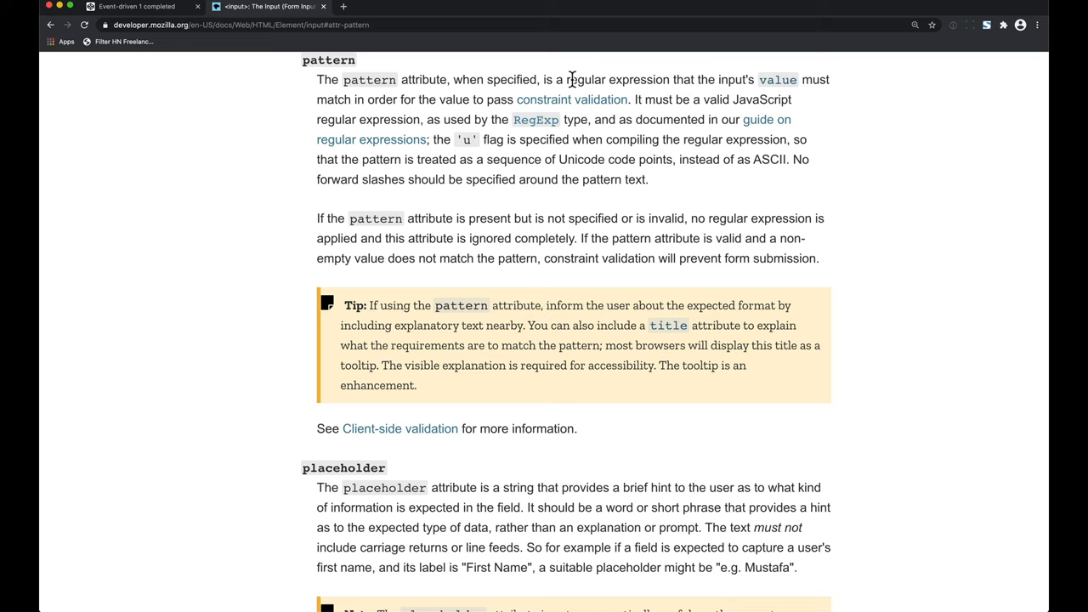
mouse_move(651, 75)
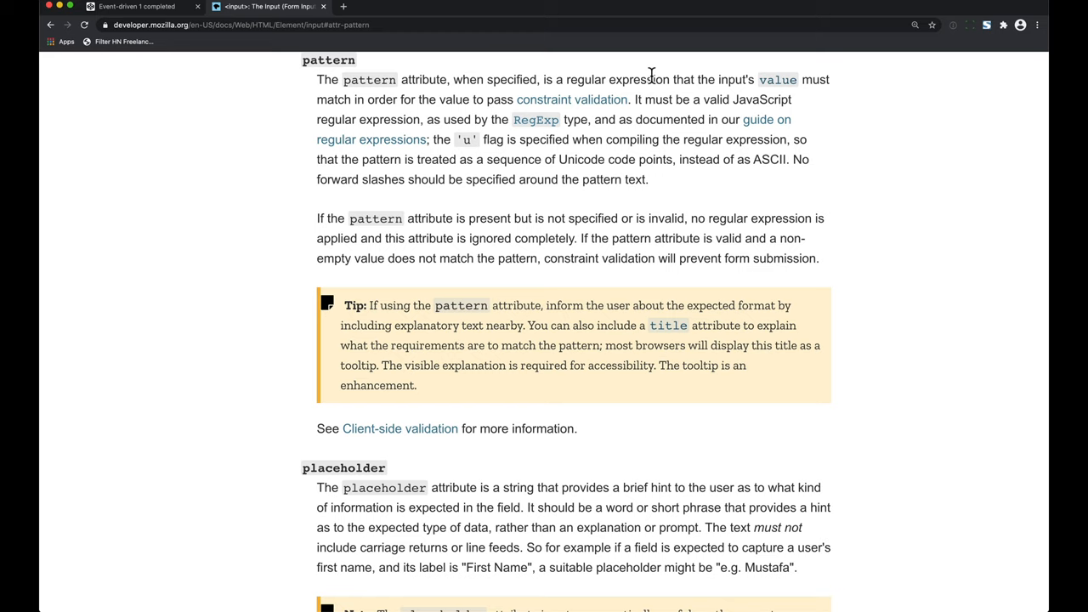
Step: Return to the input types table, open the text input page, and view its pattern section
left_click(51, 24)
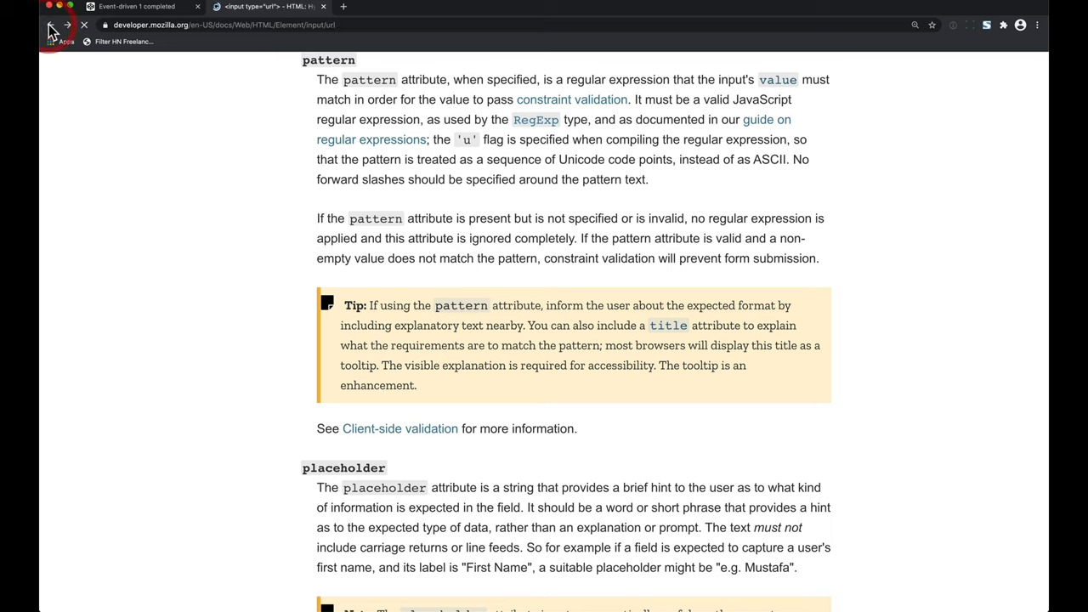
left_click(51, 25)
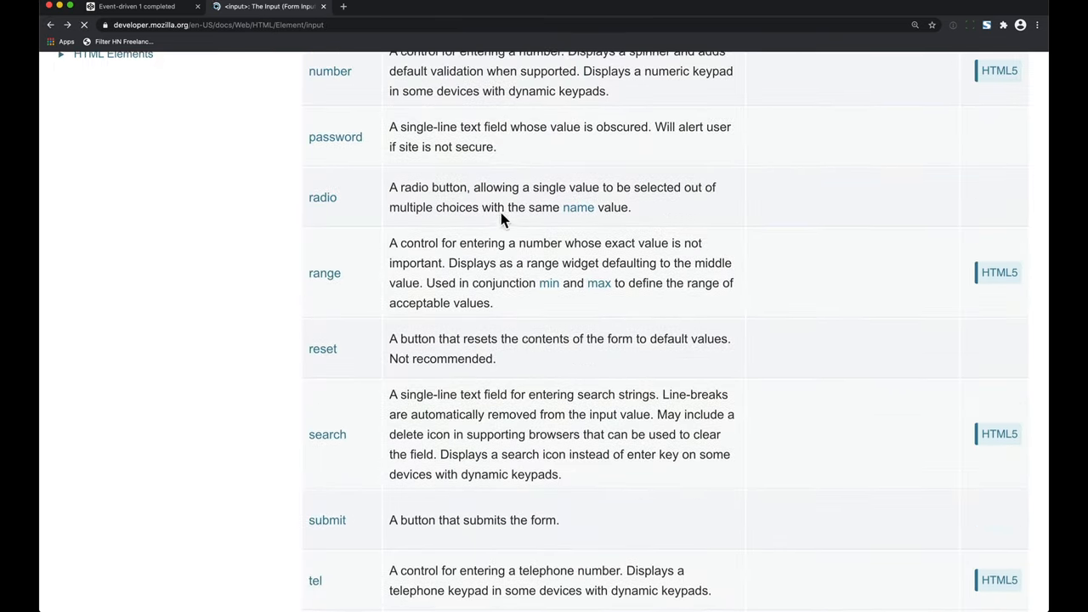
scroll("up", 3)
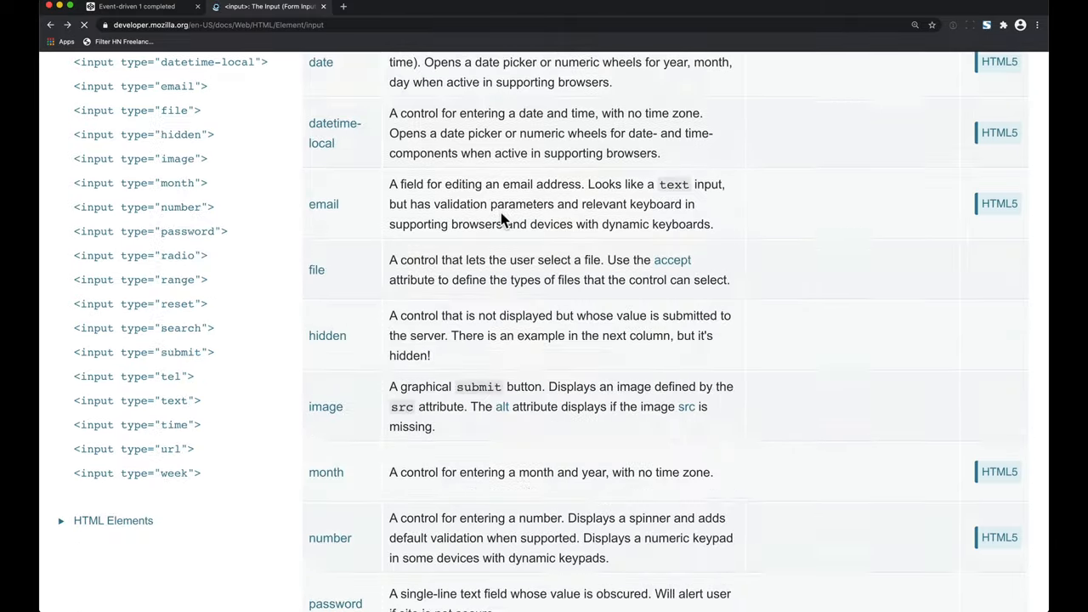
scroll("down", 3)
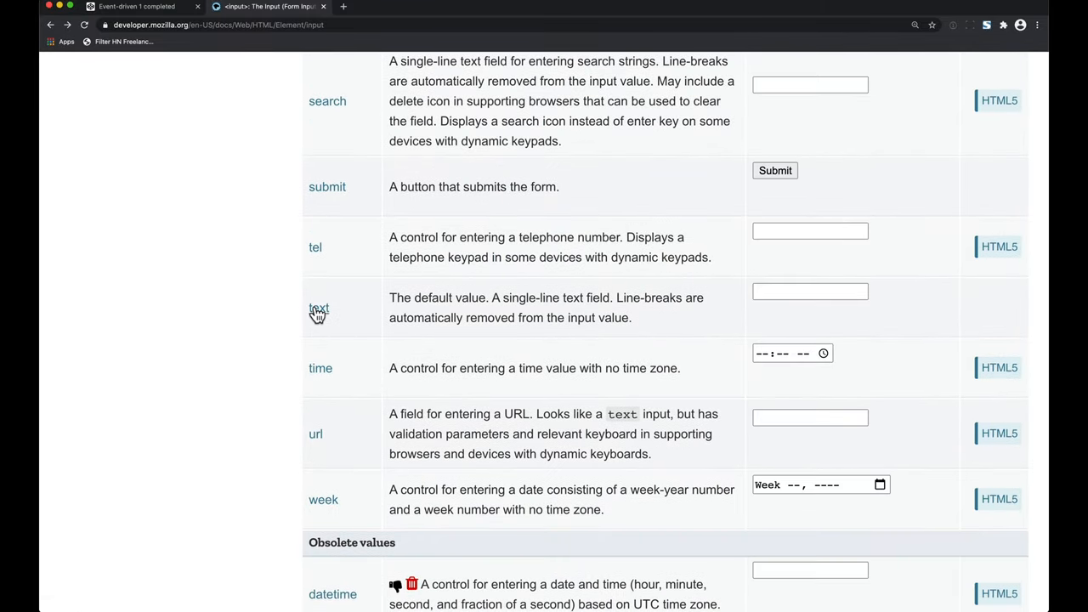
left_click(319, 308)
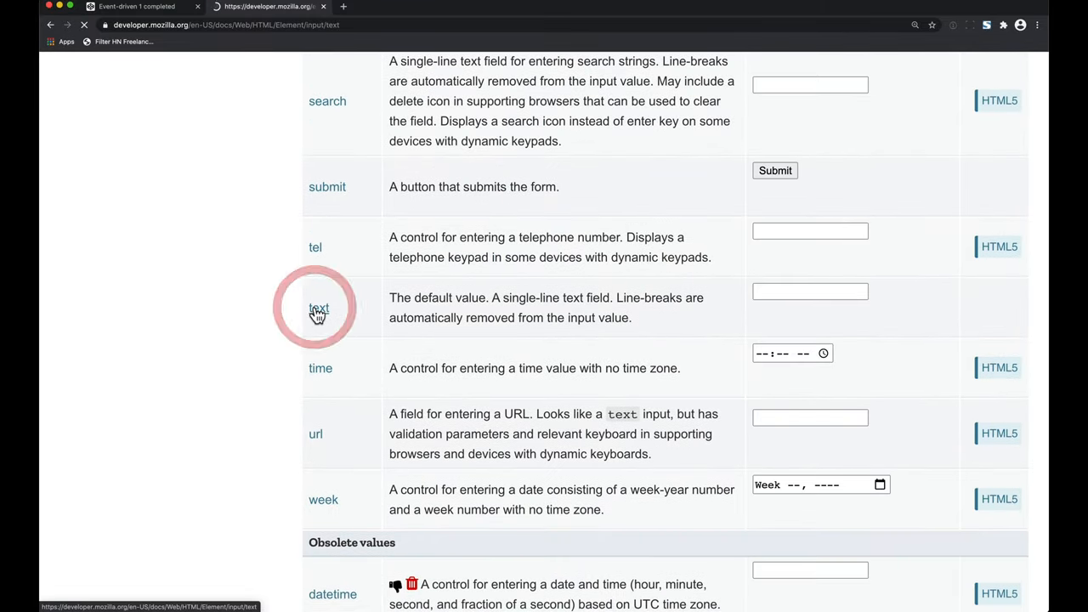
left_click(319, 308)
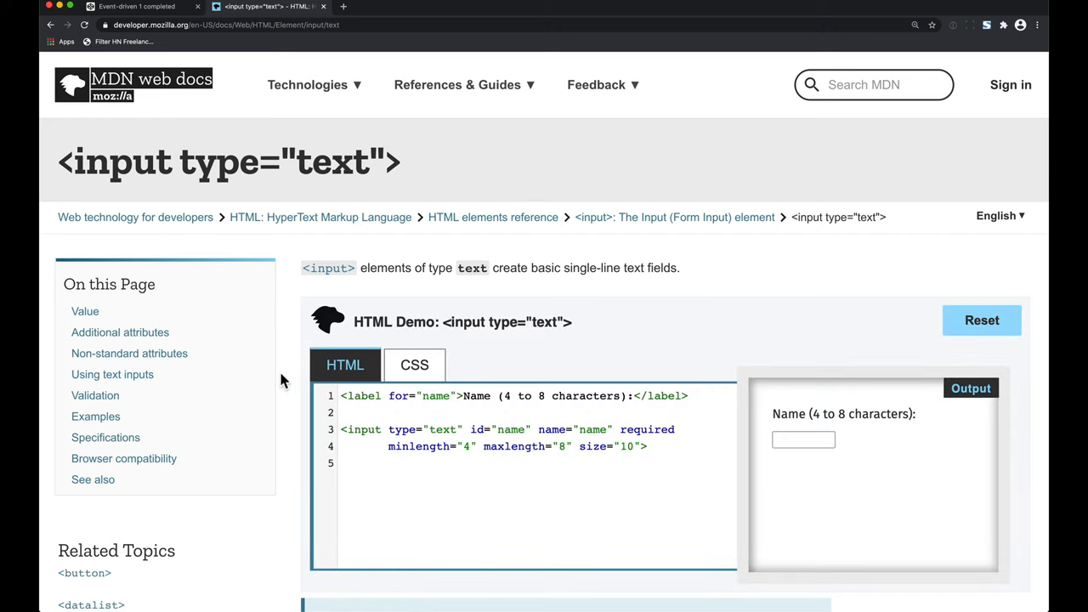
scroll("down", 3)
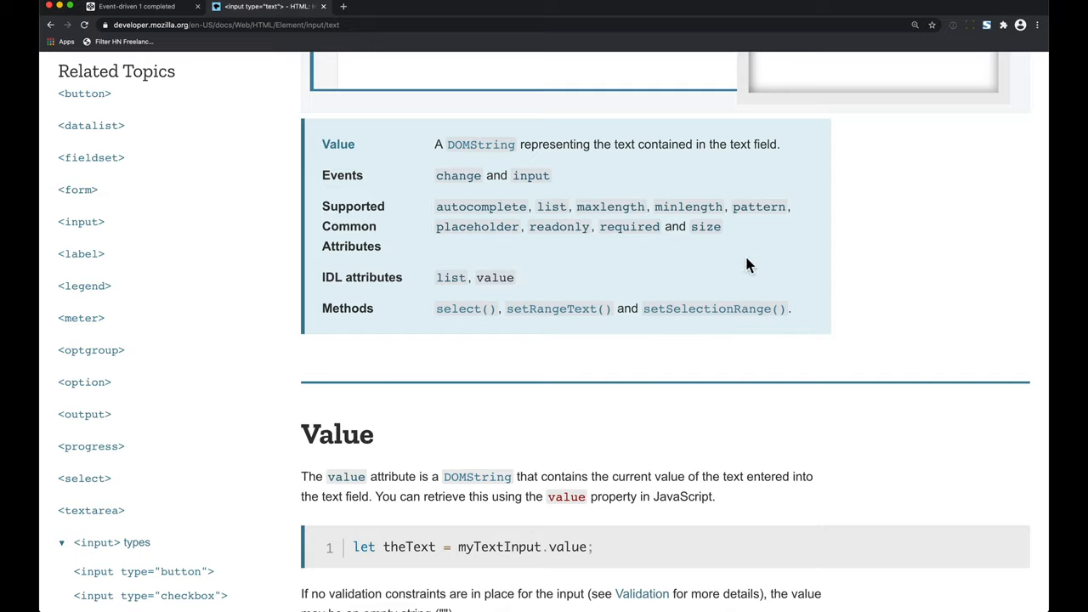
left_click(758, 207)
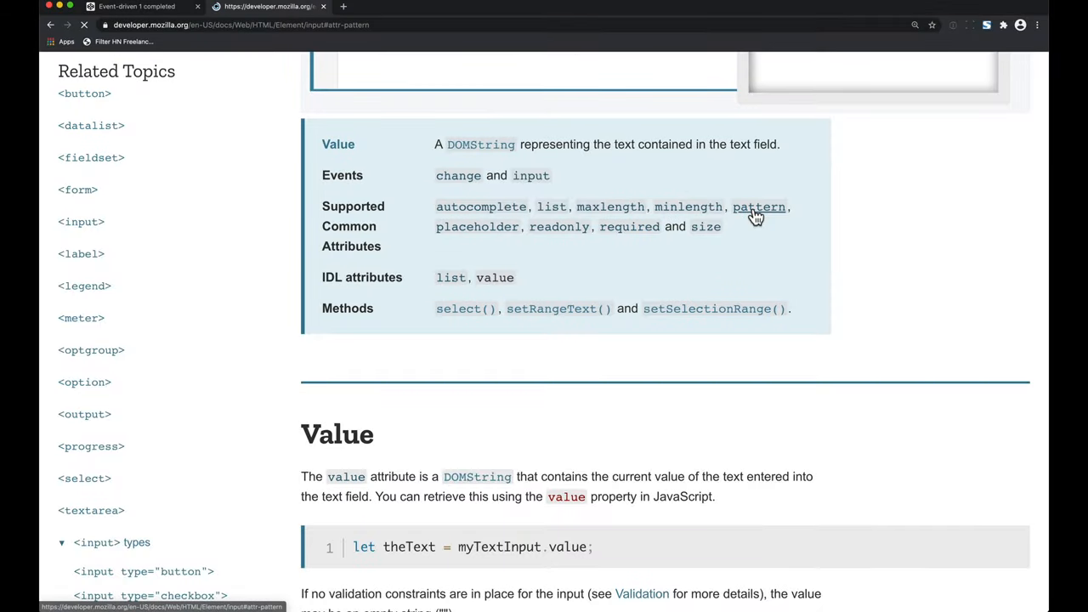
left_click(760, 207)
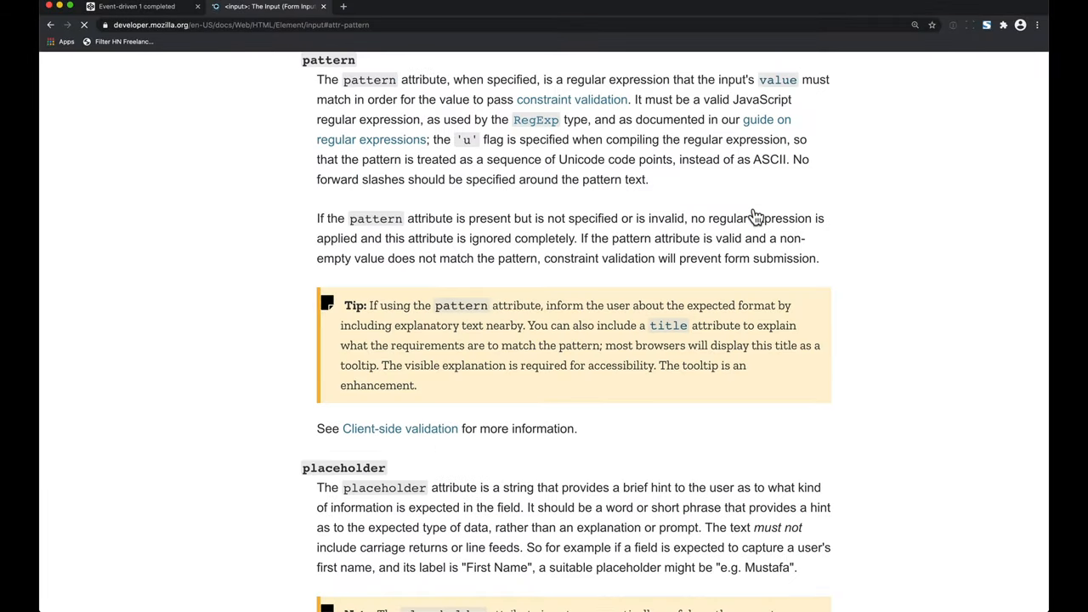
mouse_move(576, 143)
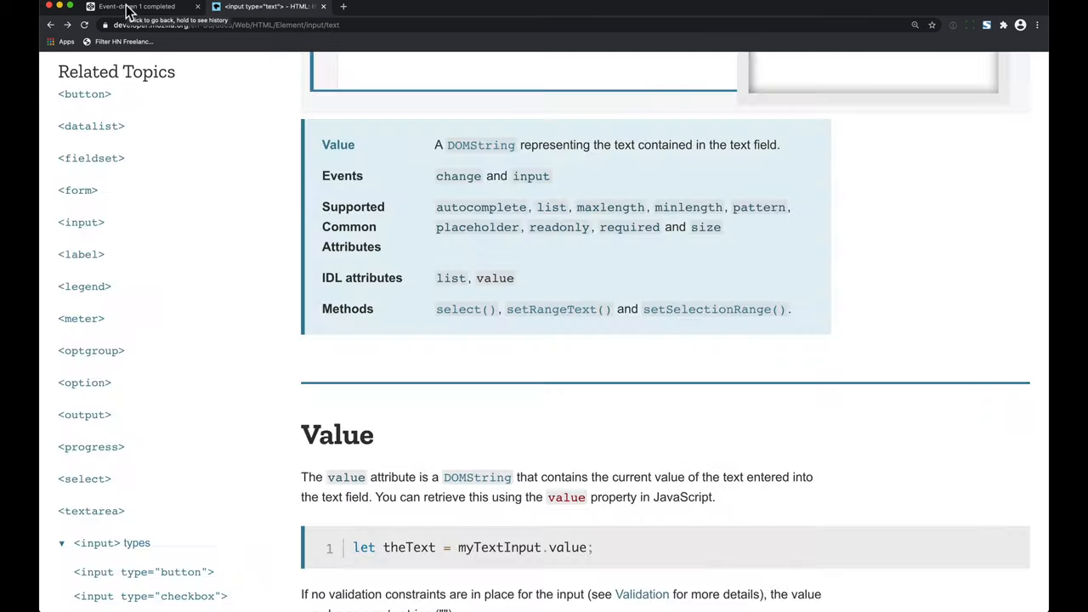
left_click(136, 6)
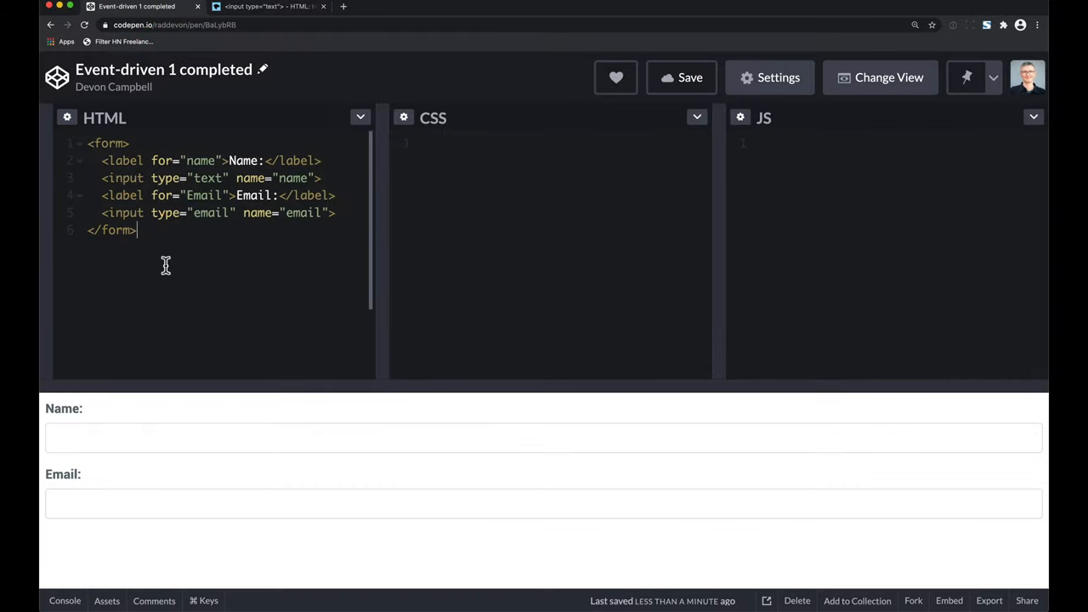
mouse_move(127, 219)
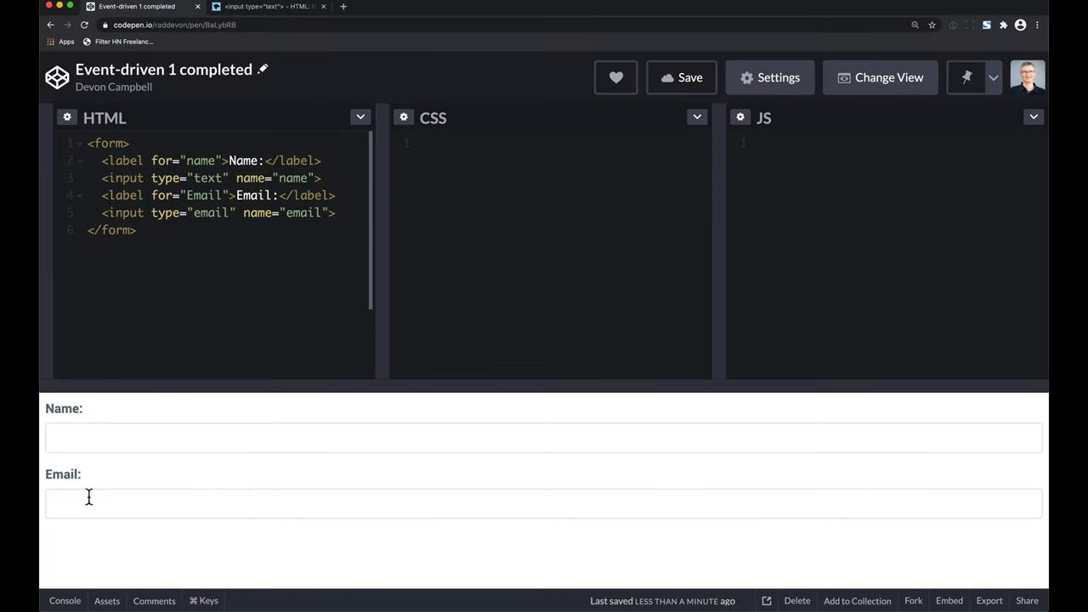
type("dev")
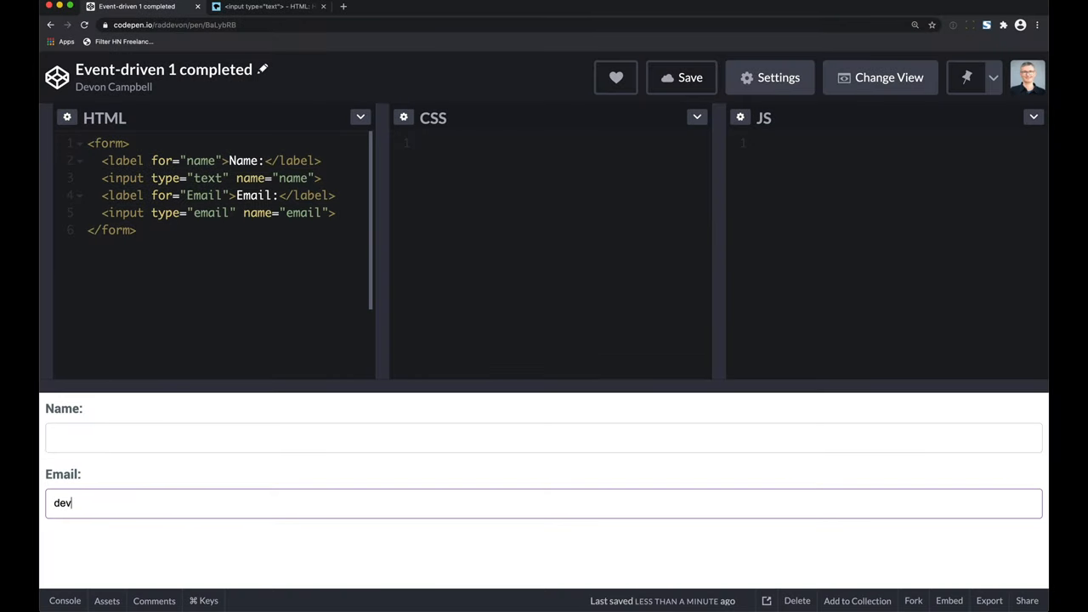
type("on")
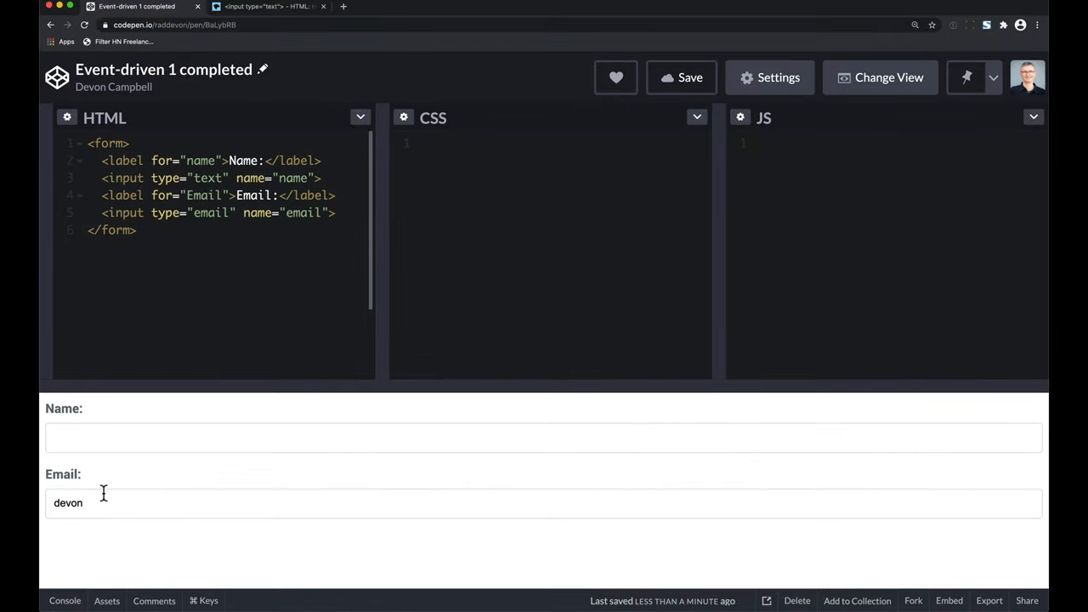
mouse_move(119, 483)
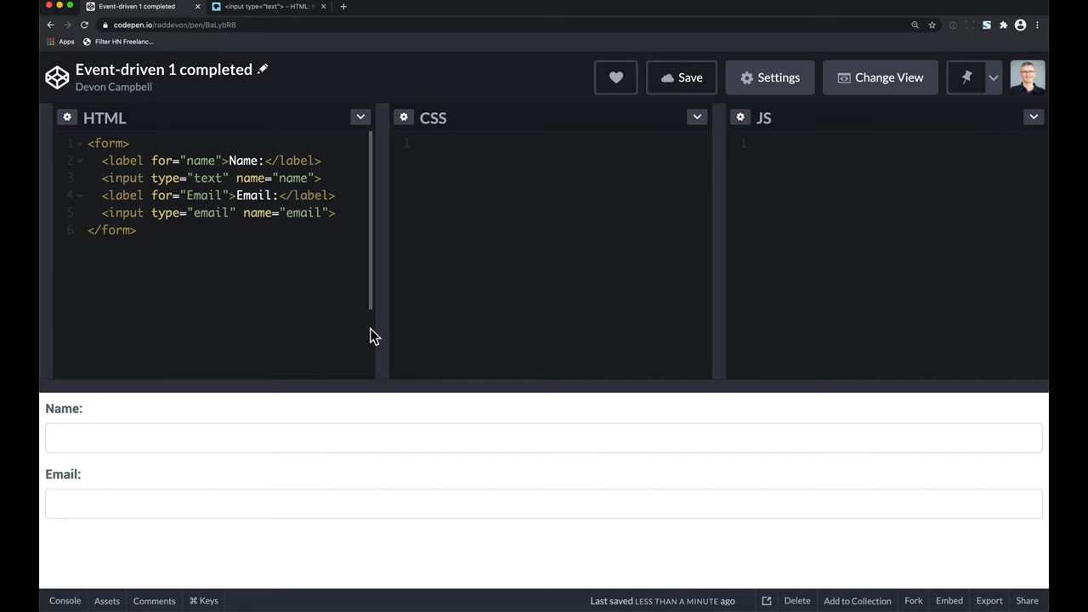
Step: Add pattern=".*\s.*" to the name input tag in the HTML editor
type("pat")
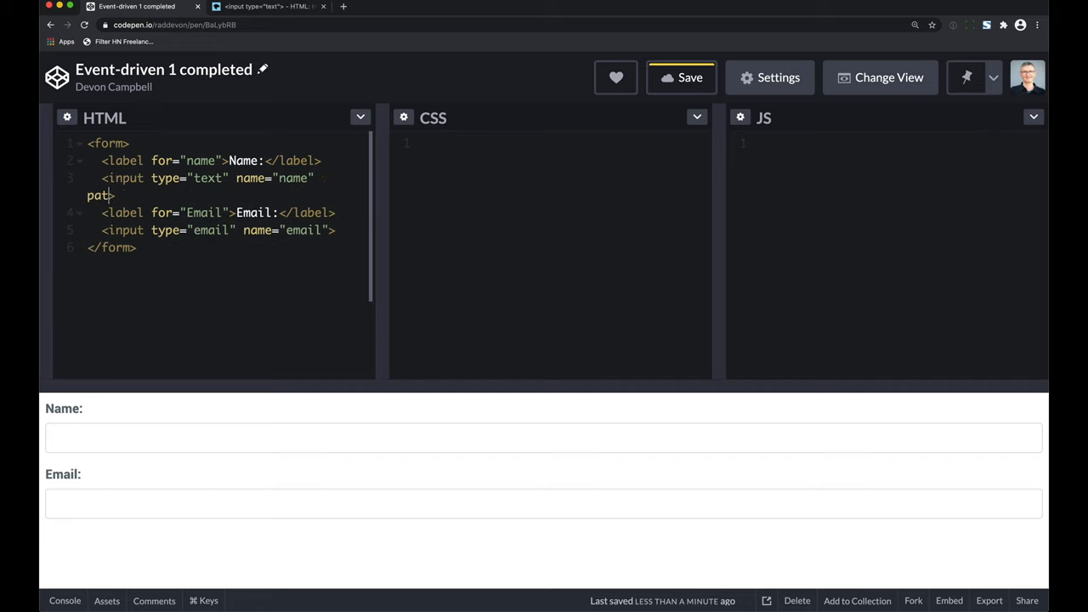
type("tern=\"\"")
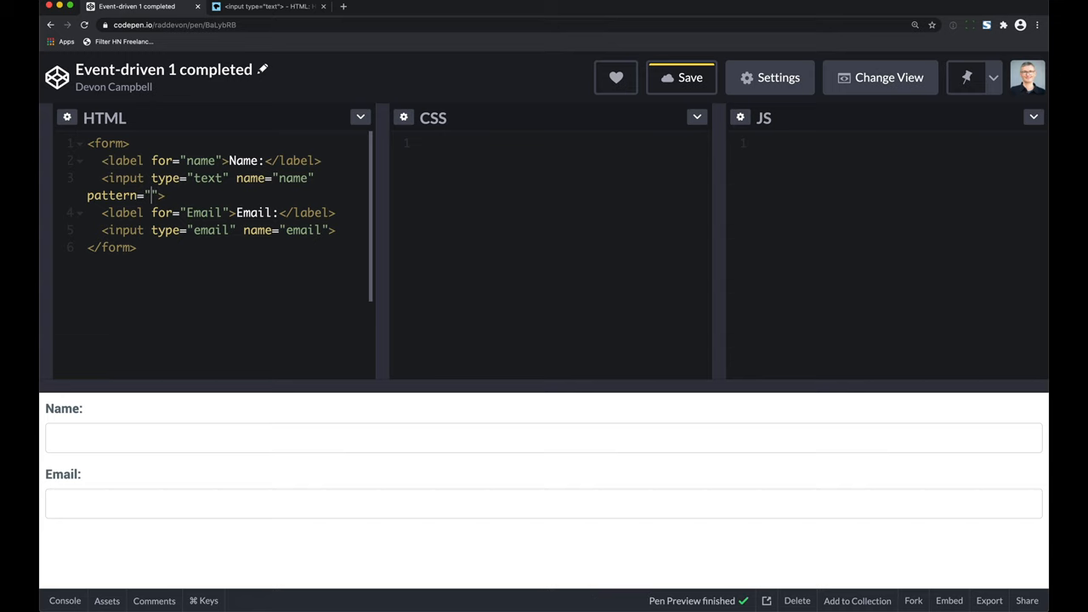
left_click(681, 78)
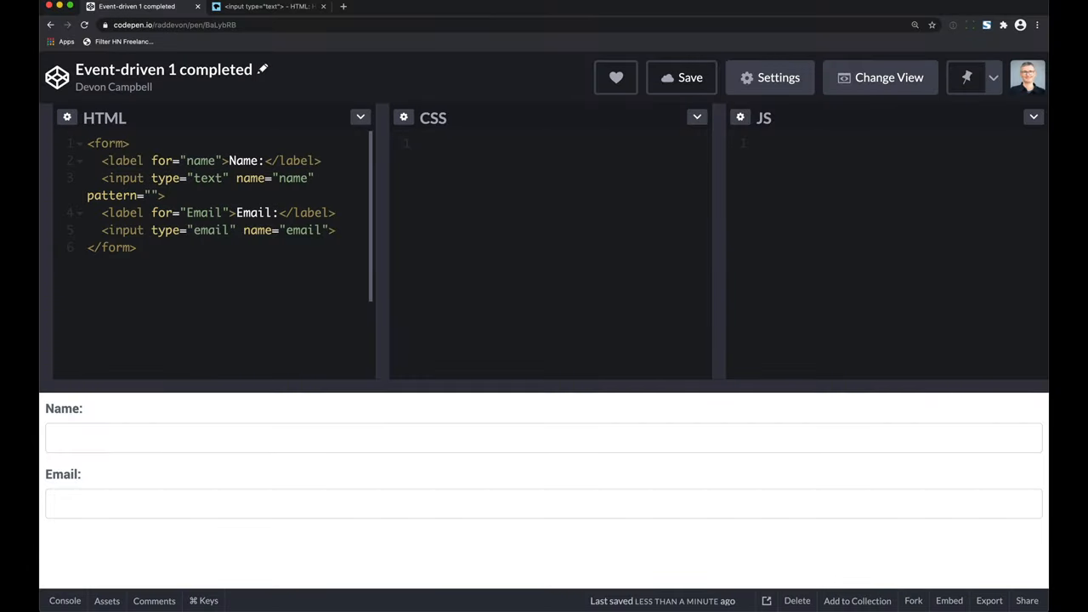
type(".")
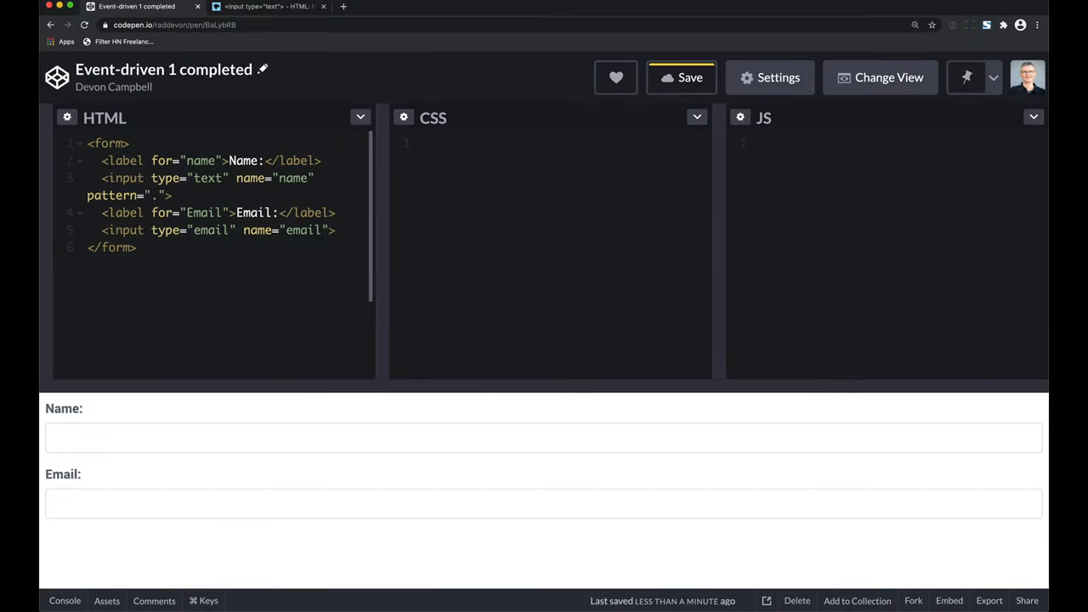
type("*")
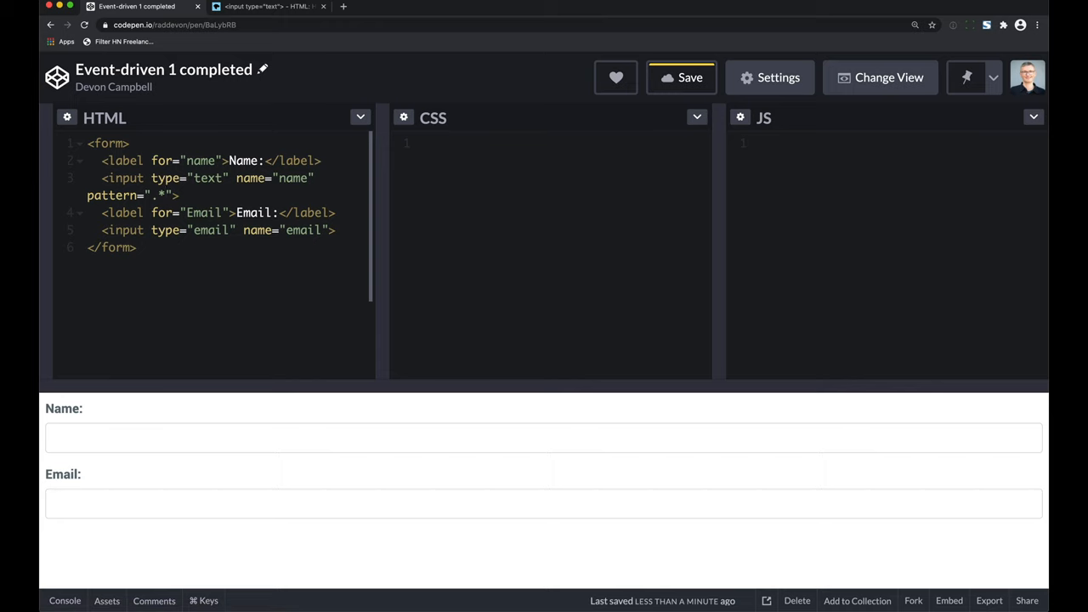
type("\\s.*")
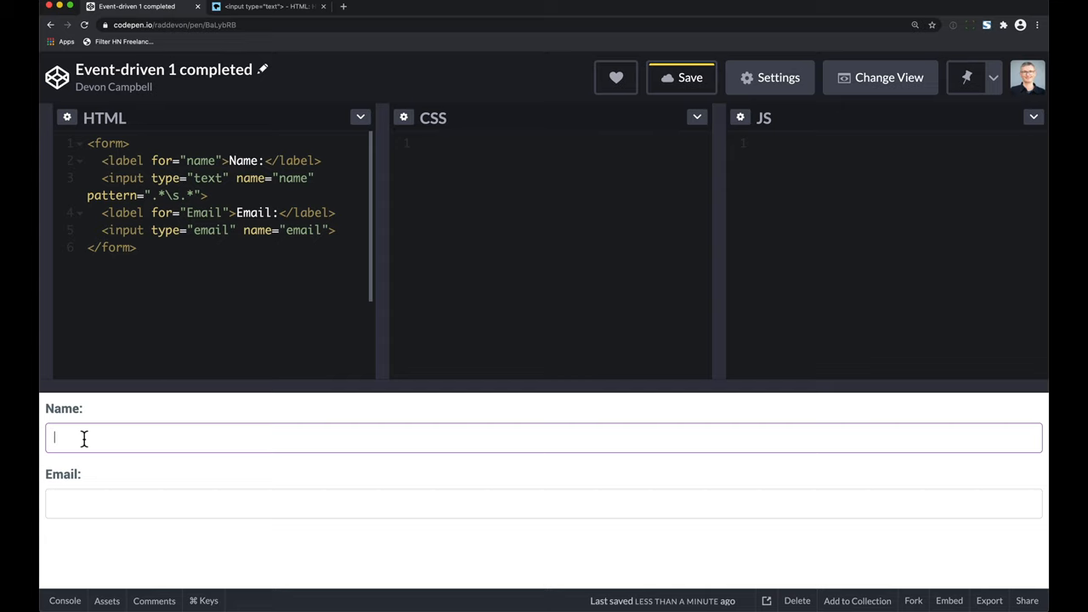
Step: Test the preview Name field with 'devon', then extend it to 'devon campbell'
type("devon")
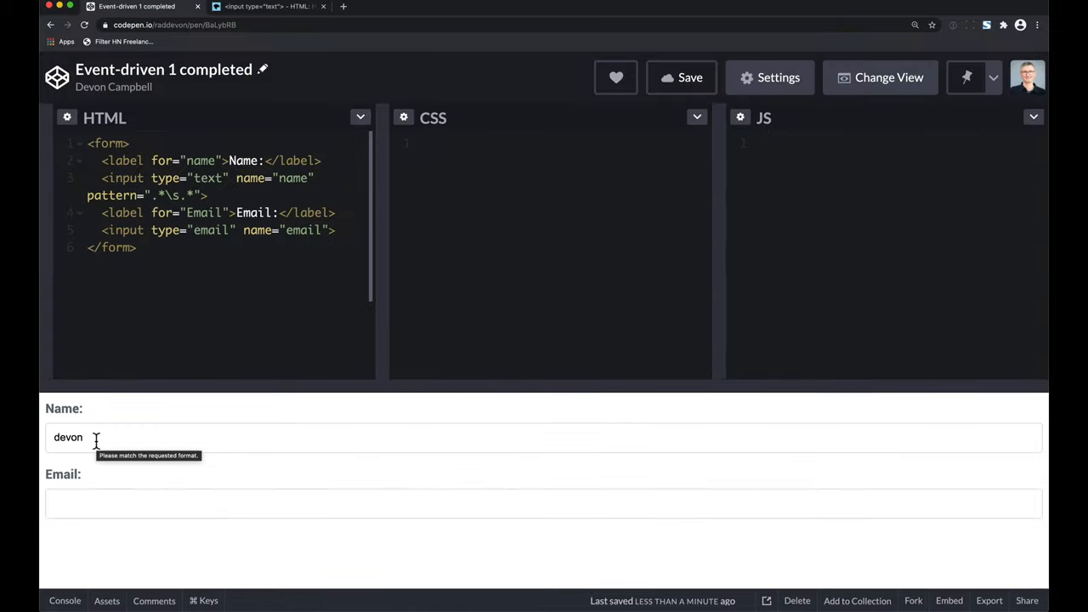
mouse_move(110, 374)
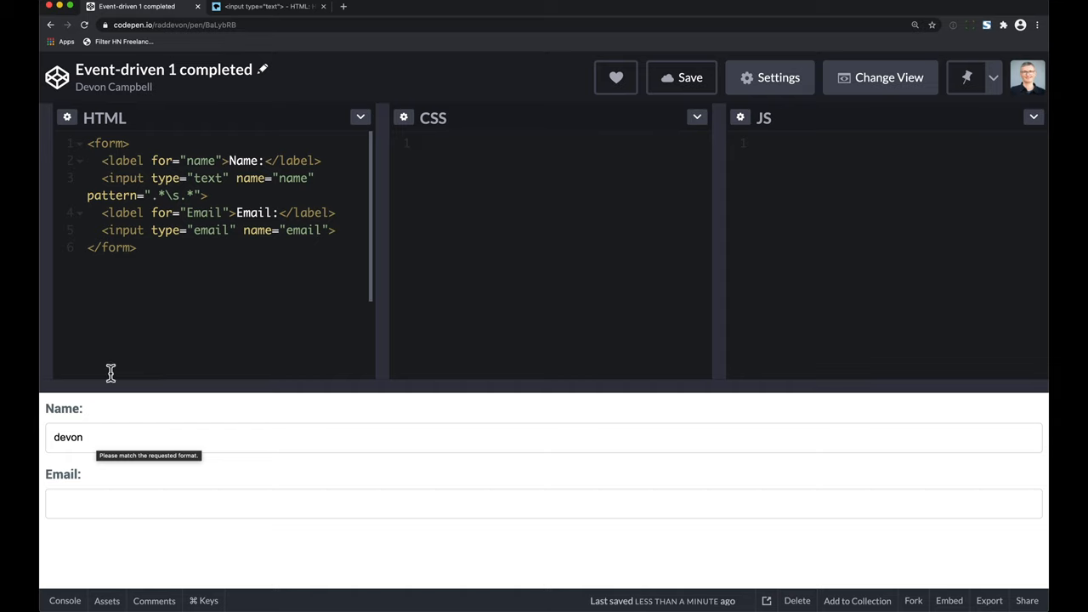
mouse_move(163, 200)
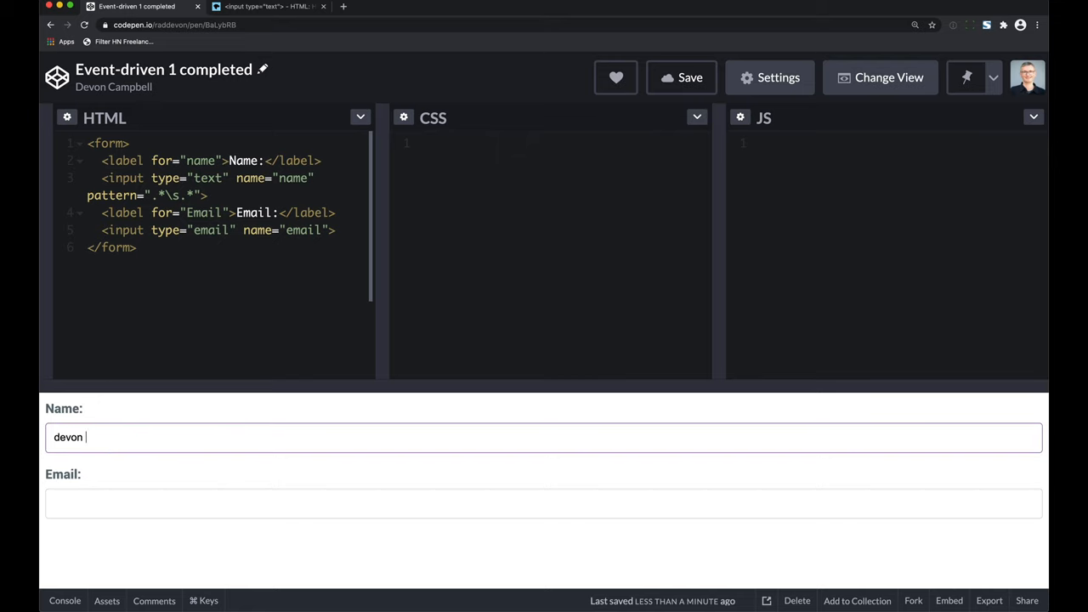
type("campbell")
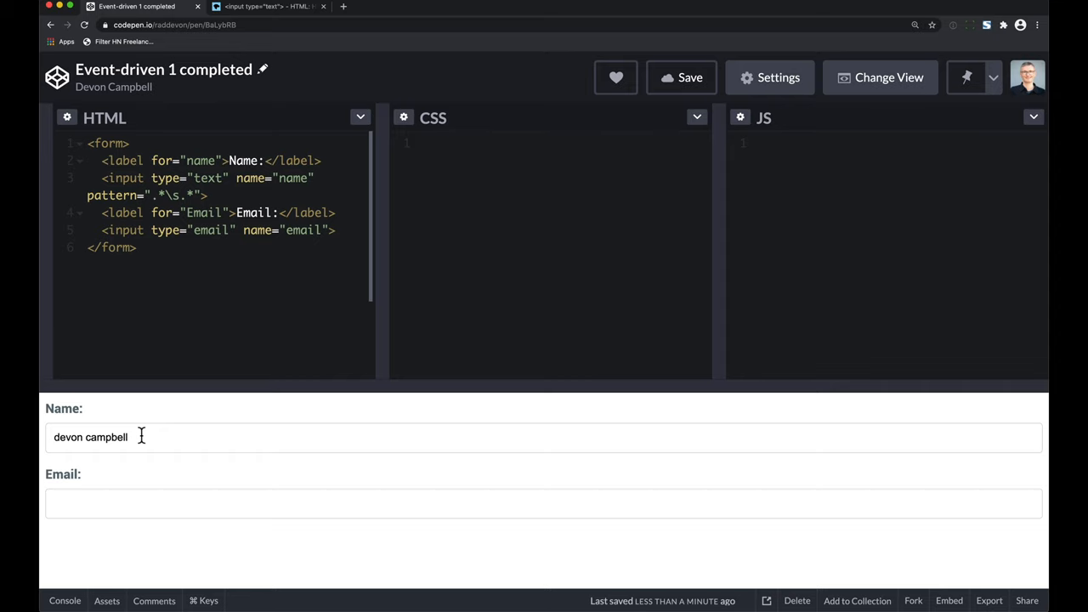
mouse_move(174, 330)
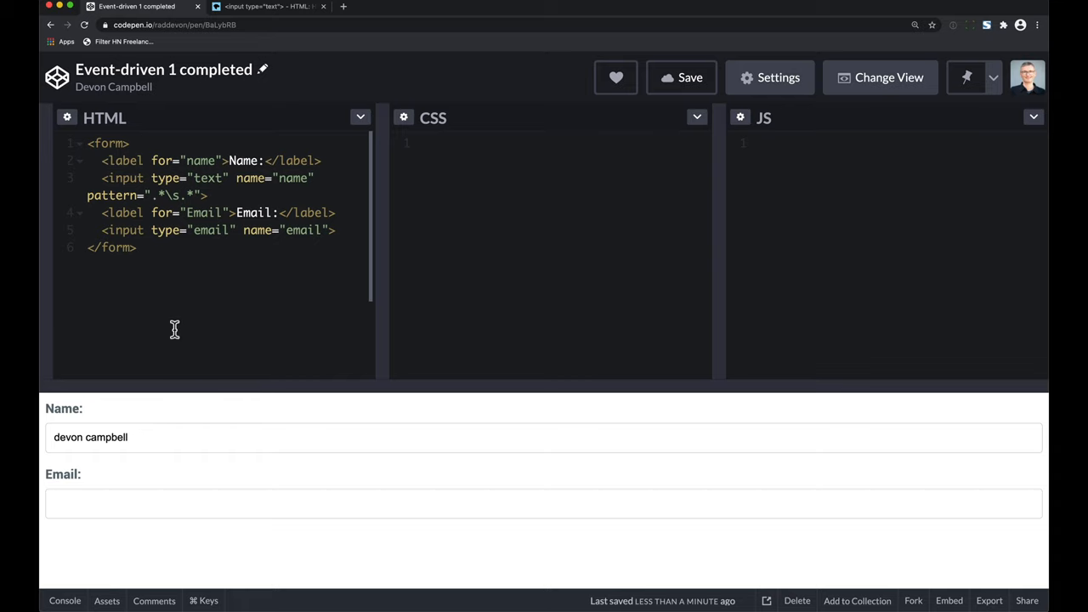
mouse_move(167, 187)
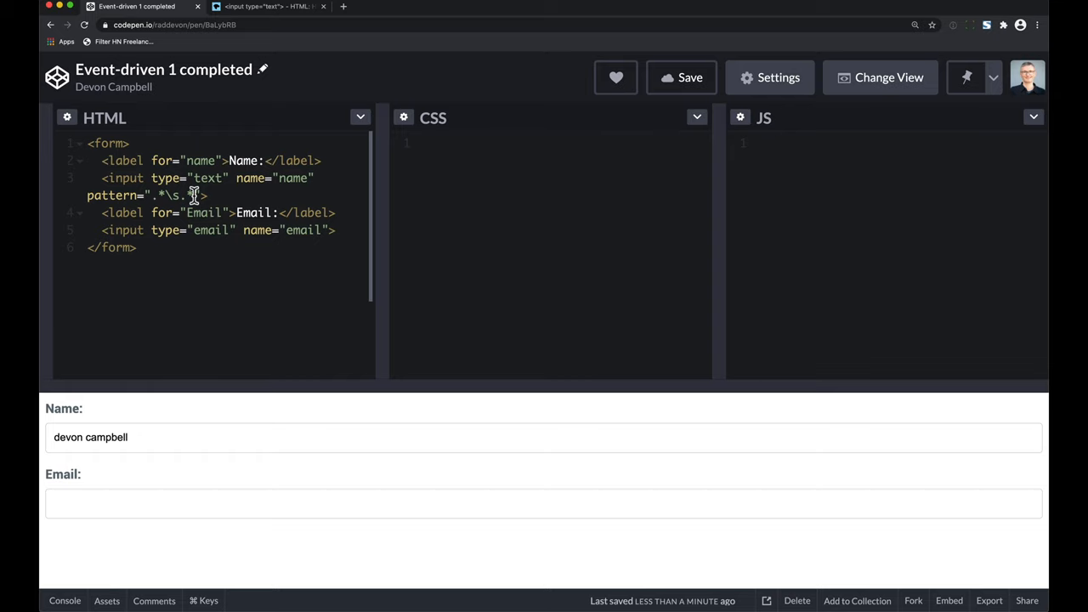
mouse_move(687, 219)
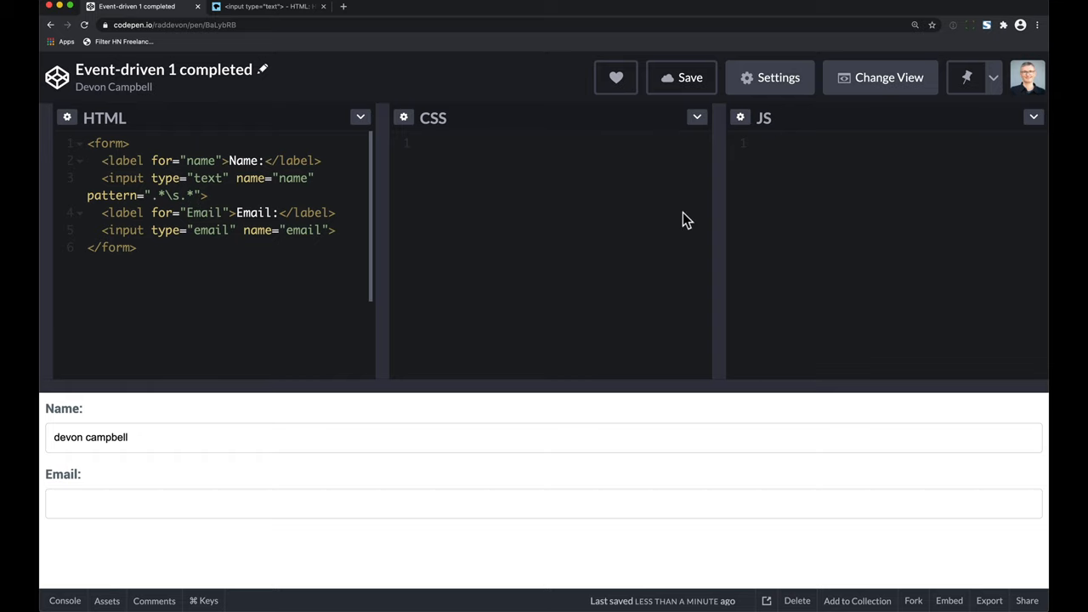
mouse_move(759, 151)
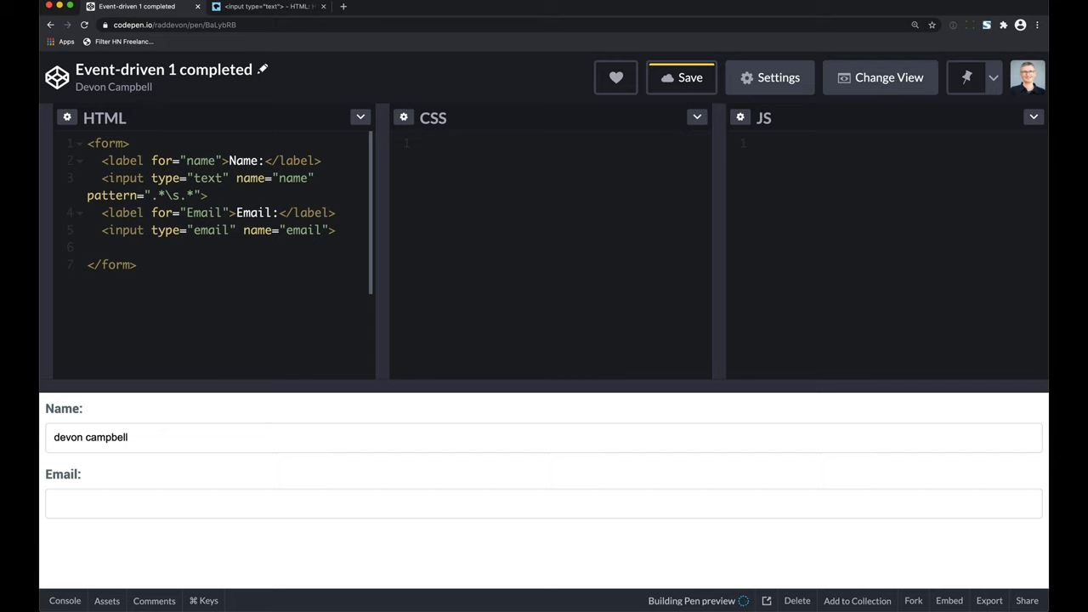
Step: Write <button>Submit</button> on the empty line inside the form
left_click(682, 78)
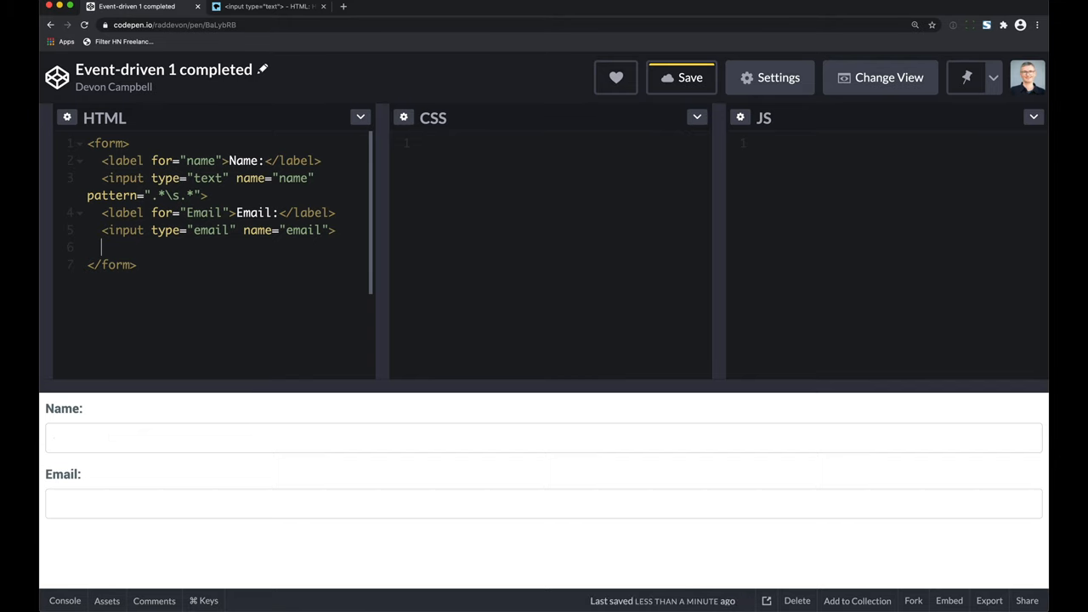
type("<but")
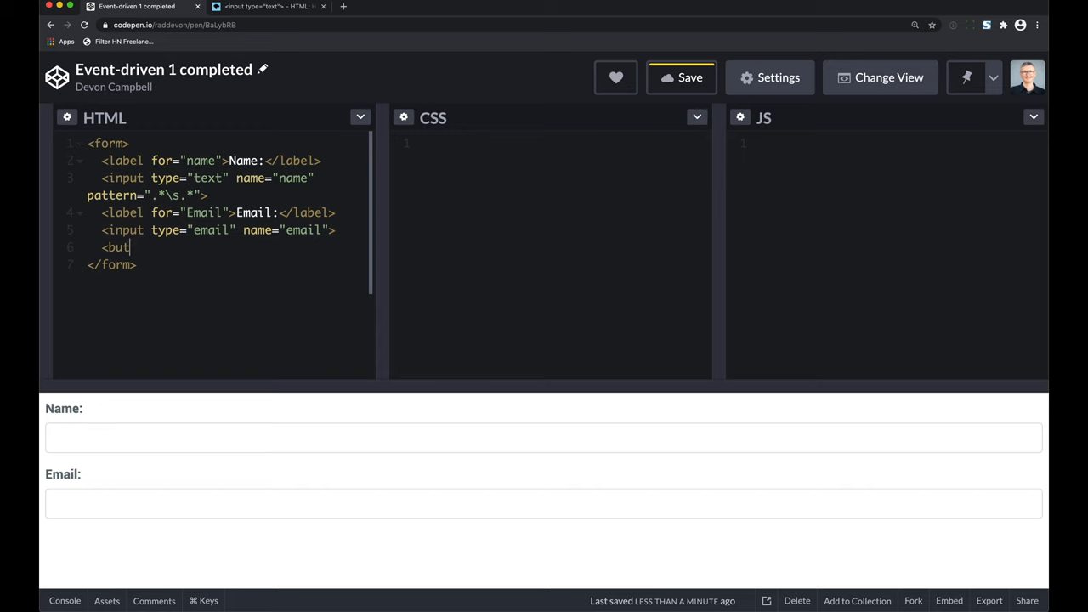
type("ton>")
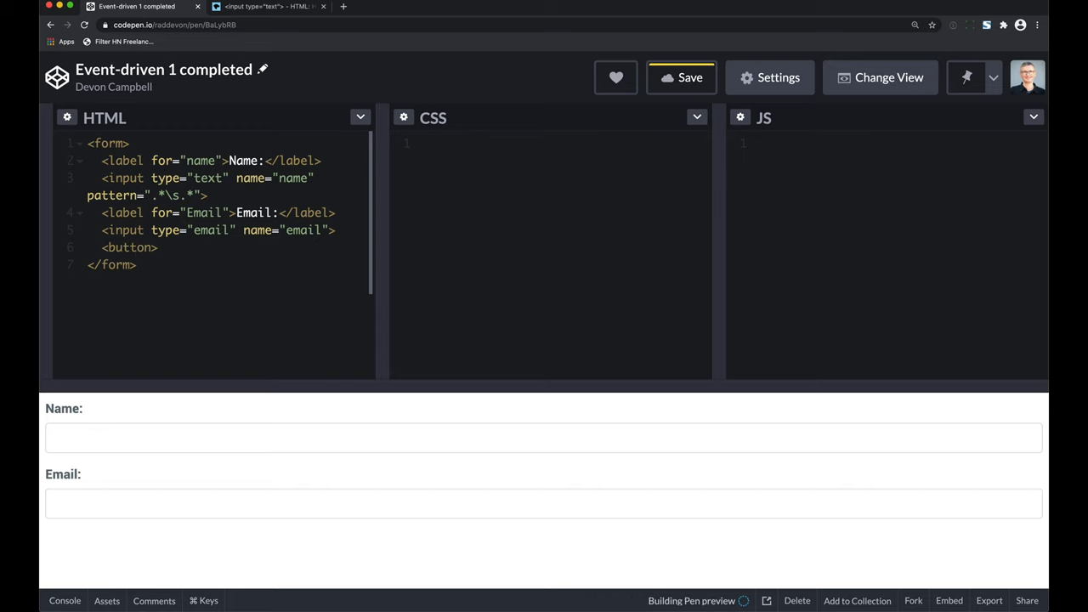
type("</but")
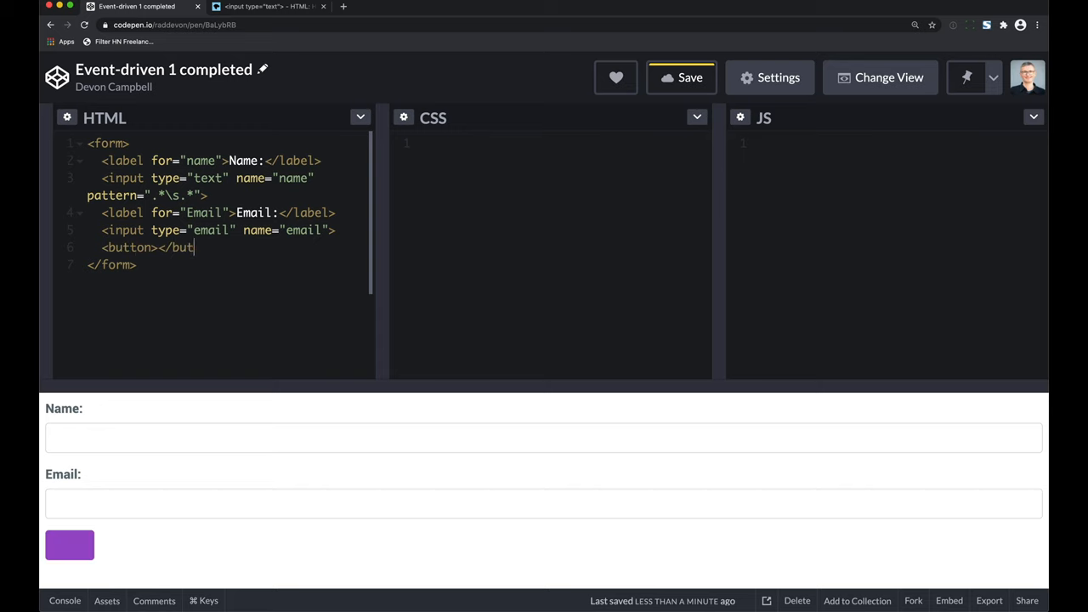
type("ton>")
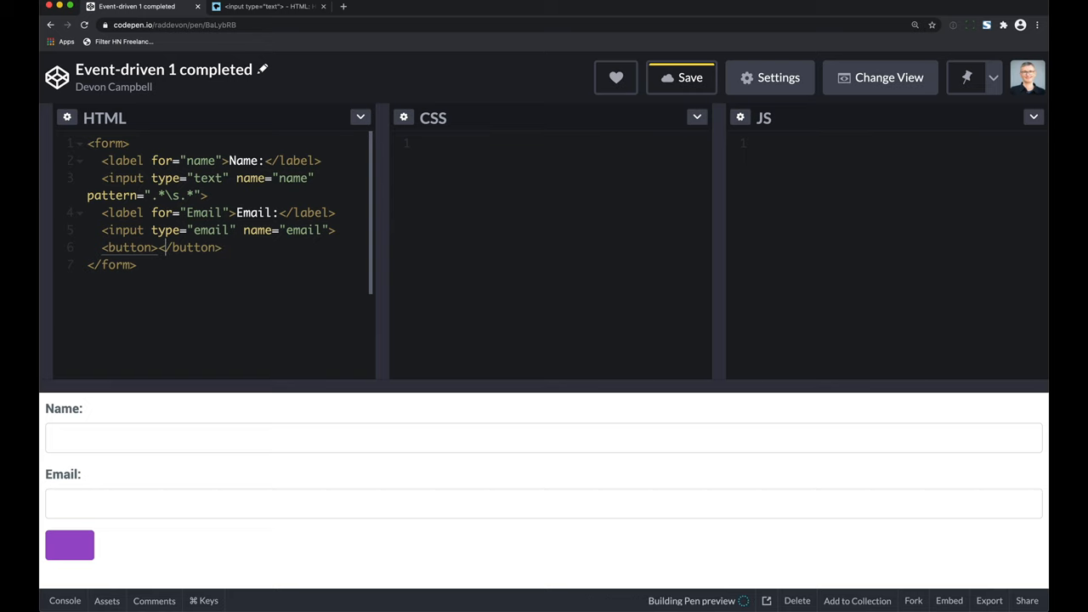
type("Su")
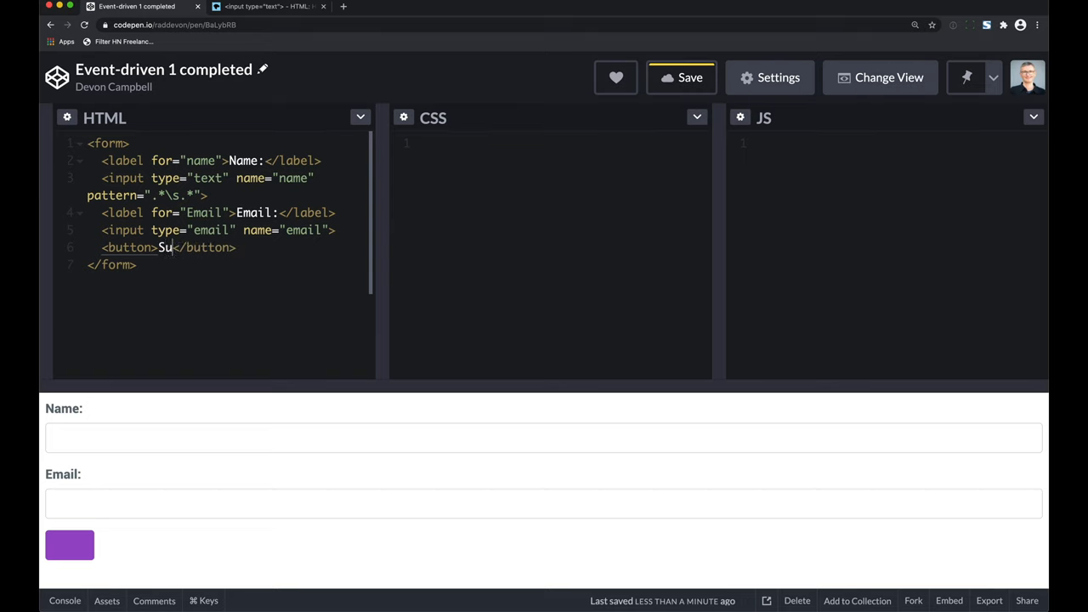
type("bmit")
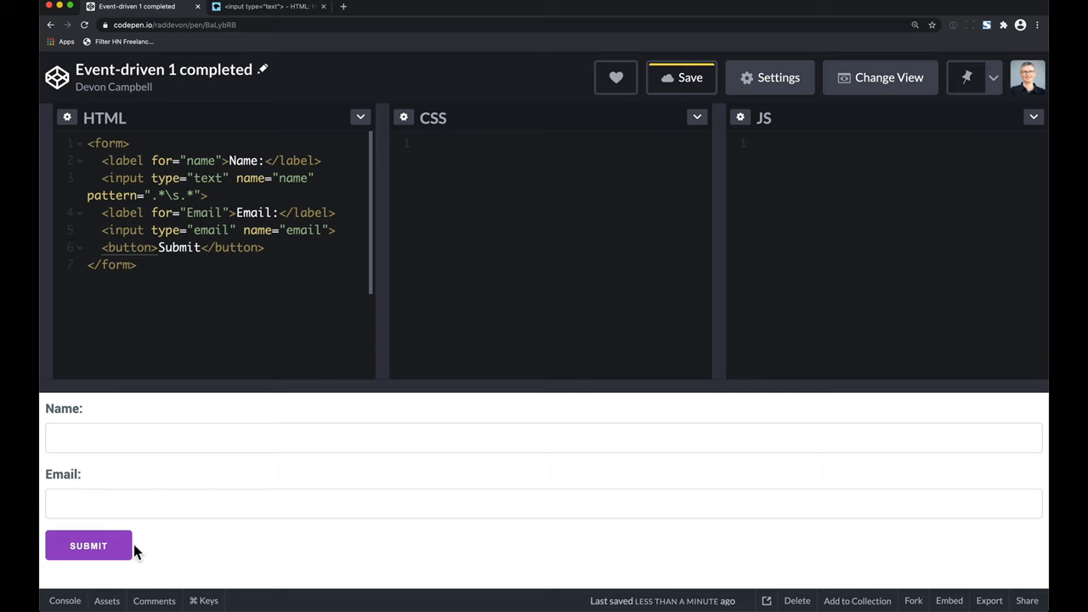
mouse_move(179, 347)
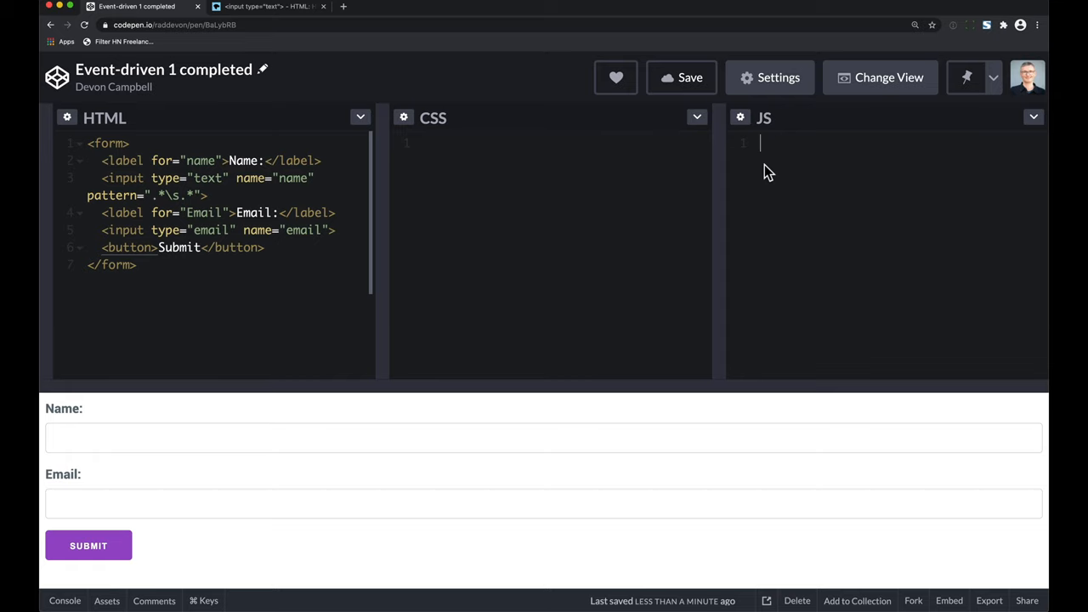
Step: Write const submitButton = document.querySelector('button'); in the JS pane
type("const")
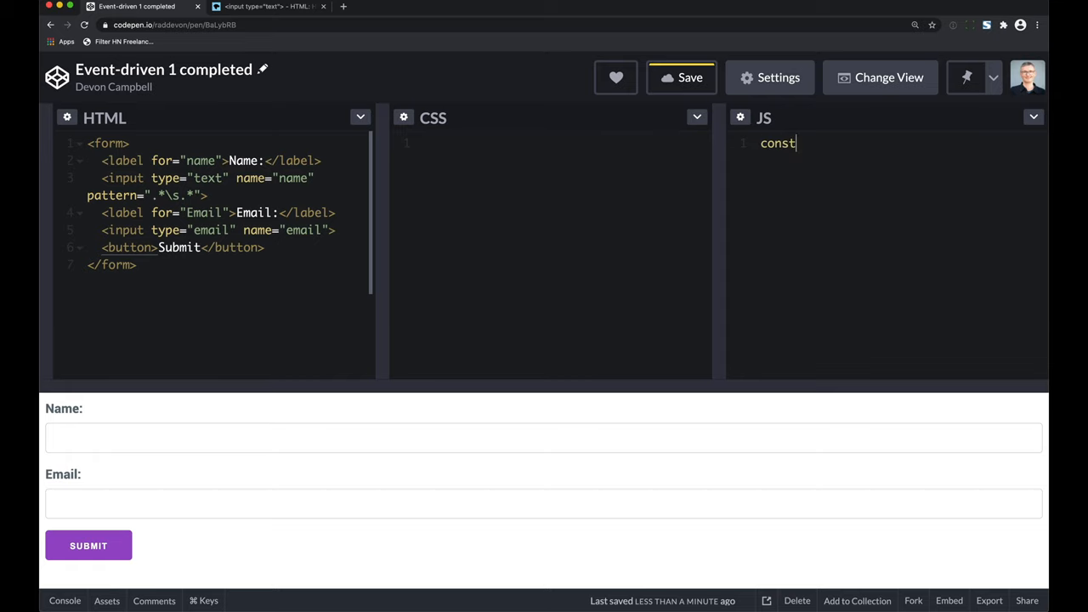
type("submit")
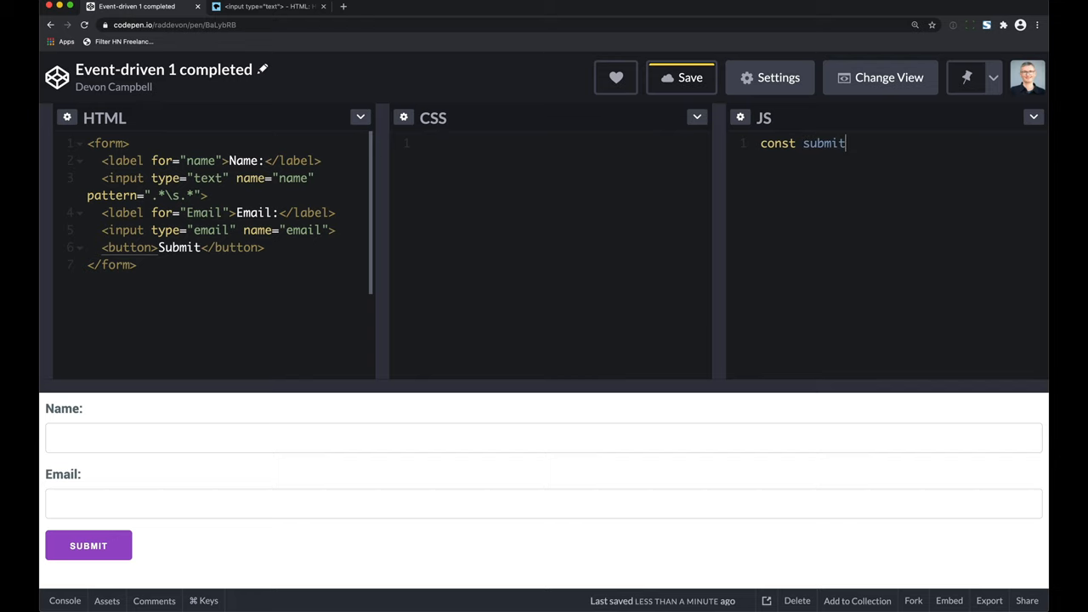
type("Button =")
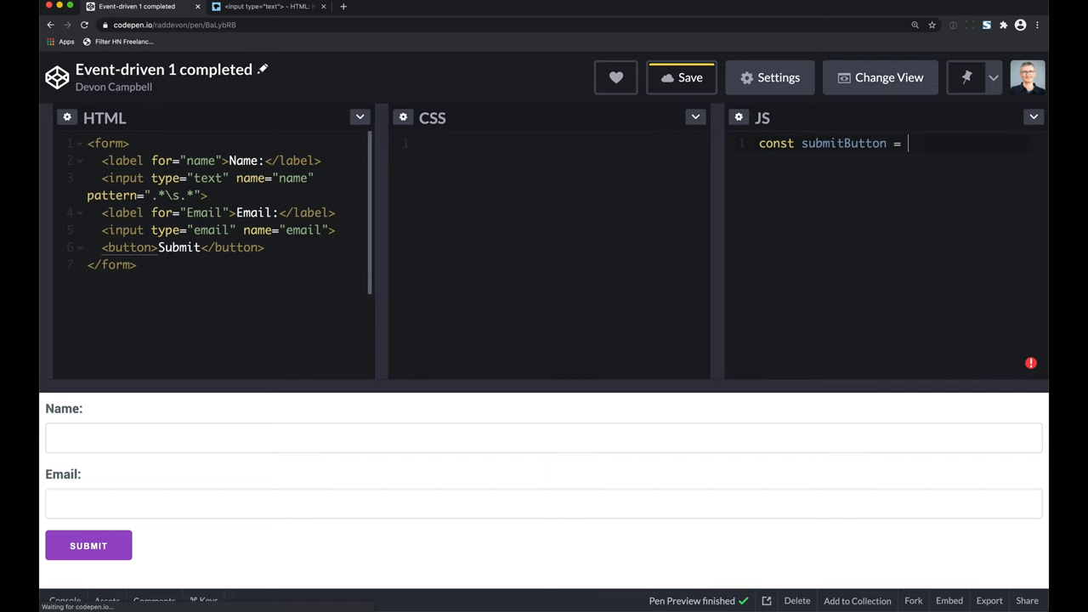
type("document")
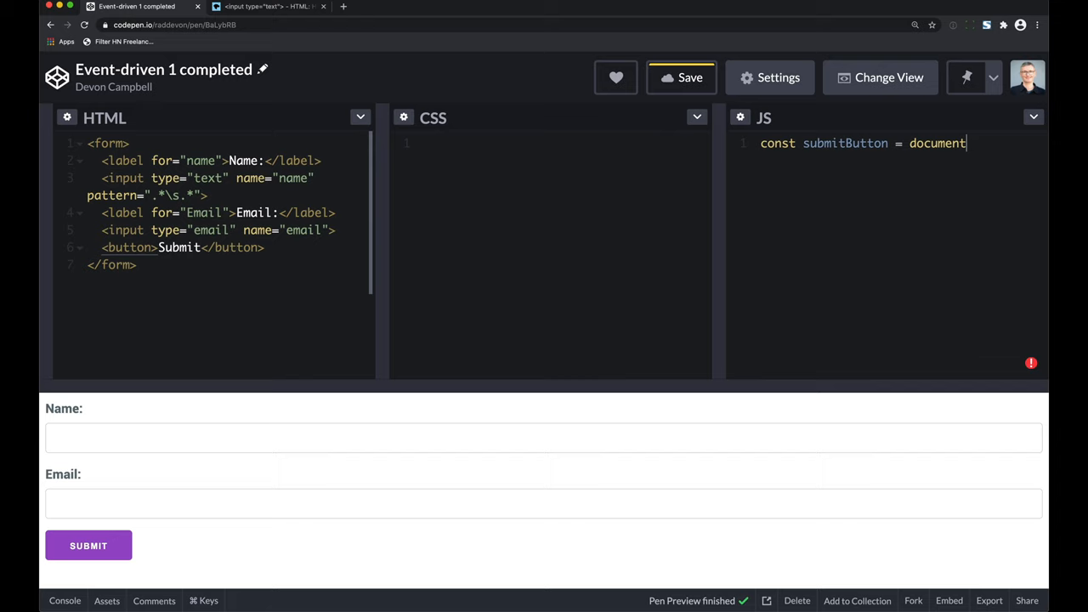
type(".querySelector('")
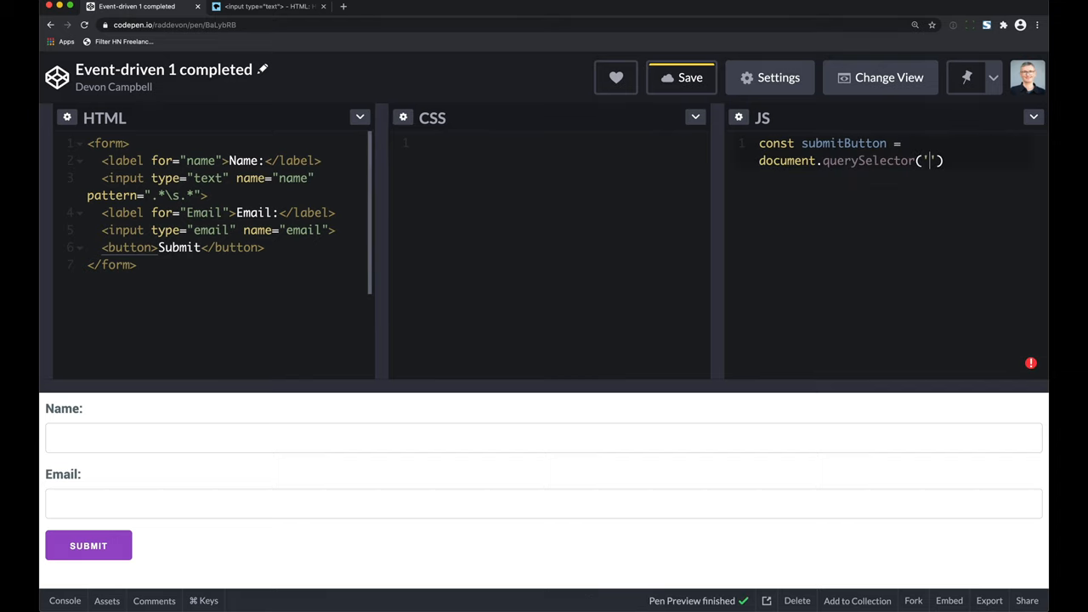
type("button")
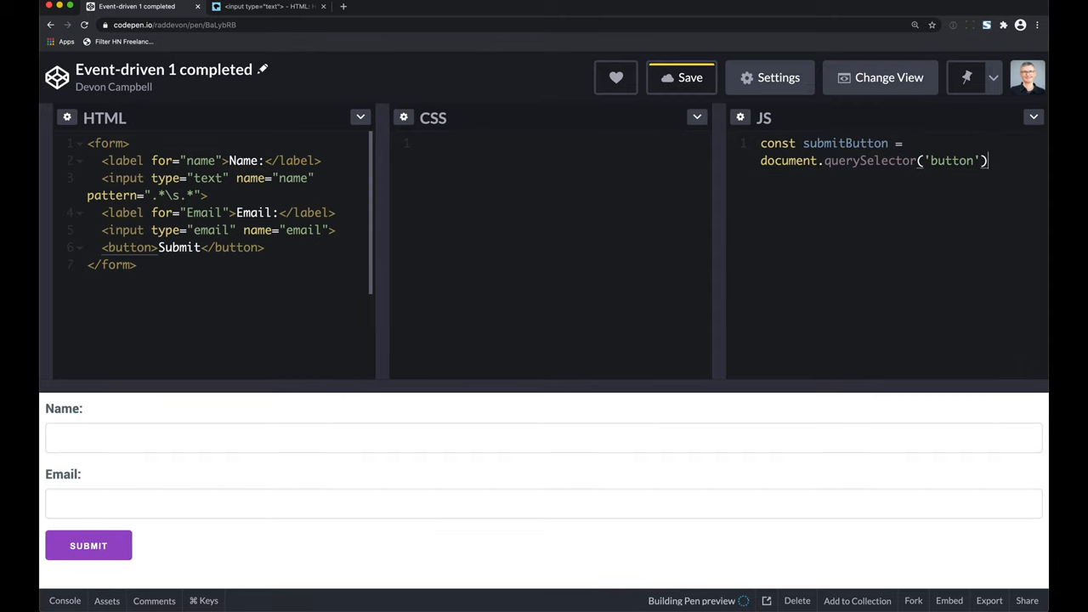
type(";")
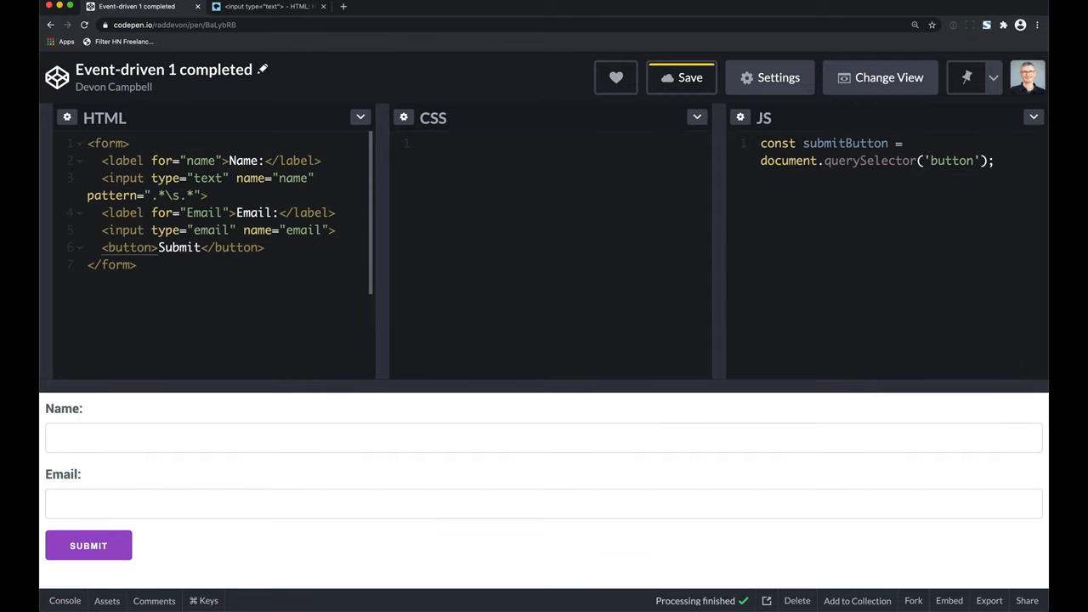
left_click(681, 78)
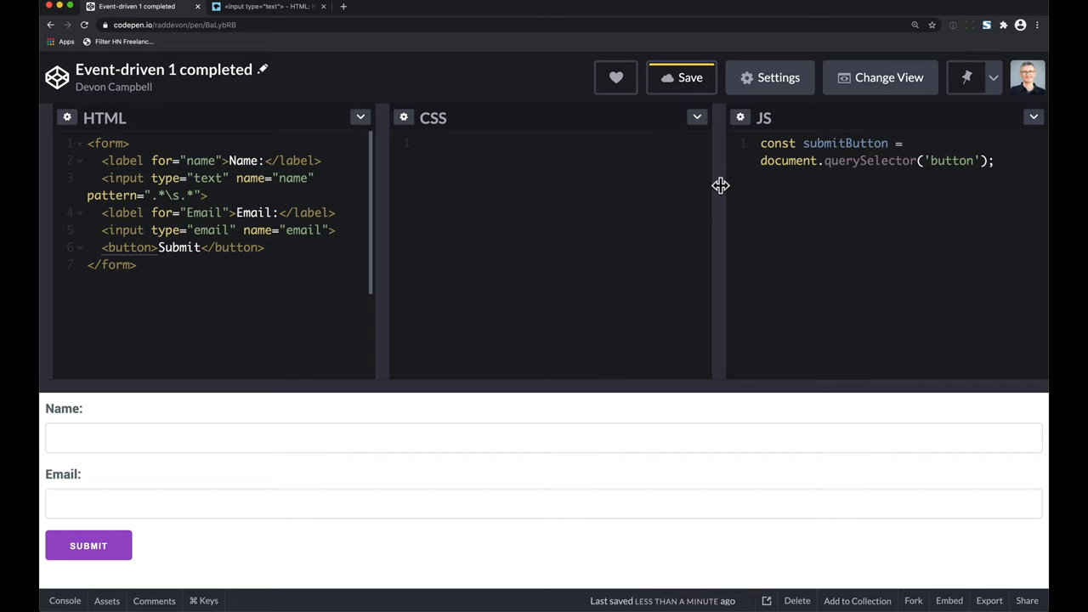
Step: Collapse the empty CSS pane and start line 2 with submitButton.addEventListener()
left_click_drag(720, 186, 582, 179)
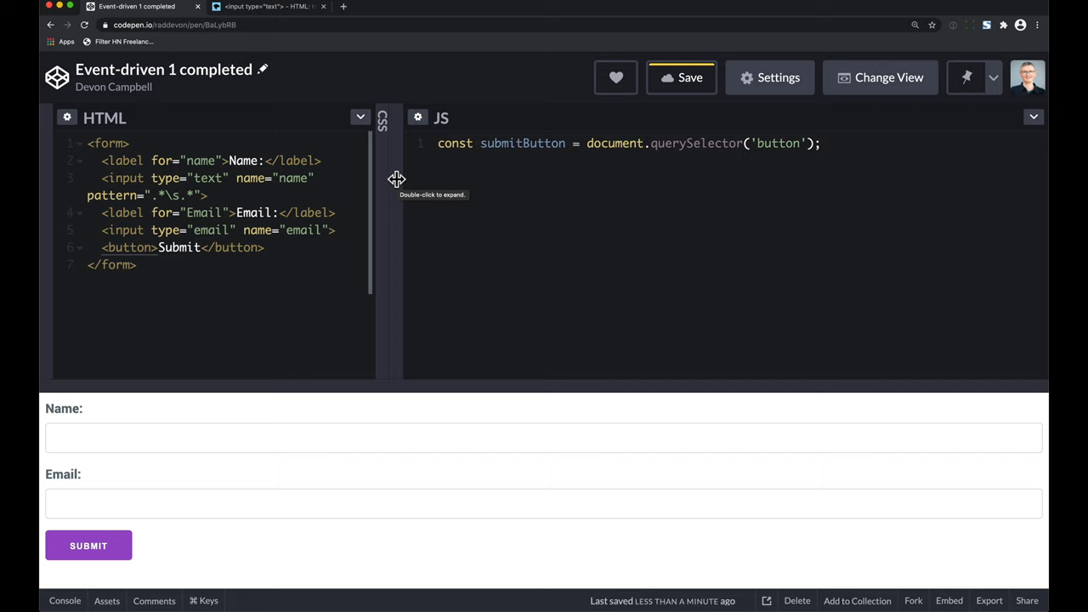
mouse_move(806, 167)
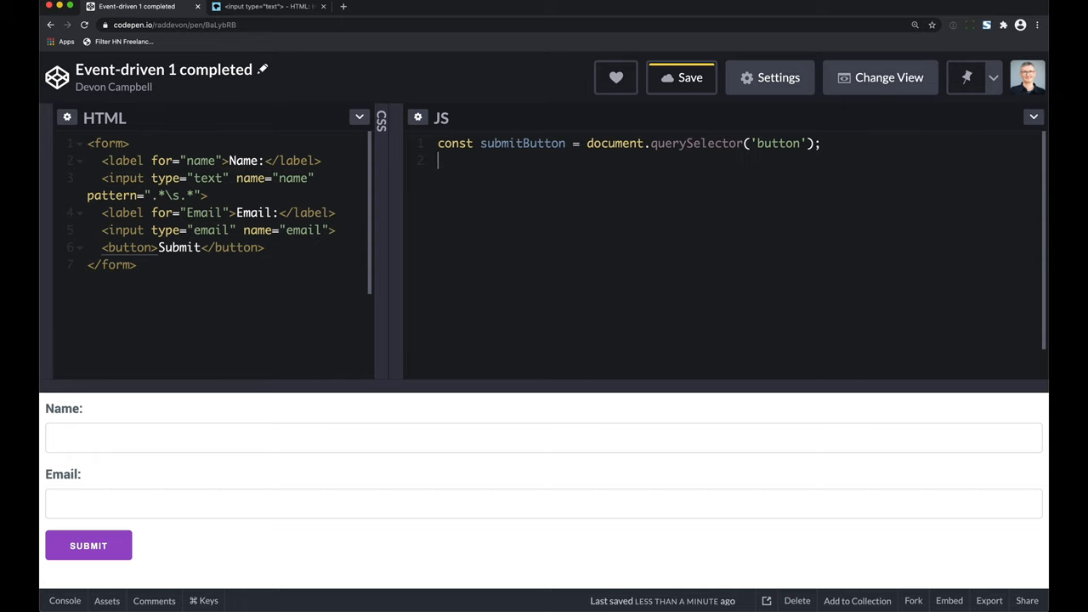
type("su")
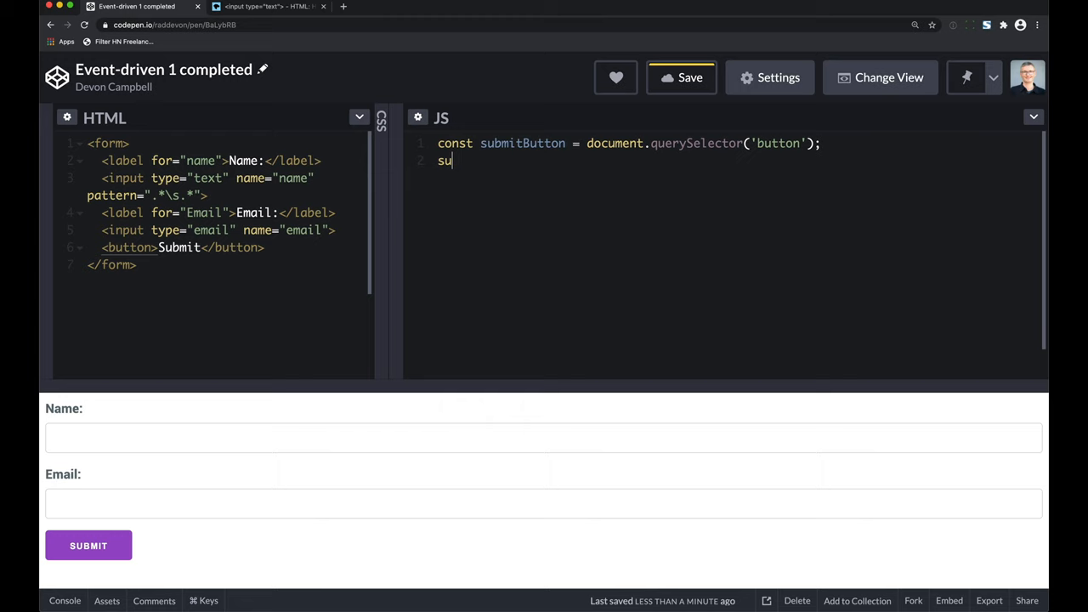
type("bmit")
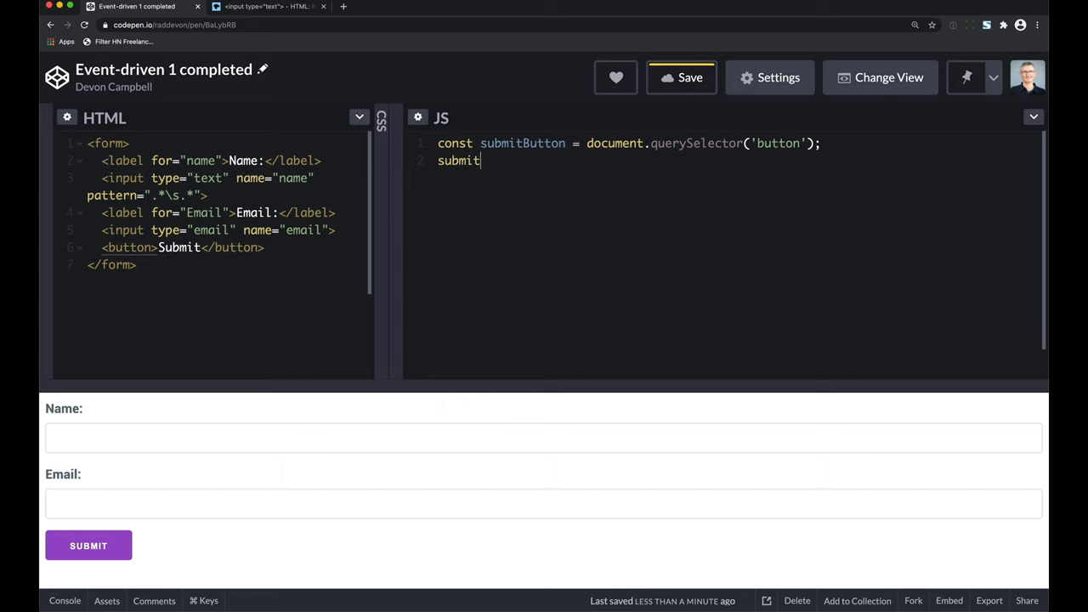
type("B")
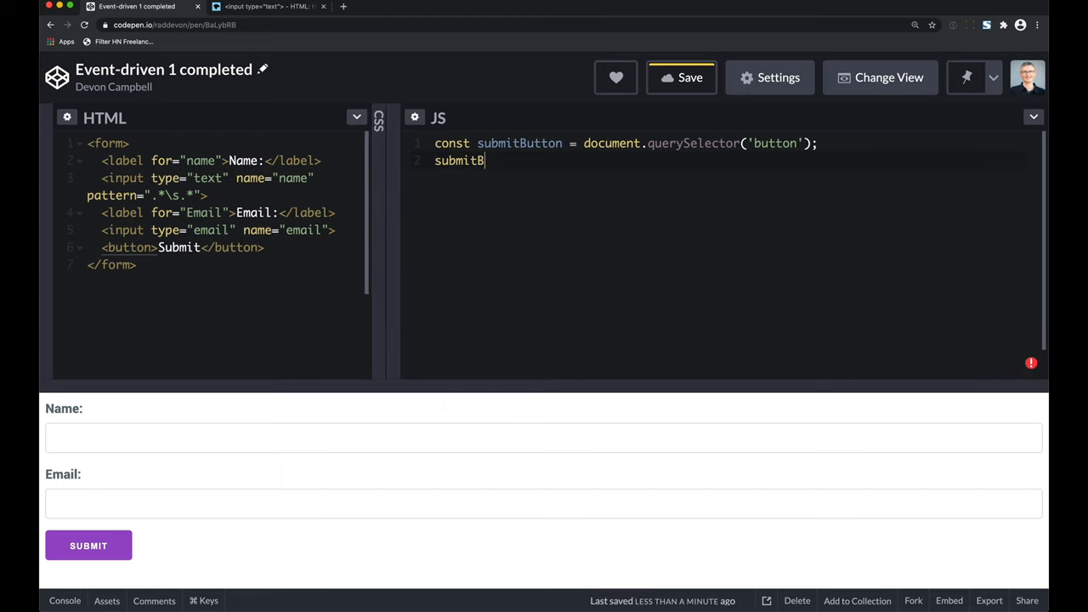
type("utton")
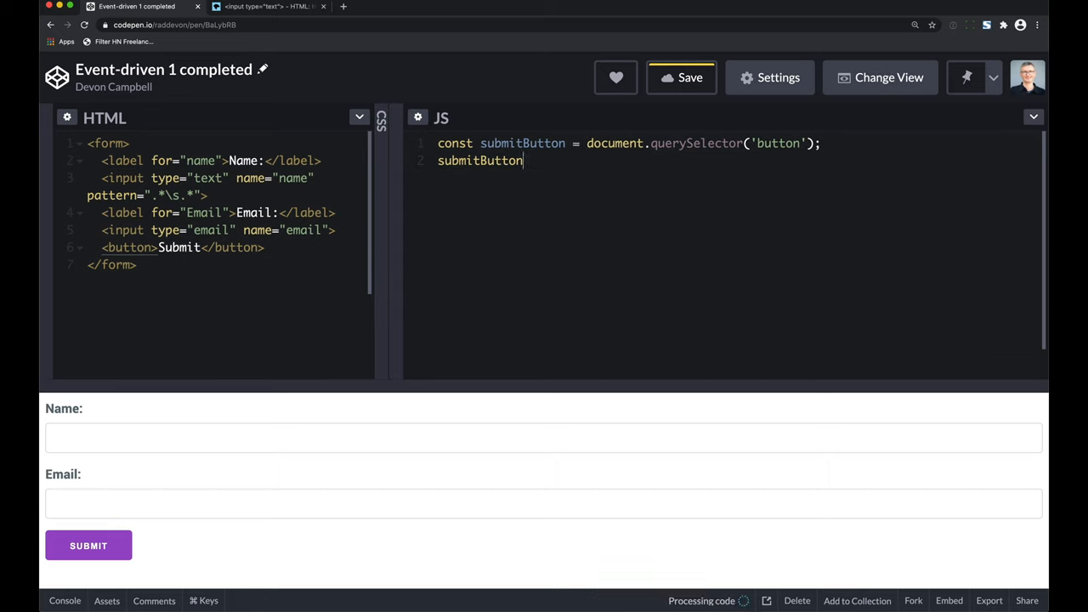
left_click(681, 78)
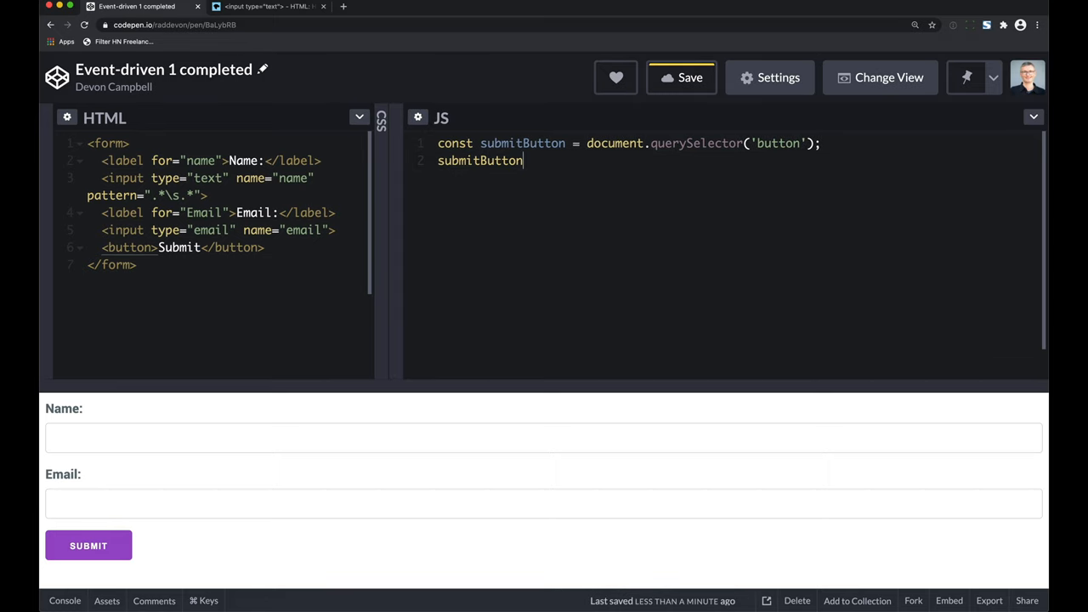
type(".add")
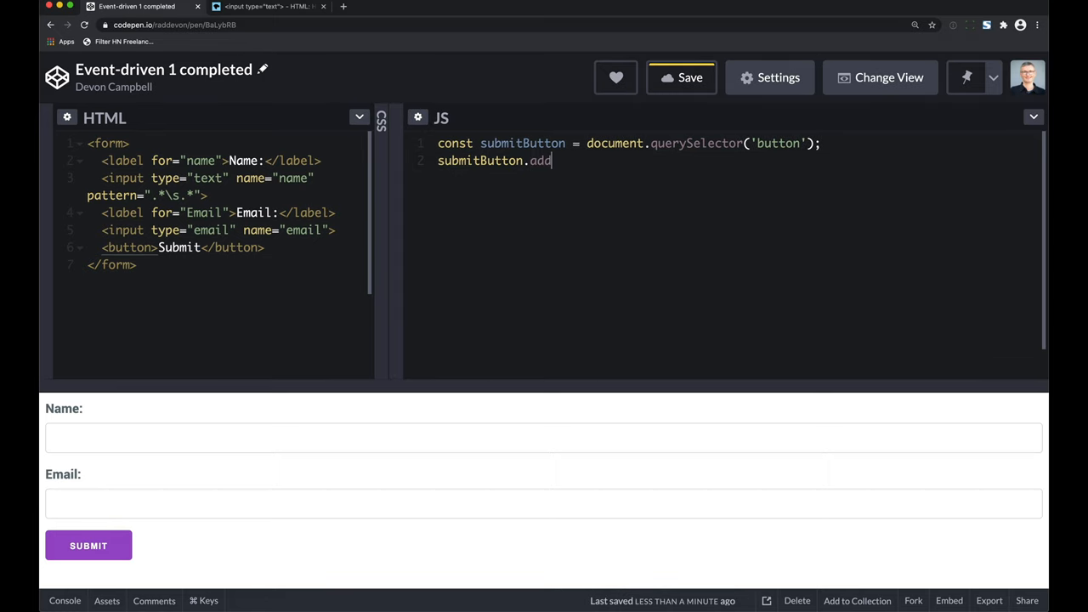
type("EventListener")
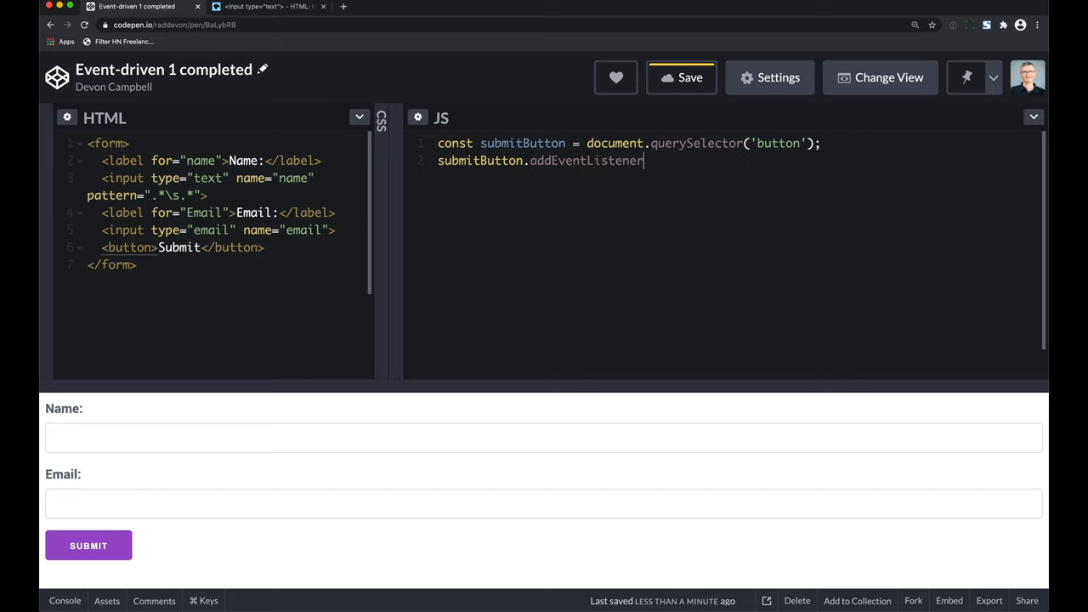
type("()")
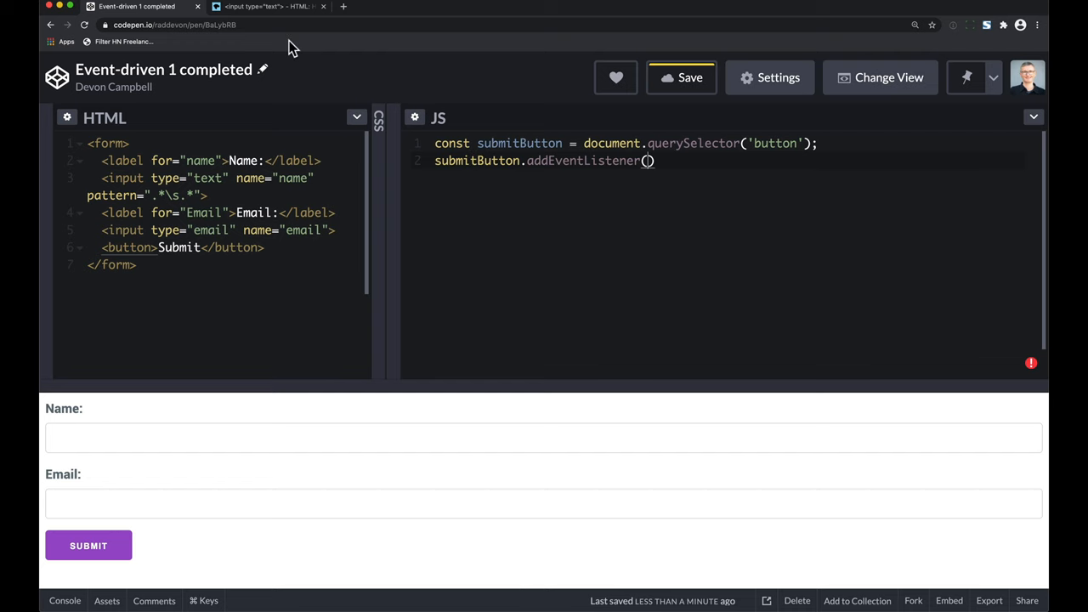
Step: Show the MDN addEventListener() Syntax and Parameters sections (type, listener, options)
left_click(395, 6)
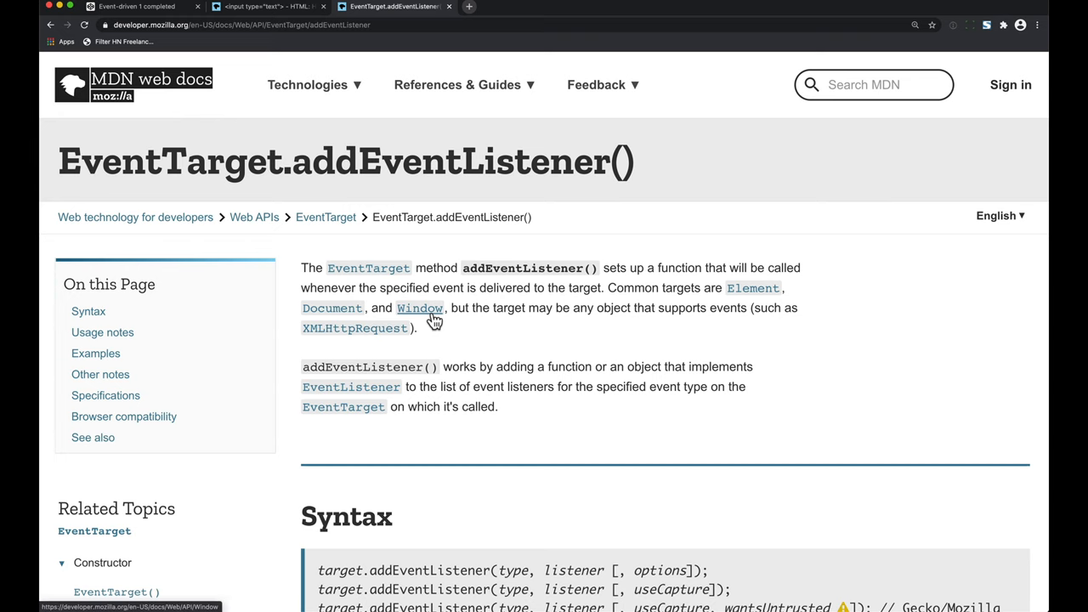
mouse_move(561, 246)
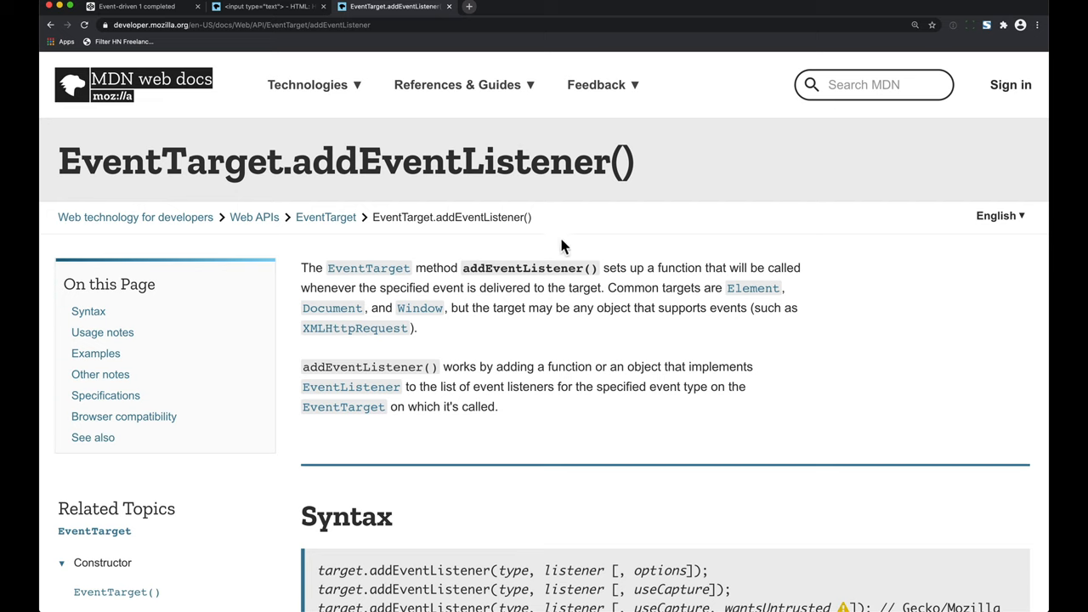
scroll("down", 3)
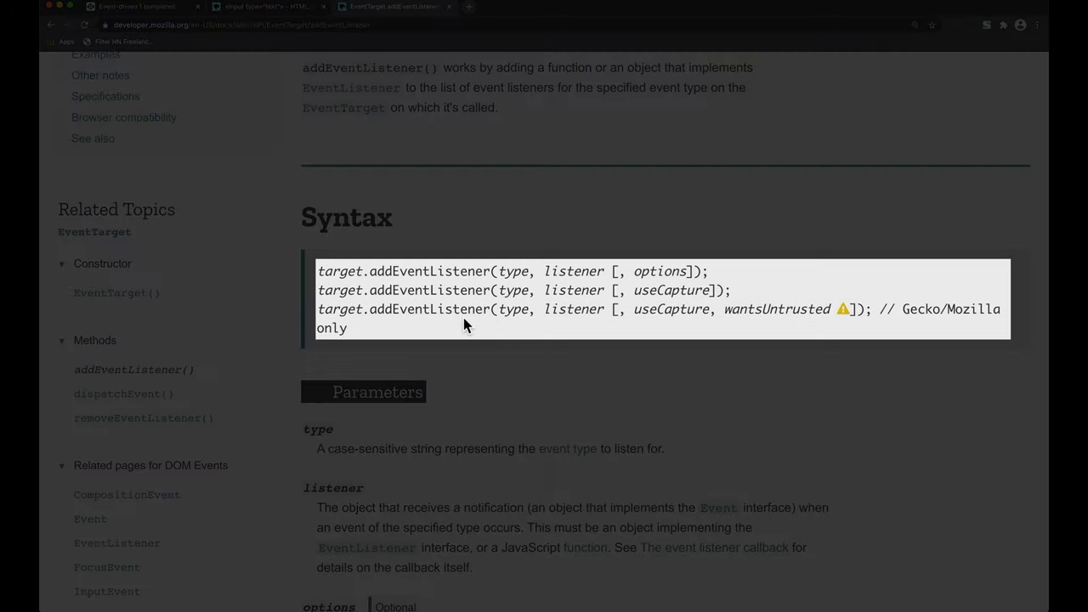
mouse_move(487, 388)
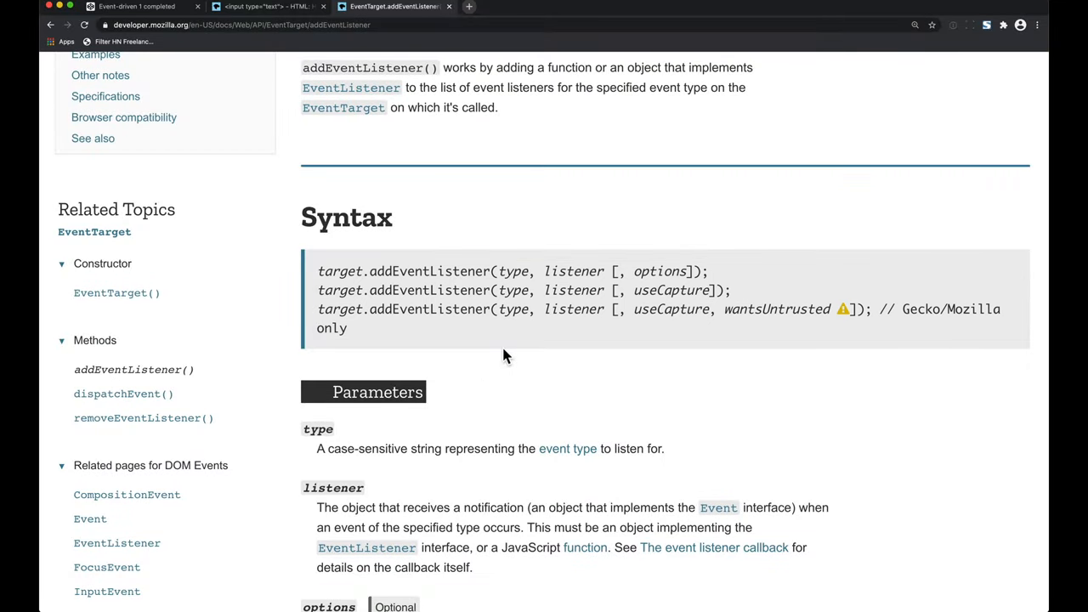
mouse_move(518, 271)
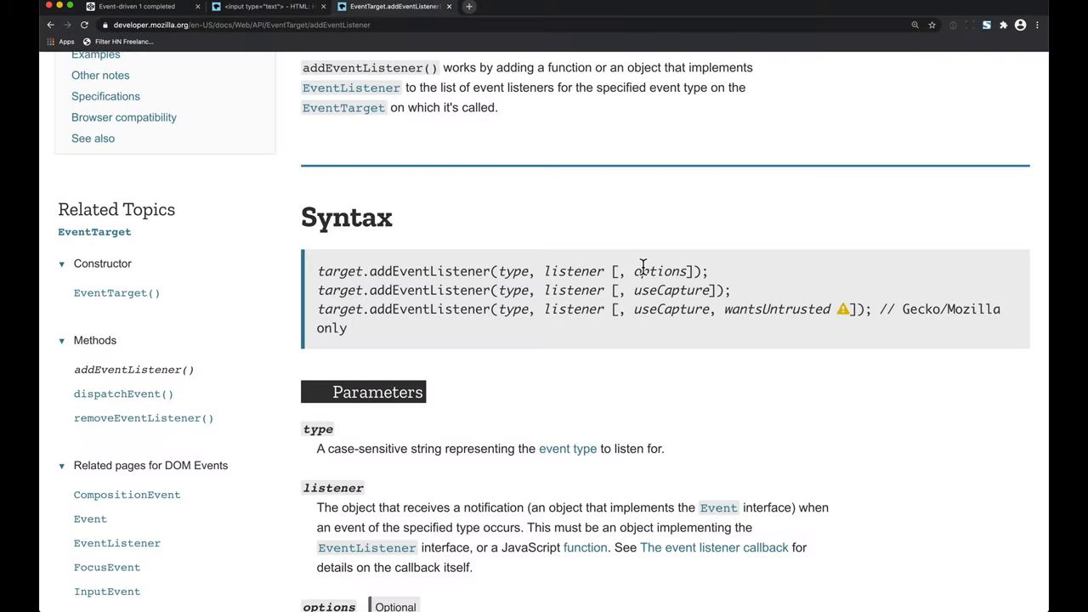
mouse_move(692, 255)
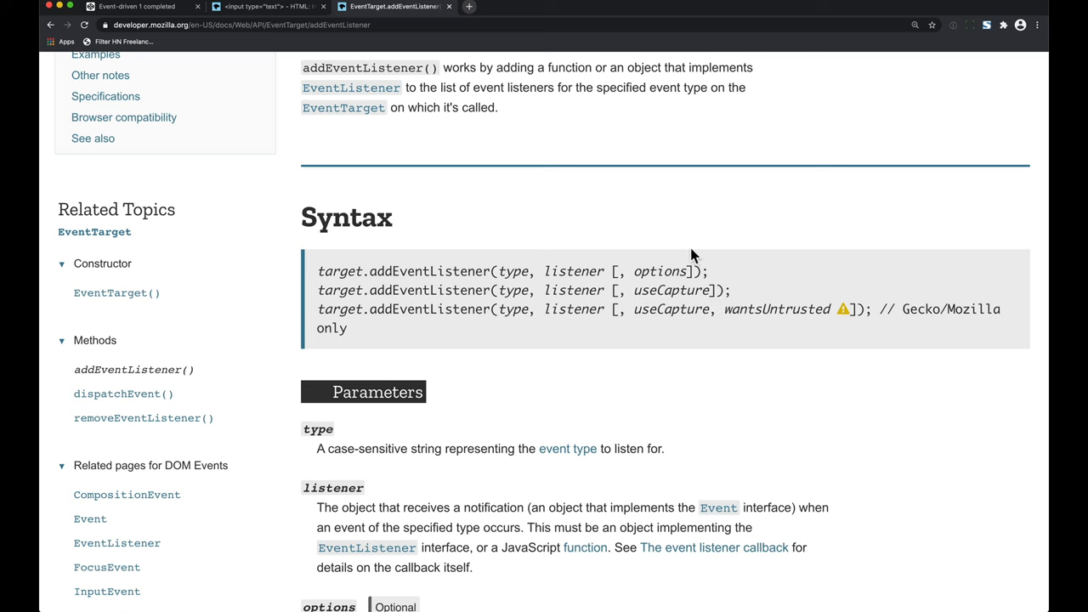
scroll("down", 3)
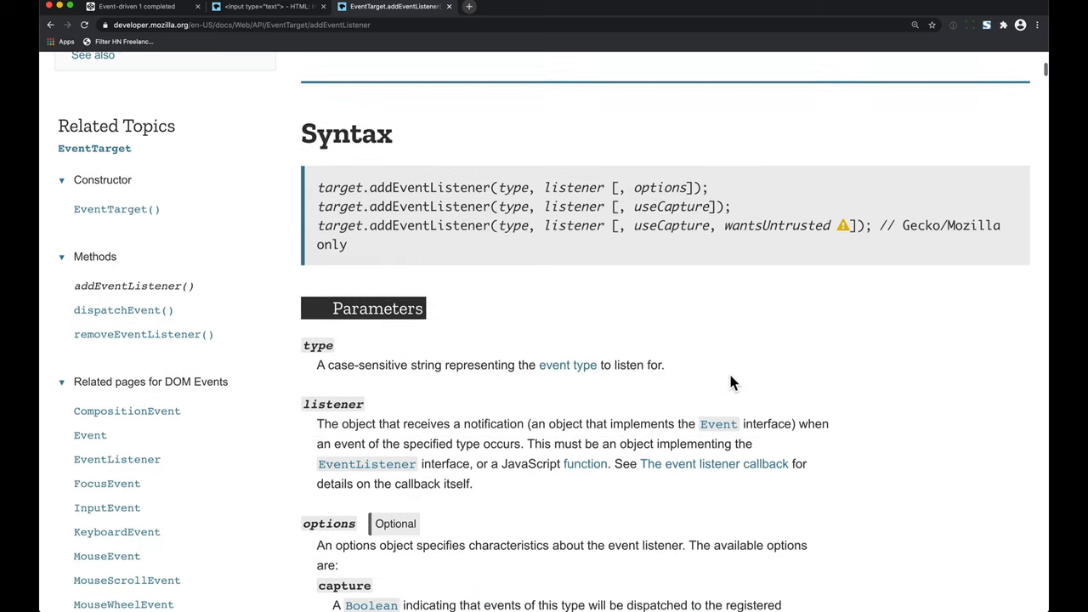
scroll("down", 3)
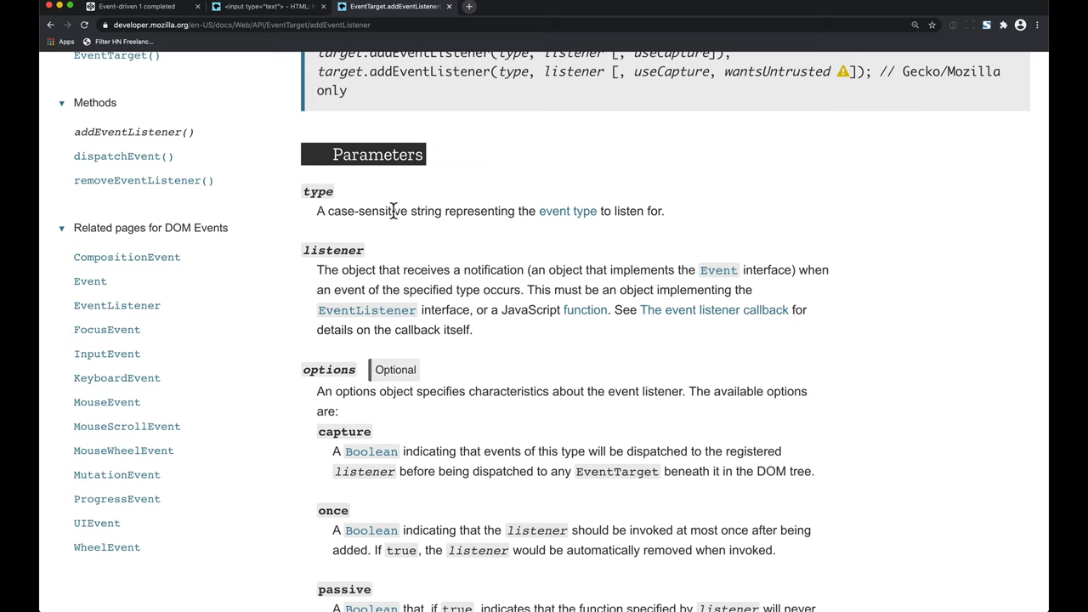
mouse_move(518, 212)
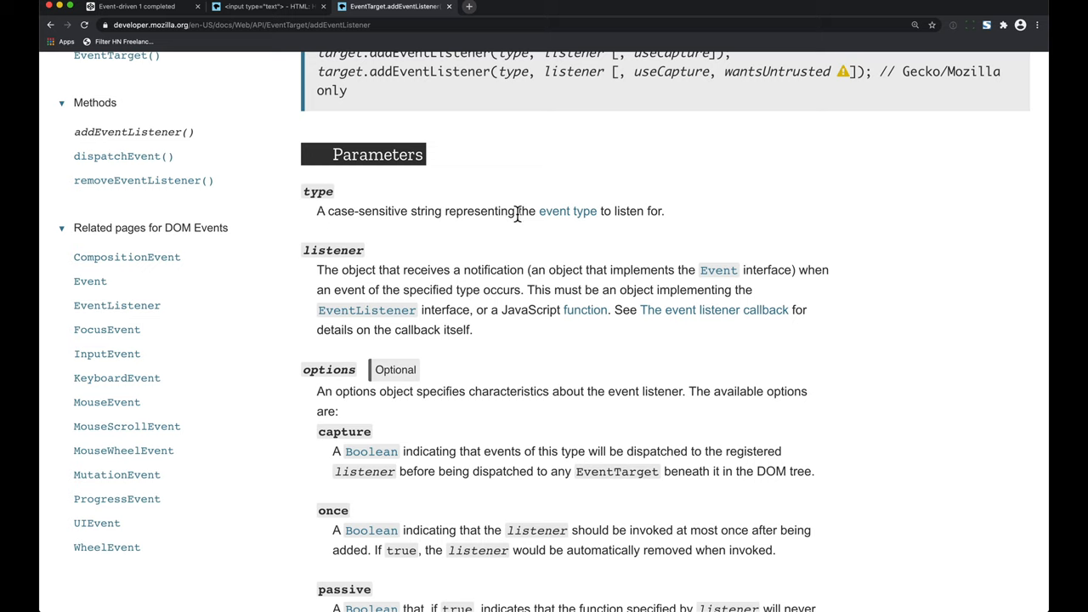
mouse_move(568, 211)
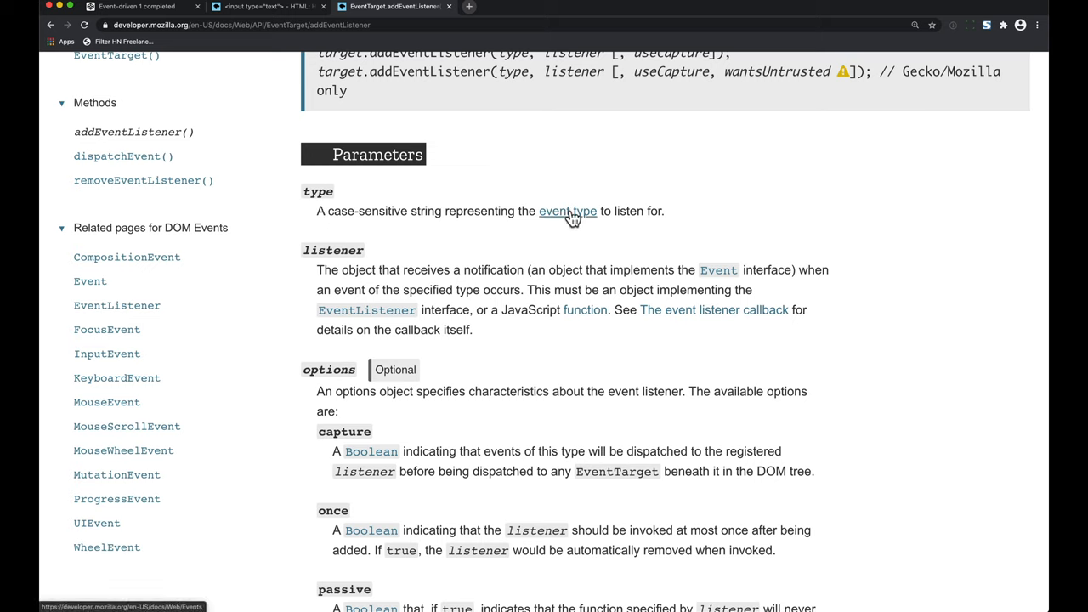
Step: Open the MDN Event reference and scroll to the Mouse events table listing click
left_click(567, 211)
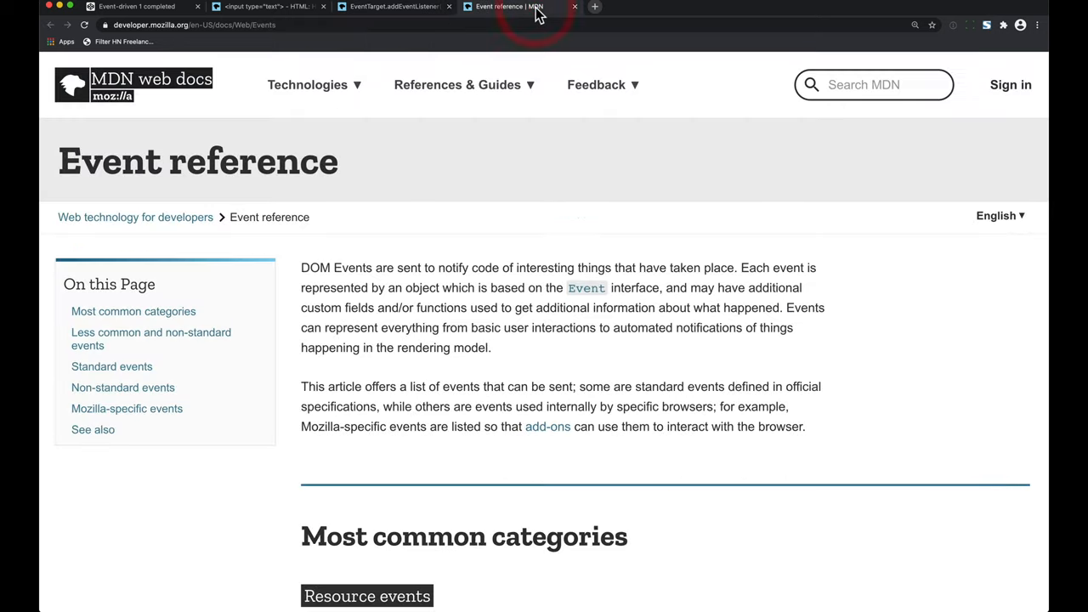
scroll("down", 3)
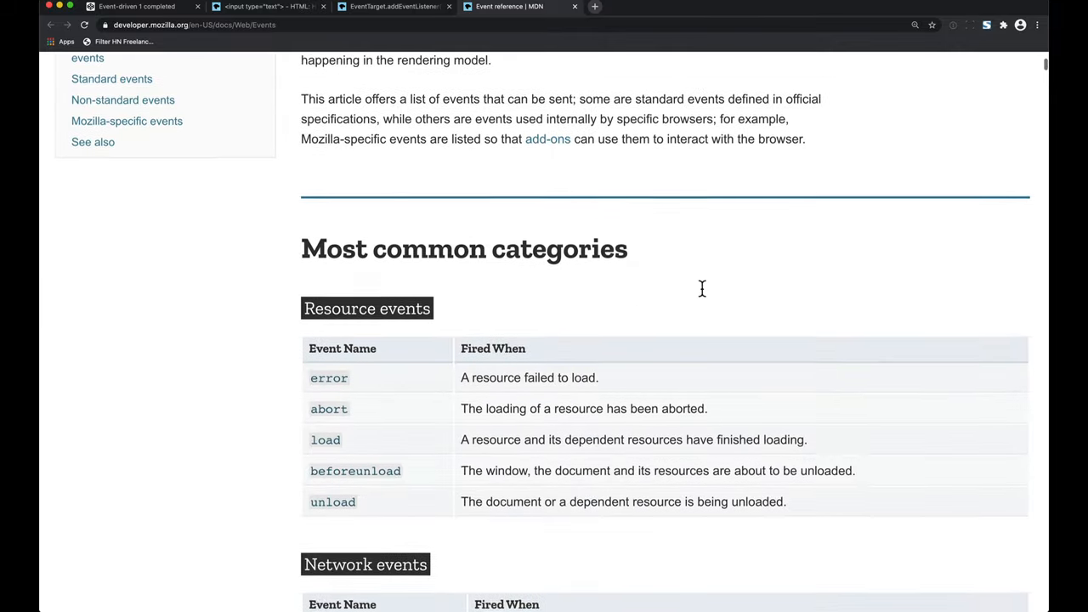
scroll("down", 3)
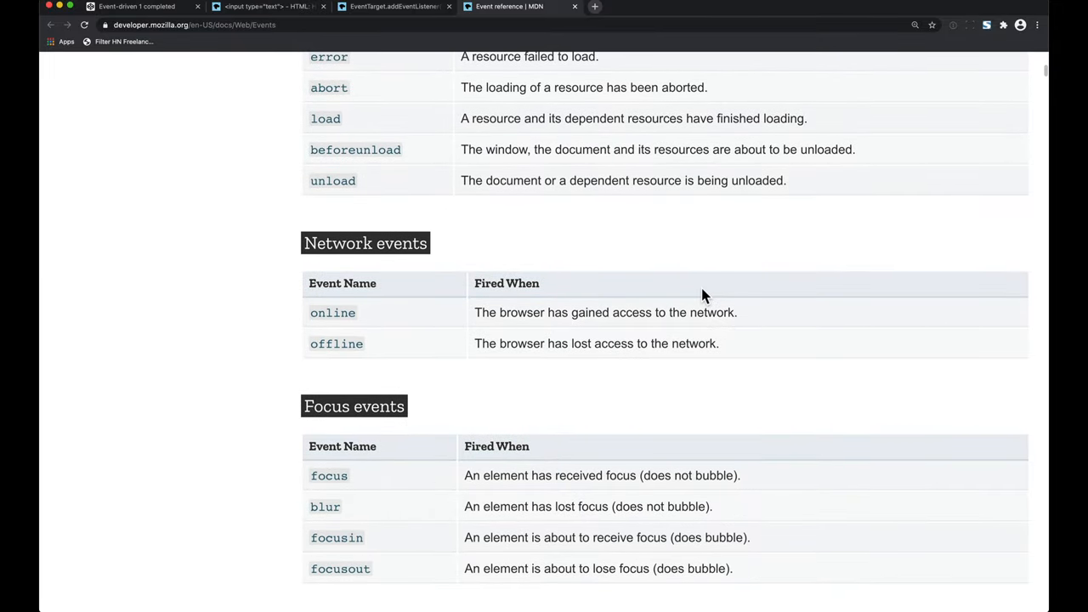
scroll("down", 3)
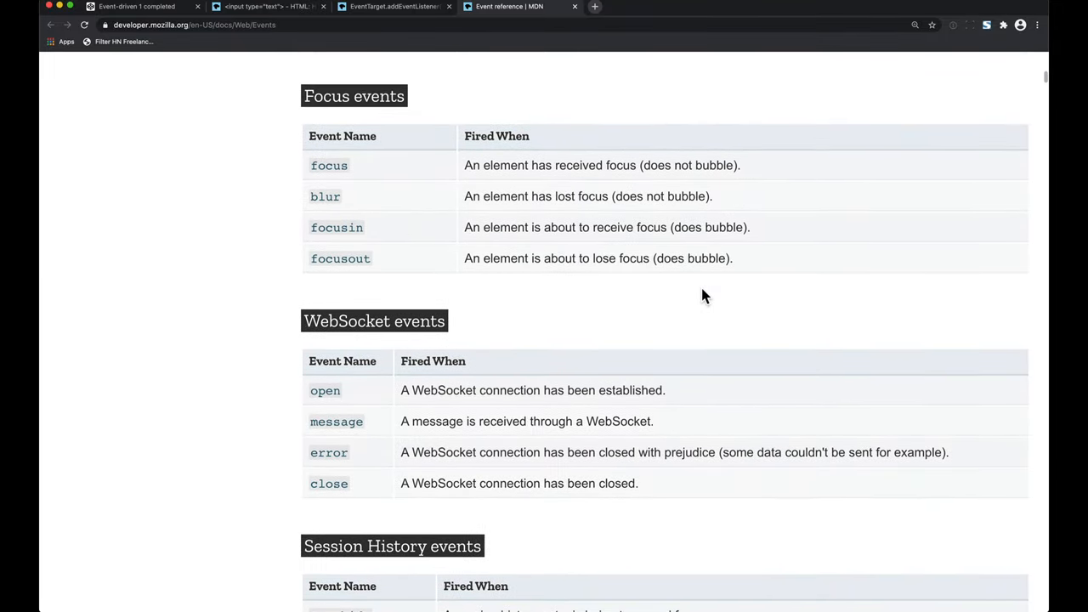
scroll("down", 3)
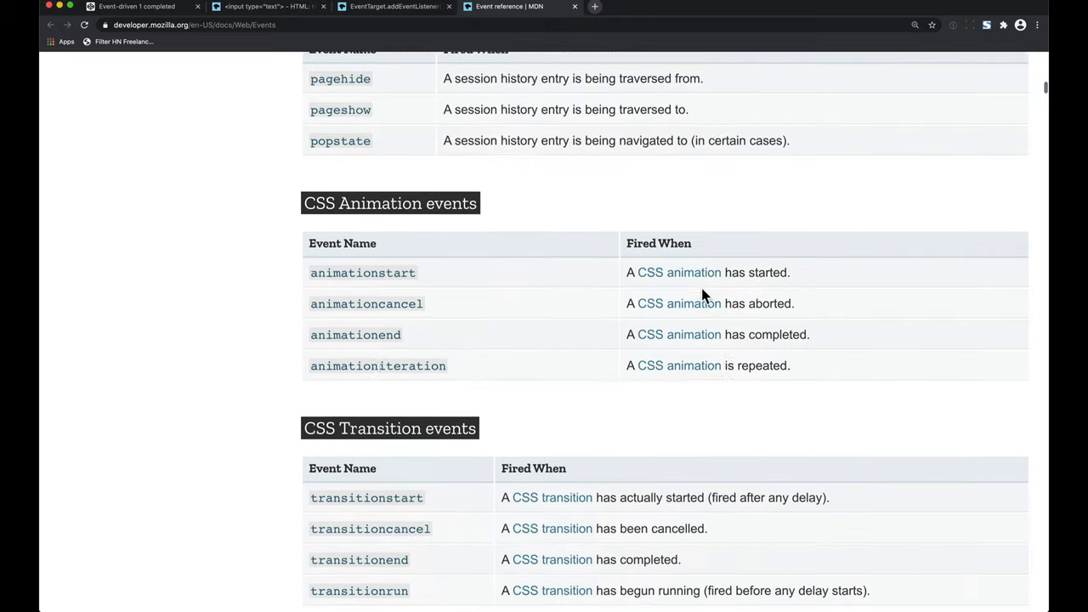
scroll("up", 3)
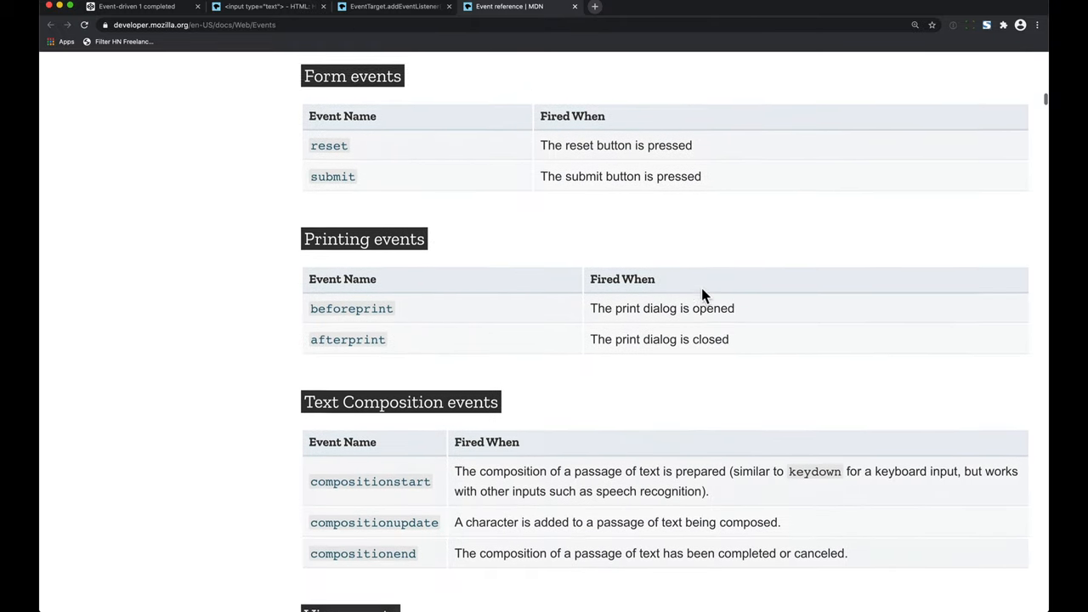
scroll("down", 3)
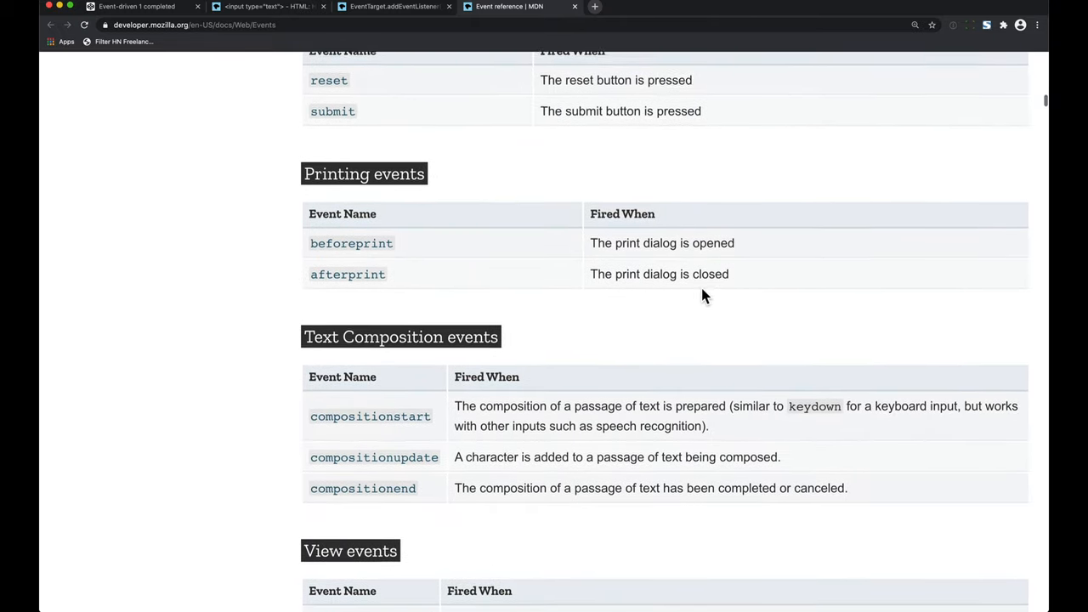
scroll("up", 3)
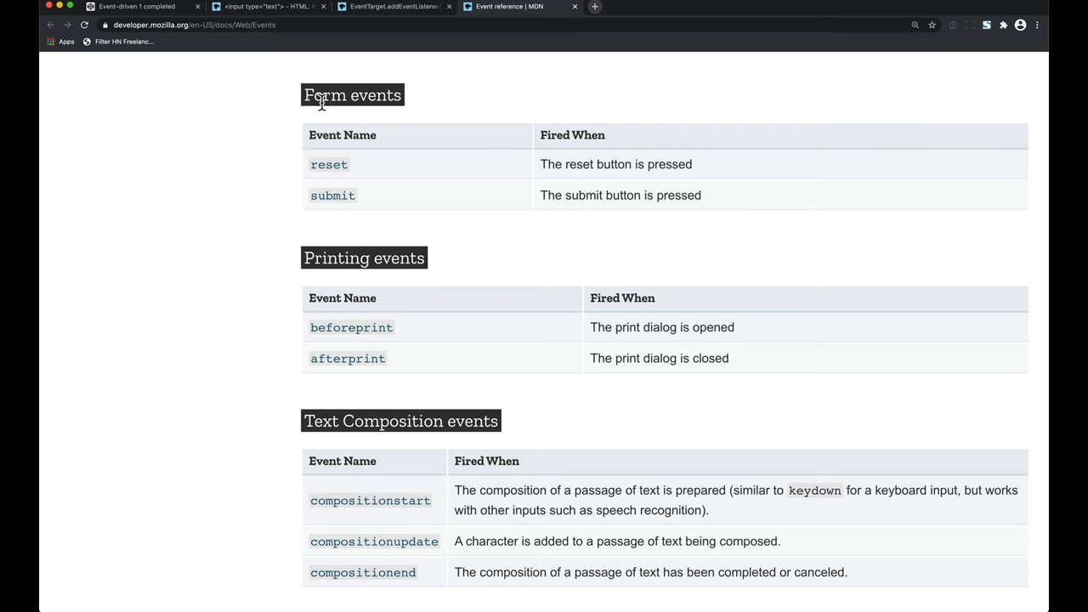
scroll("down", 3)
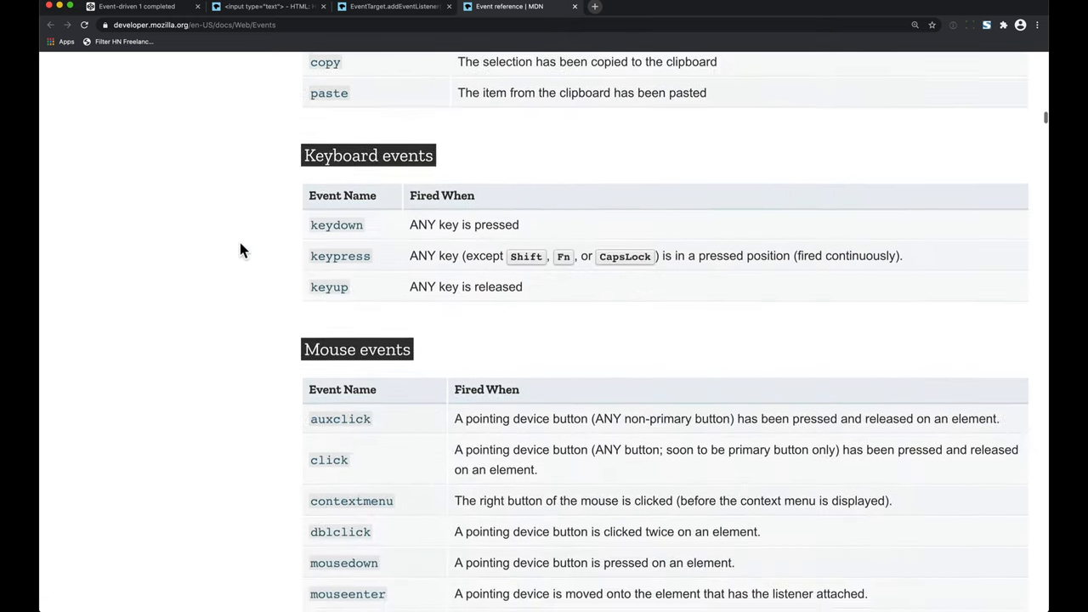
scroll("down", 3)
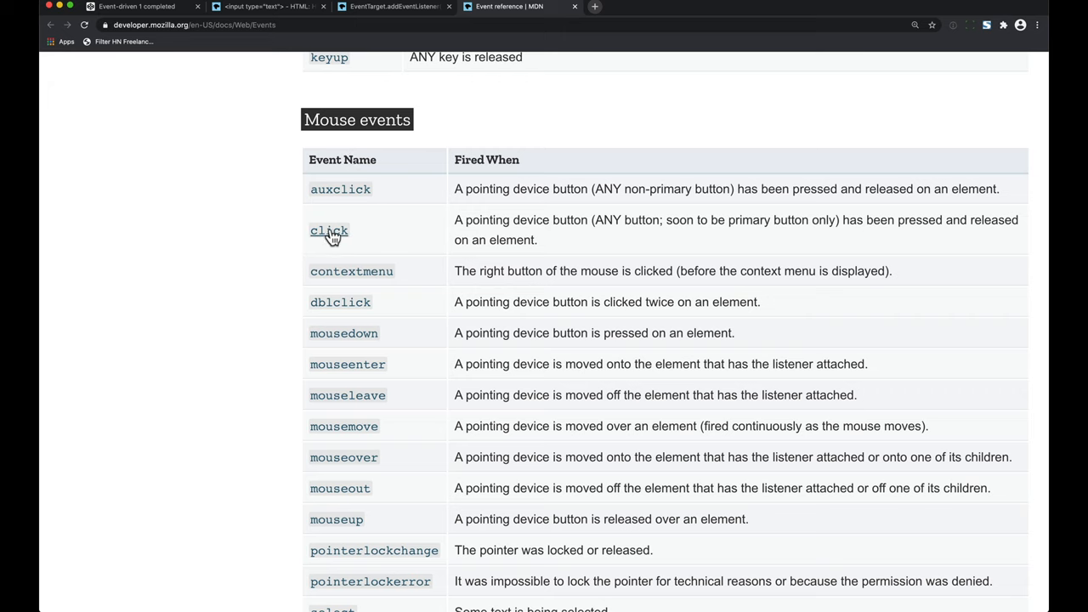
mouse_move(499, 231)
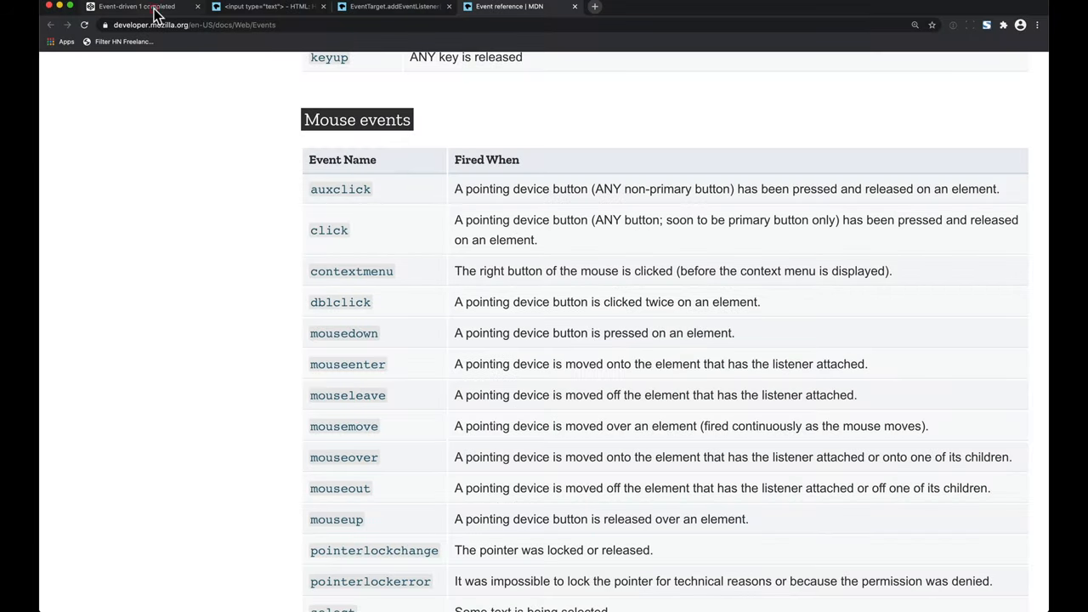
Step: Back in CodePen, pass 'click' as the first argument of addEventListener()
left_click(136, 7)
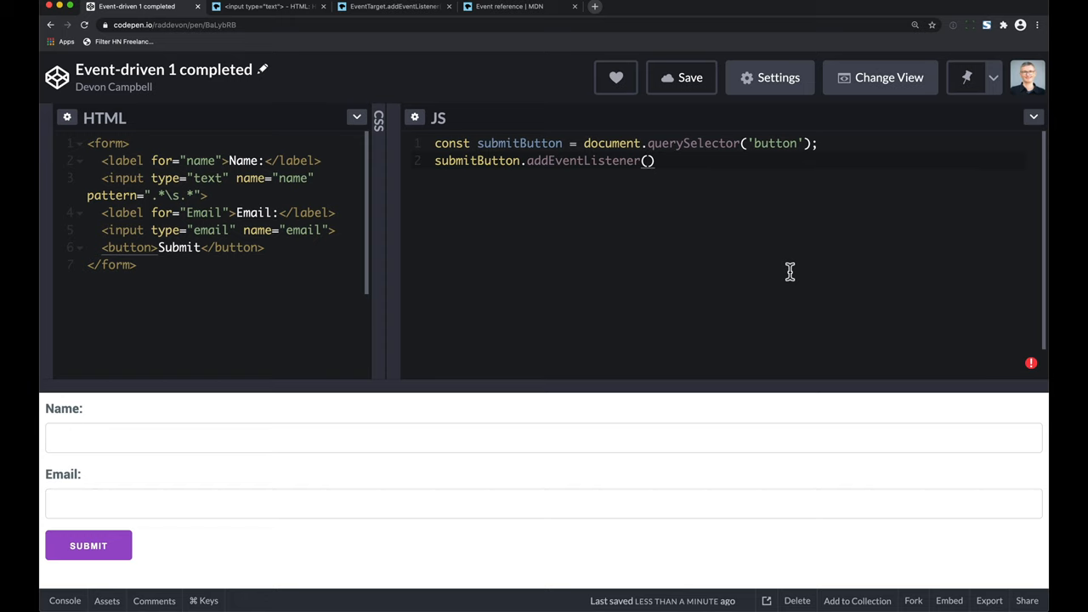
type("'click'")
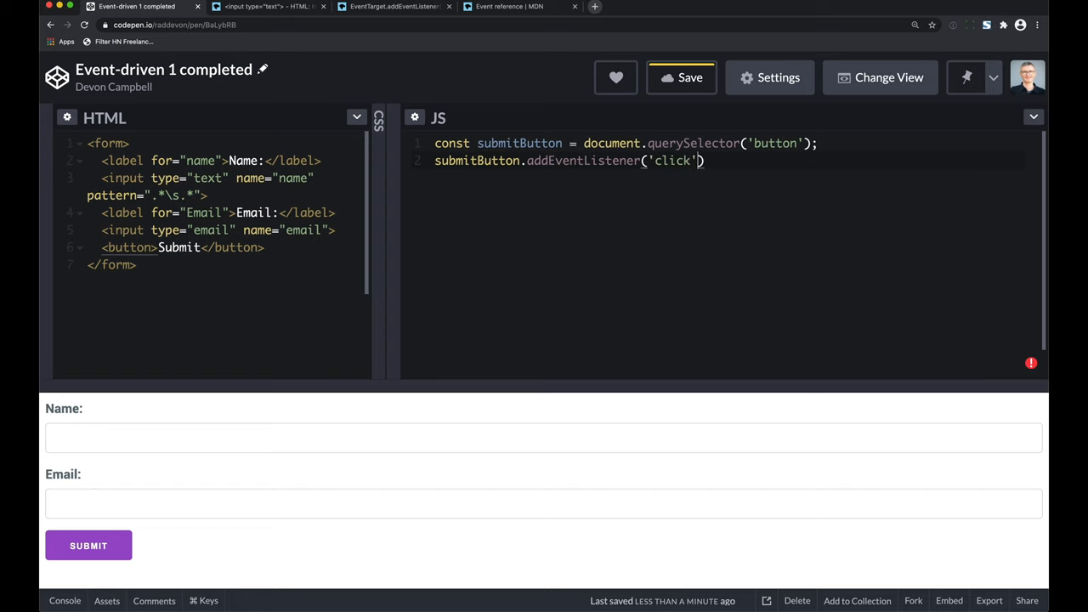
mouse_move(412, 15)
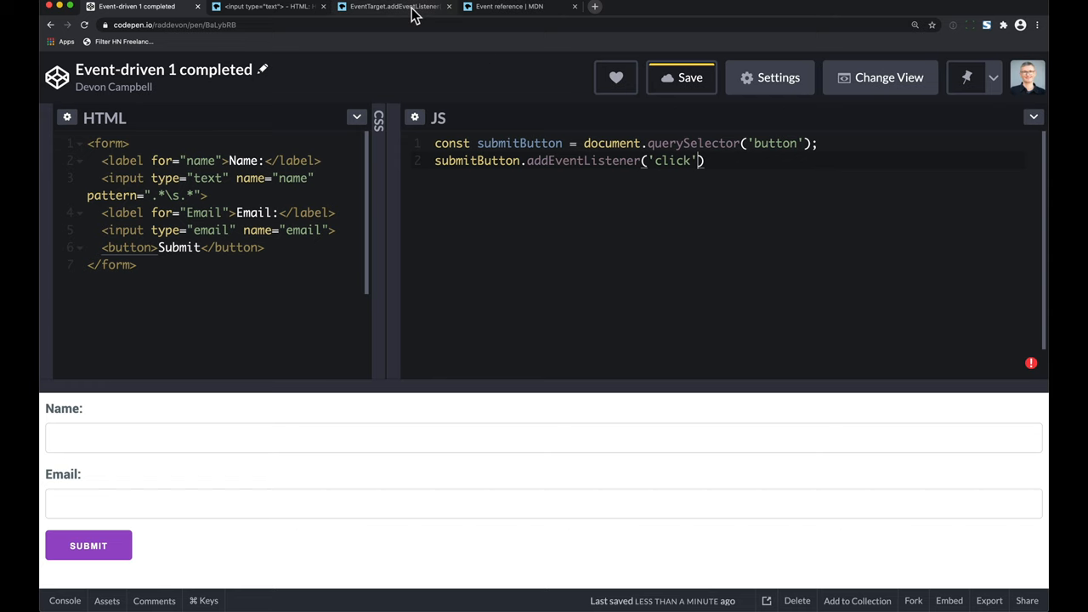
Step: Read the MDN description of the listener parameter, then return to the pen
left_click(391, 6)
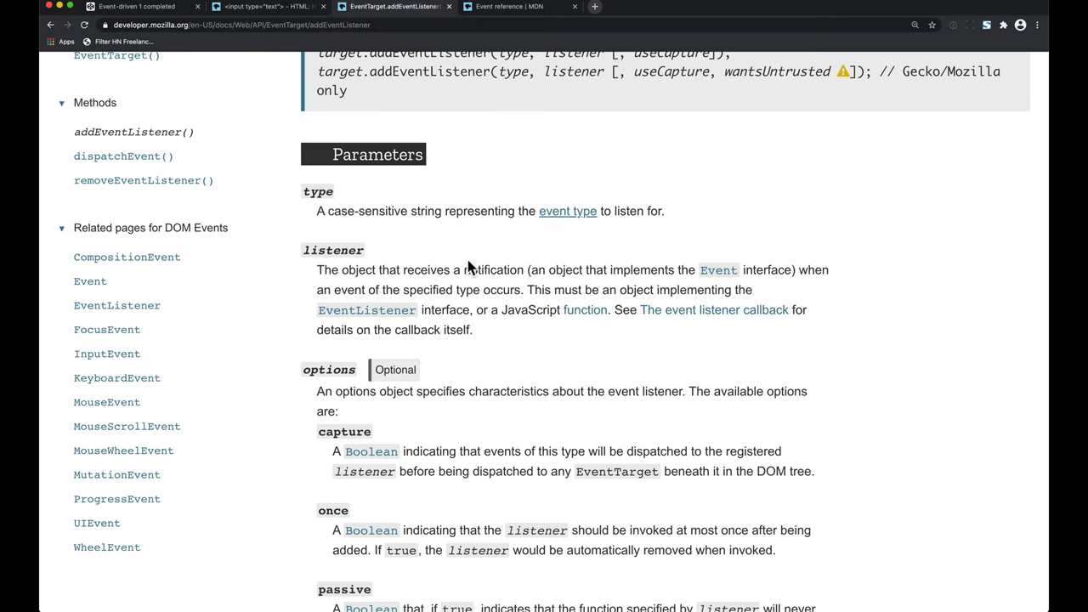
scroll("up", 3)
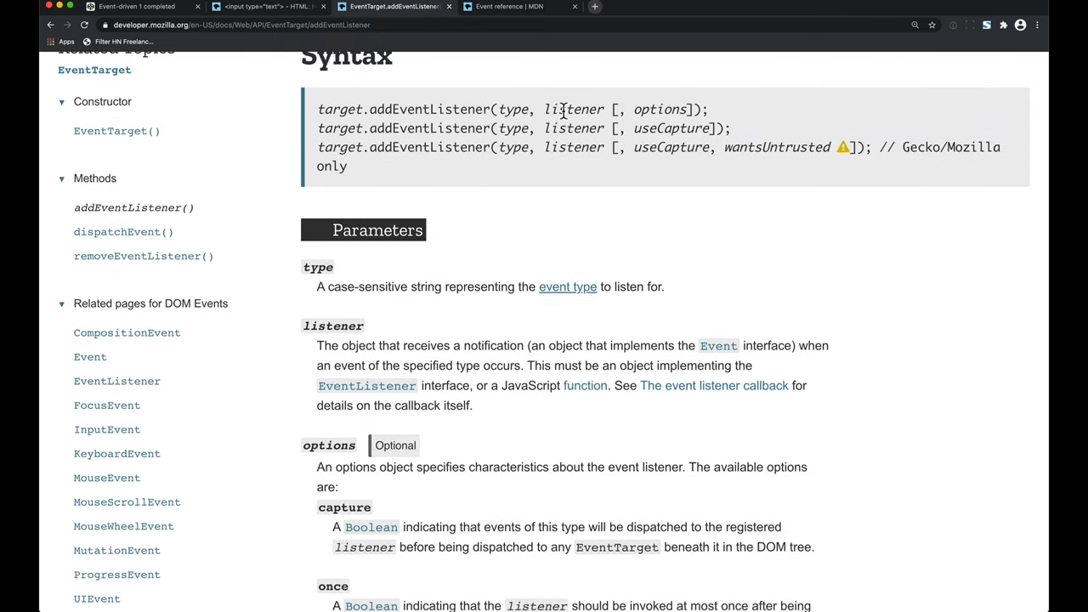
scroll("down", 3)
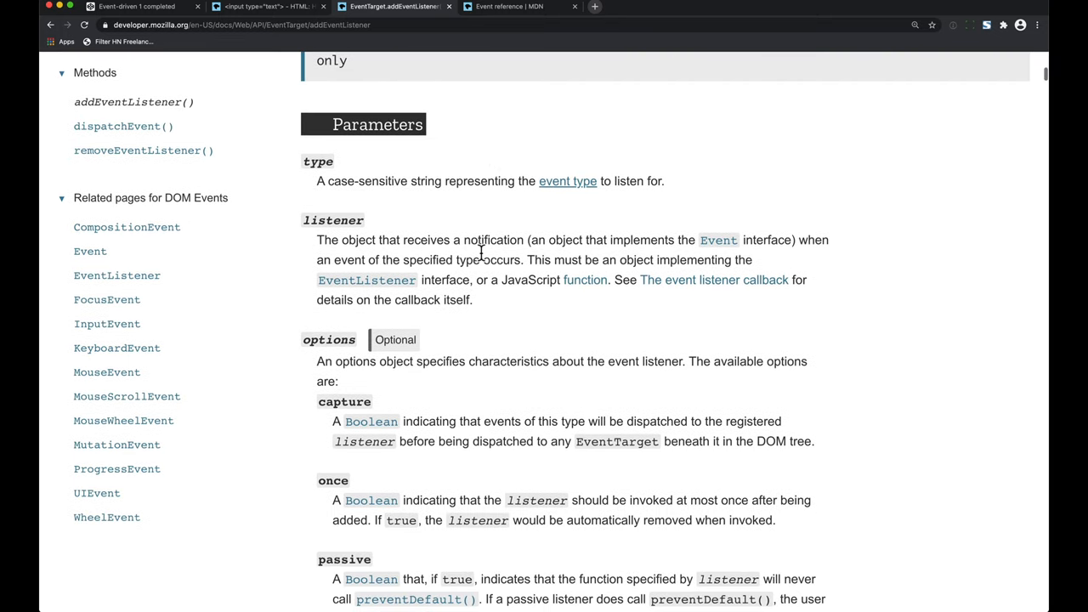
scroll("down", 3)
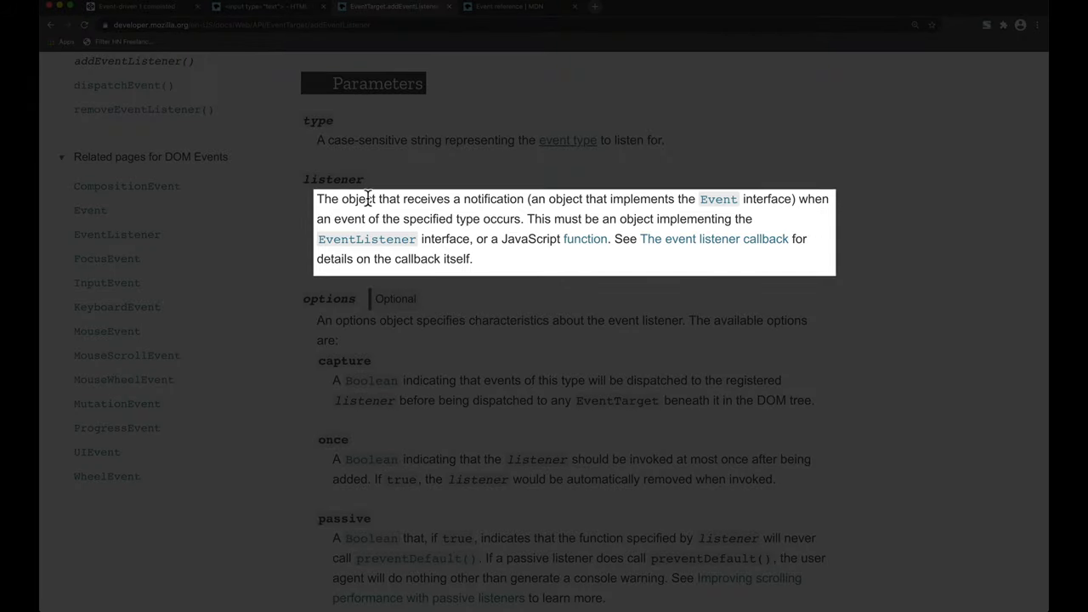
mouse_move(890, 250)
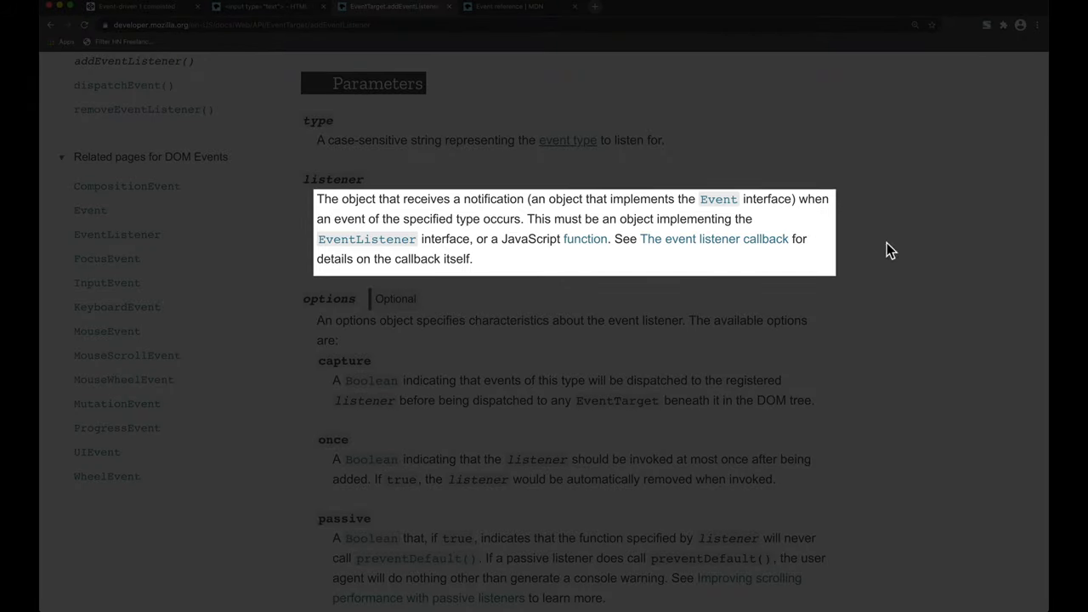
mouse_move(459, 212)
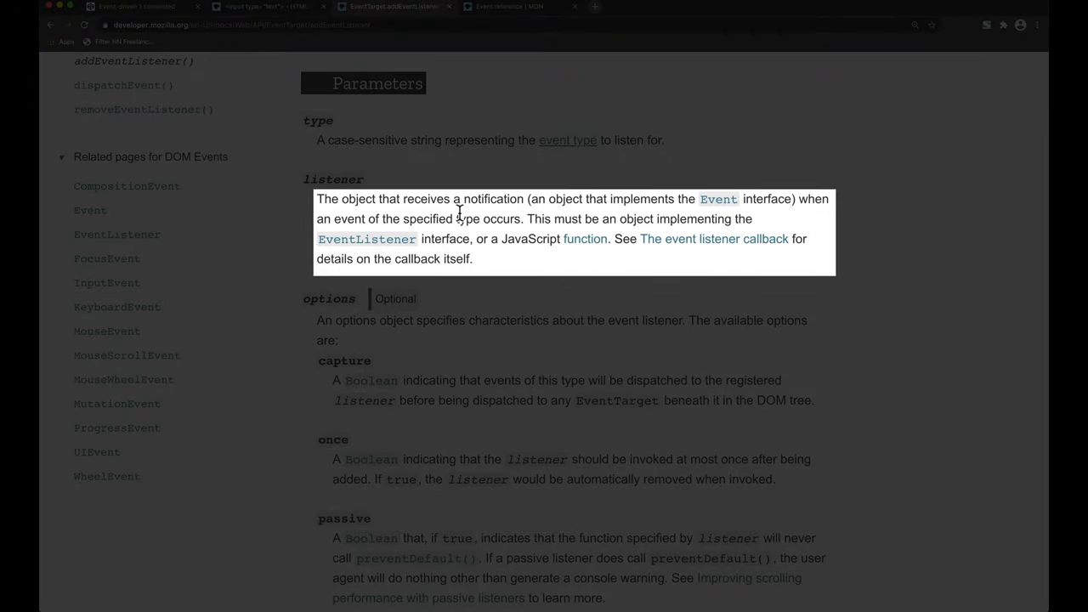
mouse_move(641, 210)
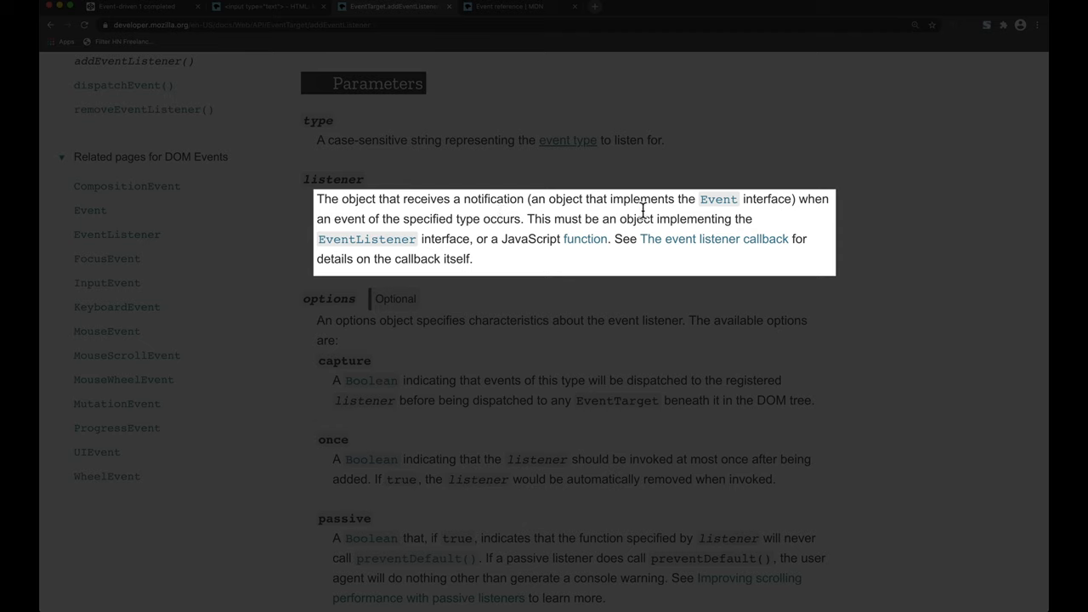
mouse_move(441, 244)
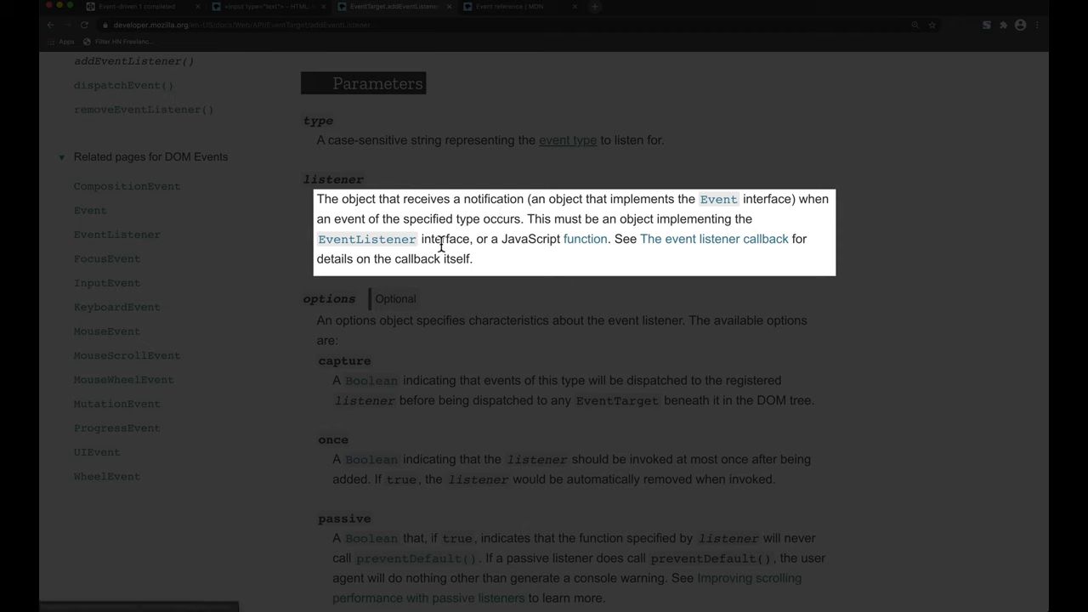
mouse_move(581, 249)
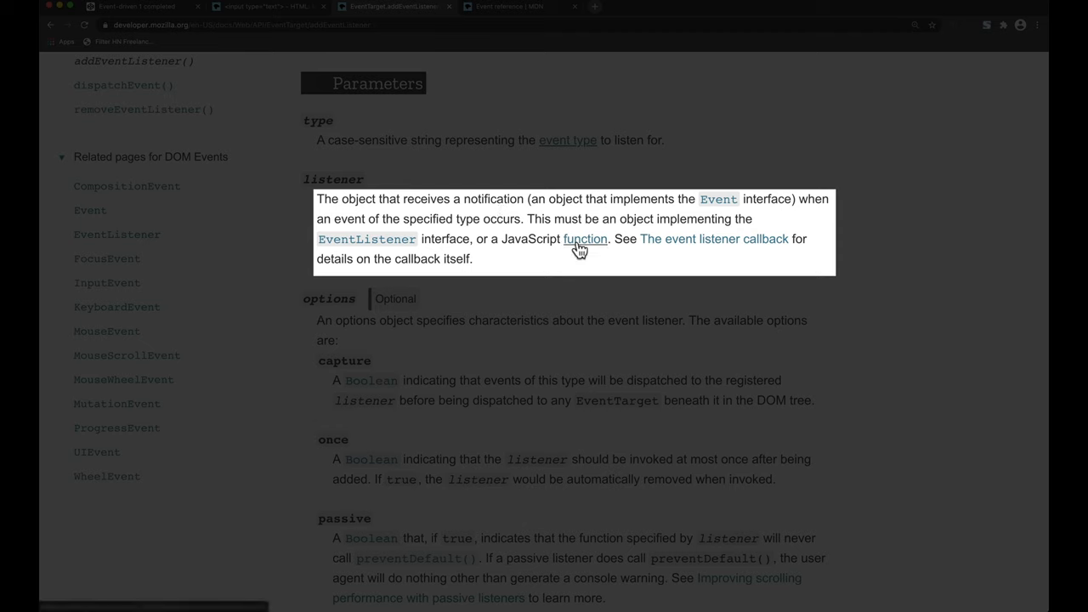
left_click(136, 6)
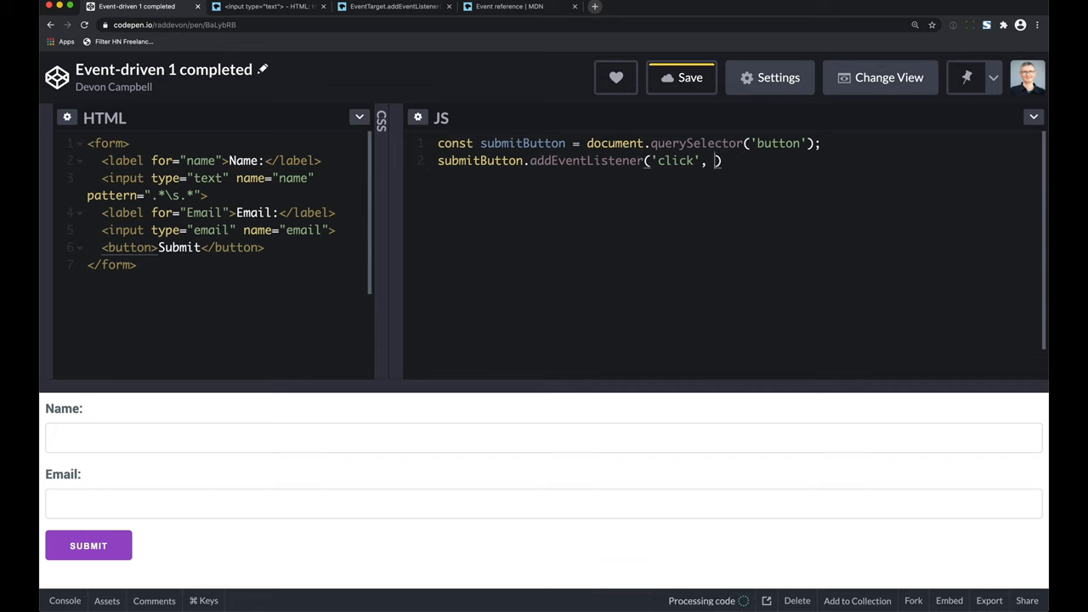
Step: Add () after 'click' as the start of an arrow-function callback argument
left_click(689, 78)
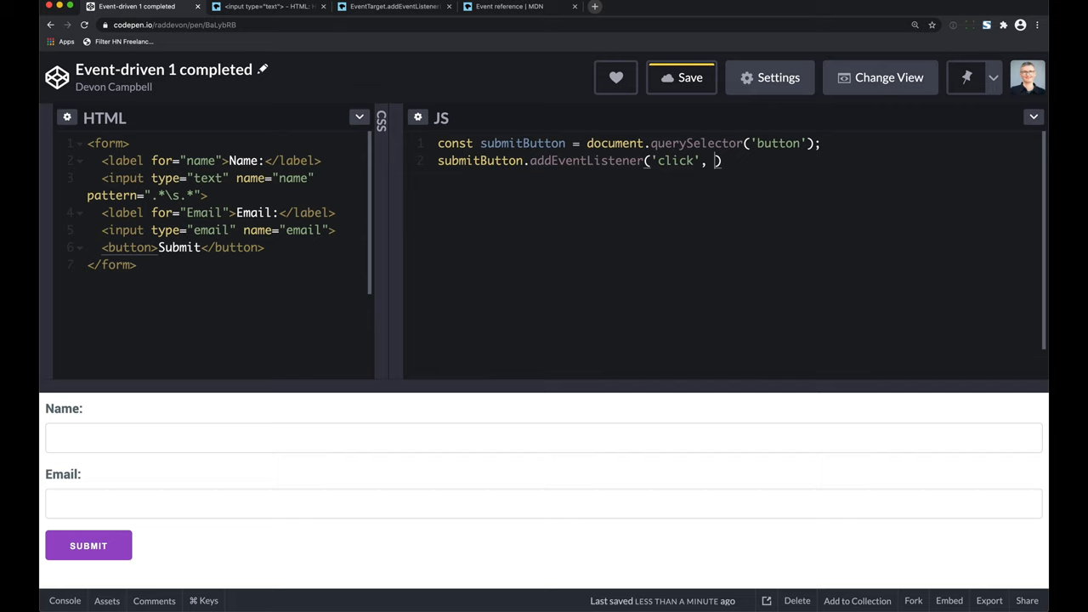
type("()")
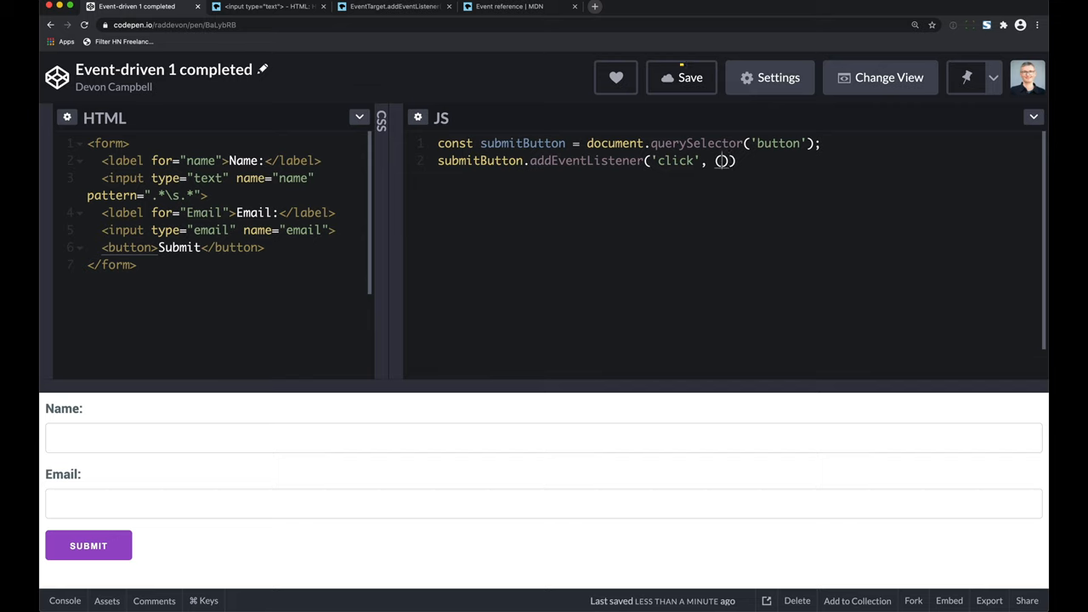
left_click(682, 77)
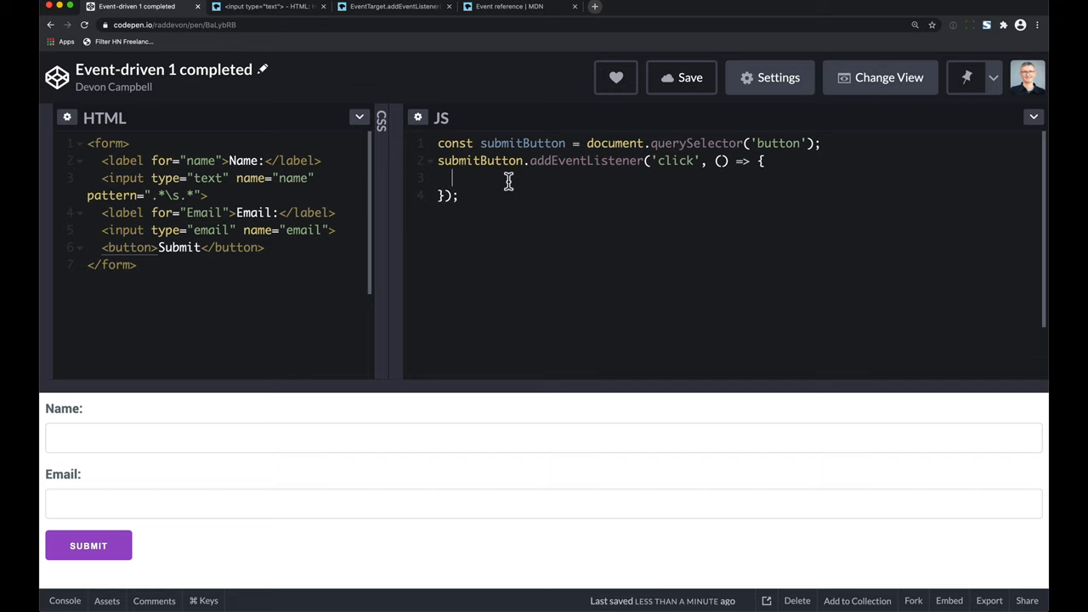
Step: Declare const emailField = document.querySelector('[name="email"]') in the callback
type("const")
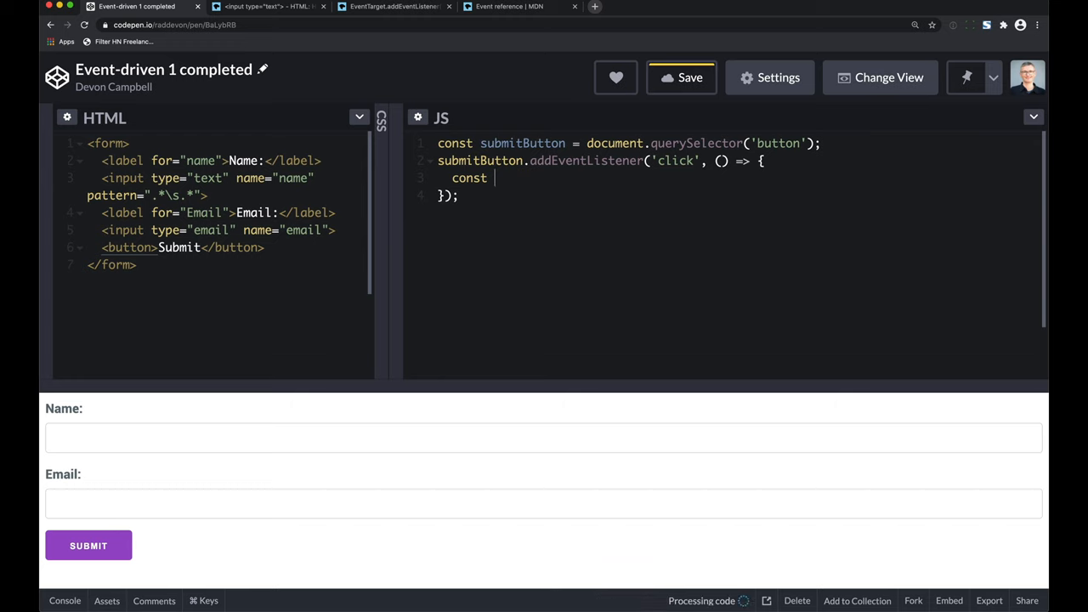
type("em")
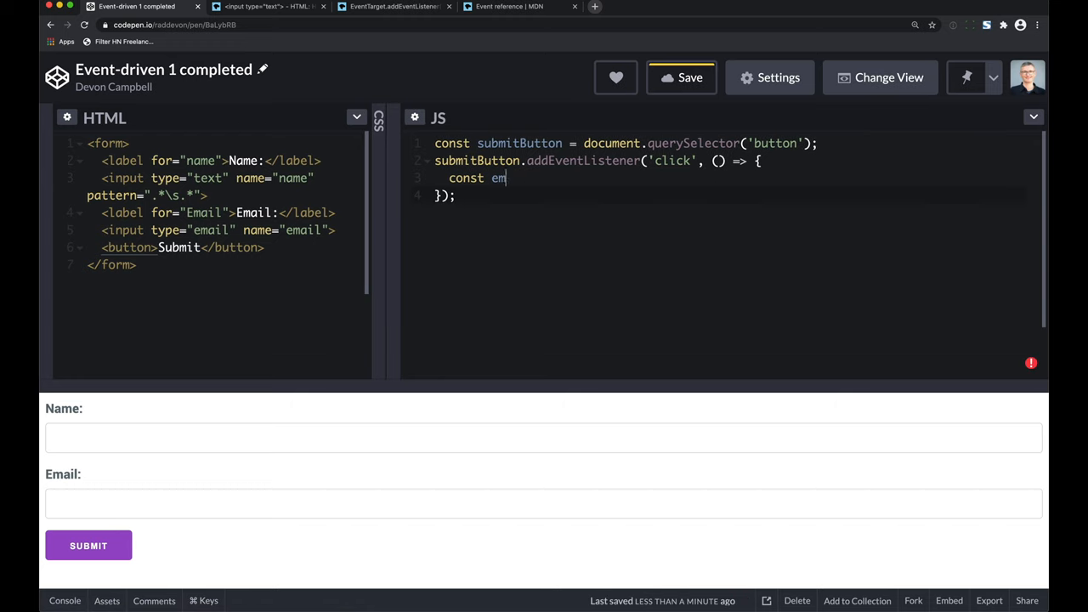
type("ailField =")
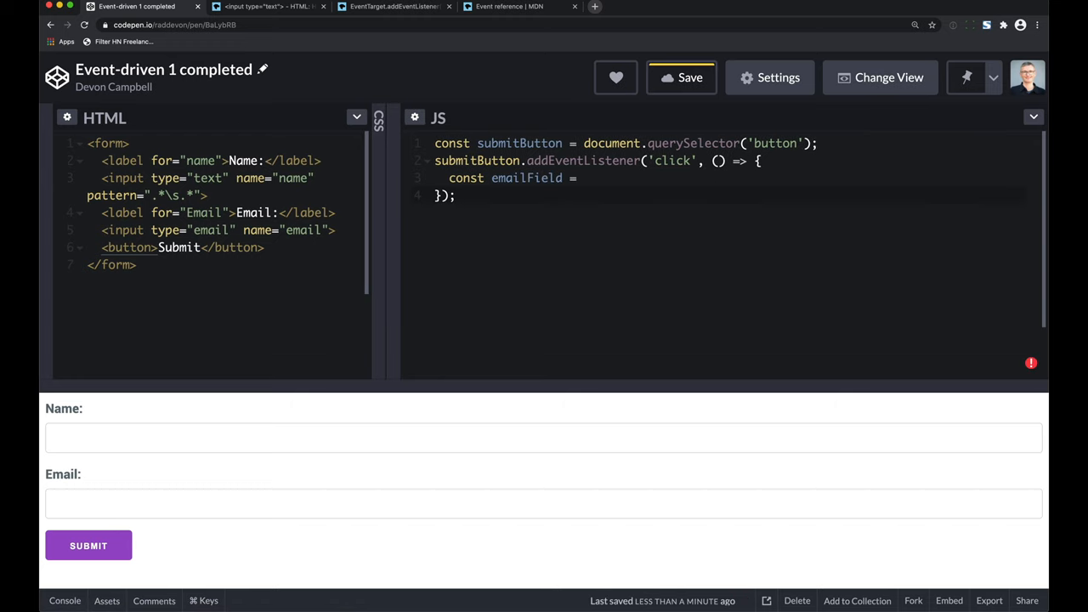
type("document.")
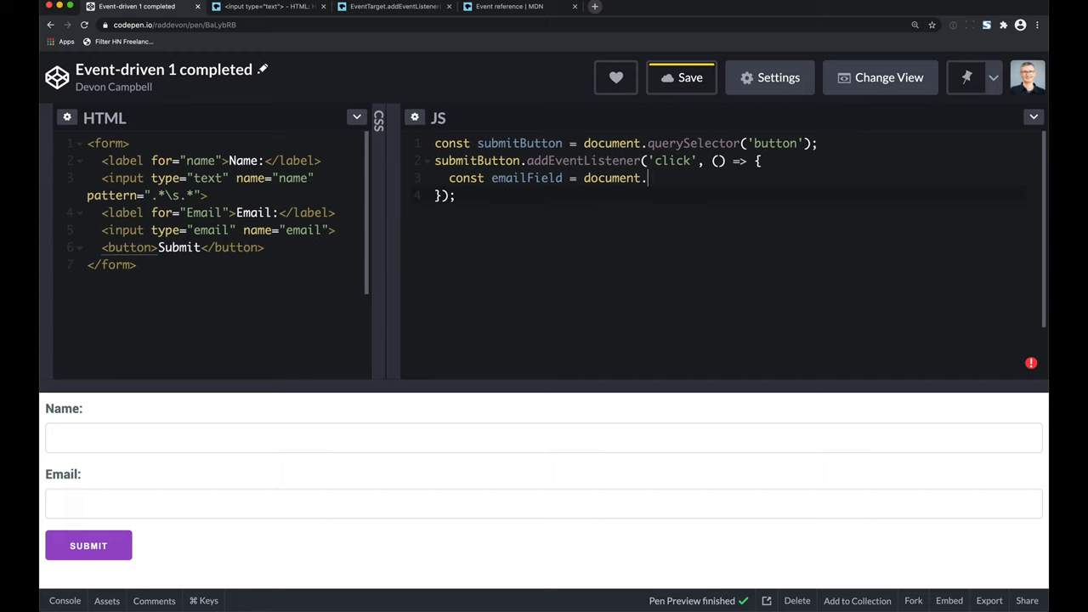
type("querySelector")
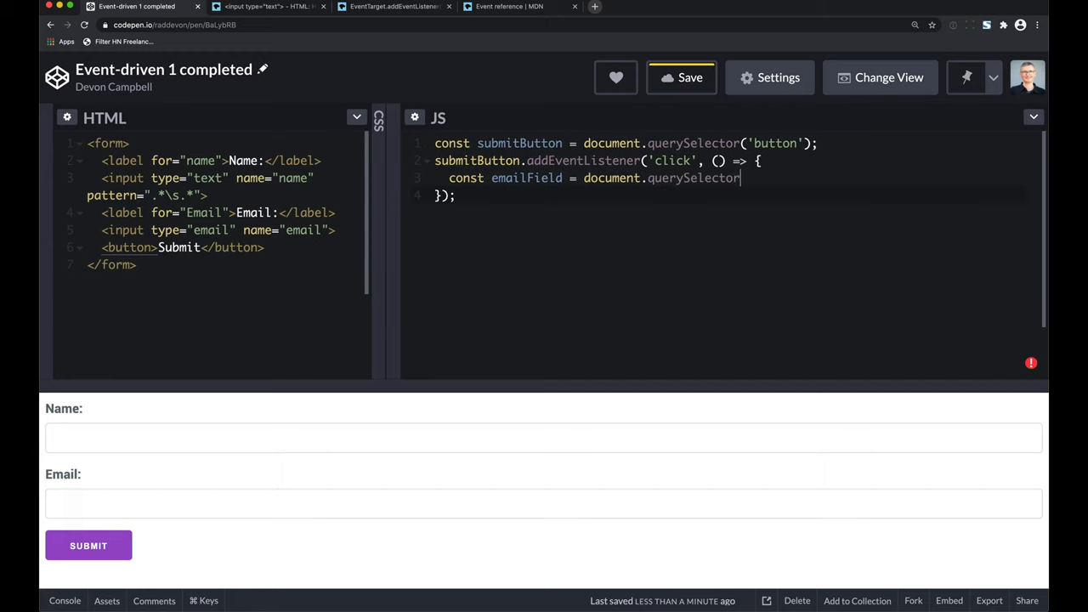
type("('')")
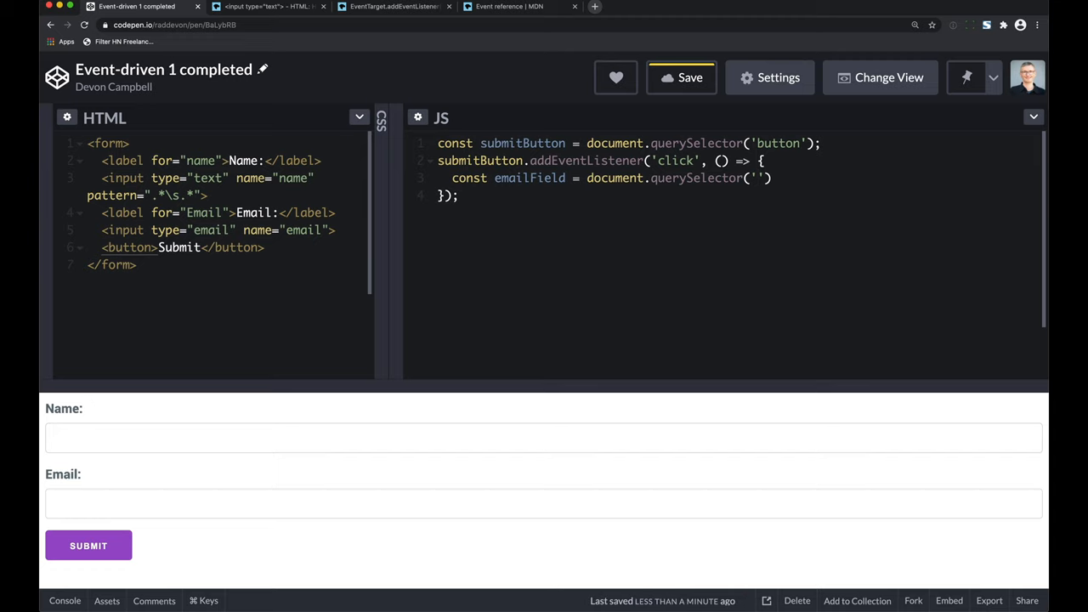
type("[name=]")
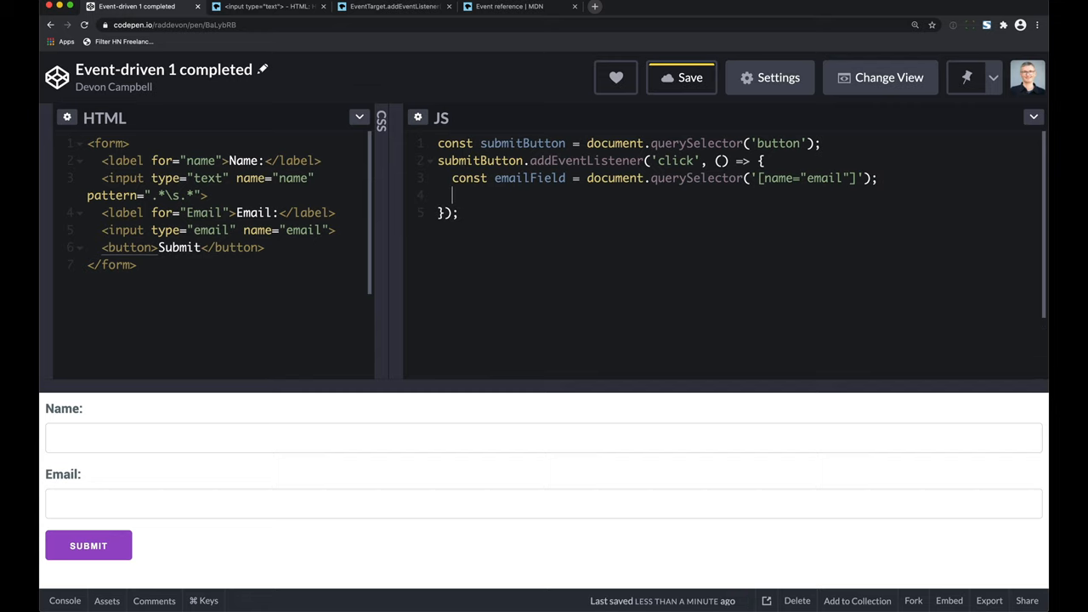
Step: Declare const email = emailField.value;
type("const ema")
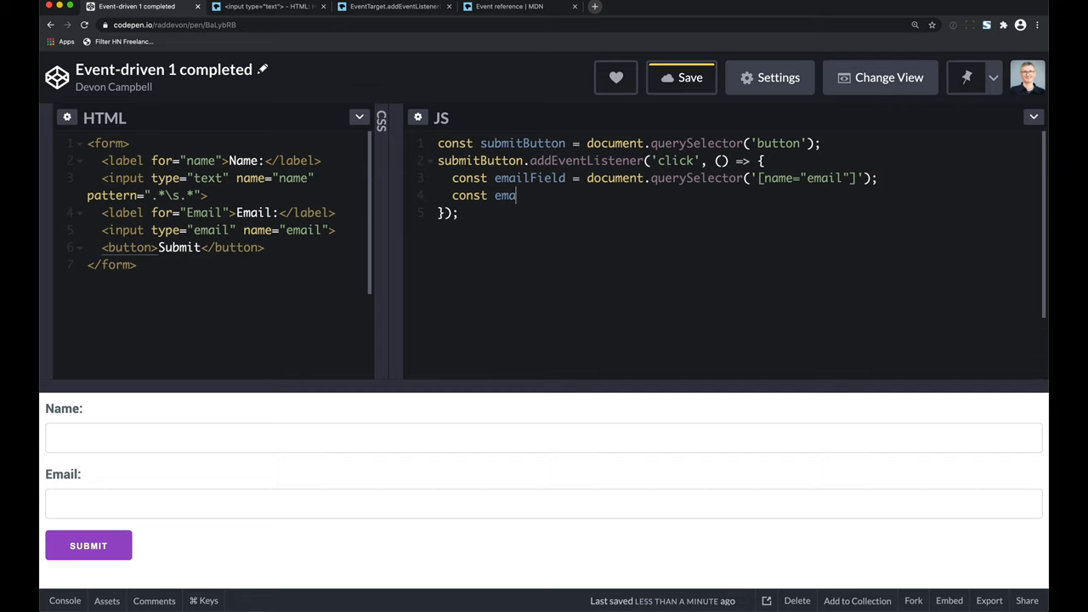
type("il =")
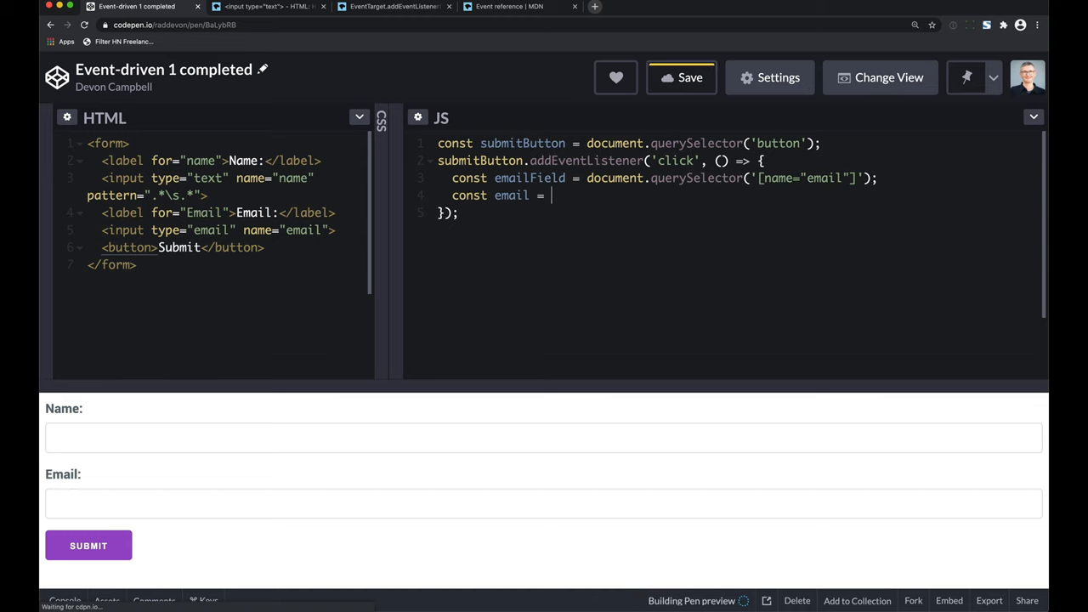
type("emailField.")
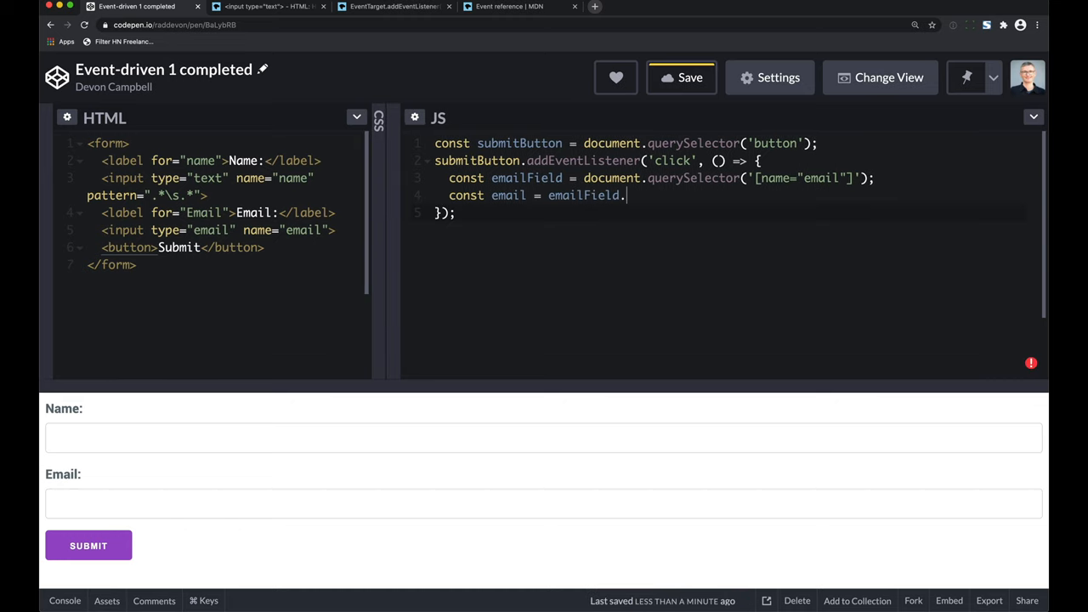
type("value;")
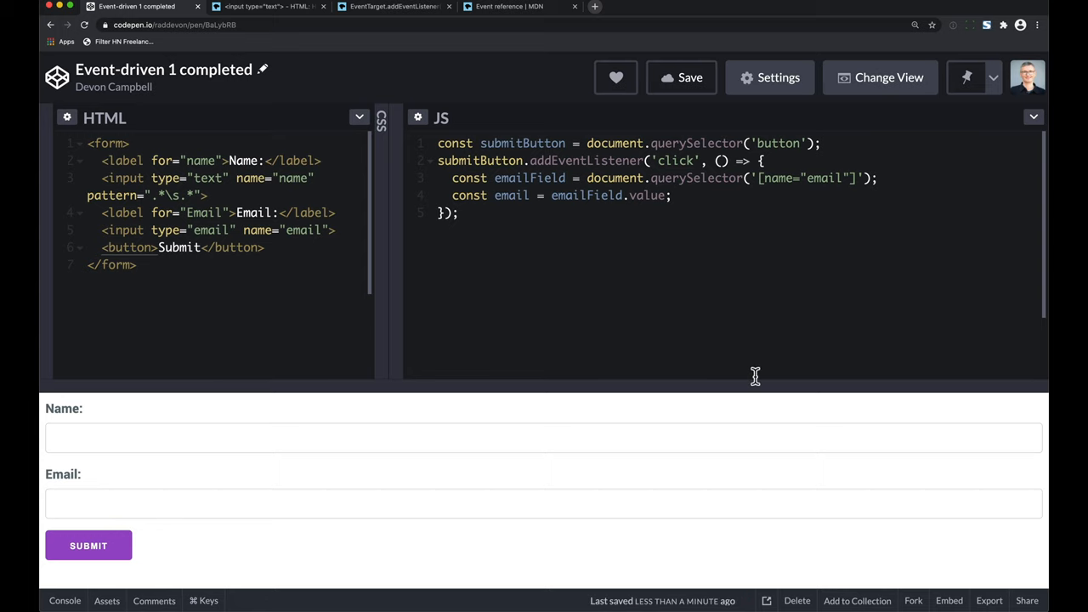
mouse_move(879, 178)
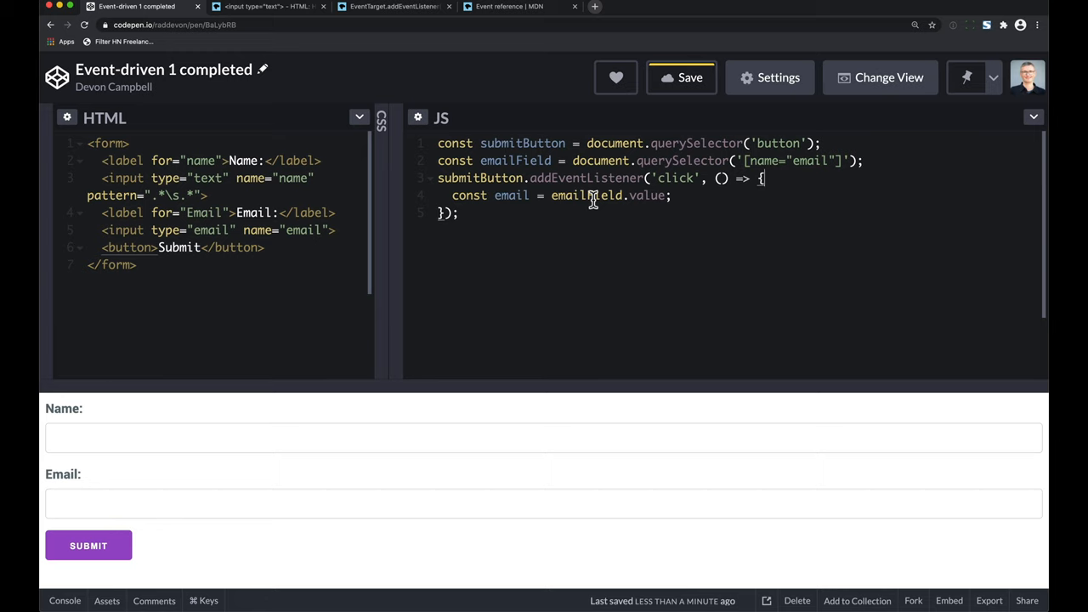
mouse_move(500, 195)
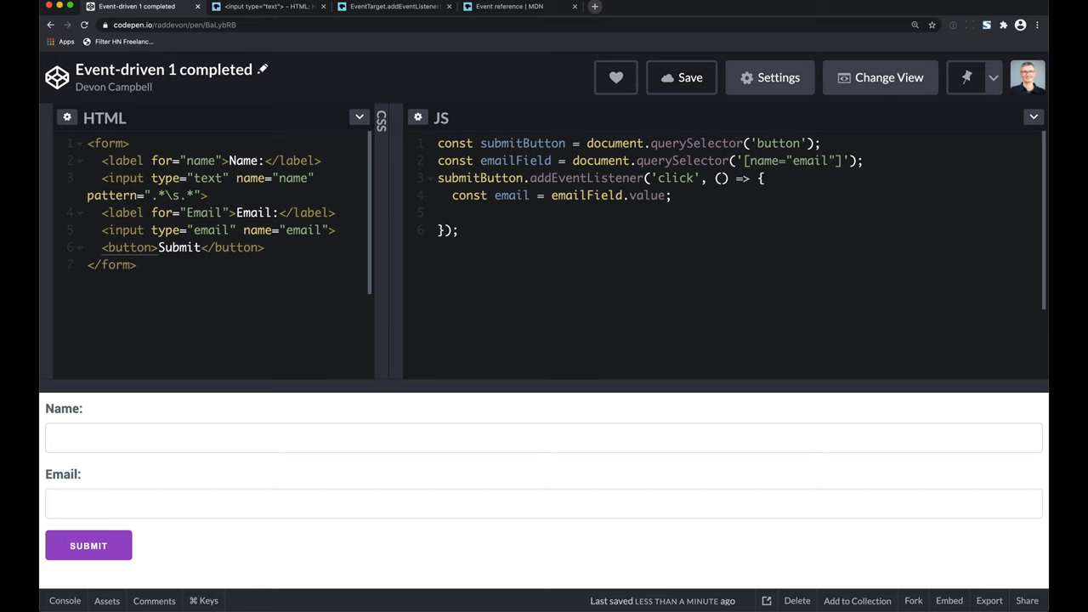
Step: Place the cursor on a blank line inside the listener below the email line
left_click(455, 212)
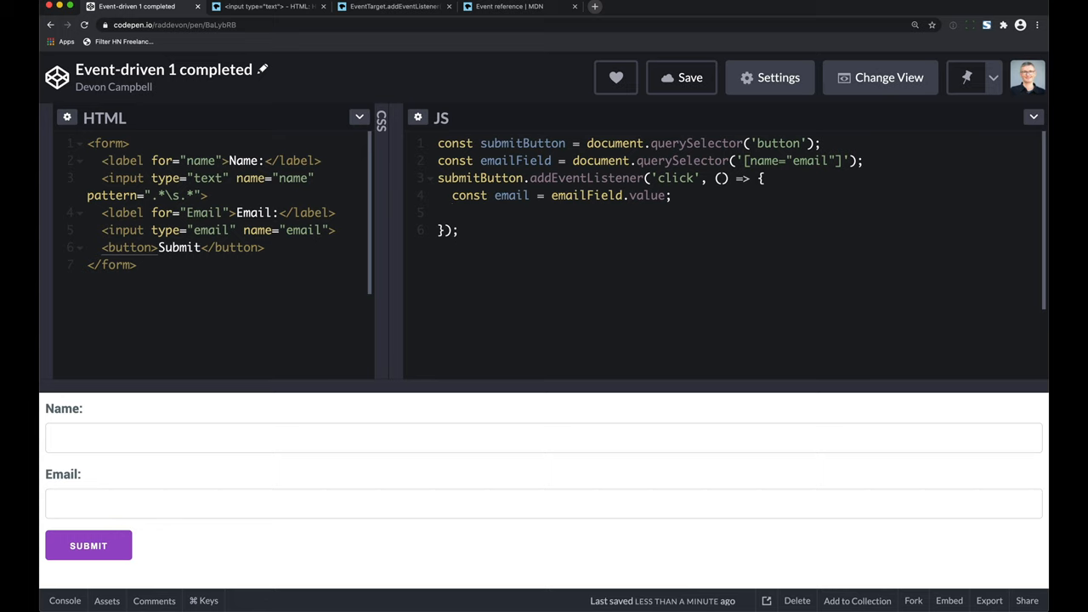
left_click(455, 212)
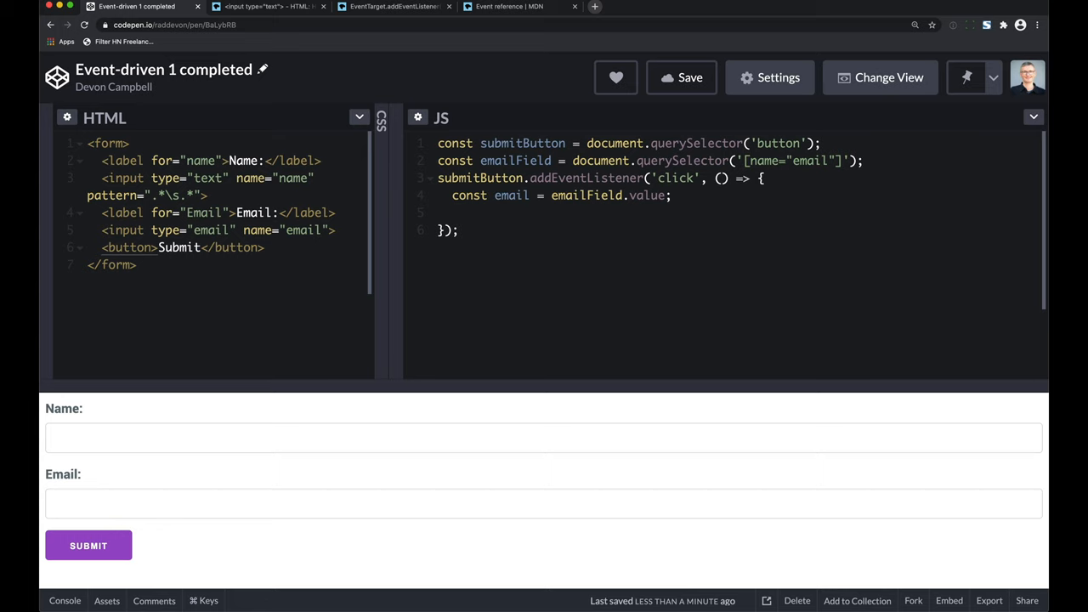
Step: Write const [username, domain] = email.split('@'); and begin a new line
type("const")
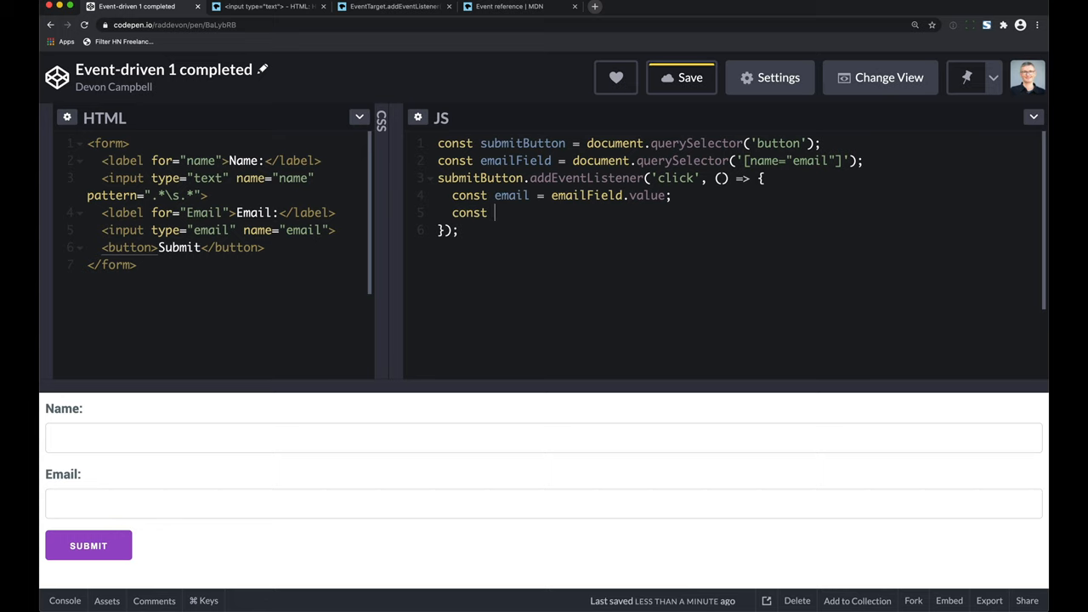
type("userna")
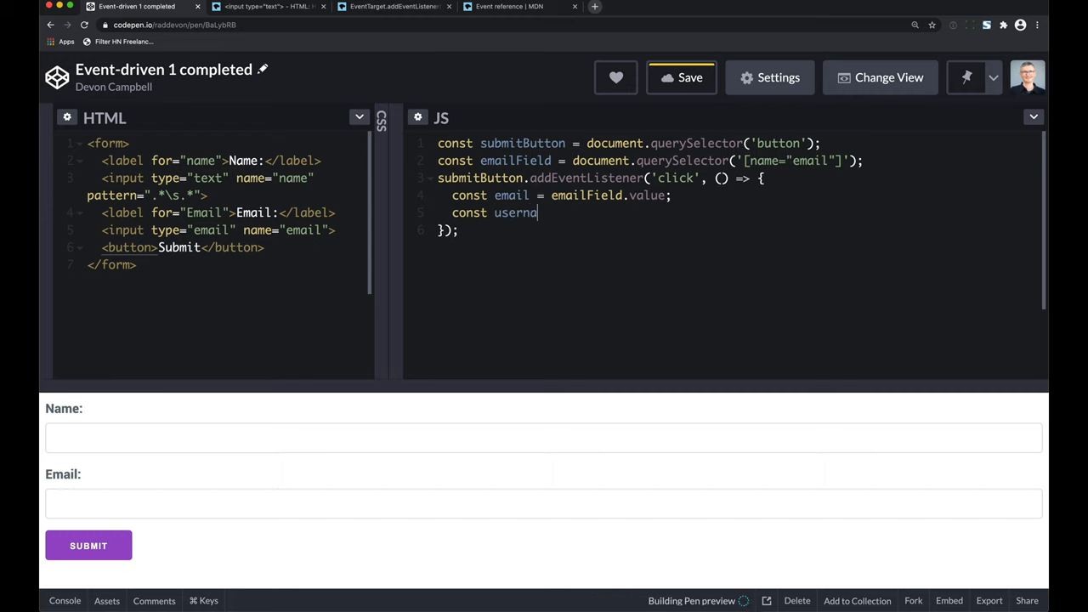
type("me")
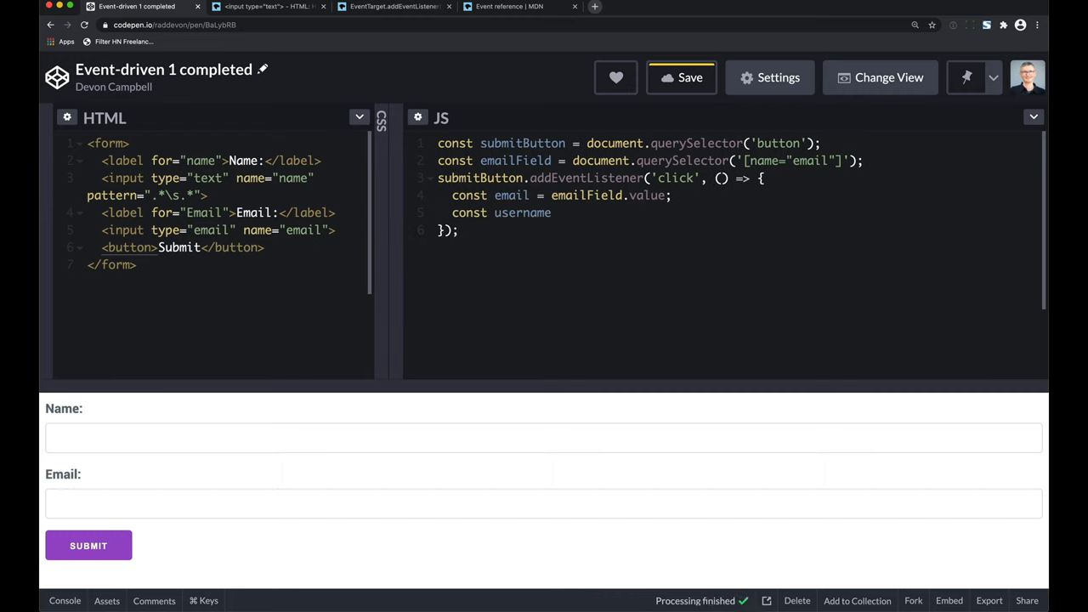
type(",")
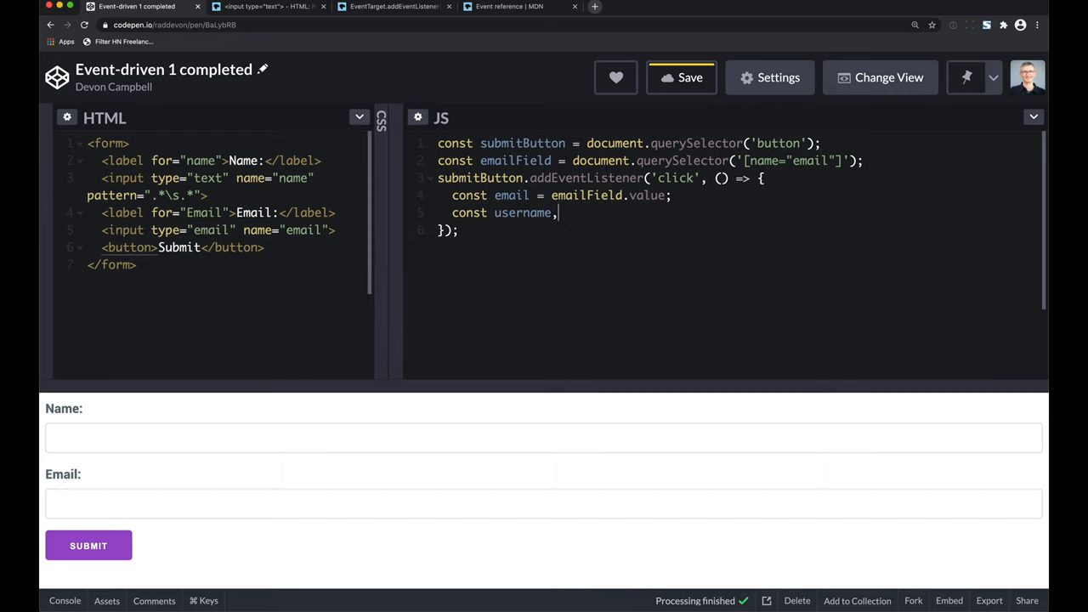
type("domain")
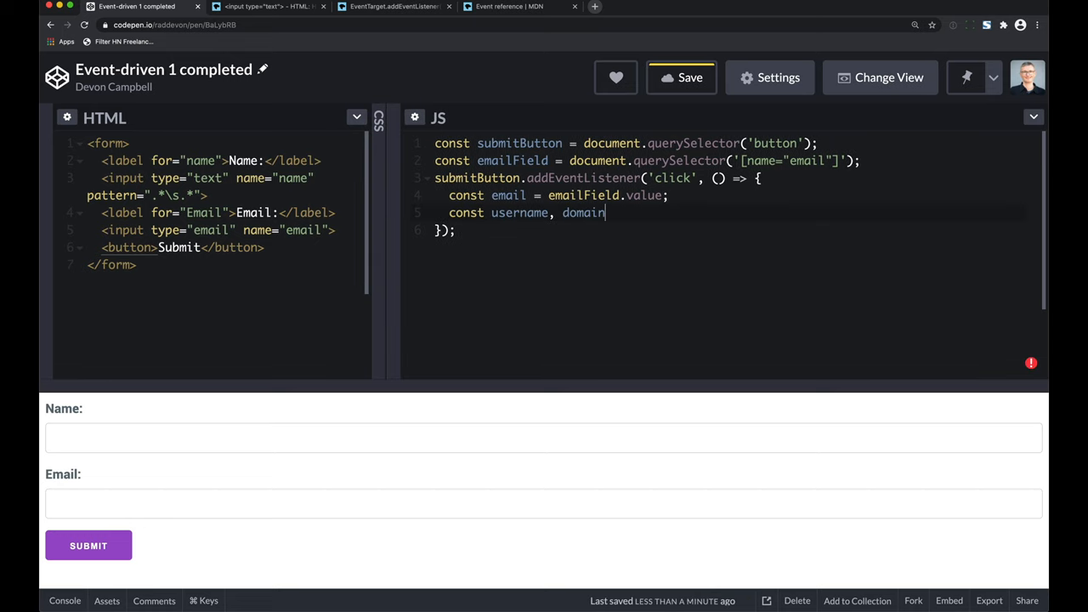
type("= email.sp")
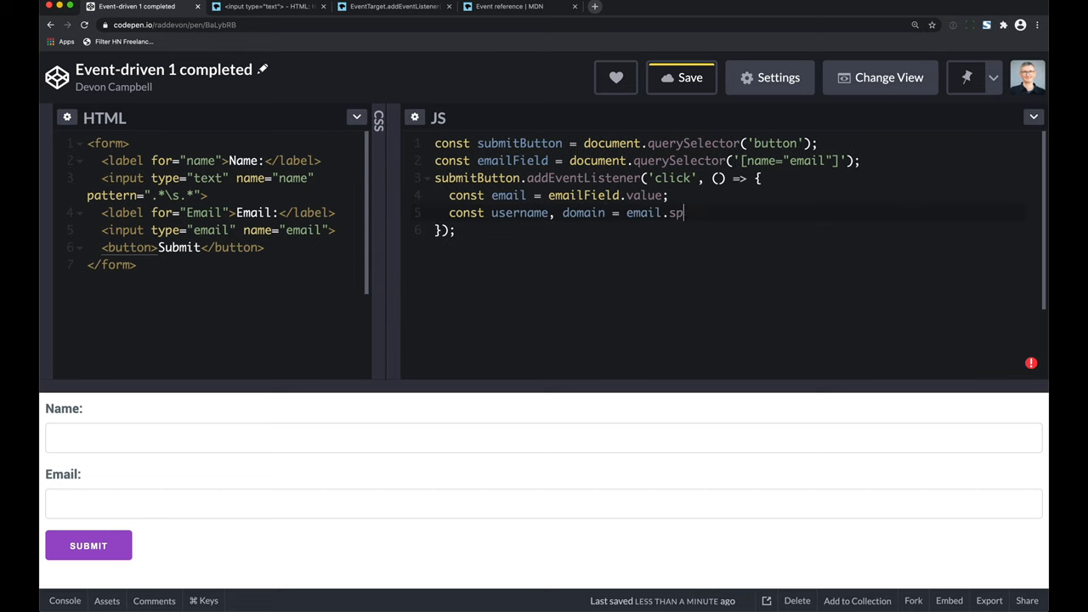
type("lit()")
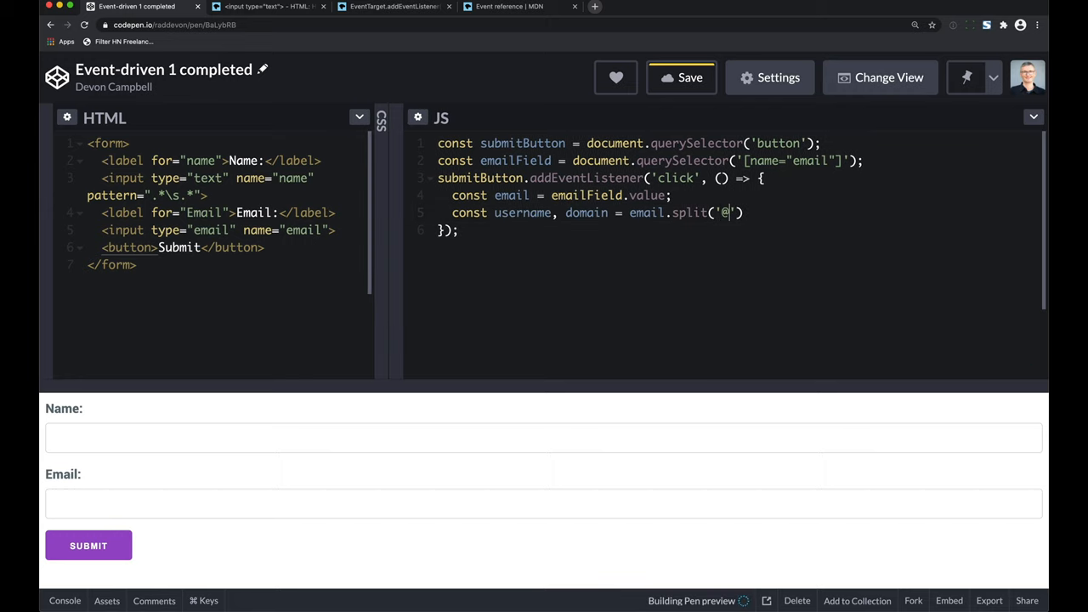
type(");")
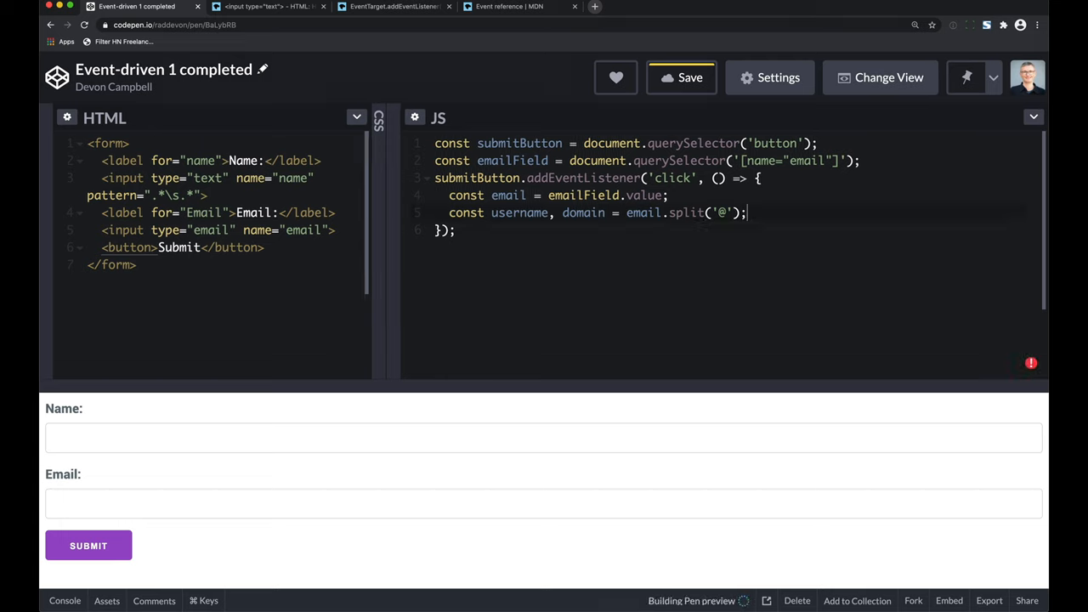
left_click(681, 78)
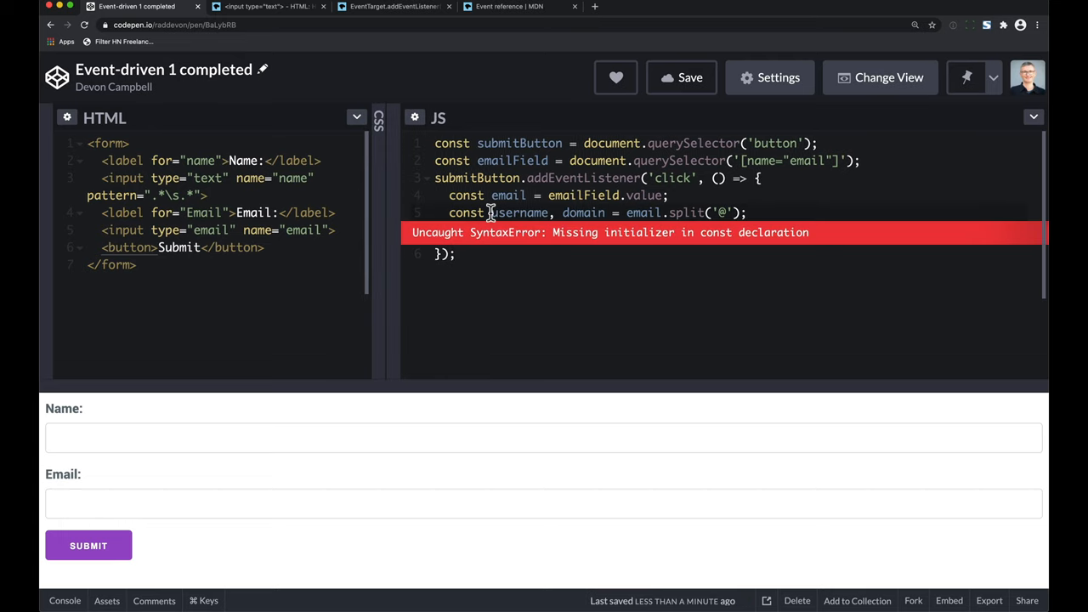
type("[")
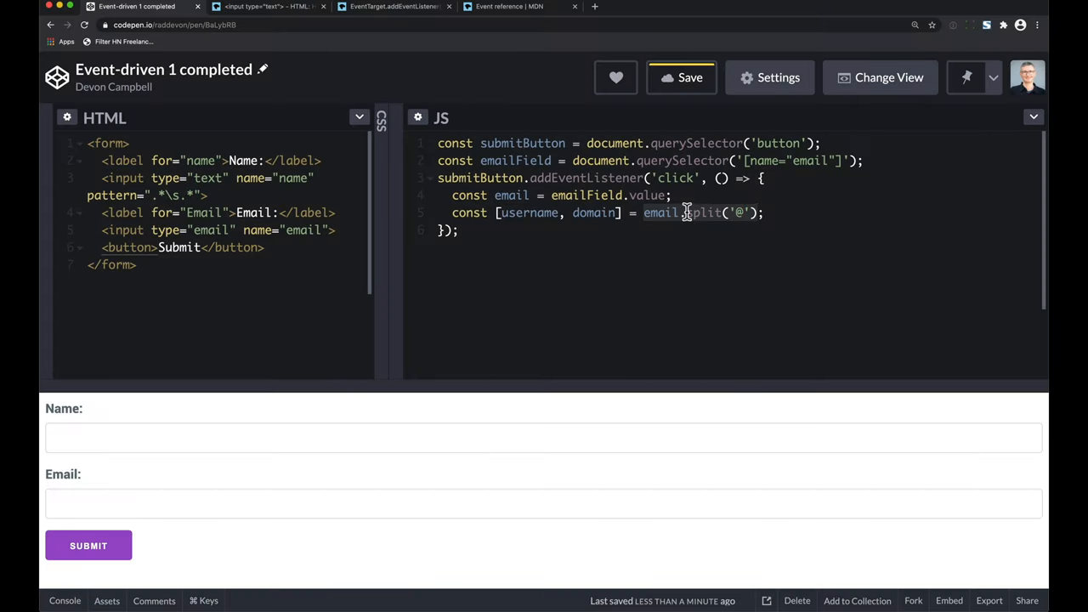
mouse_move(651, 236)
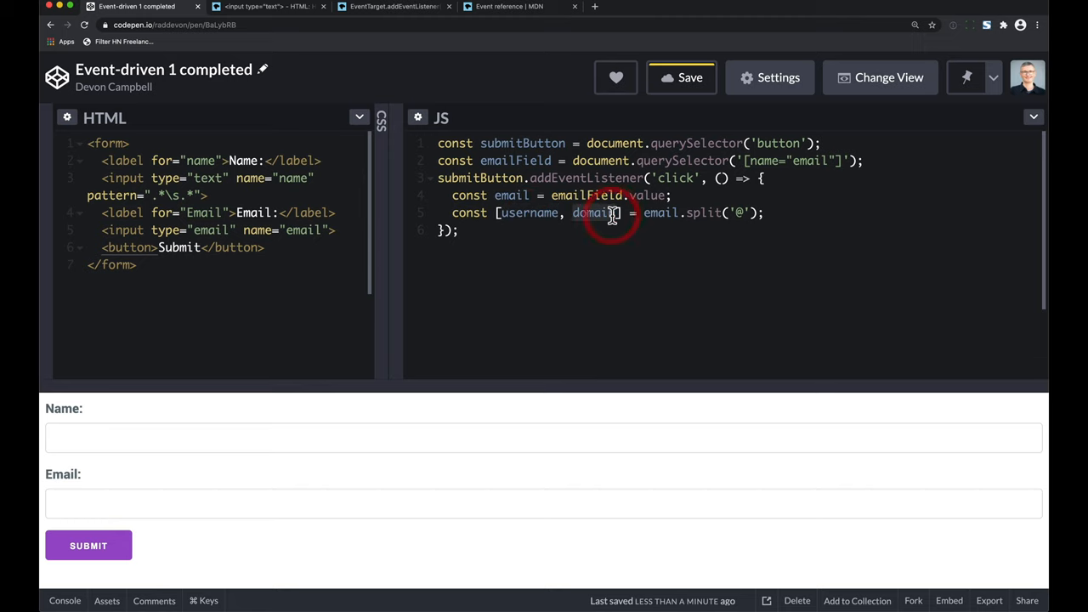
key("enter")
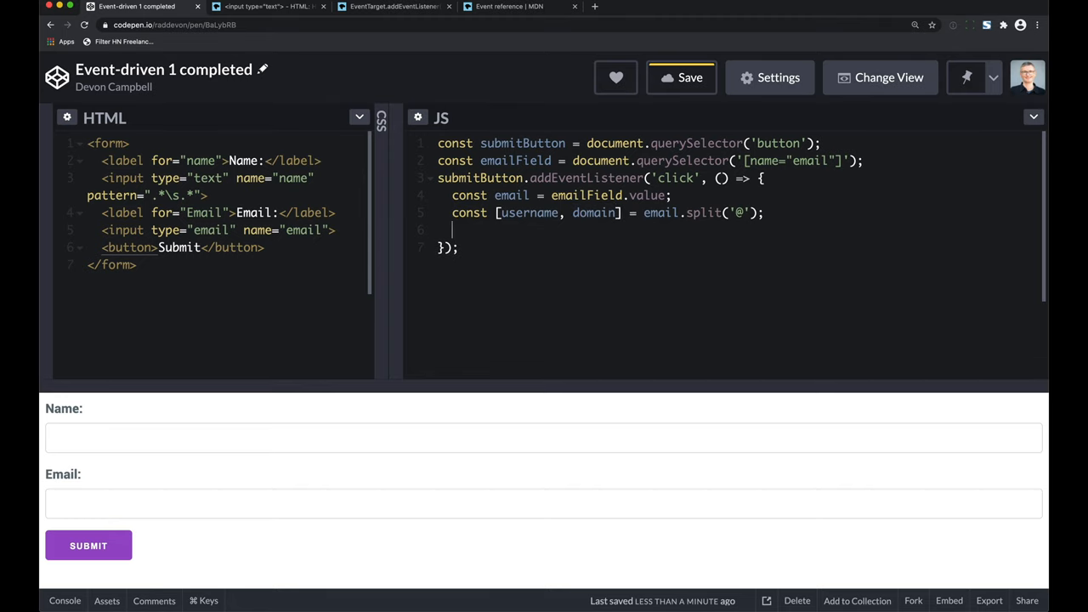
Step: Add an if block testing domain === 'raddevon.com'
type("if ()")
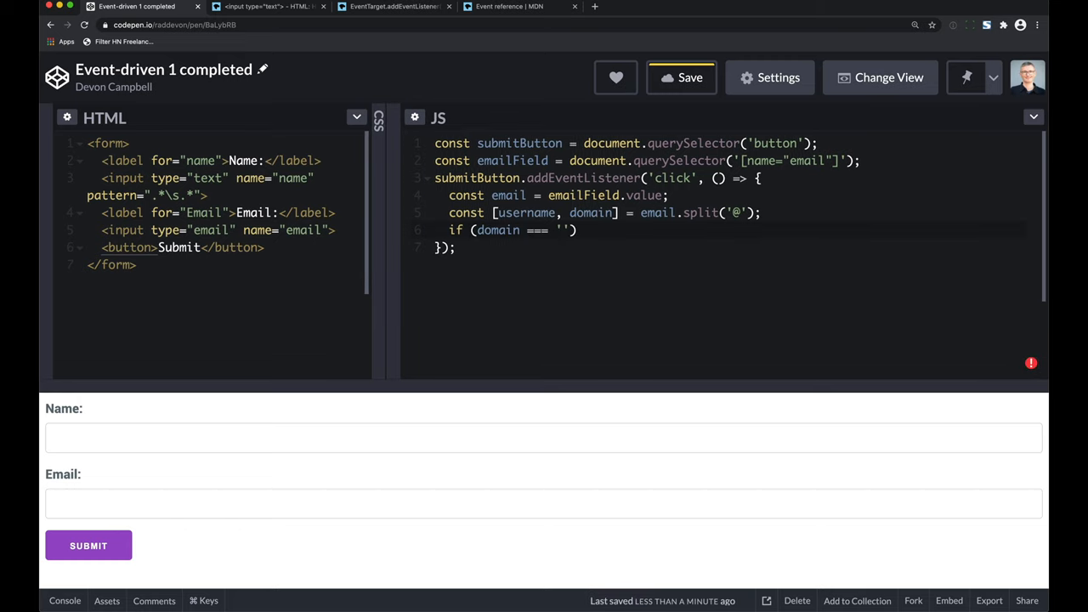
type("rad")
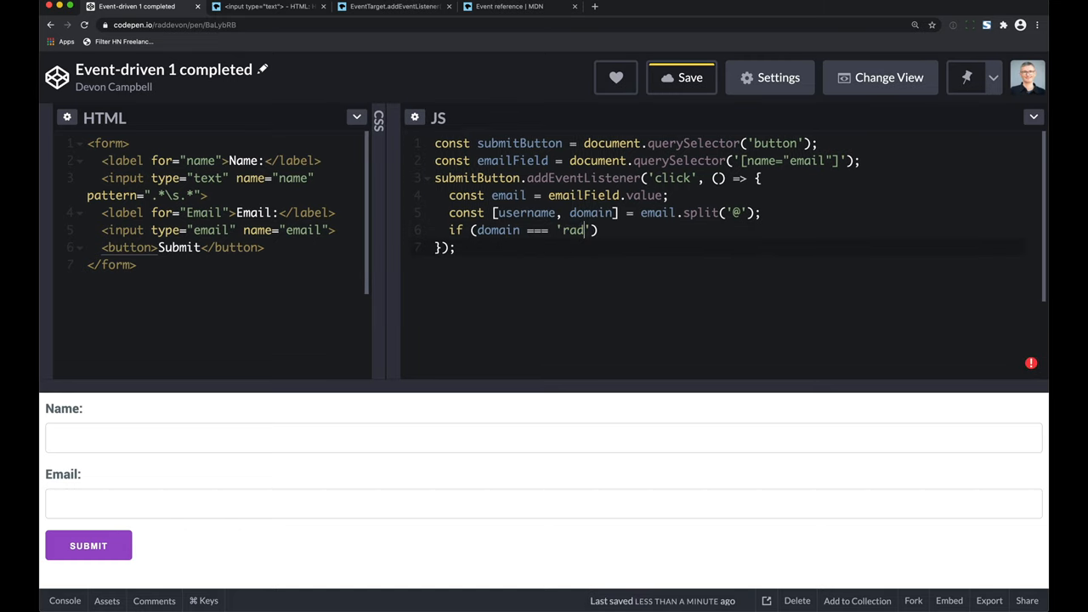
type("devon.com")
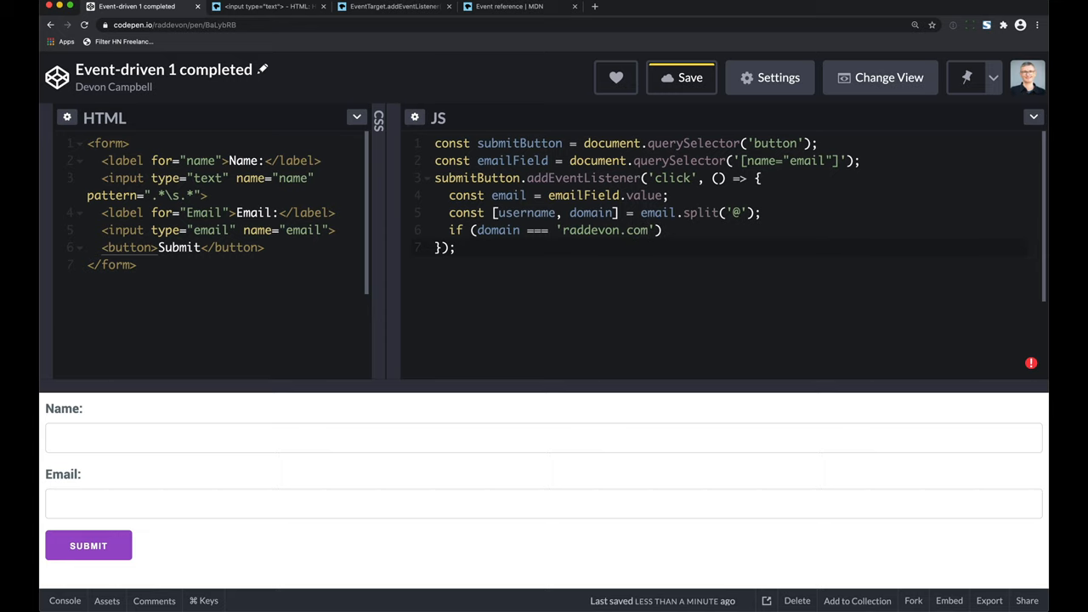
type("{}")
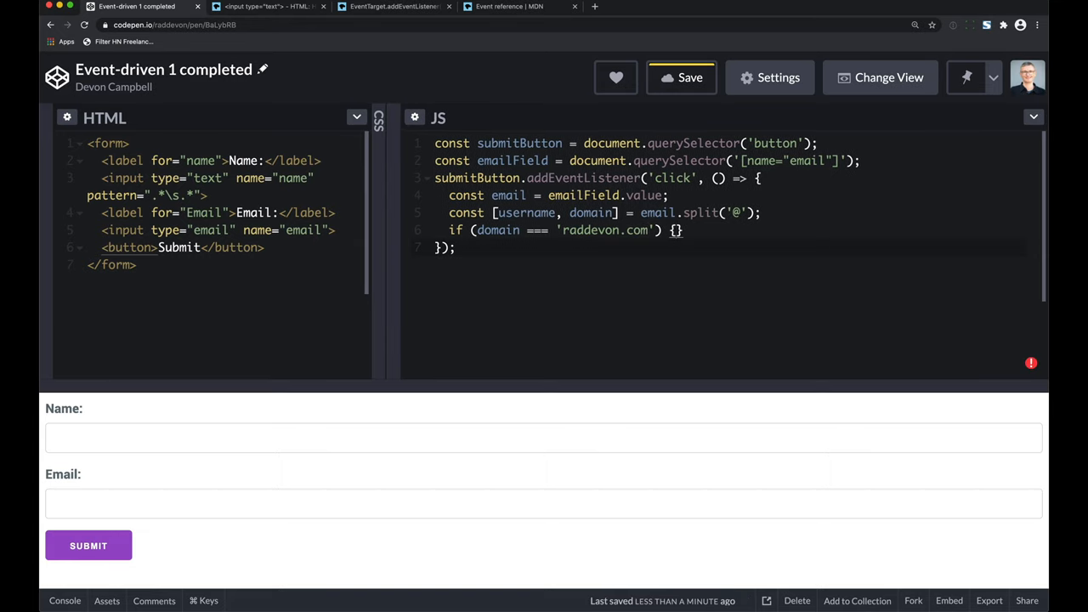
key("Enter")
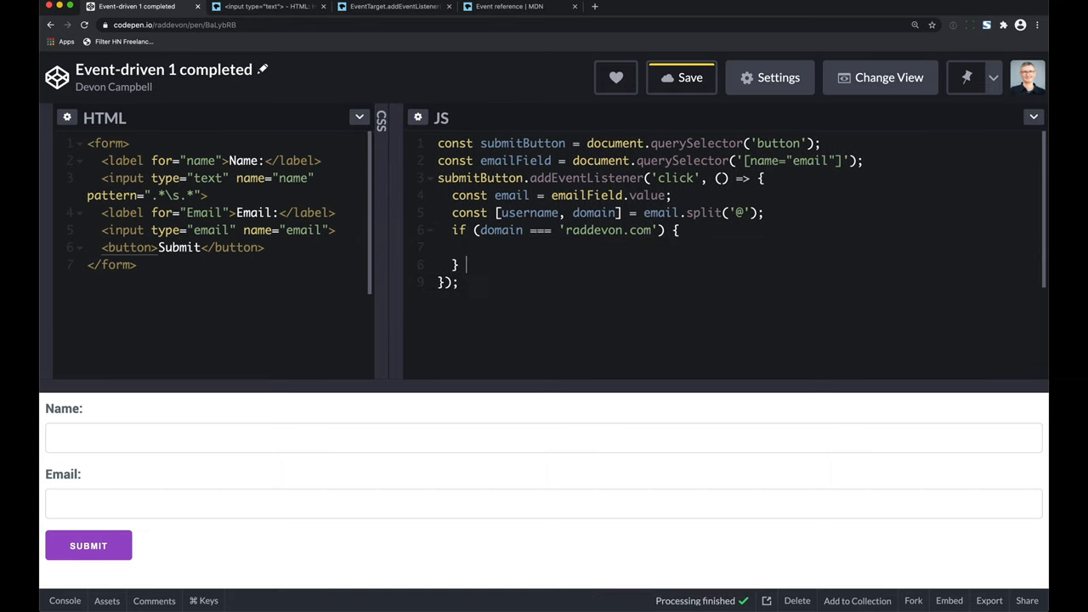
Step: Add an else if branch testing domain === 'radworks.io'
type("else if ()")
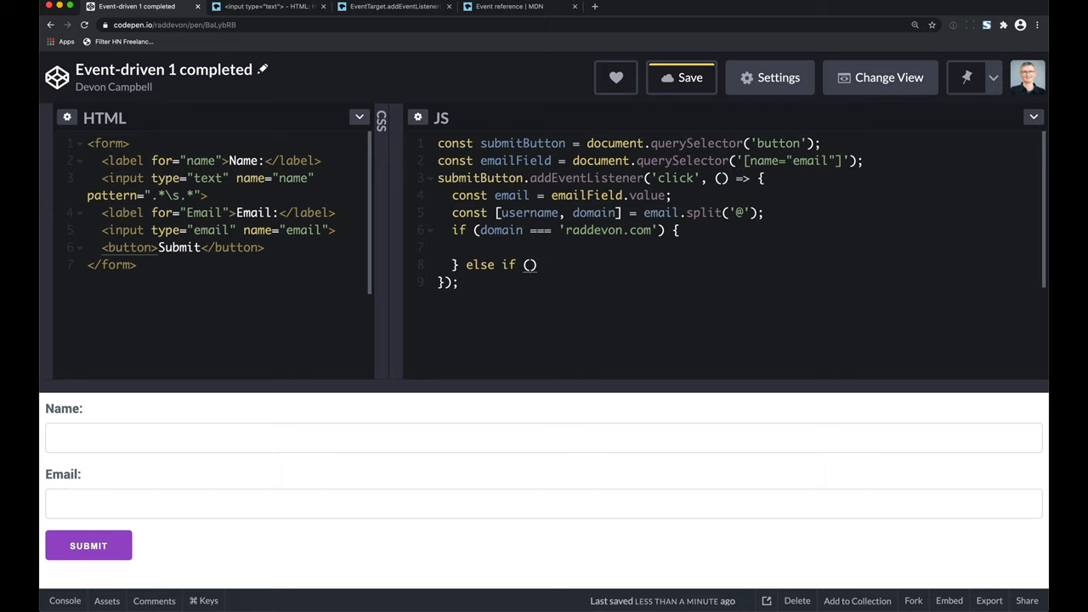
type("domain === ''")
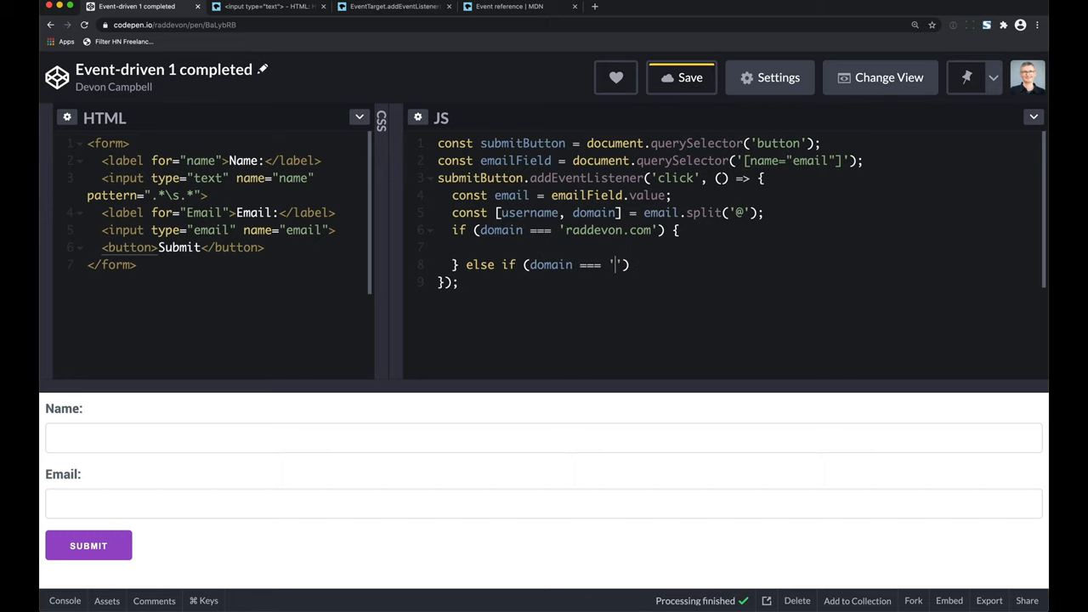
type("radworks.")
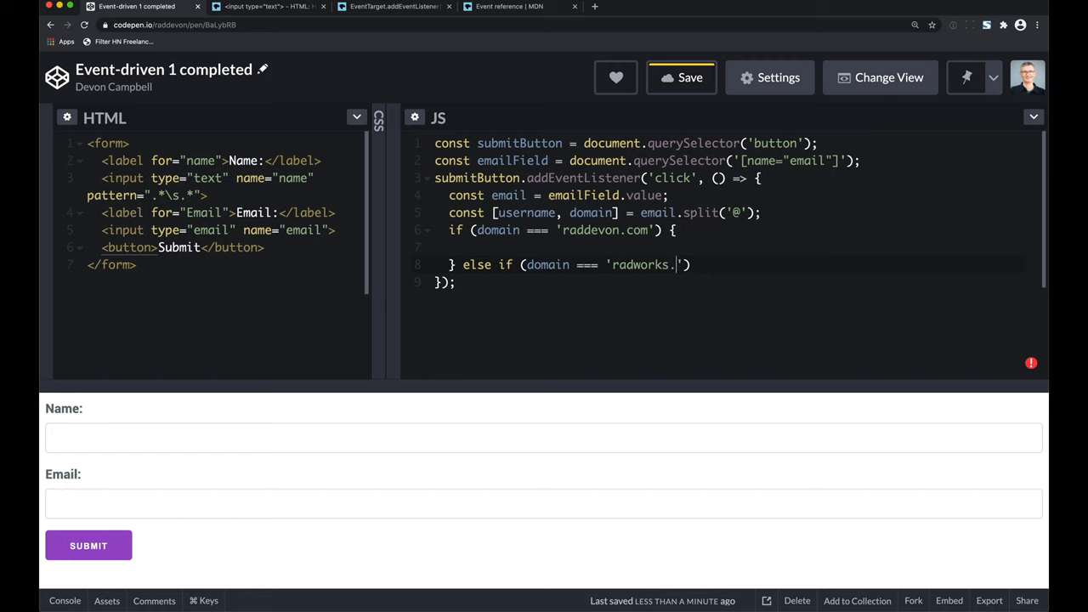
type("io")
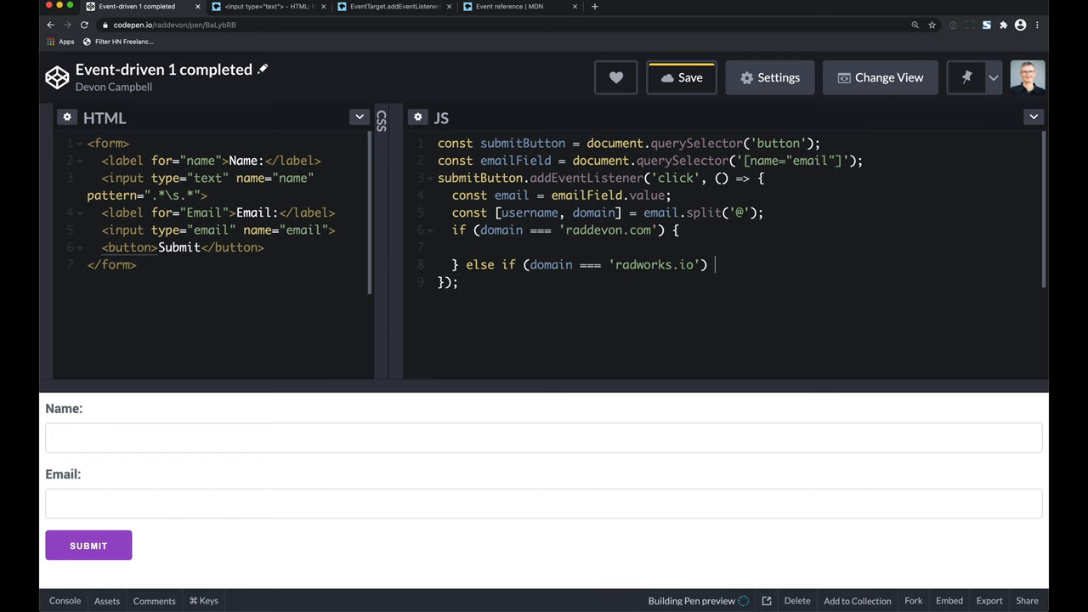
type("P")
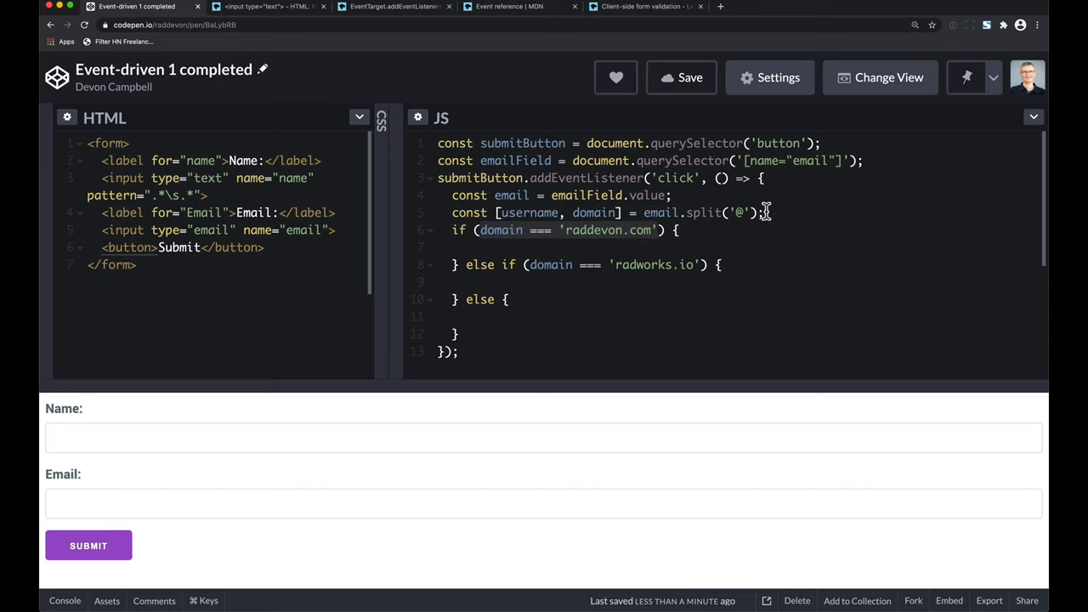
mouse_move(585, 229)
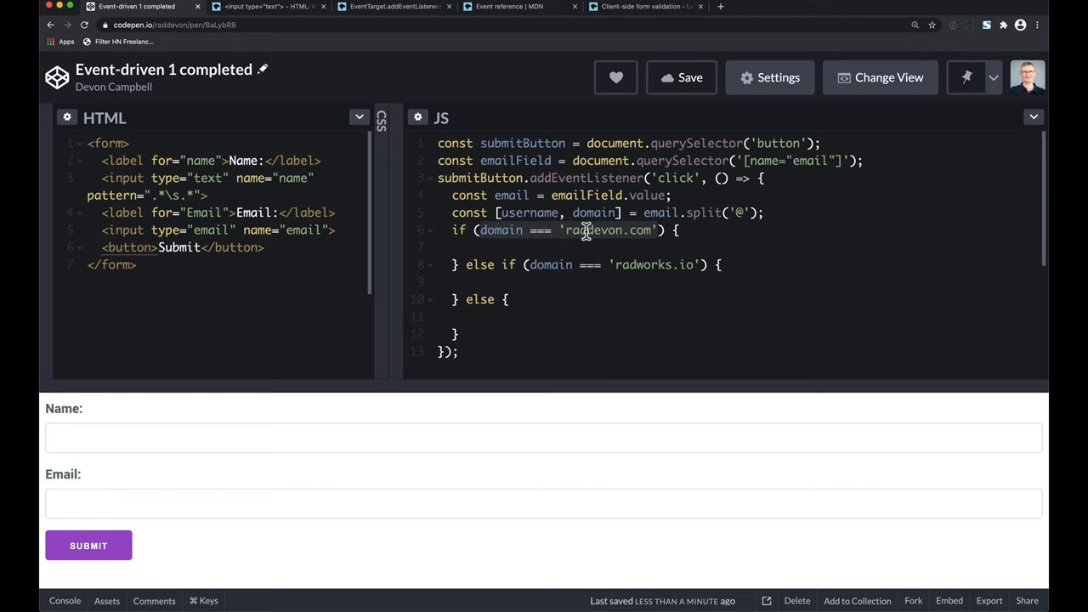
mouse_move(652, 231)
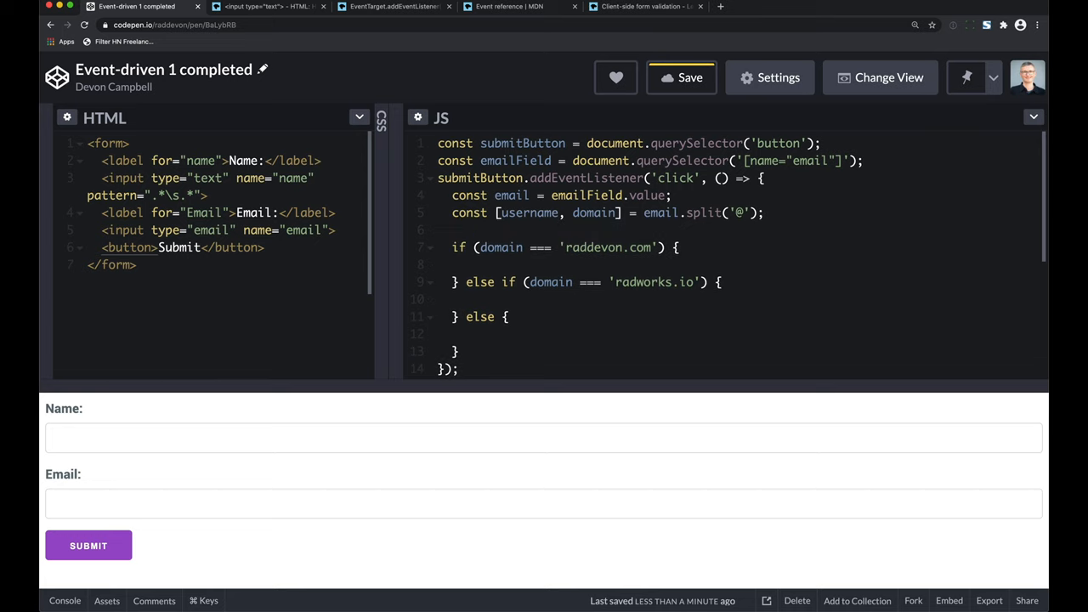
Step: Make isValidRaddevonEmail require raddevon.com plus a dot in the username
type("const")
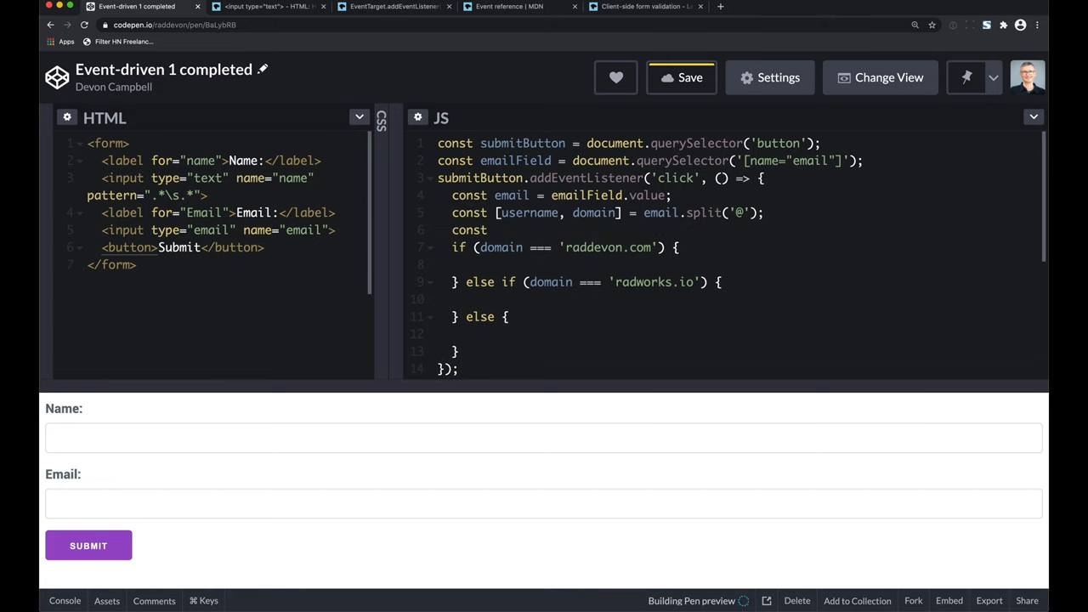
type("isValid")
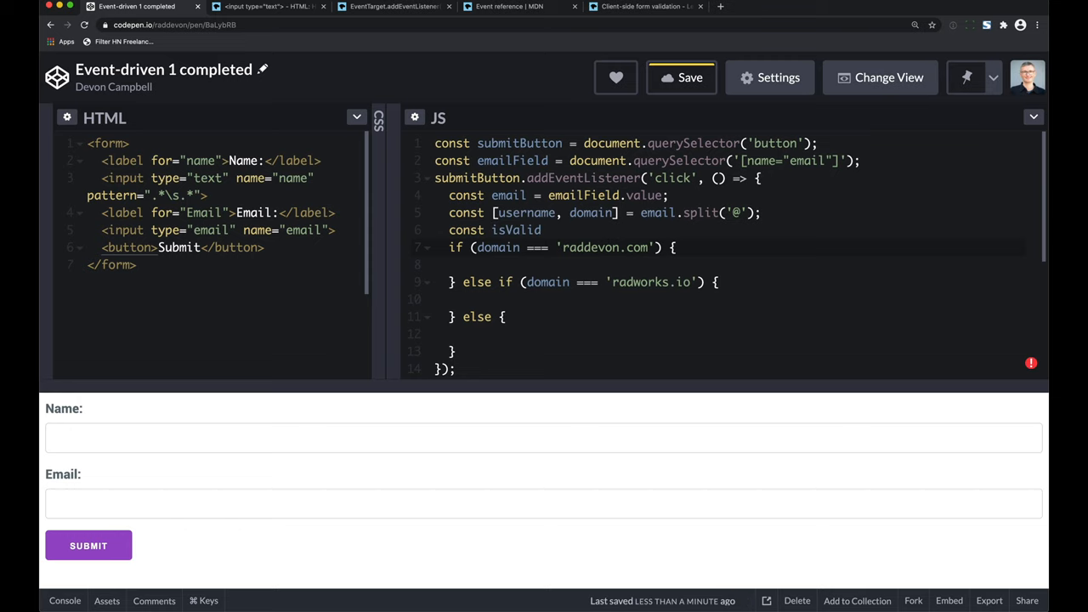
type("RaddevonEmail = domain ==")
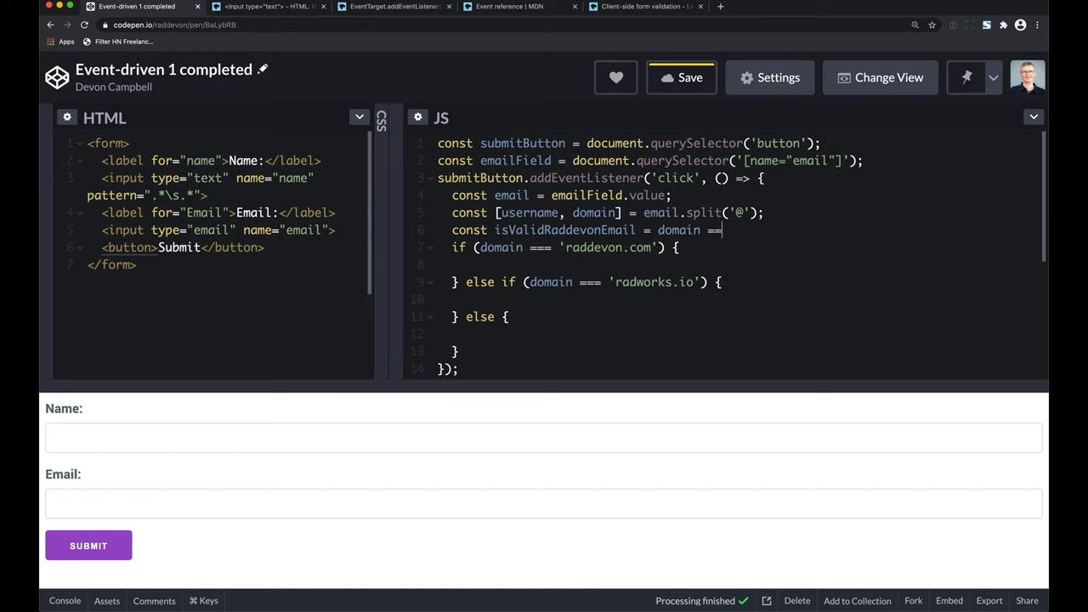
type("'rad'")
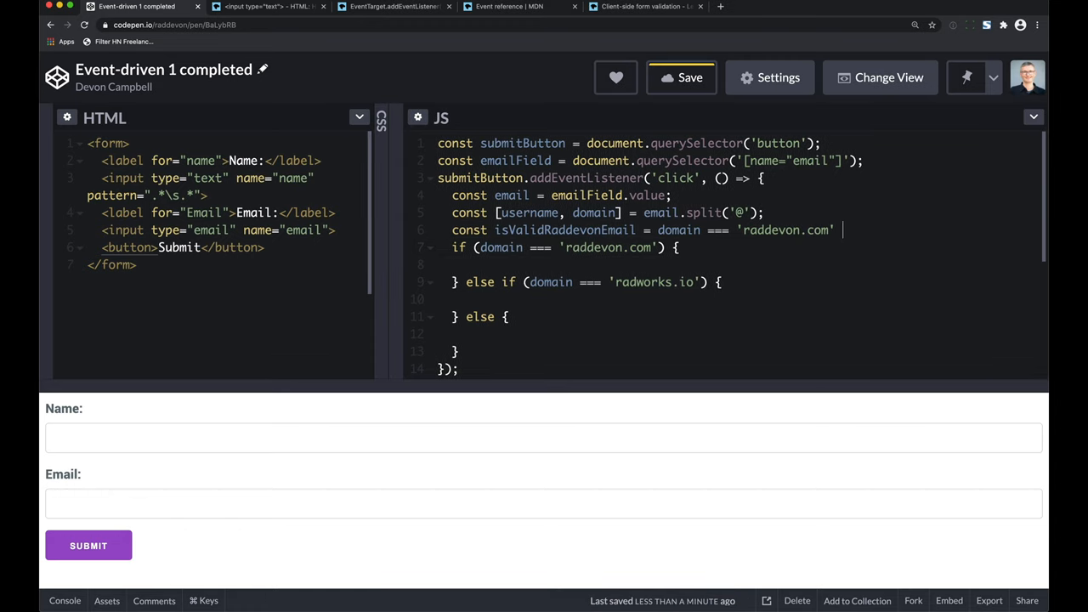
type("&&")
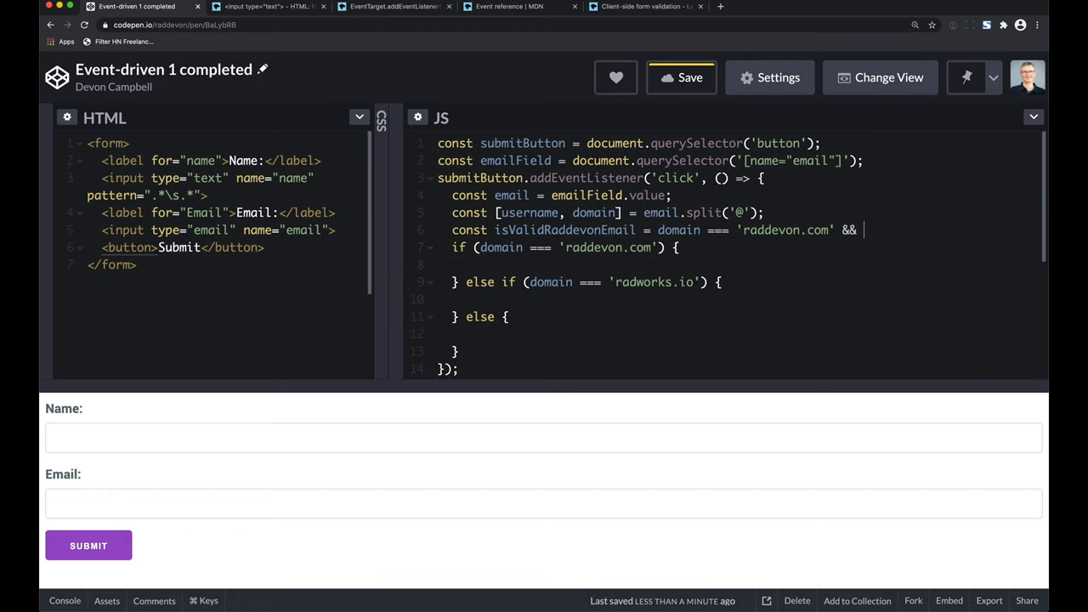
type("username")
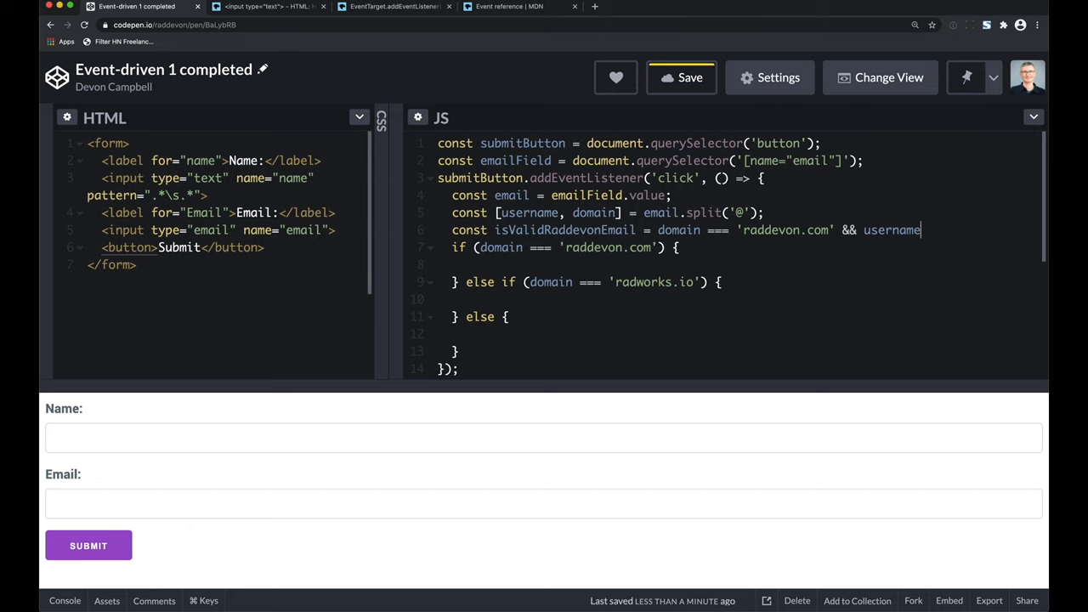
type(".includes()")
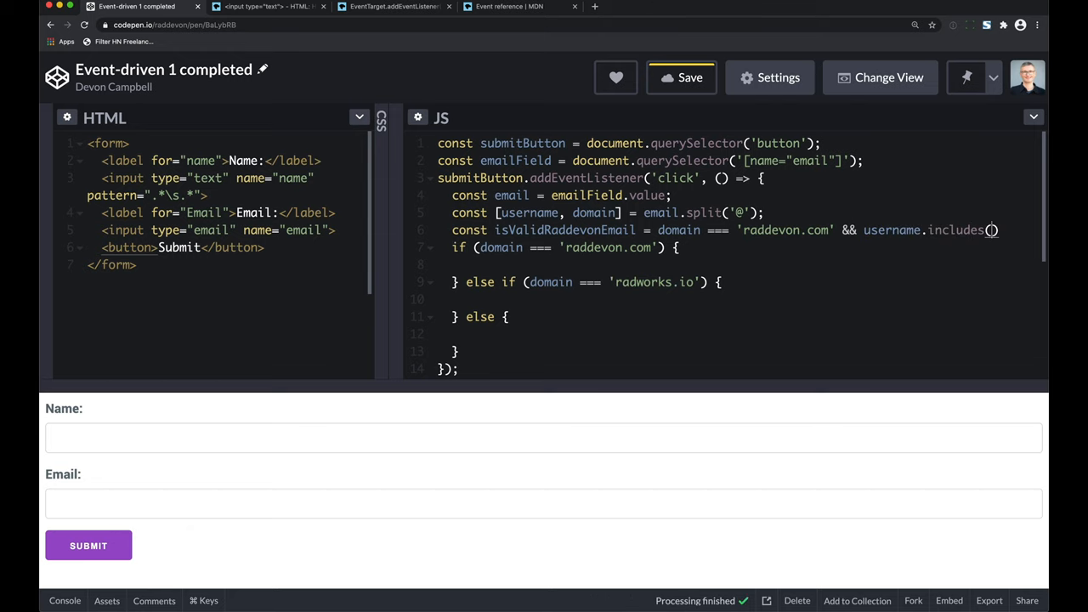
type("'")
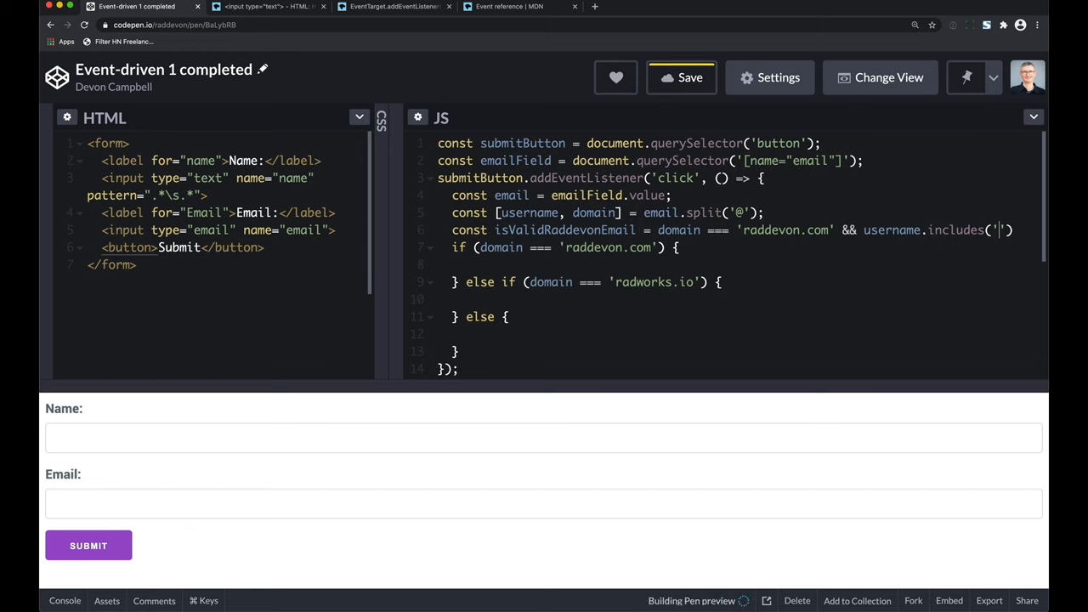
type(".")
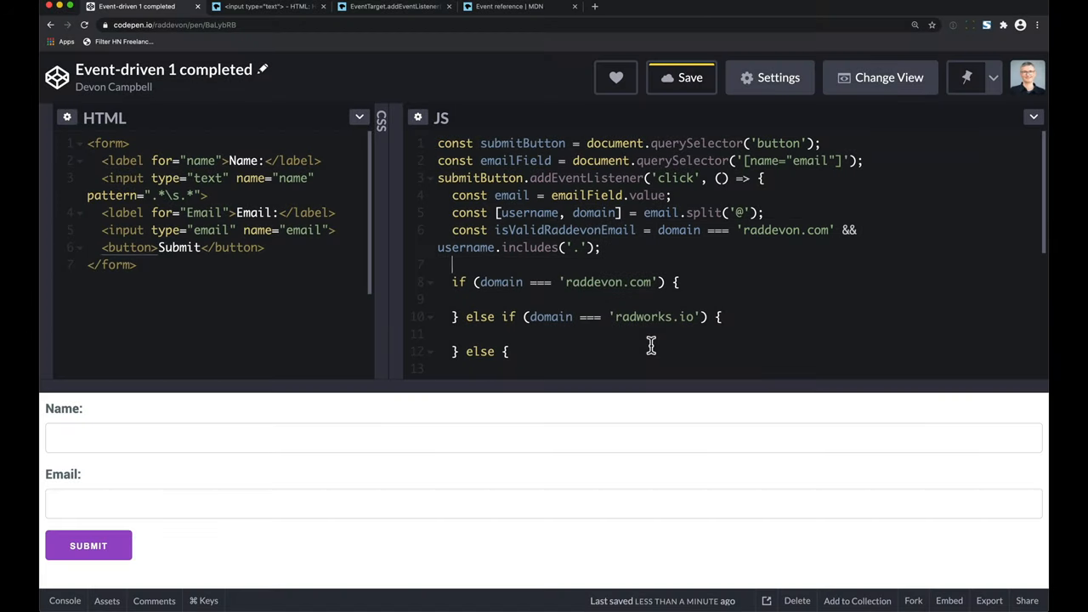
Step: Add isValidRadworksEmail requiring domain 'radworks.io' and an underscore in the username
type("const")
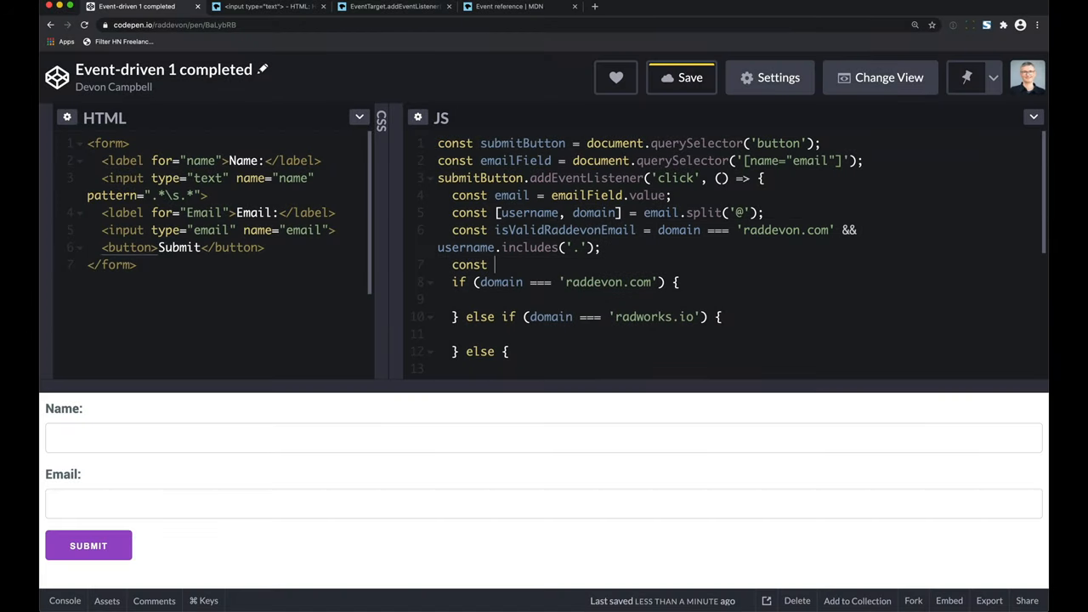
type("isValid")
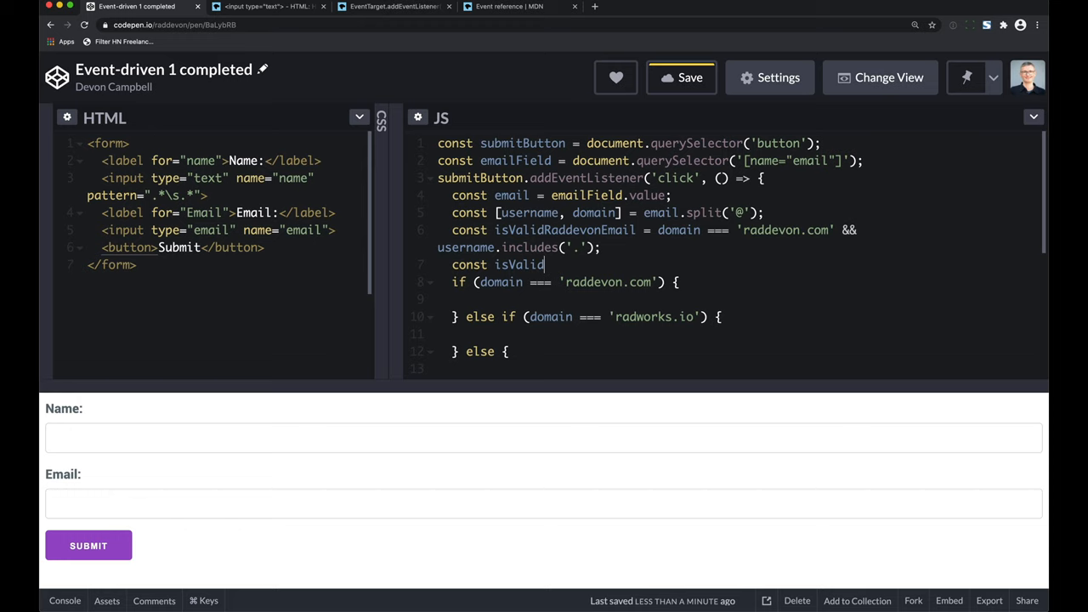
type("RadworksEmail = domain ===")
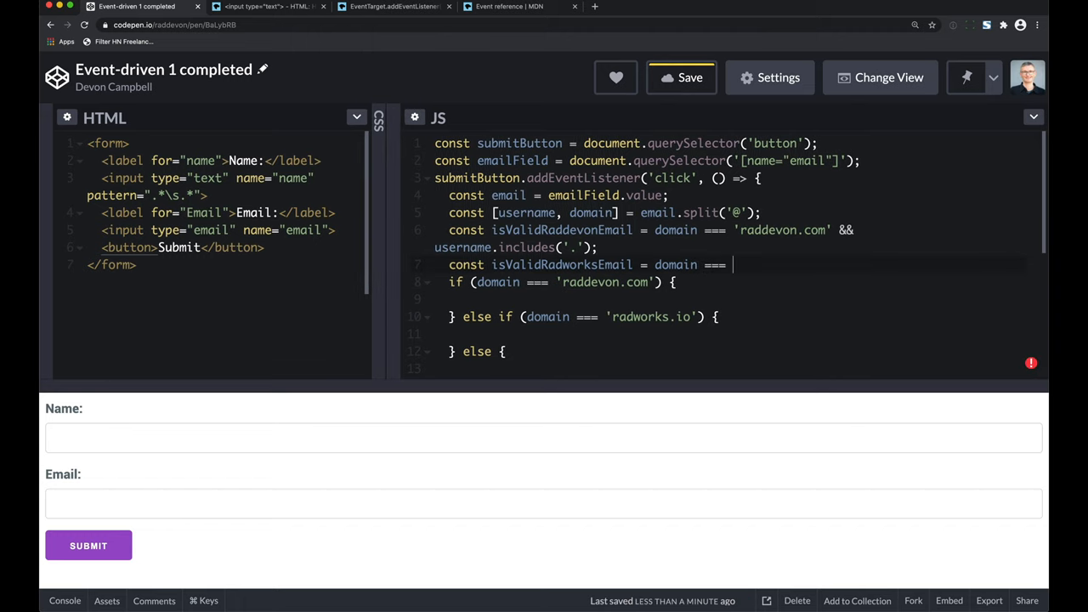
type("'radworks.io'")
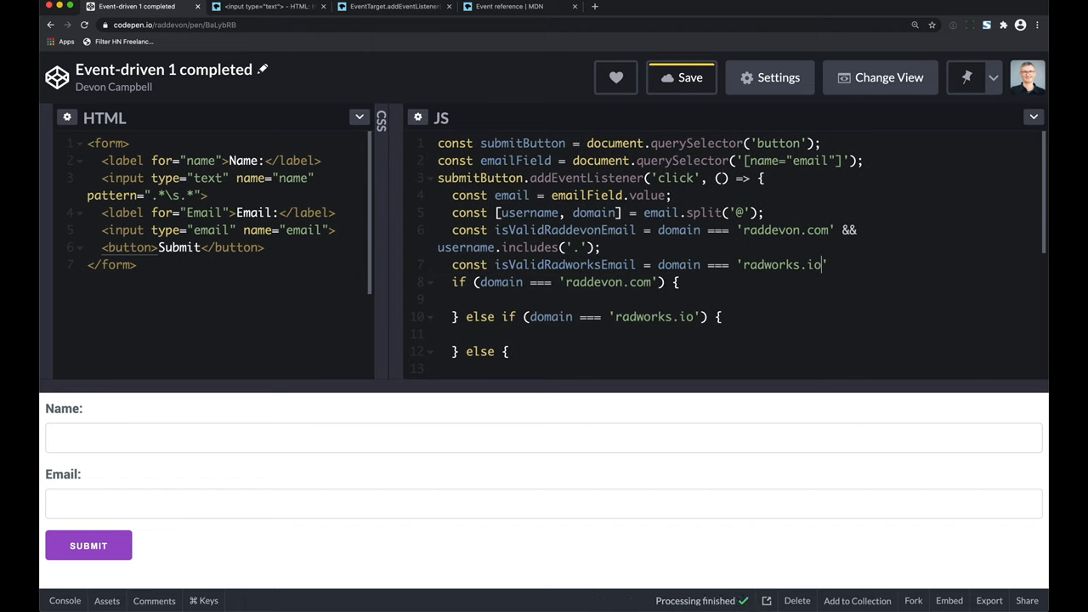
type("&&")
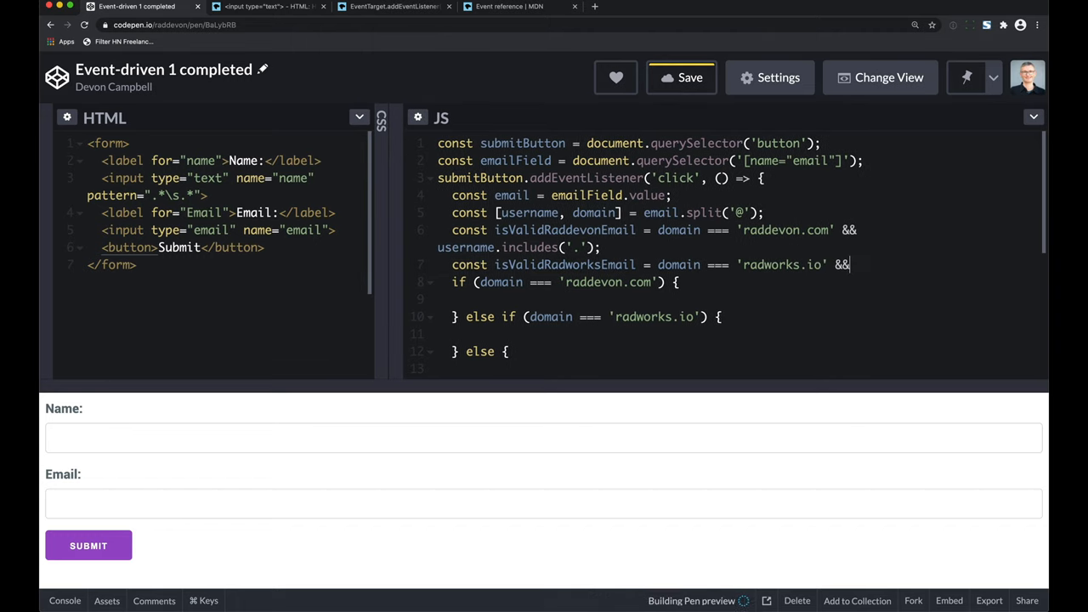
type("us")
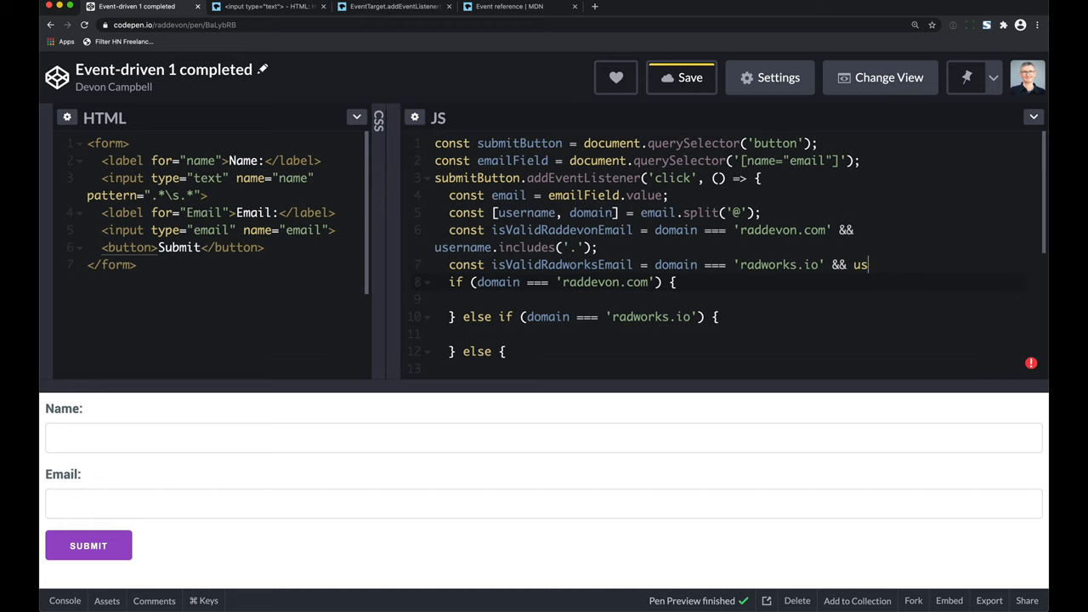
type("ername.include")
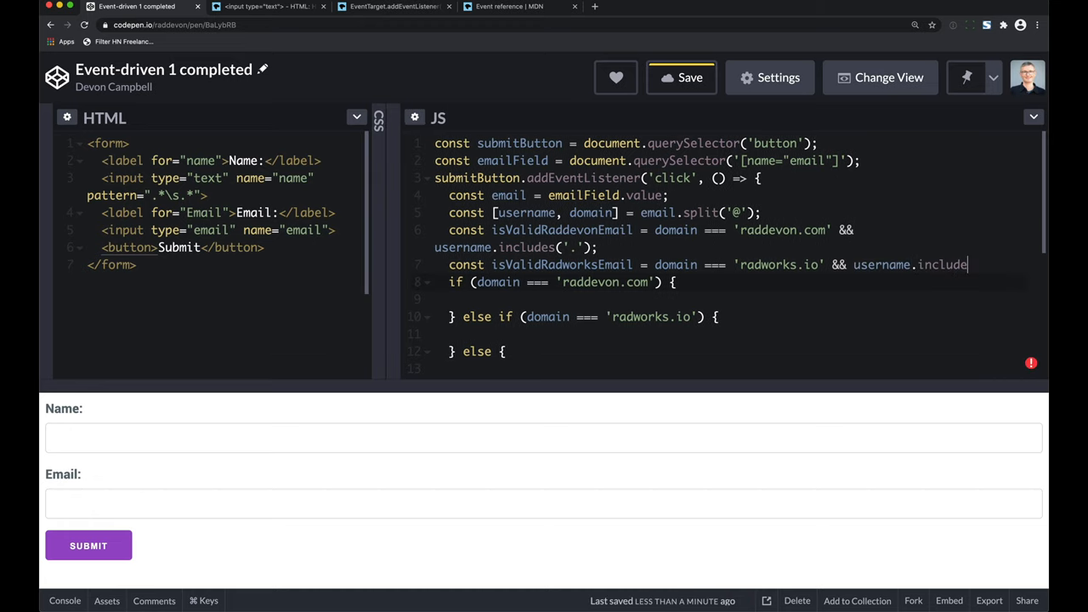
type("s('')")
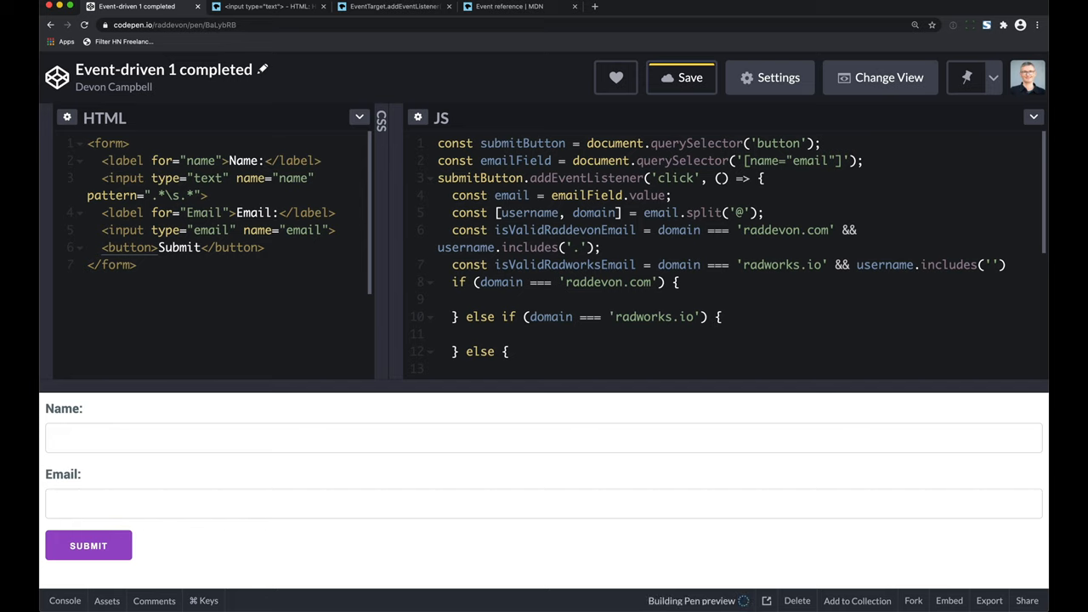
type("_")
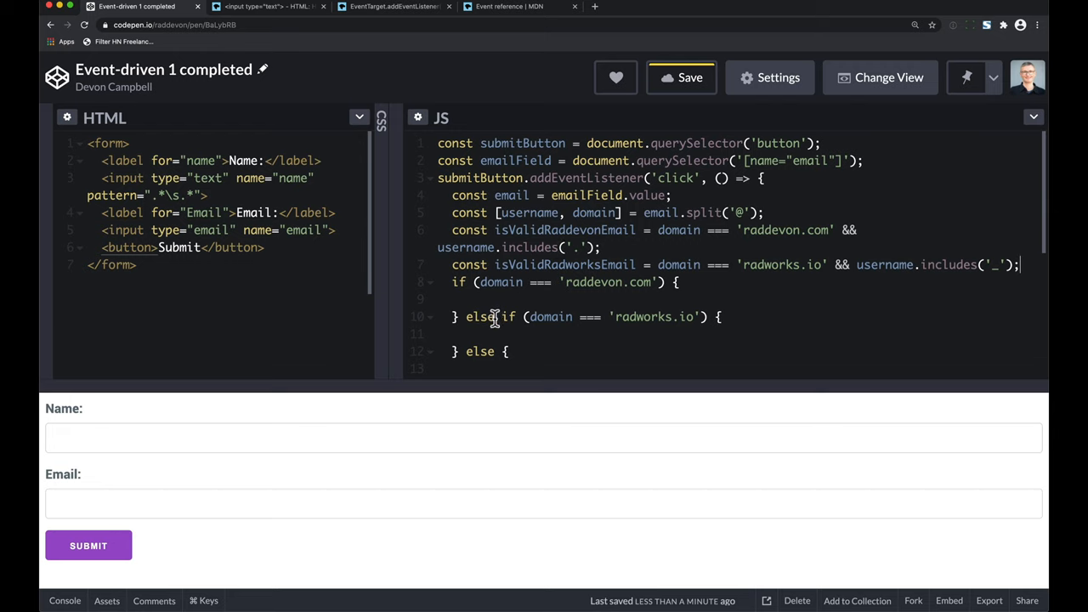
Step: Replace the if/else chain with if (!isValidRaddevonEmail && !isValidRadworksEmail) { }
scroll("down", 3)
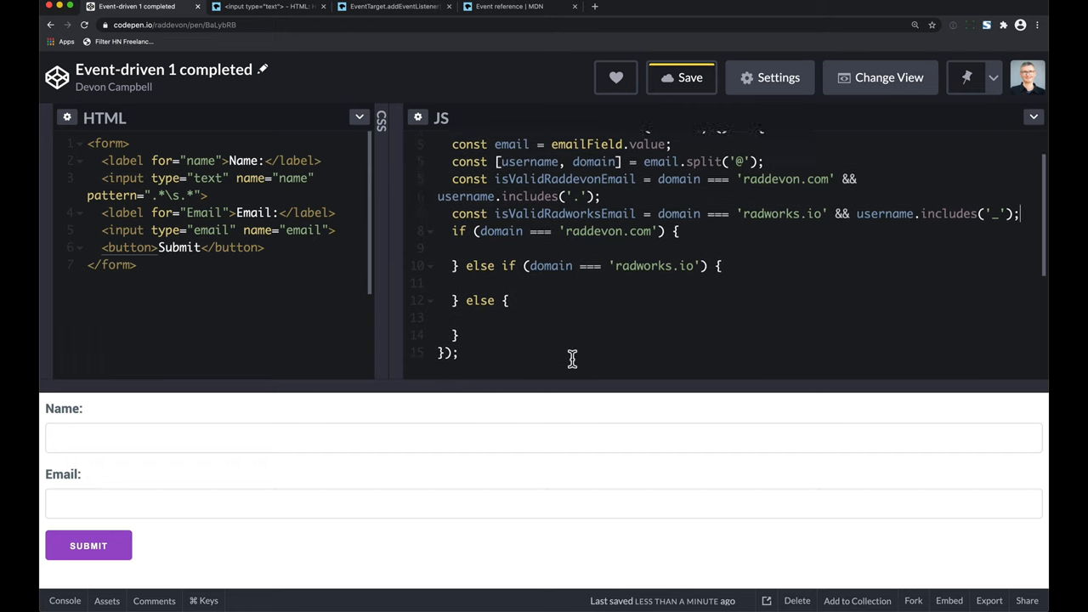
scroll("up", 3)
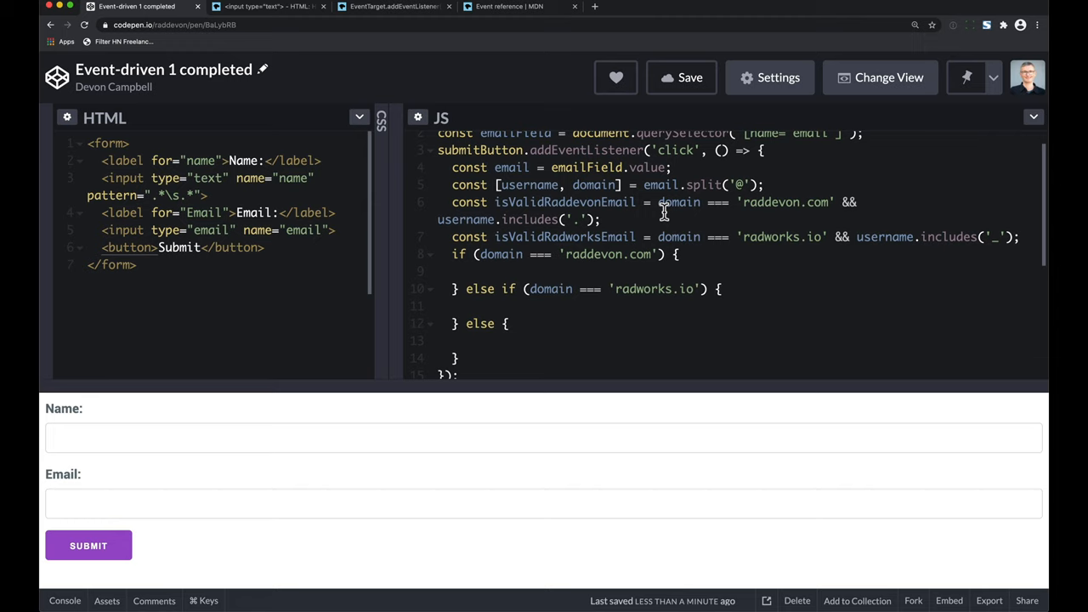
mouse_move(523, 246)
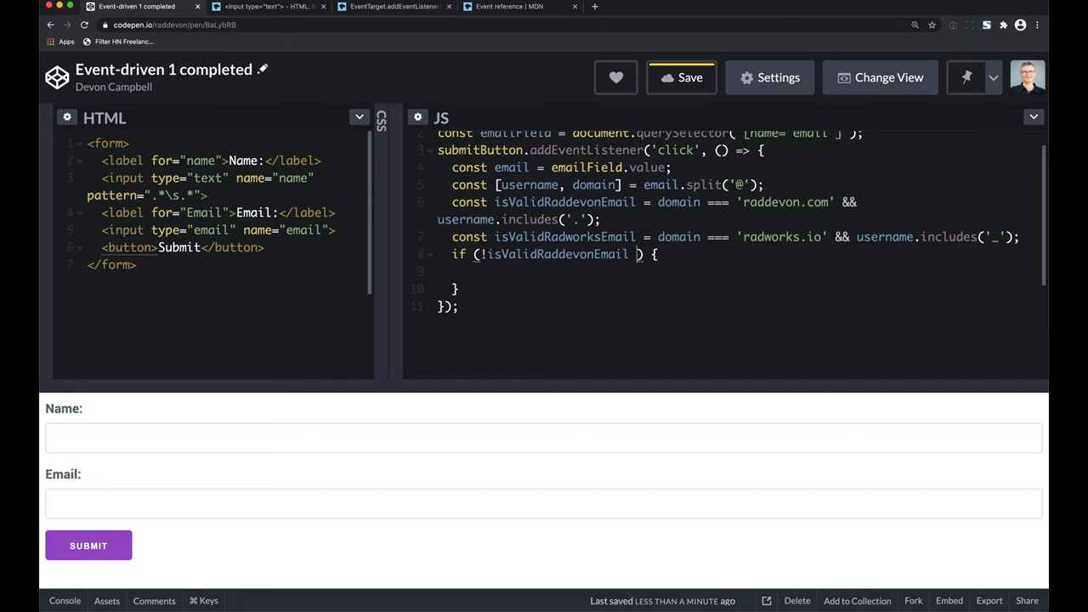
type("&& !isValidRad")
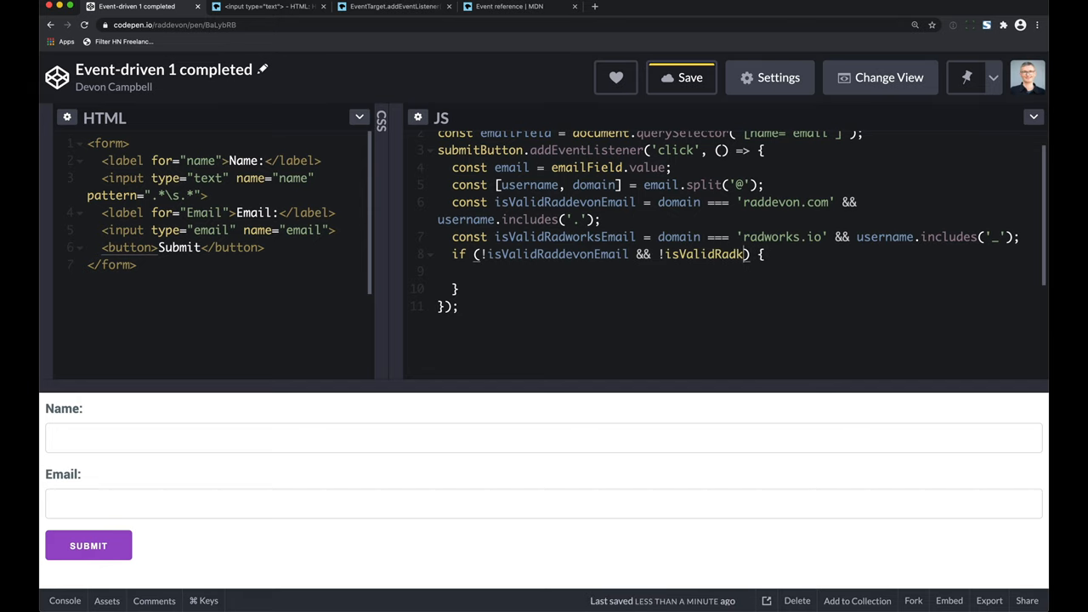
type("worksEmail")
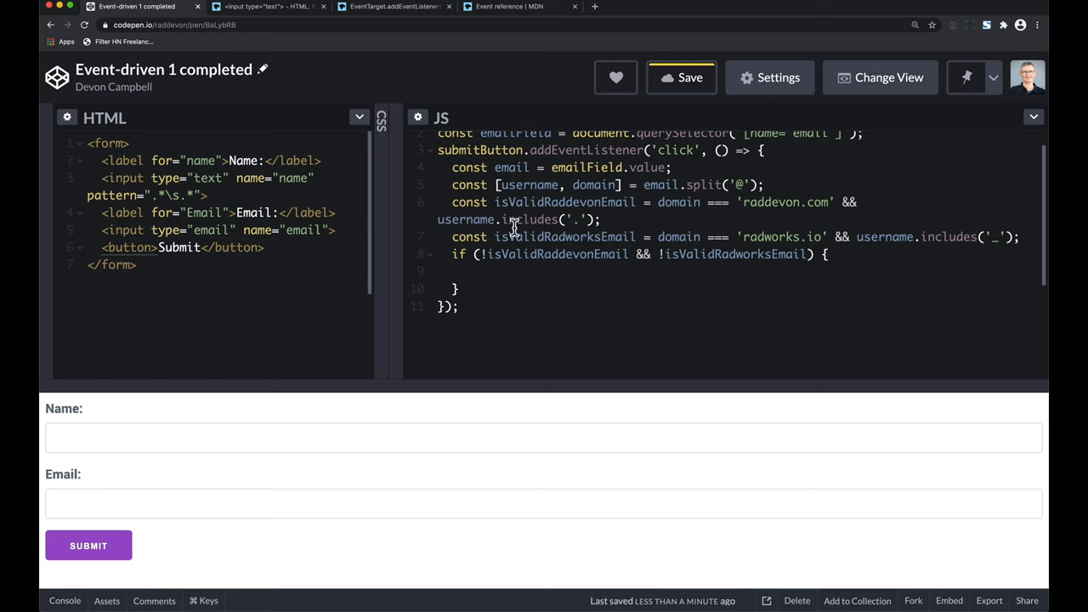
mouse_move(591, 211)
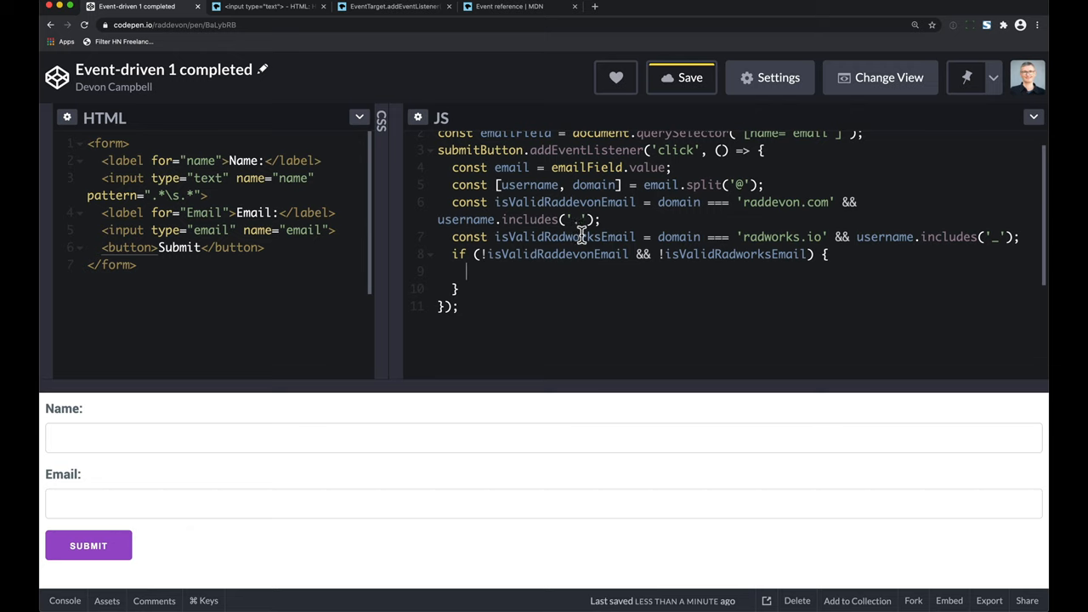
mouse_move(592, 318)
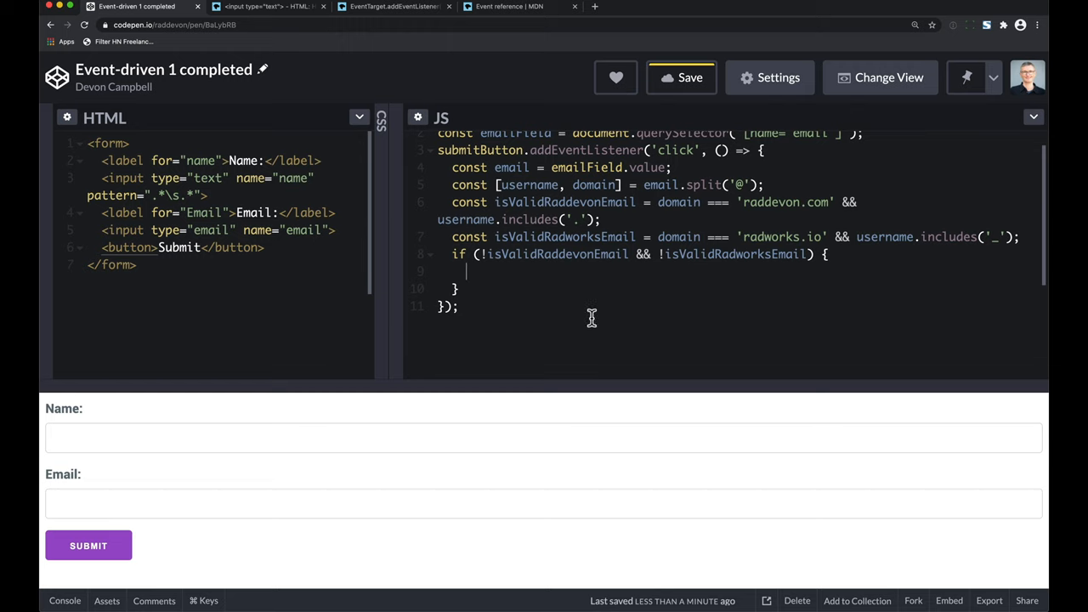
scroll("up", 3)
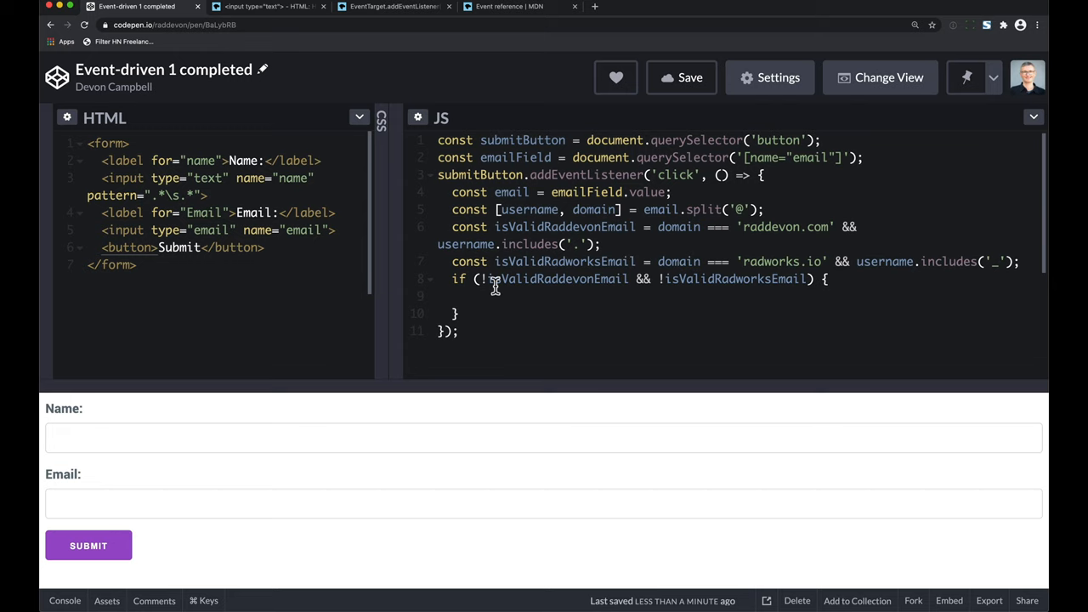
mouse_move(895, 367)
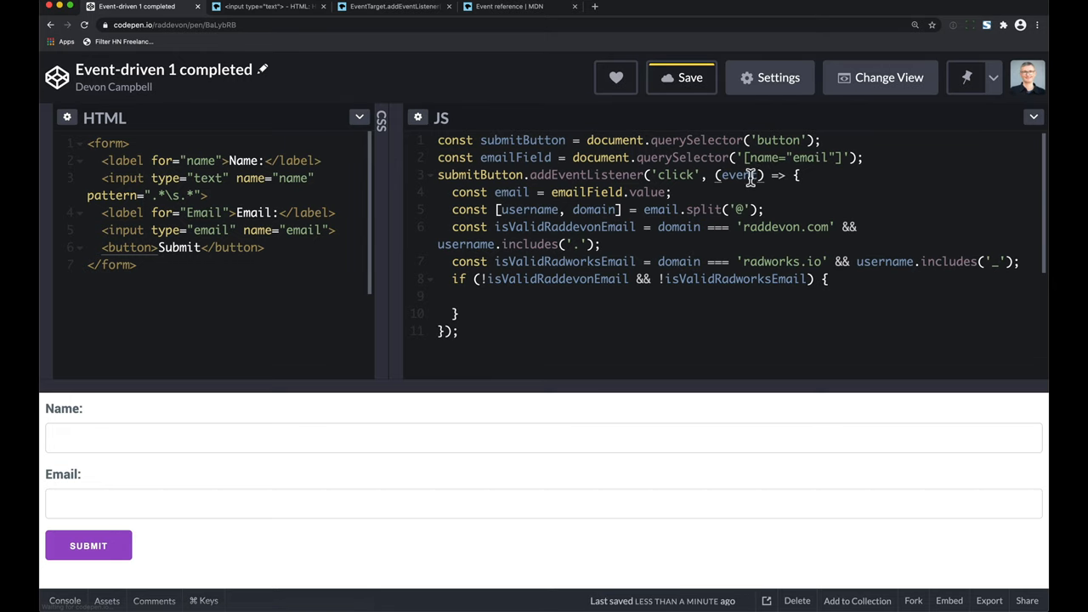
mouse_move(489, 299)
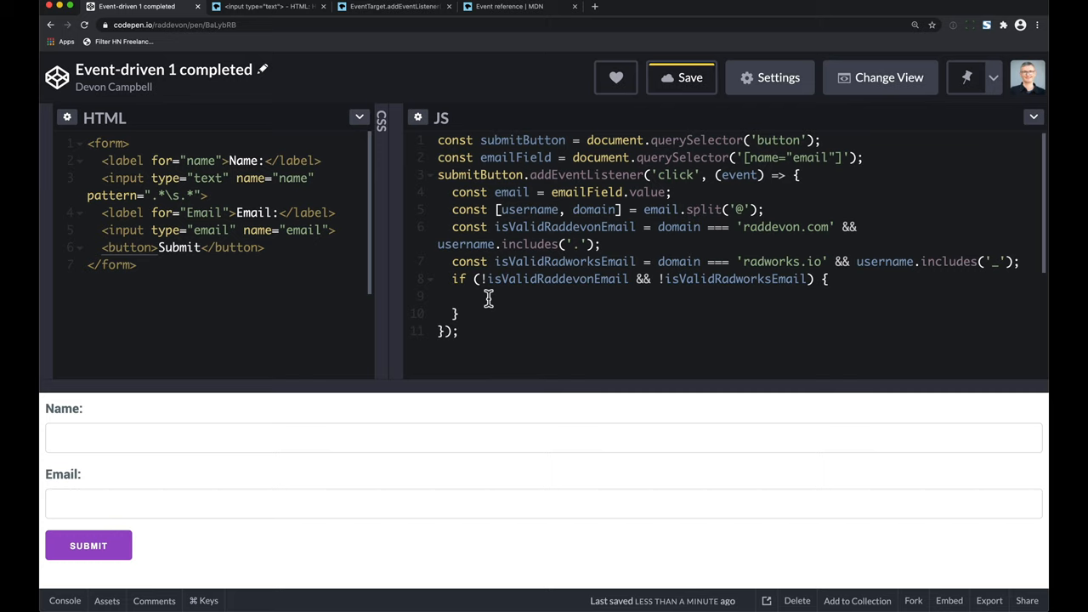
Step: Call event.preventDefault() inside the invalid-email if block
type("event")
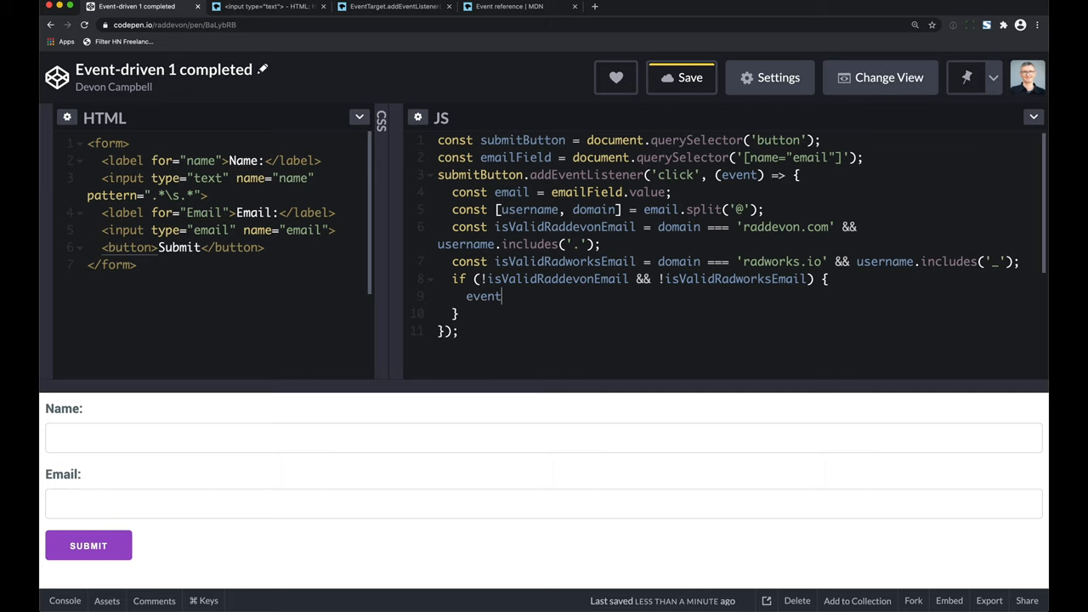
type(".")
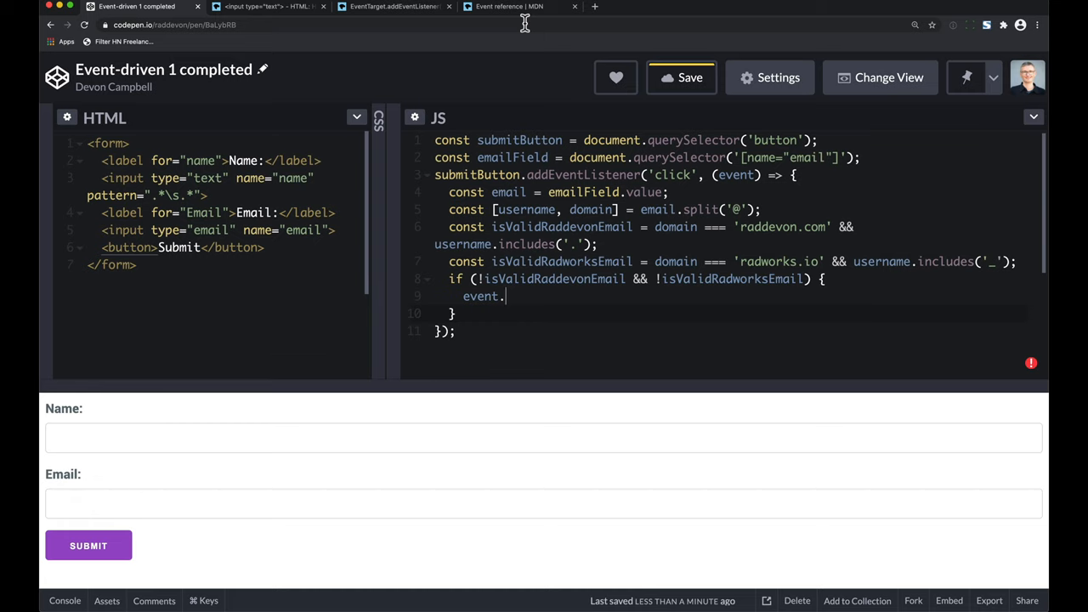
type("preventD")
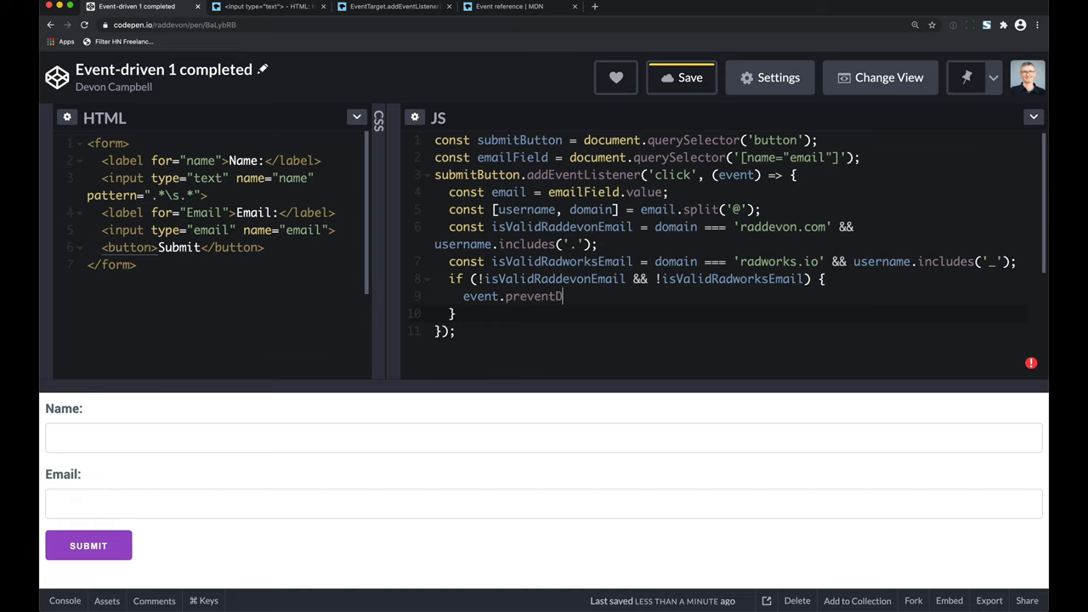
type("efault();")
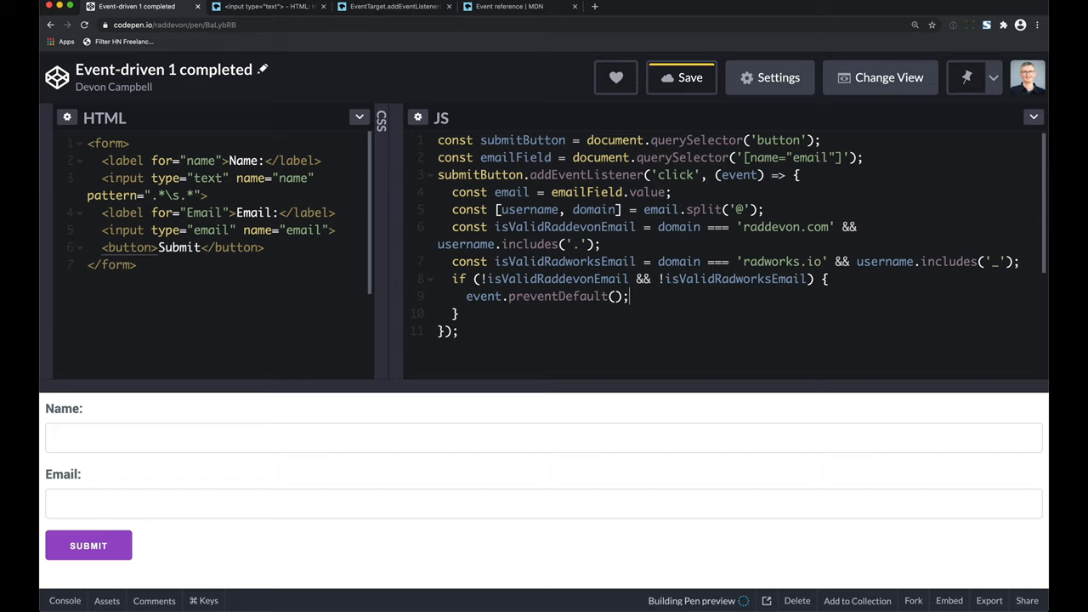
Step: Add action="" to the opening form tag and a blank line below preventDefault
left_click(689, 77)
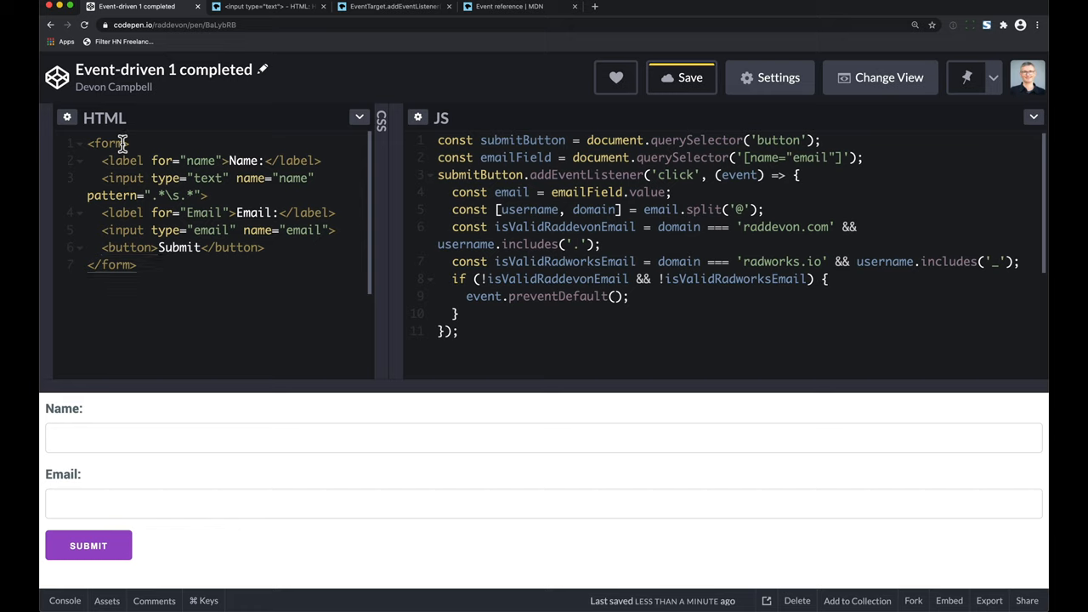
type("action=\"\"")
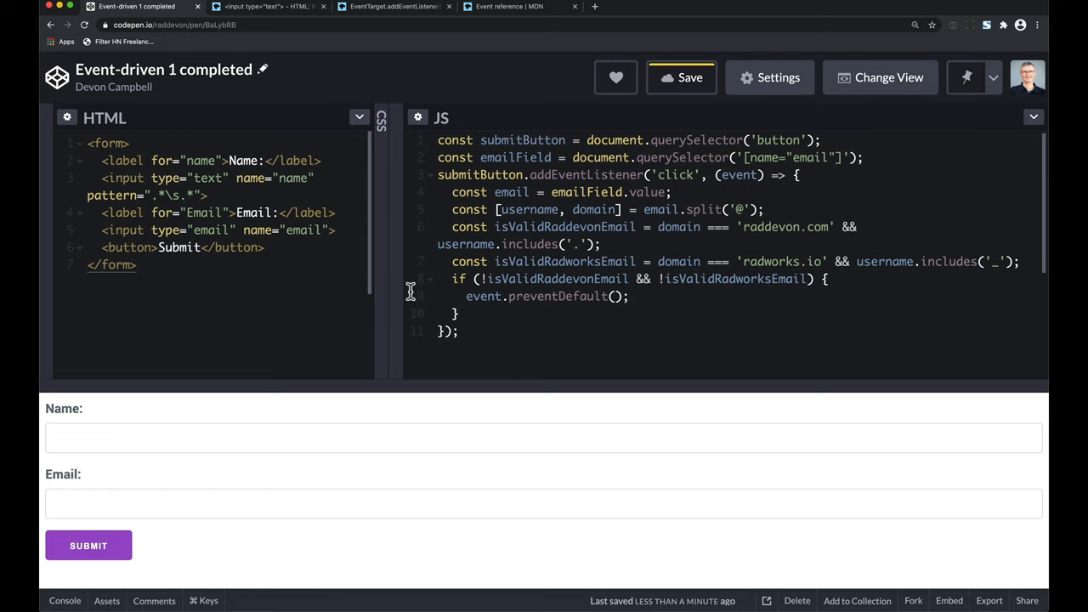
mouse_move(639, 298)
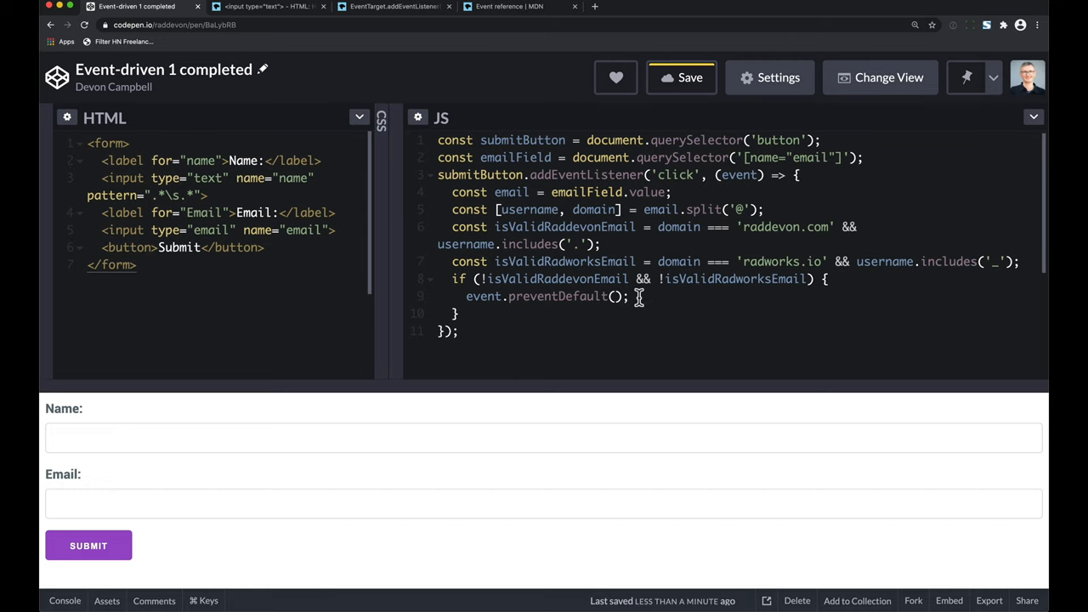
key("Enter")
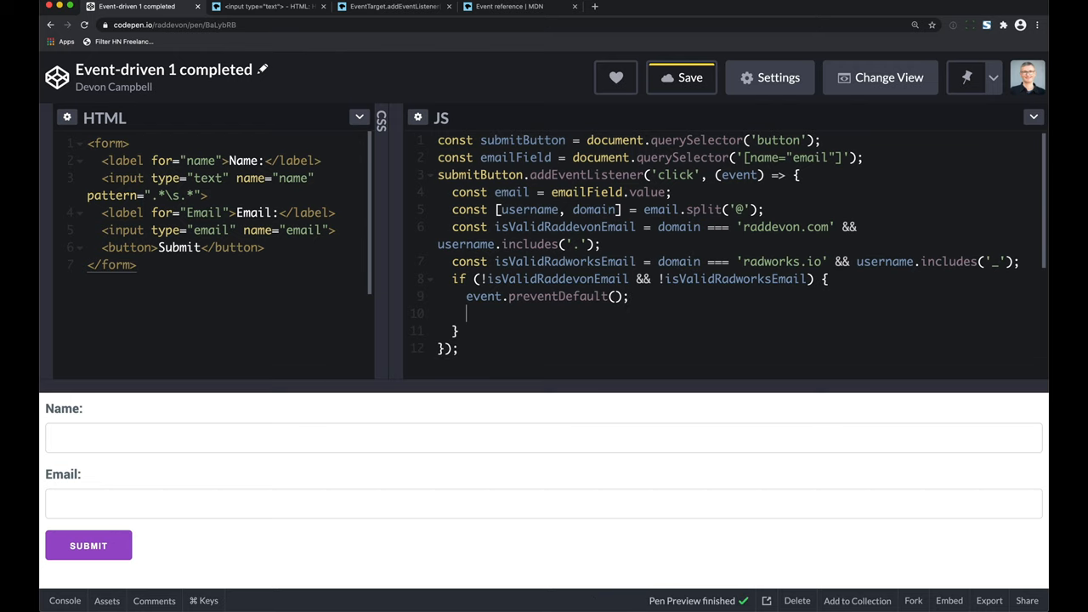
Step: Write '// show the user feedback about what went wrong' below event.preventDefault()
type("//")
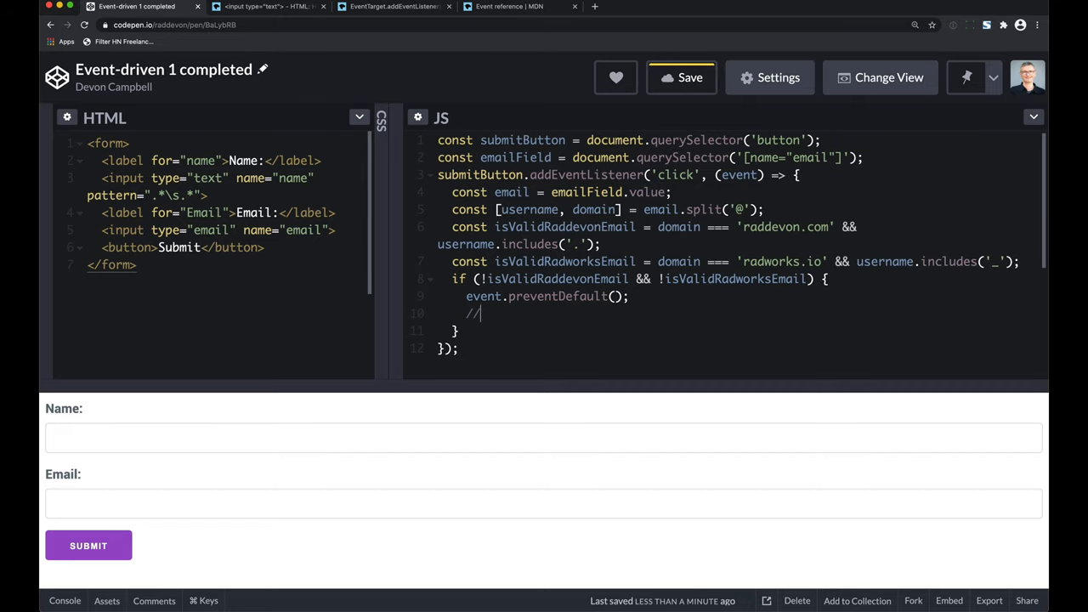
left_click(481, 313)
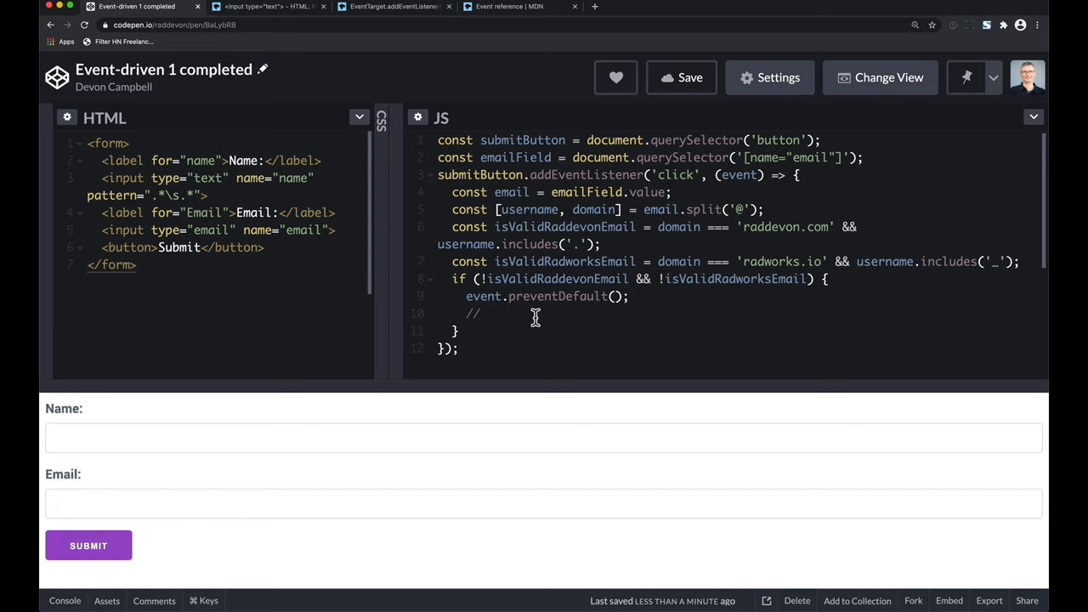
type("show the user feedback about what went wrong")
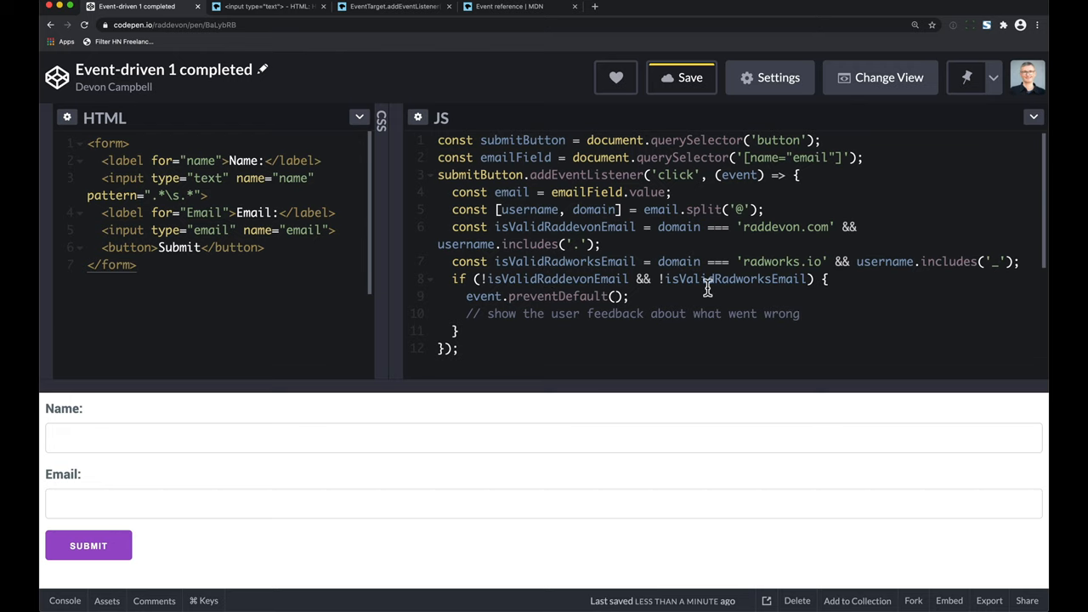
mouse_move(767, 284)
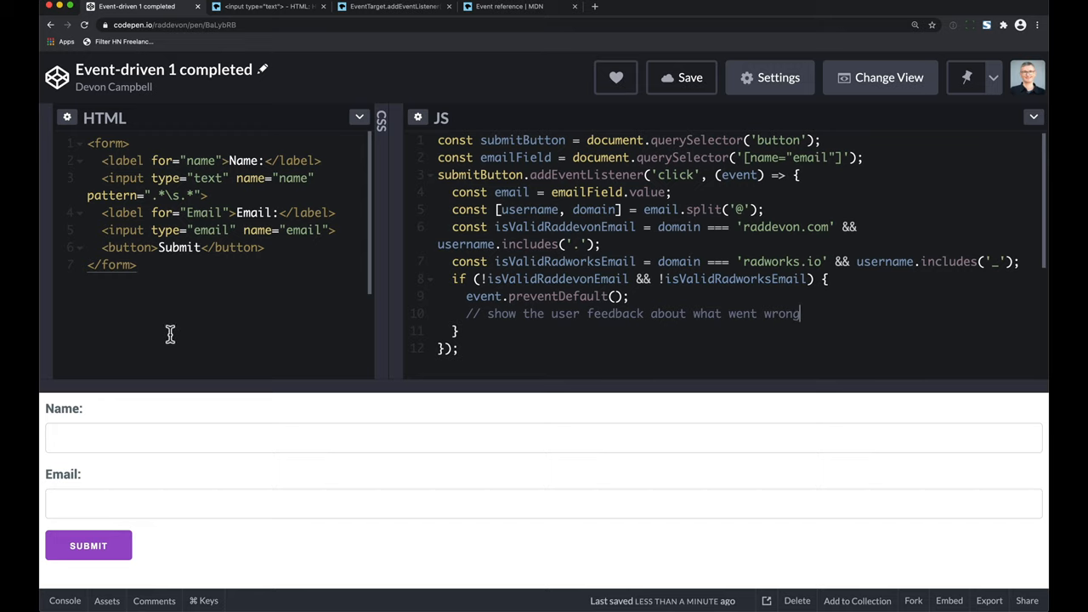
mouse_move(383, 43)
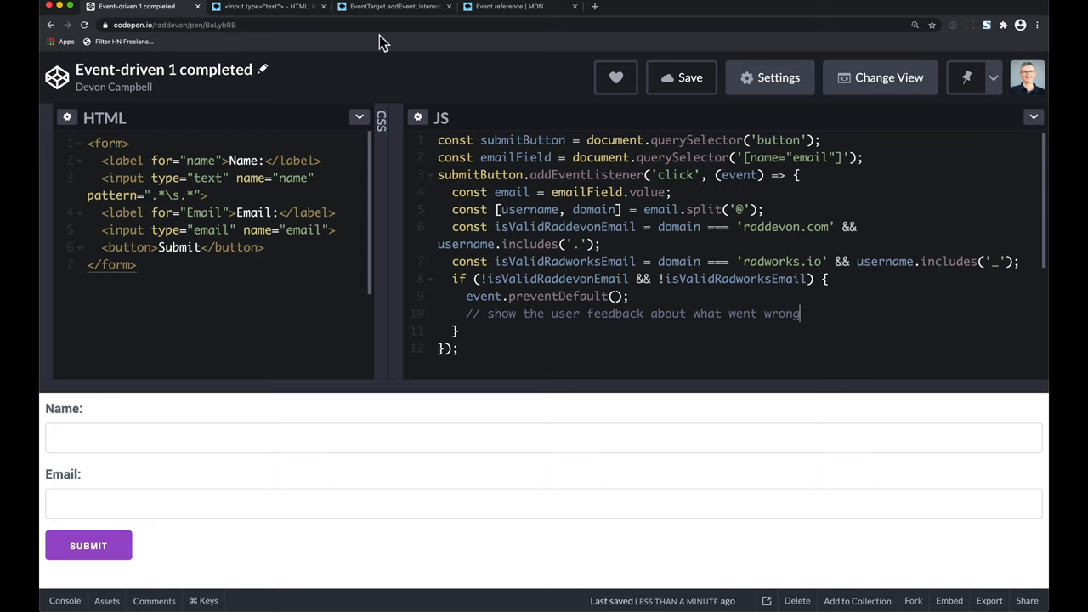
Step: Read the submit entry in MDN's Form events table, then return to the pen
left_click(509, 7)
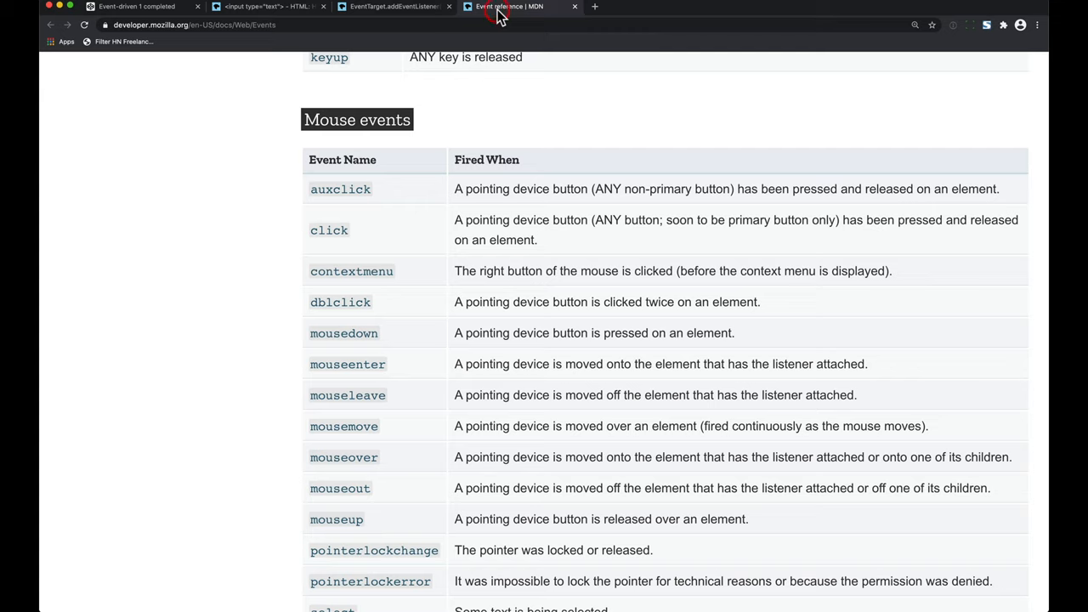
scroll("down", 3)
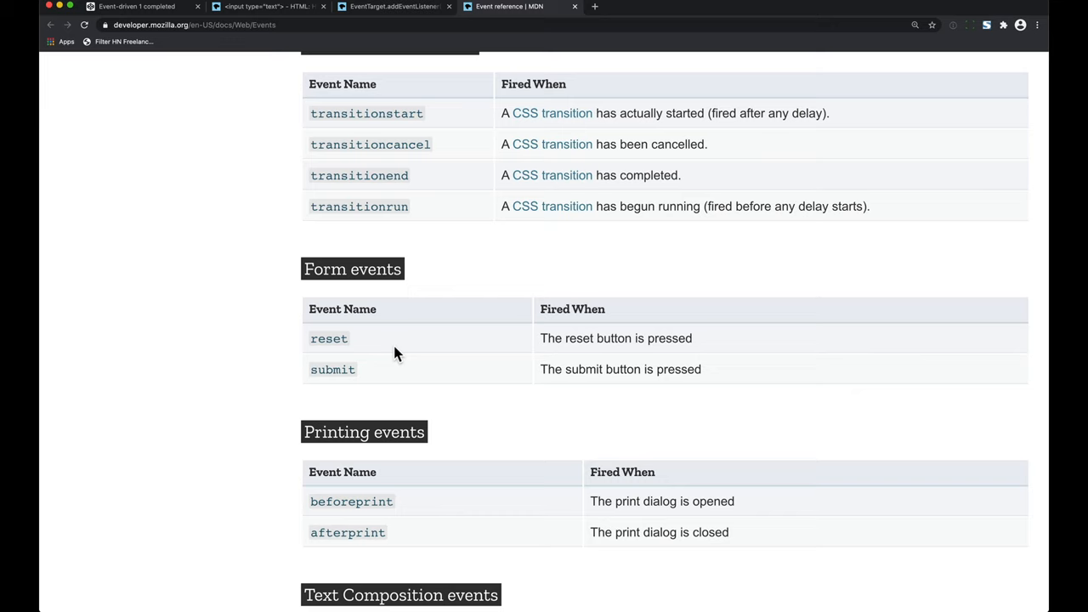
mouse_move(333, 369)
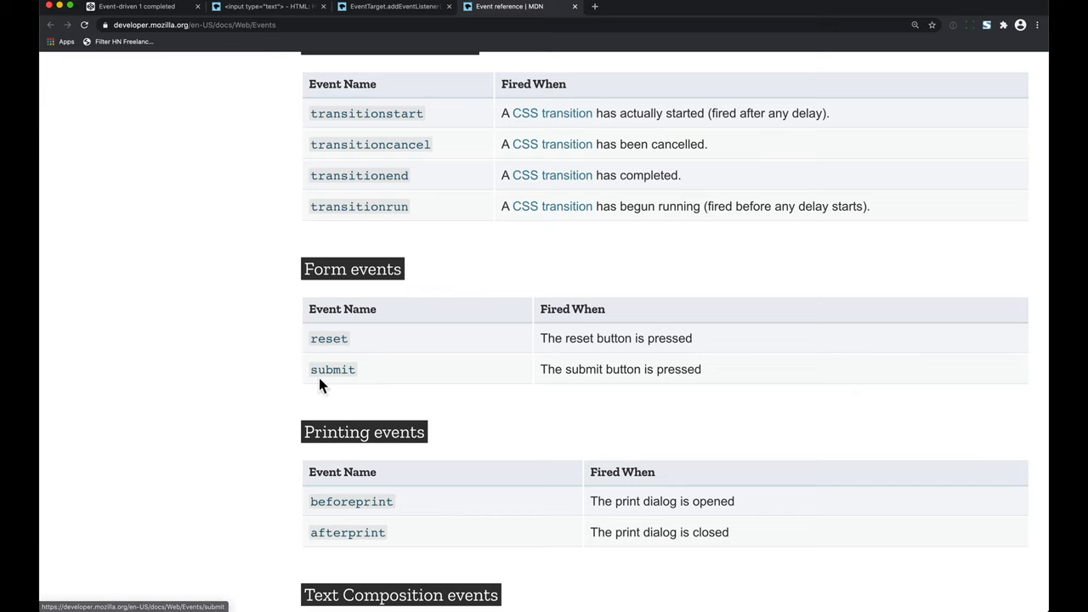
mouse_move(179, 110)
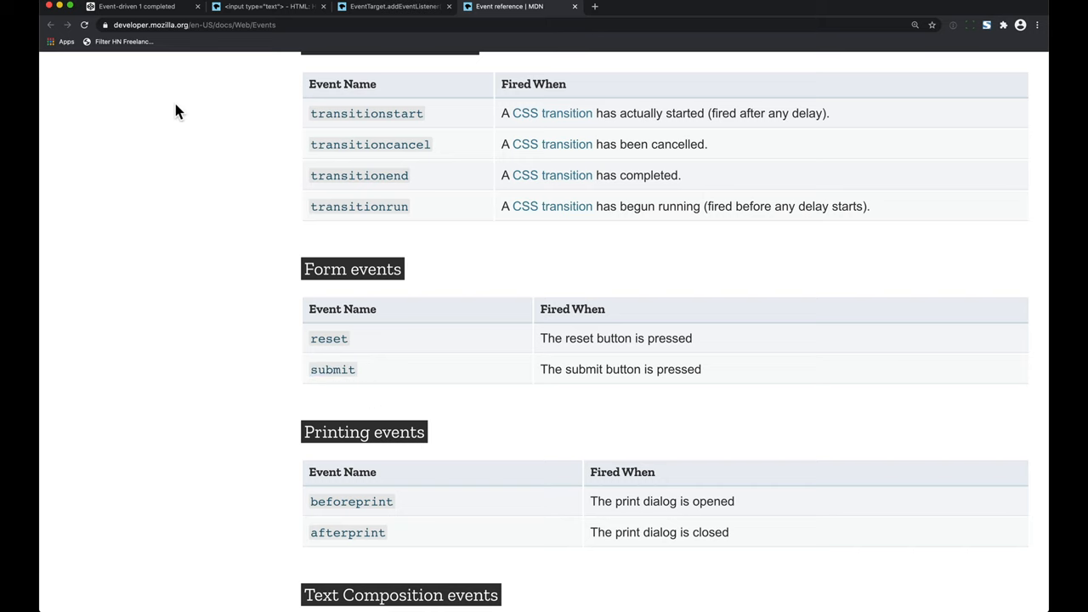
left_click(136, 7)
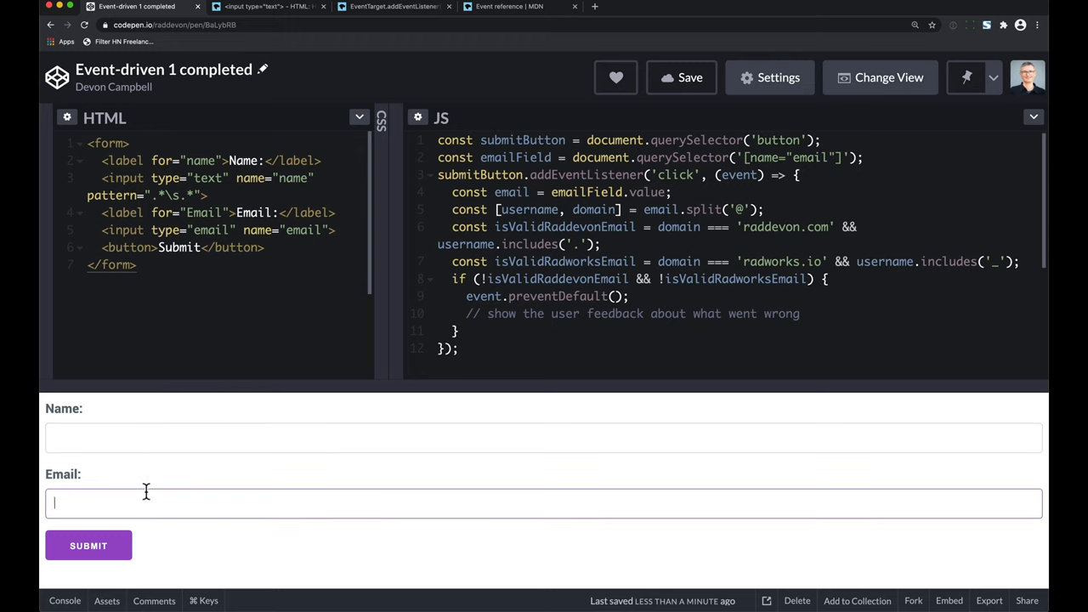
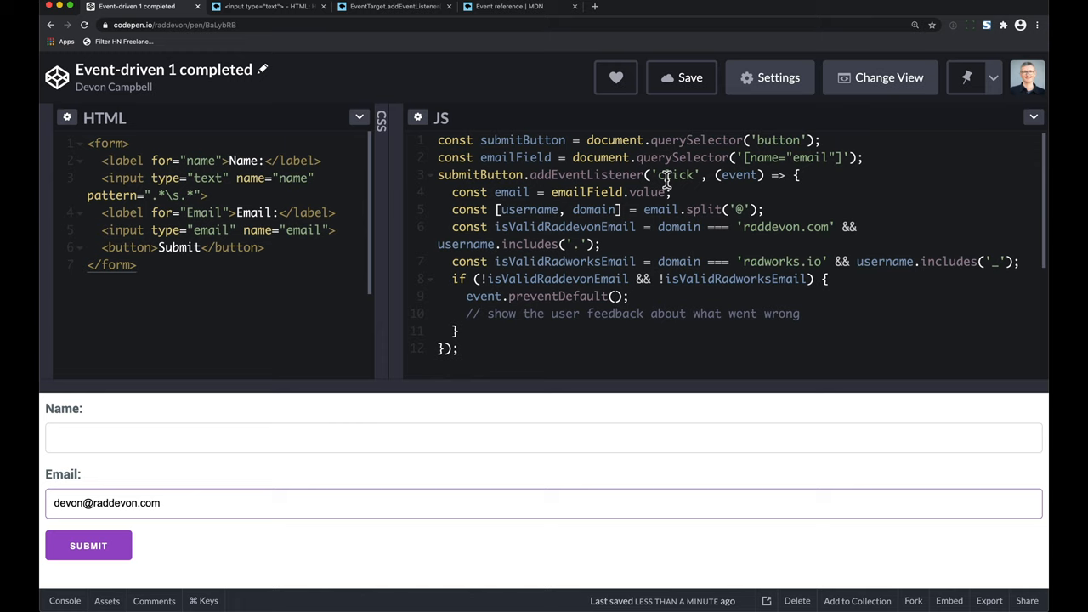
mouse_move(574, 219)
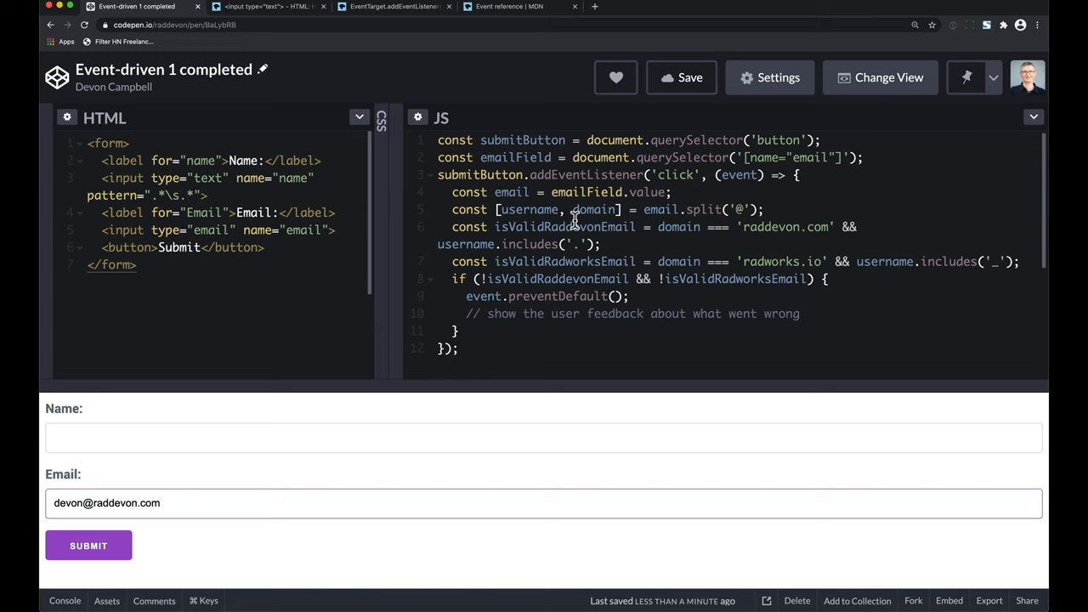
mouse_move(669, 158)
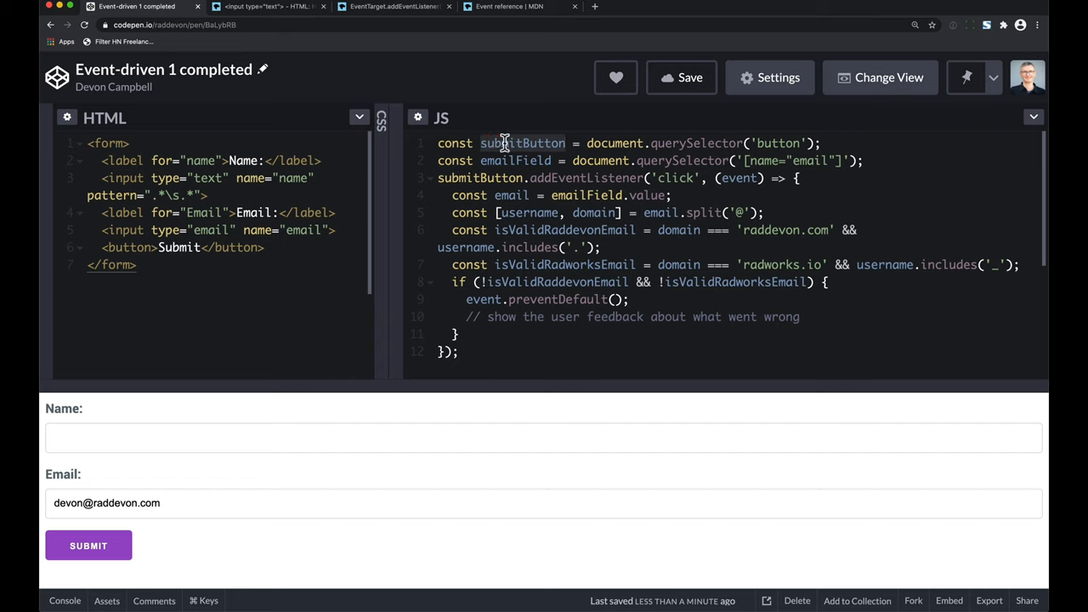
mouse_move(558, 288)
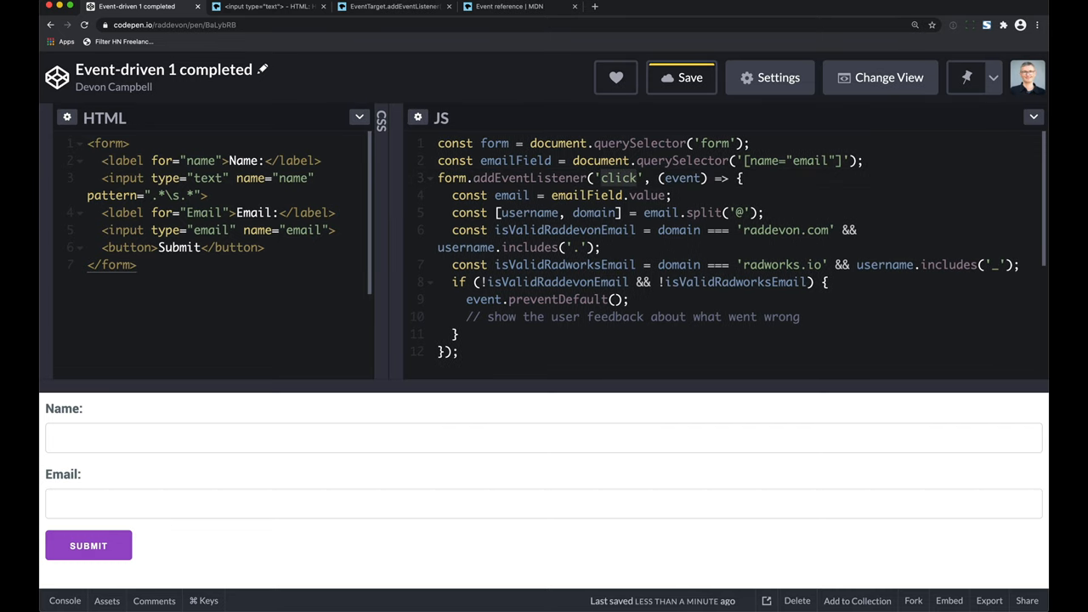
Step: Change the listener from the button's 'click' event to the form's 'submit' event
type("subm")
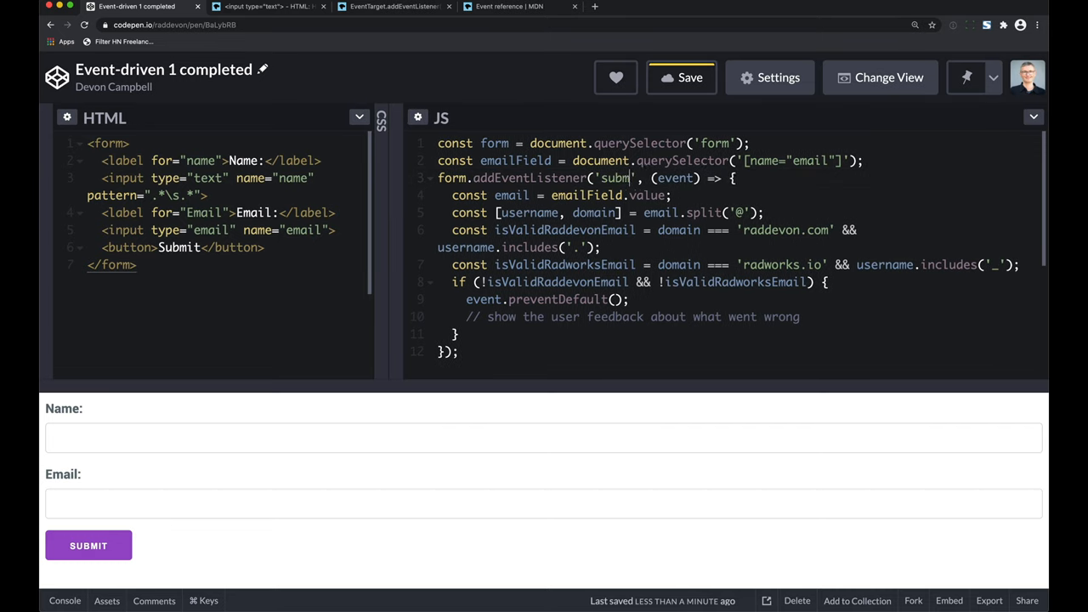
type("it")
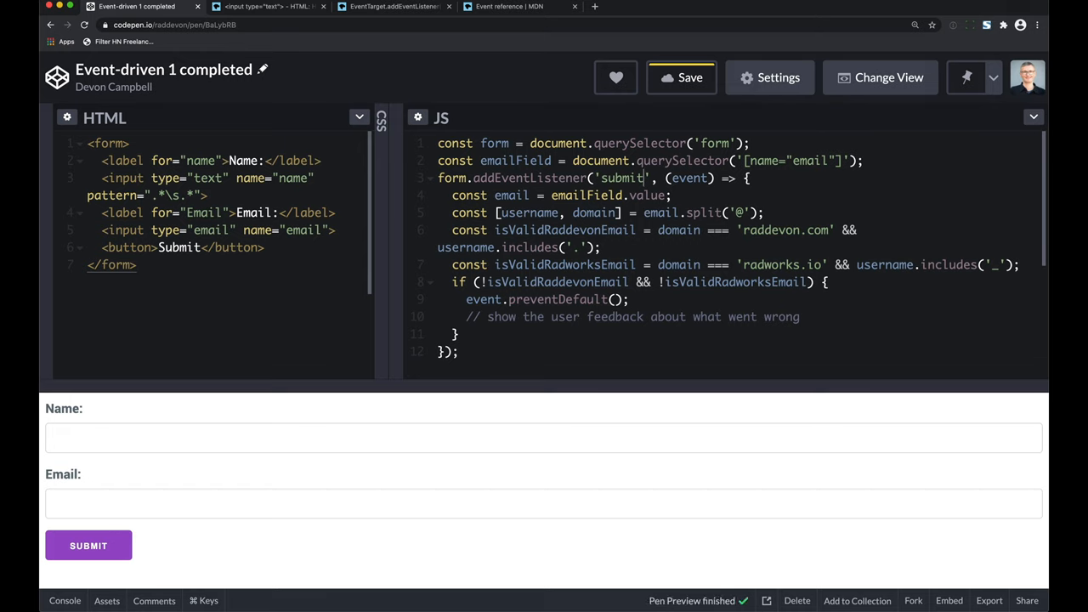
left_click(681, 78)
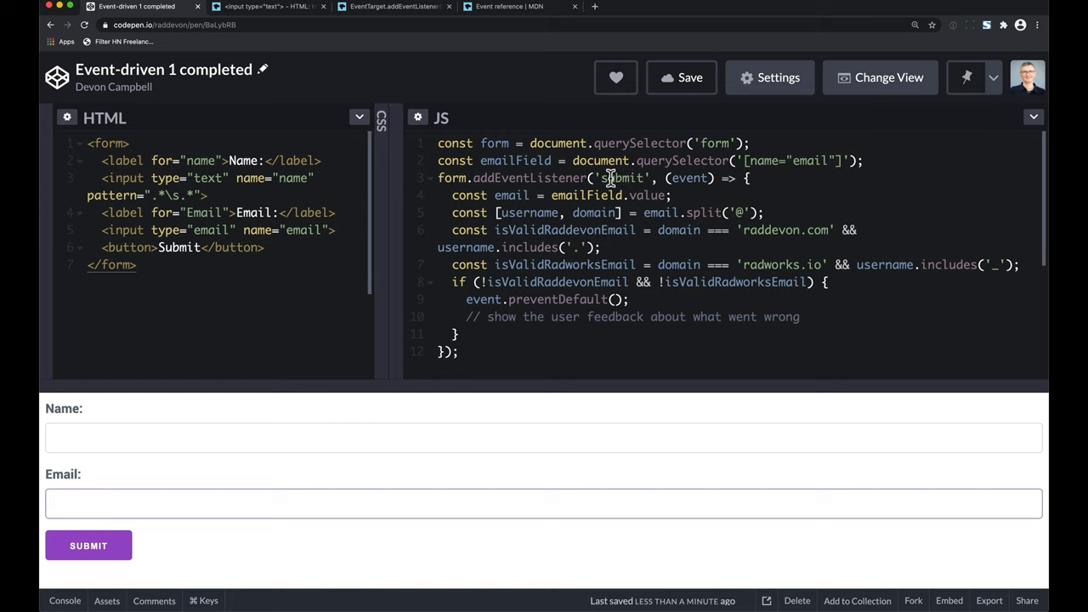
mouse_move(716, 252)
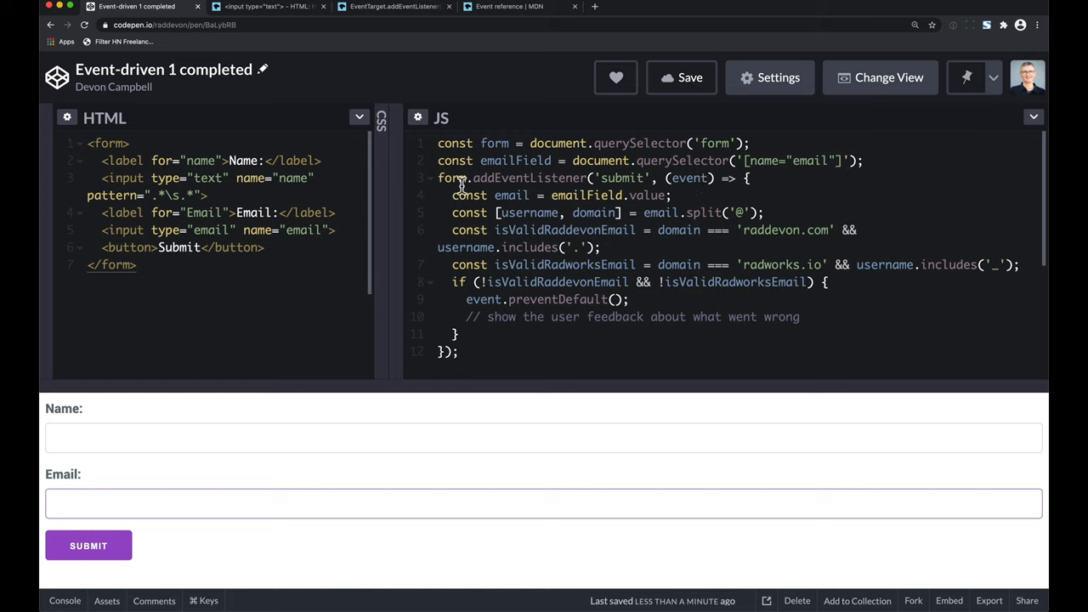
mouse_move(563, 212)
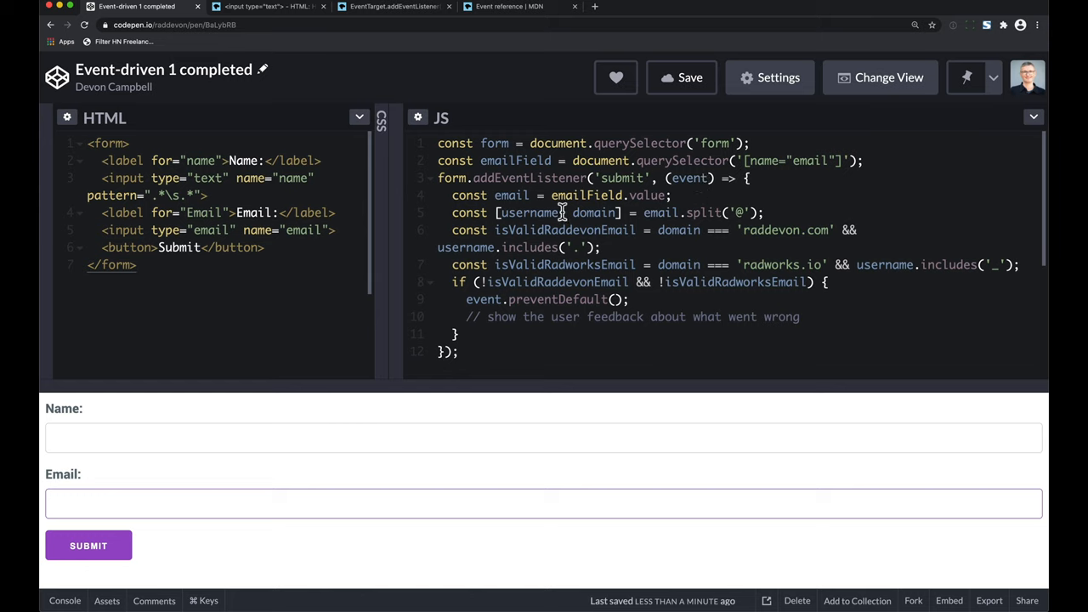
mouse_move(651, 241)
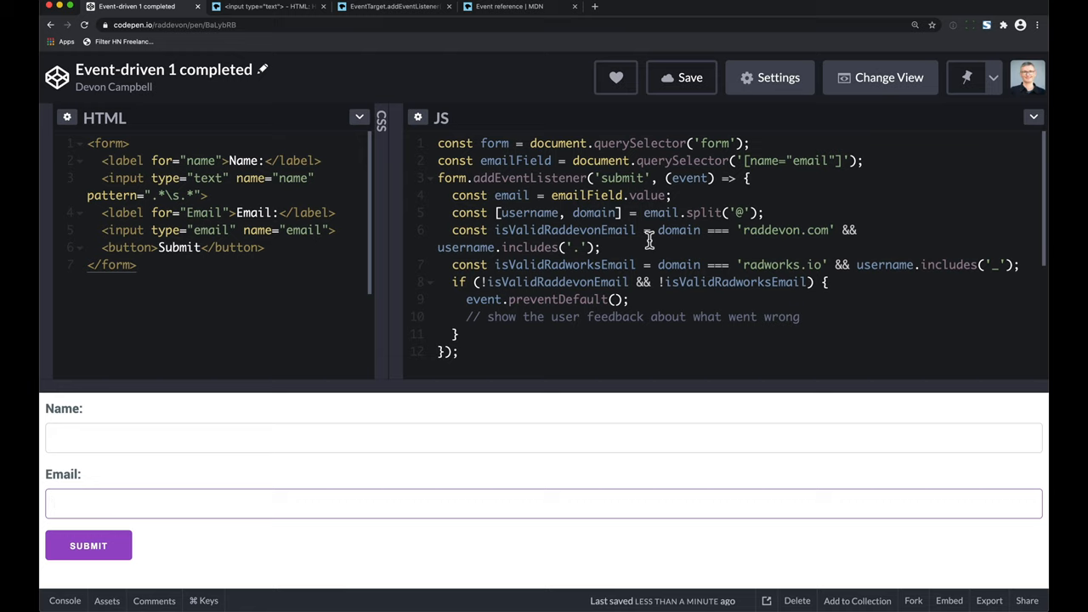
left_click(544, 437)
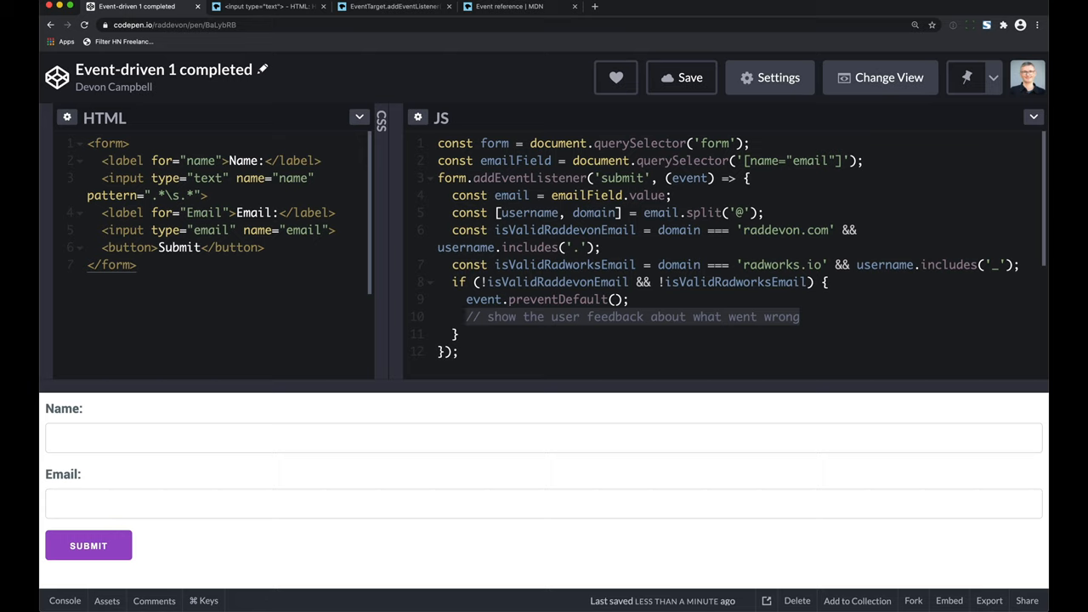
Step: Put alert('Your email is invalid.') where the feedback comment was
type("alert()")
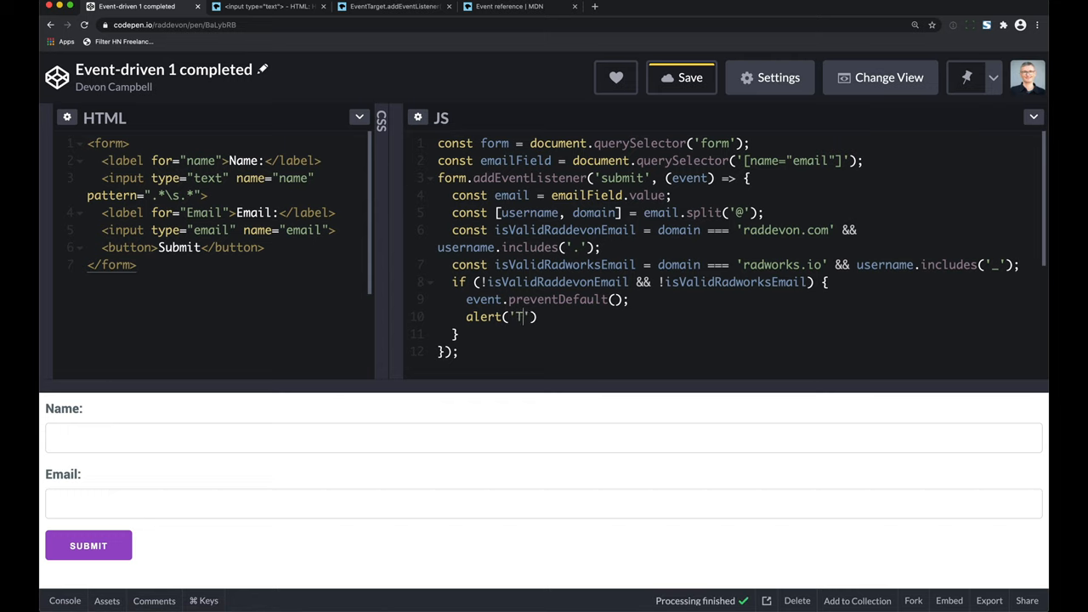
type("Y")
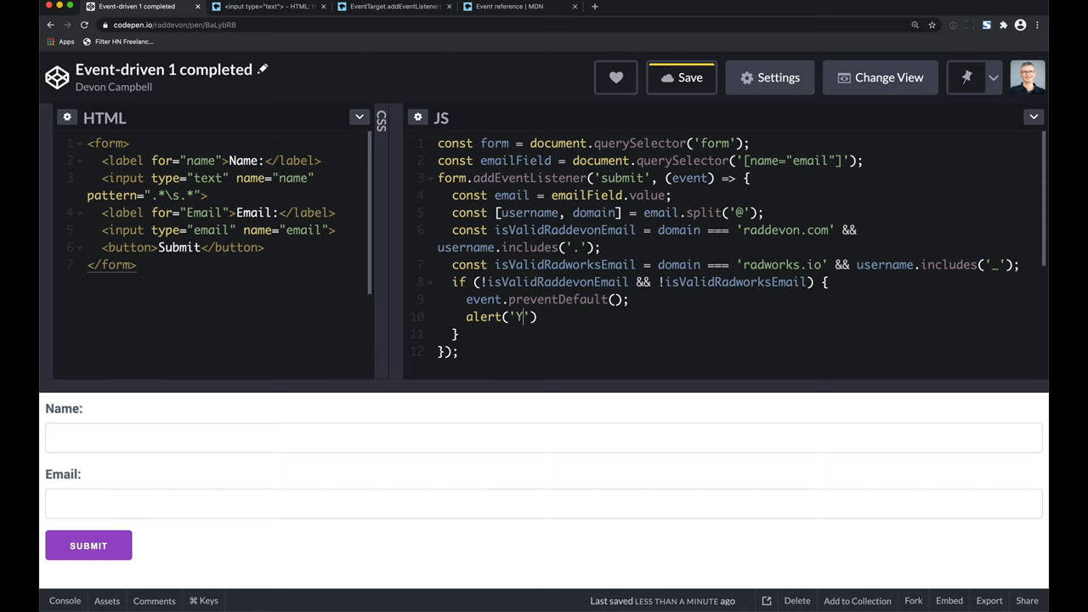
type("our email is invalid.")
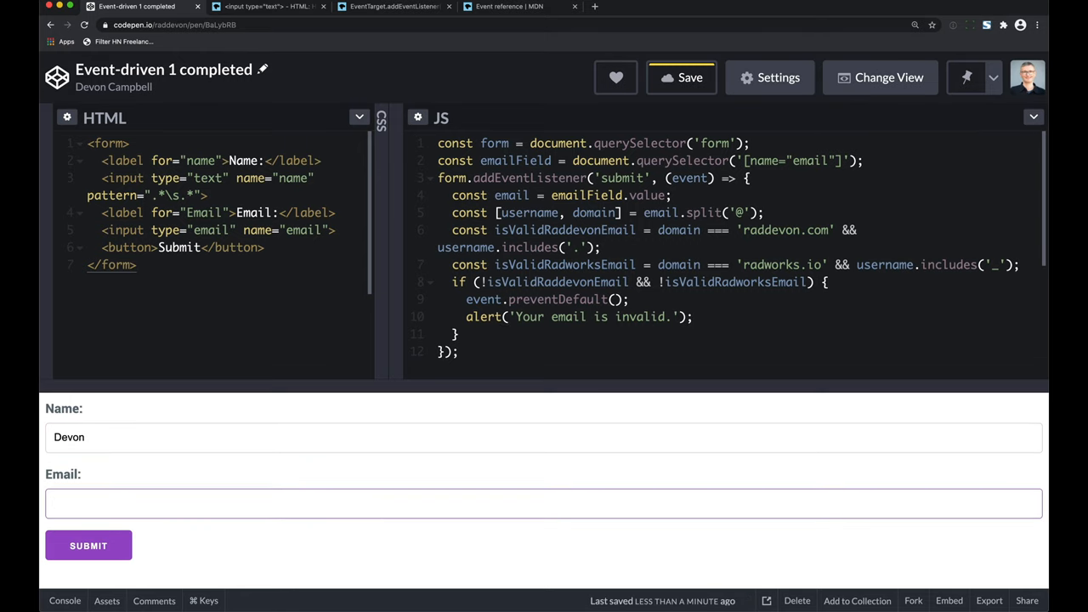
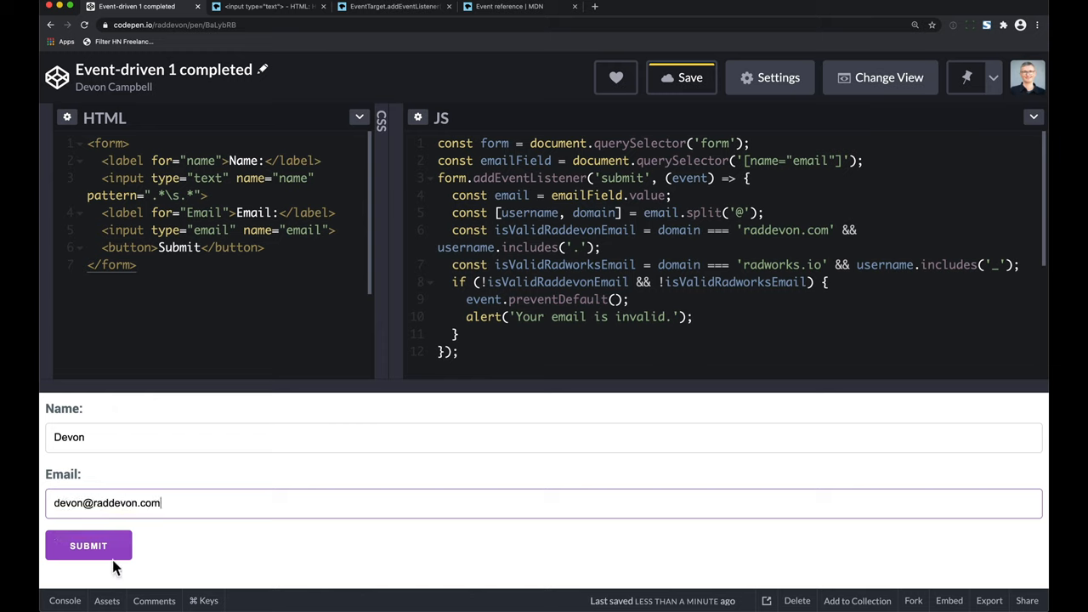
mouse_move(535, 230)
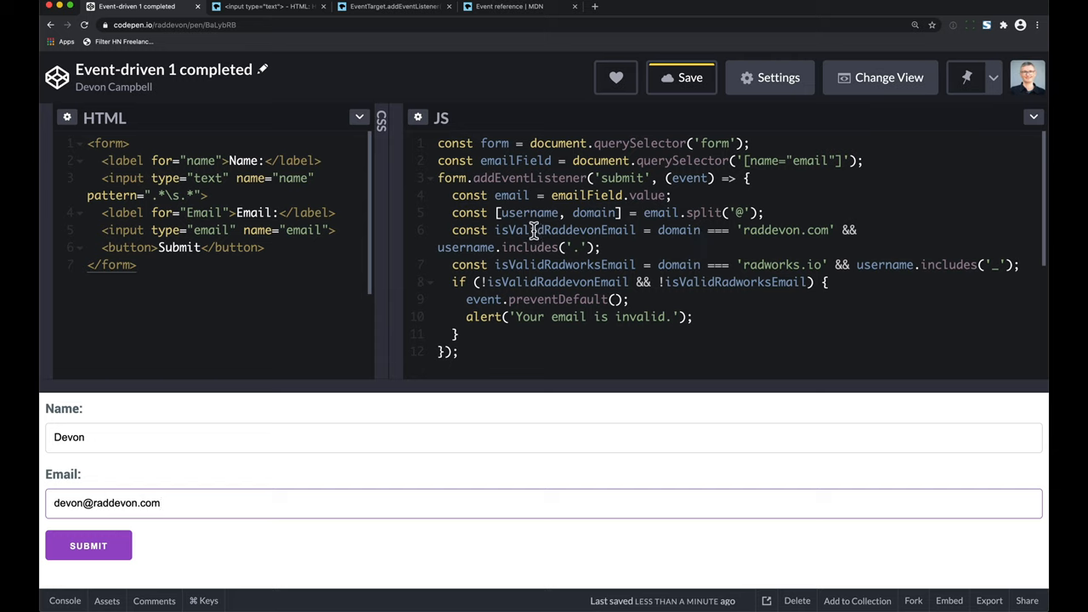
mouse_move(195, 556)
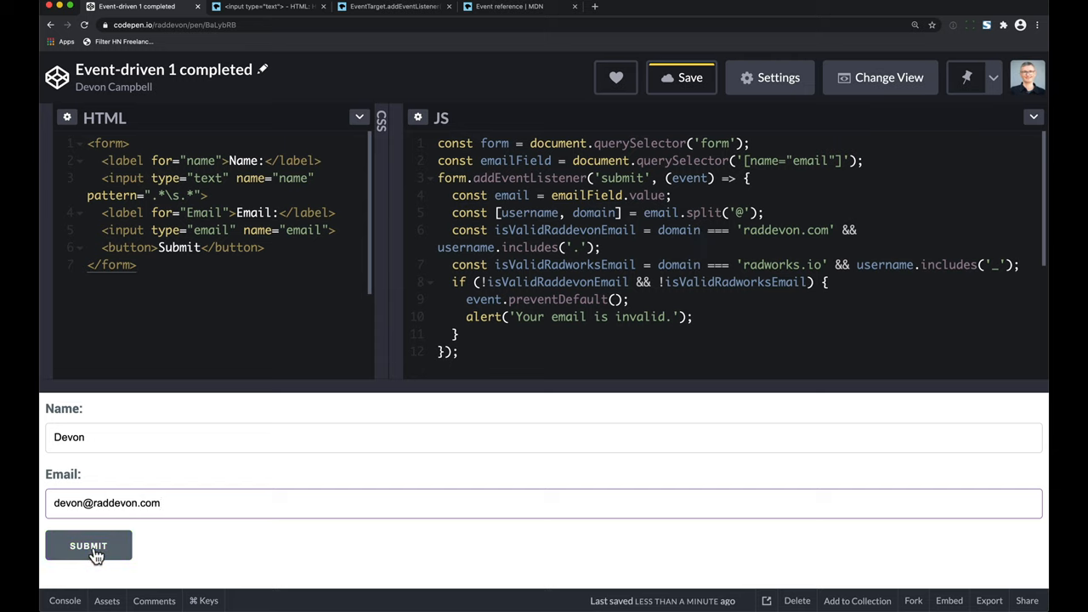
left_click(89, 545)
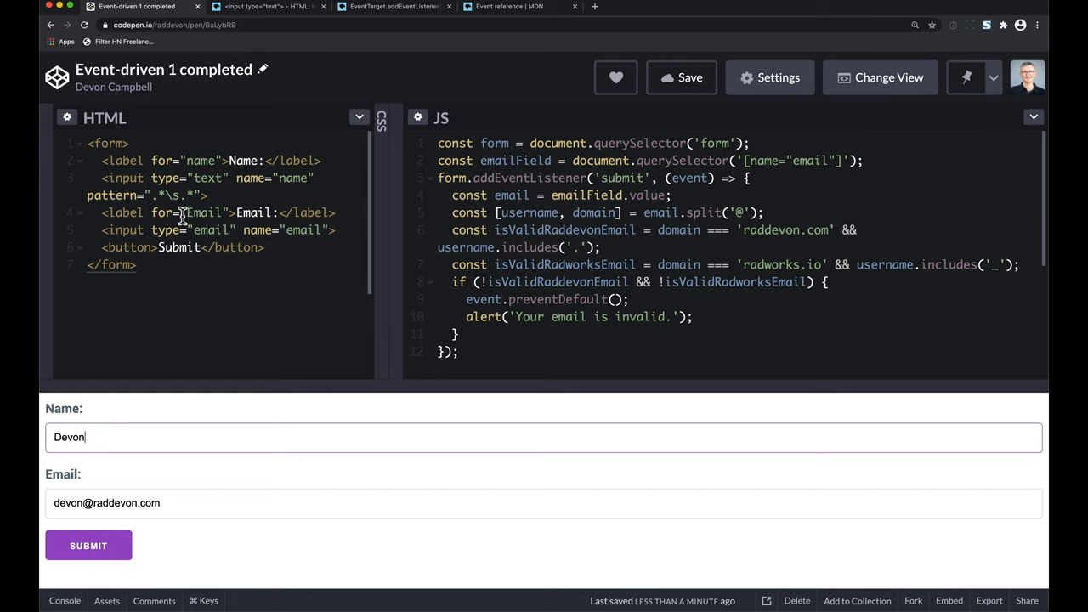
type("Campbell")
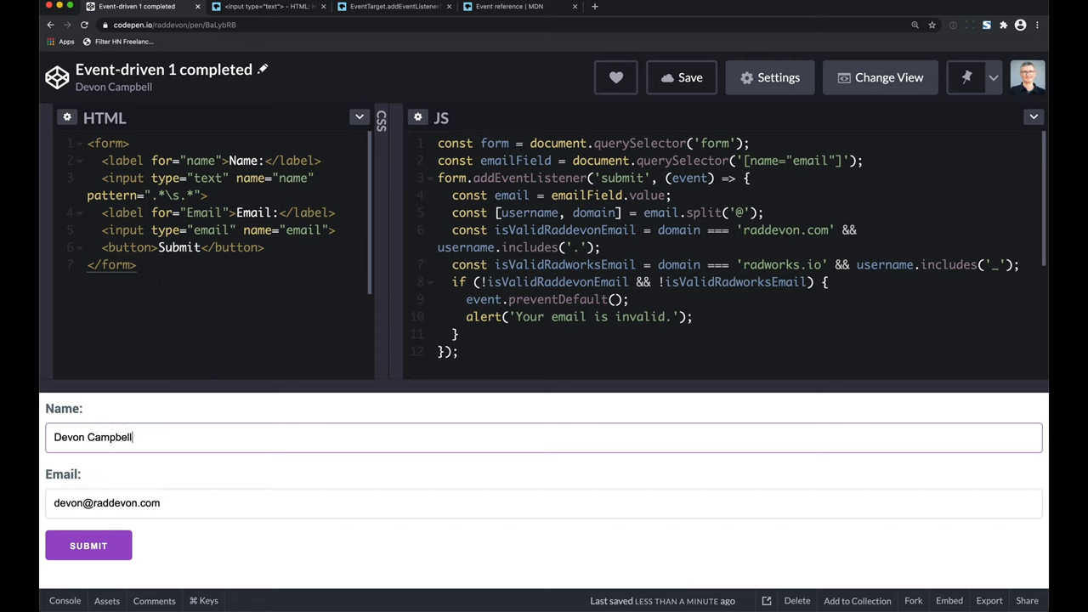
mouse_move(206, 470)
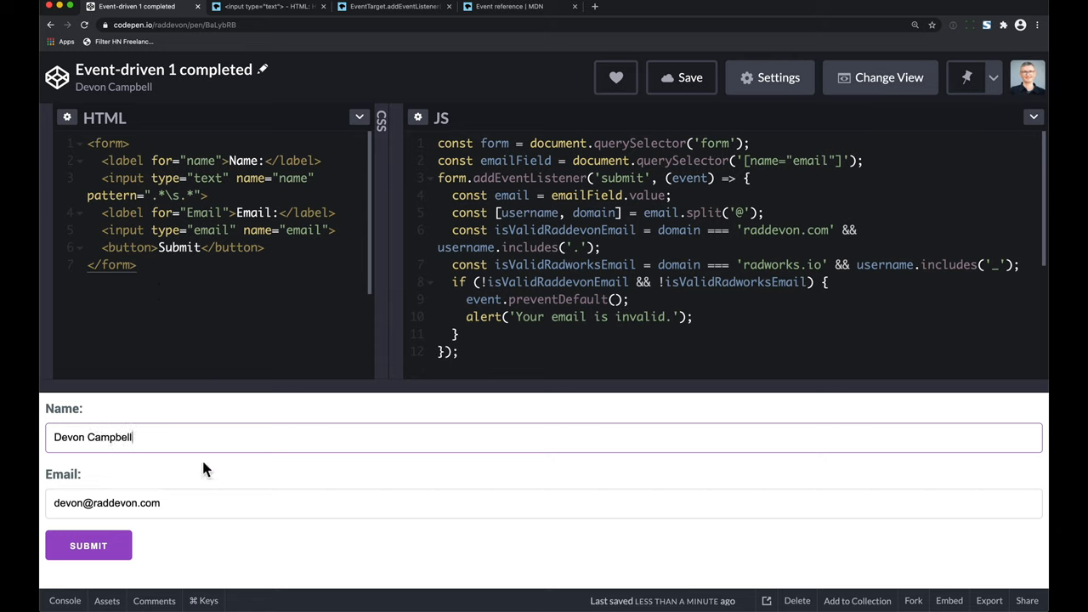
mouse_move(183, 437)
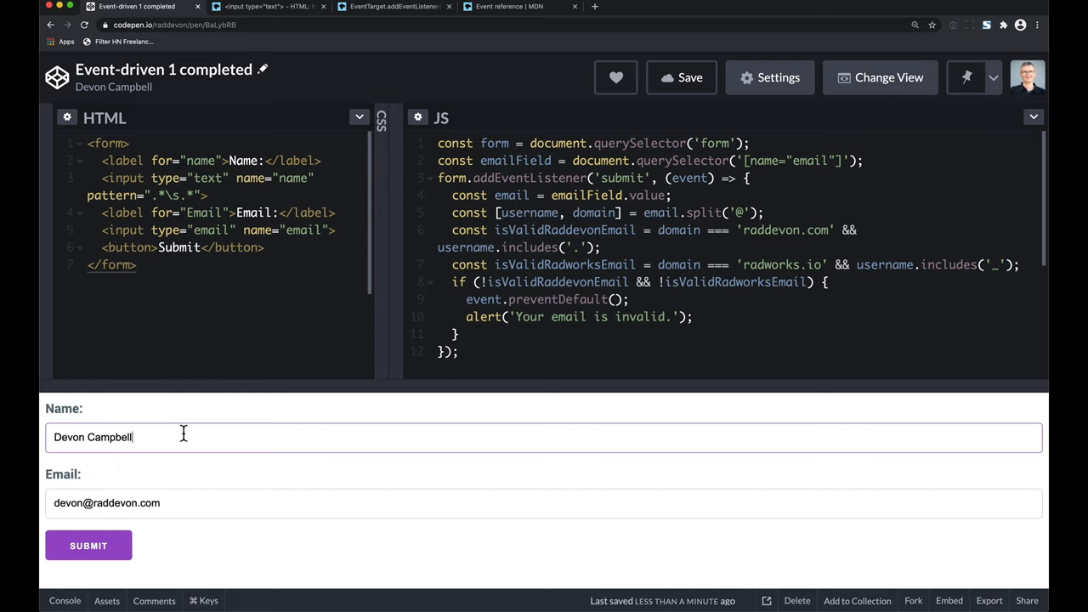
mouse_move(204, 437)
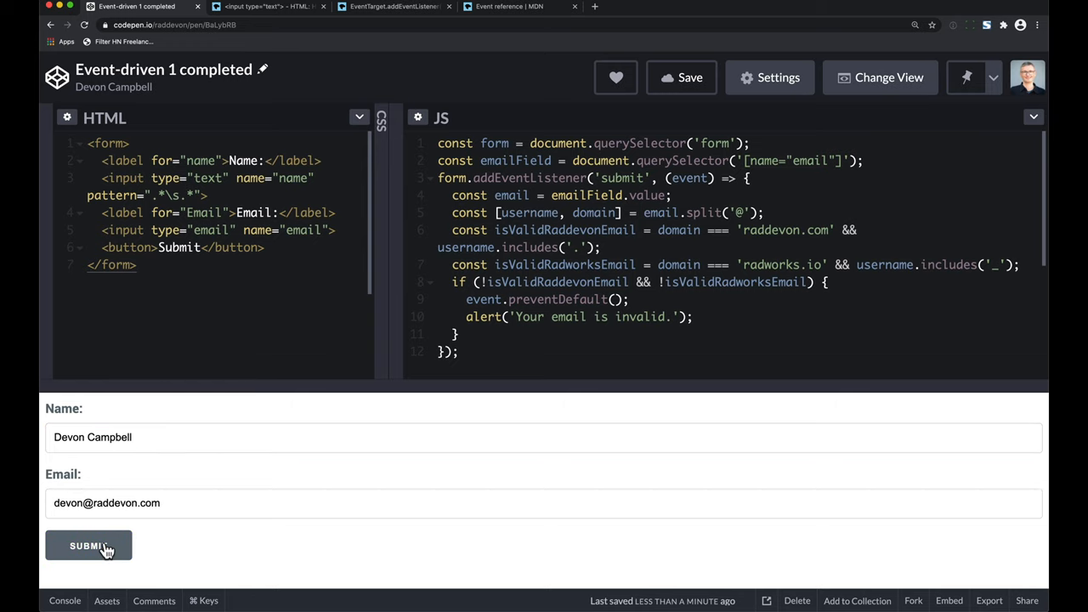
left_click(89, 546)
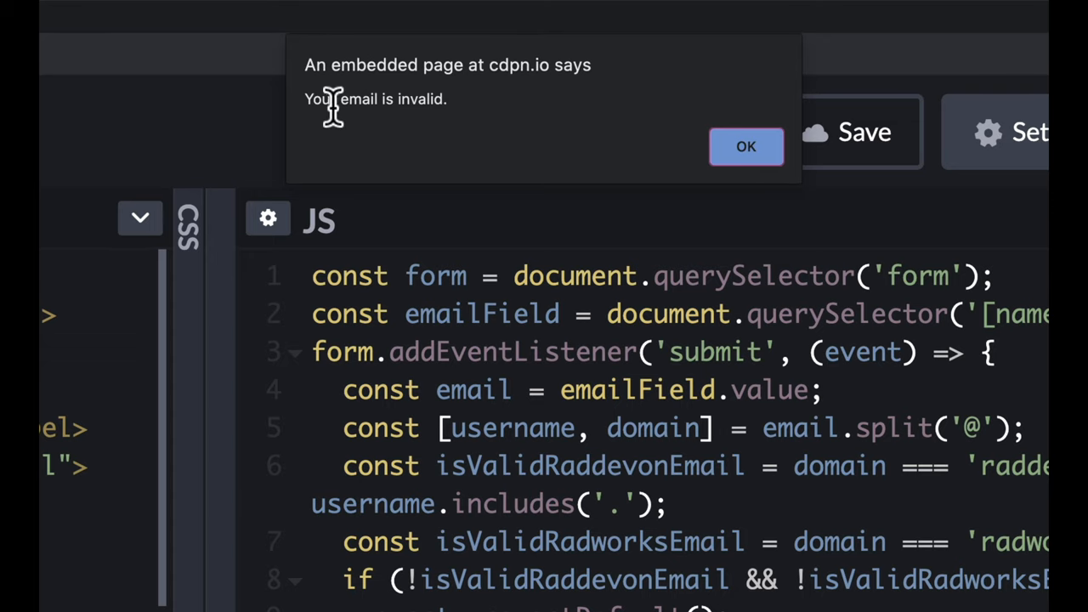
mouse_move(727, 136)
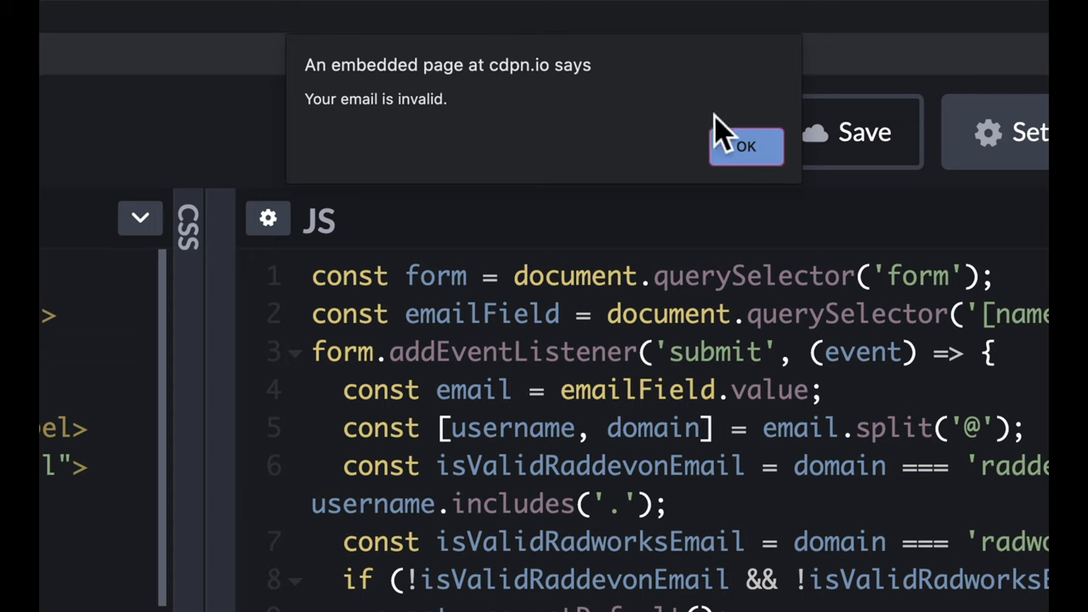
left_click(746, 145)
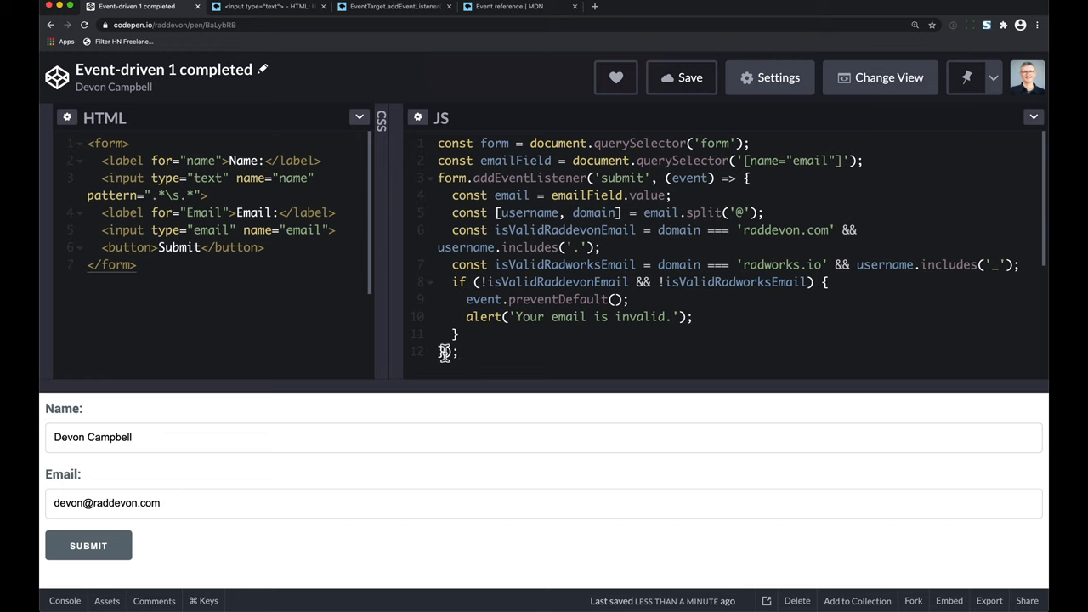
left_click(544, 503)
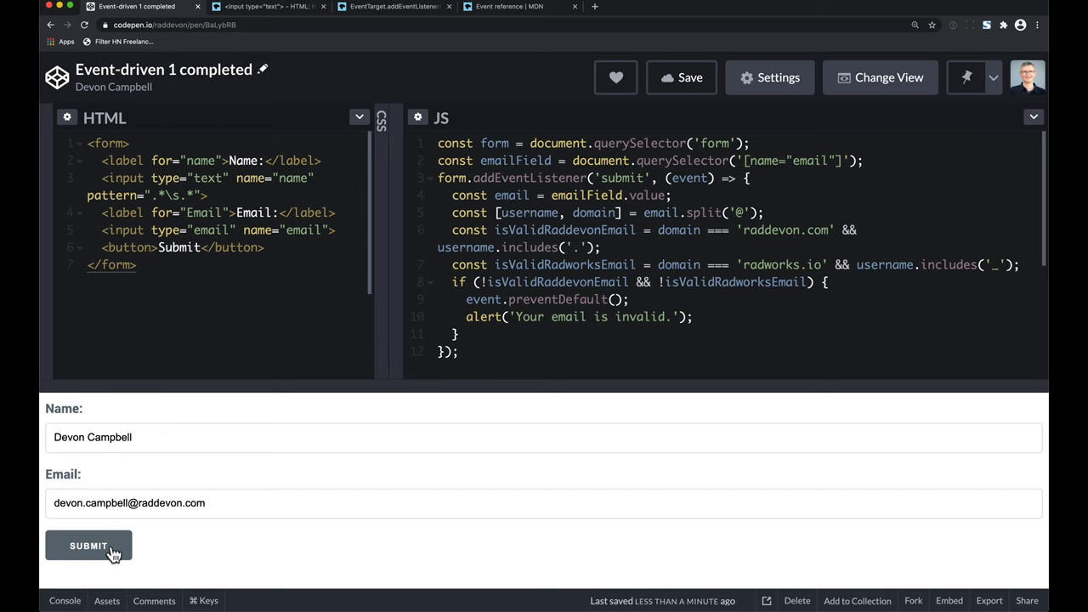
mouse_move(212, 570)
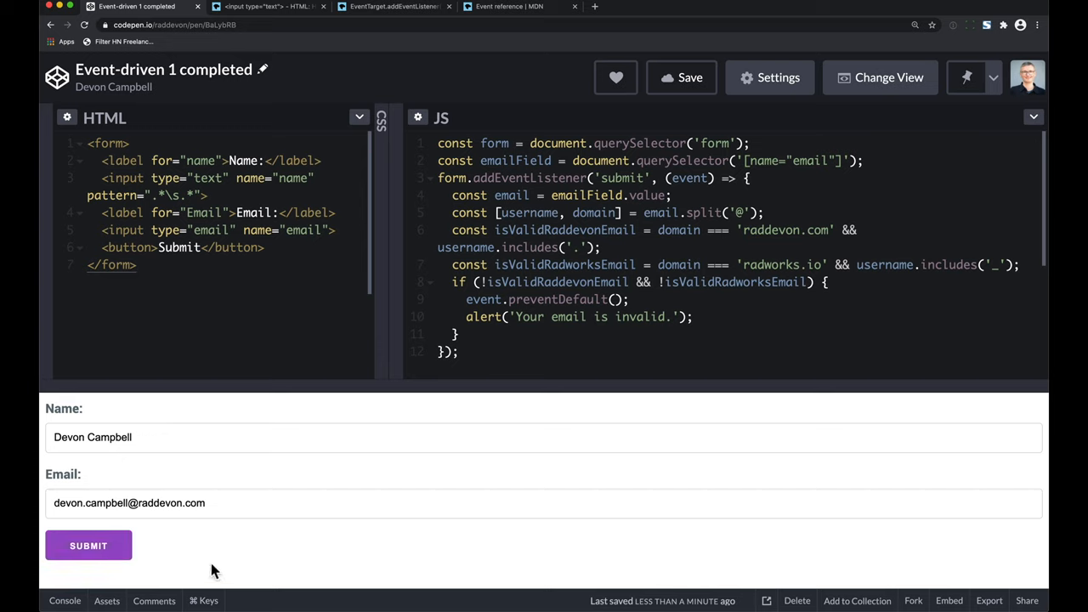
mouse_move(399, 329)
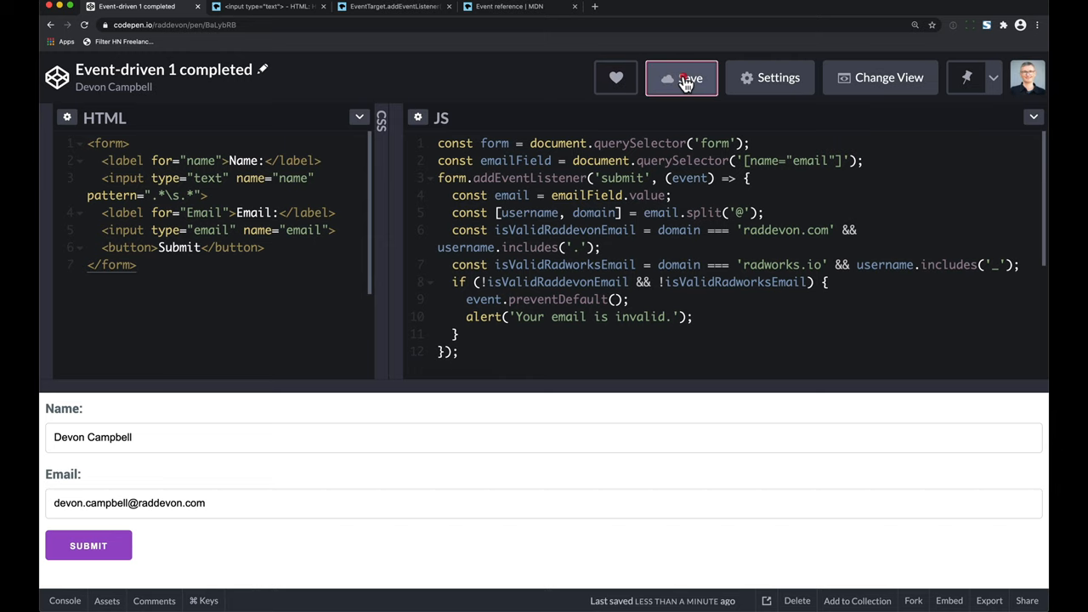
Step: Save the pen, reformatting the JS with double quotes and emptying the preview form
left_click(681, 77)
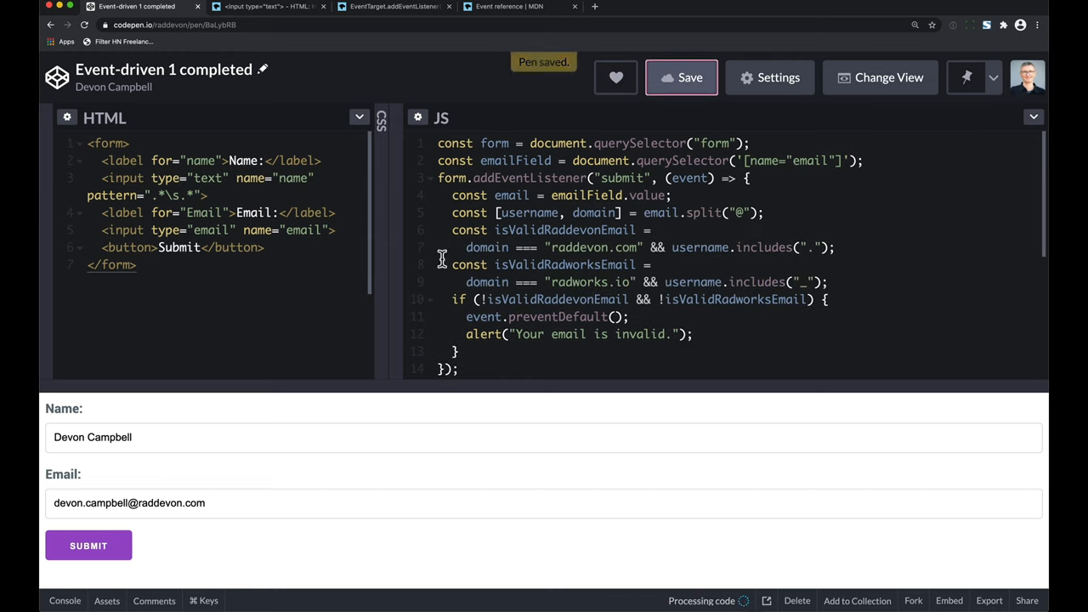
left_click(681, 78)
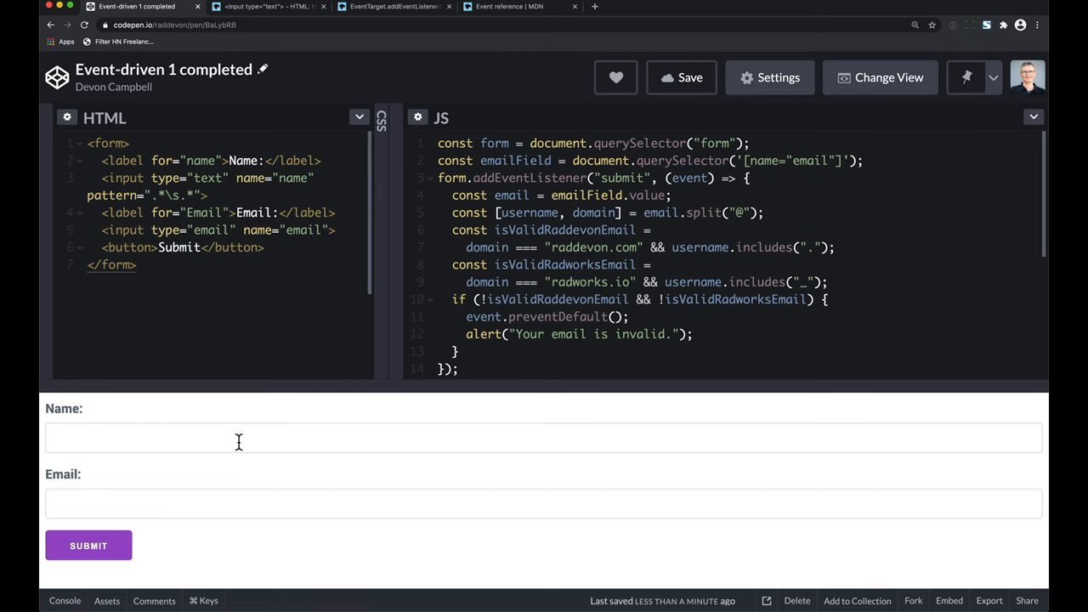
type("Dev")
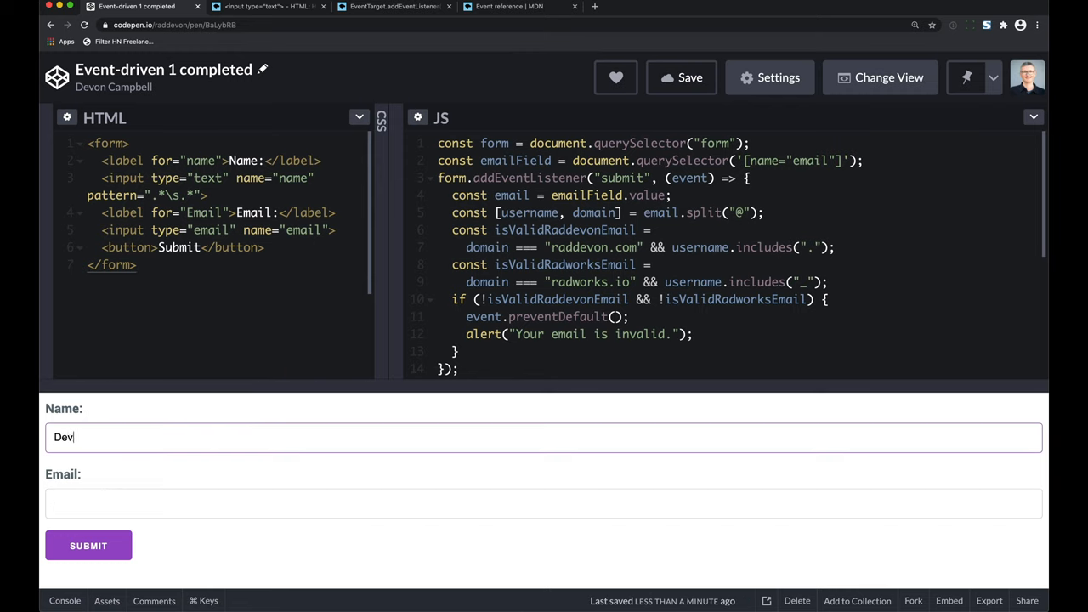
left_click(545, 503)
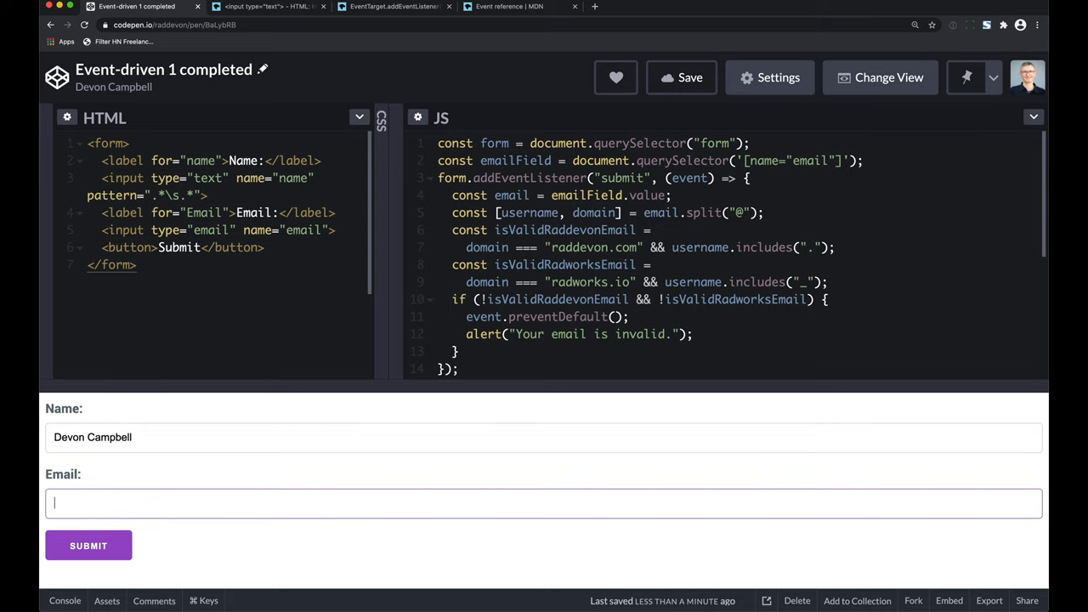
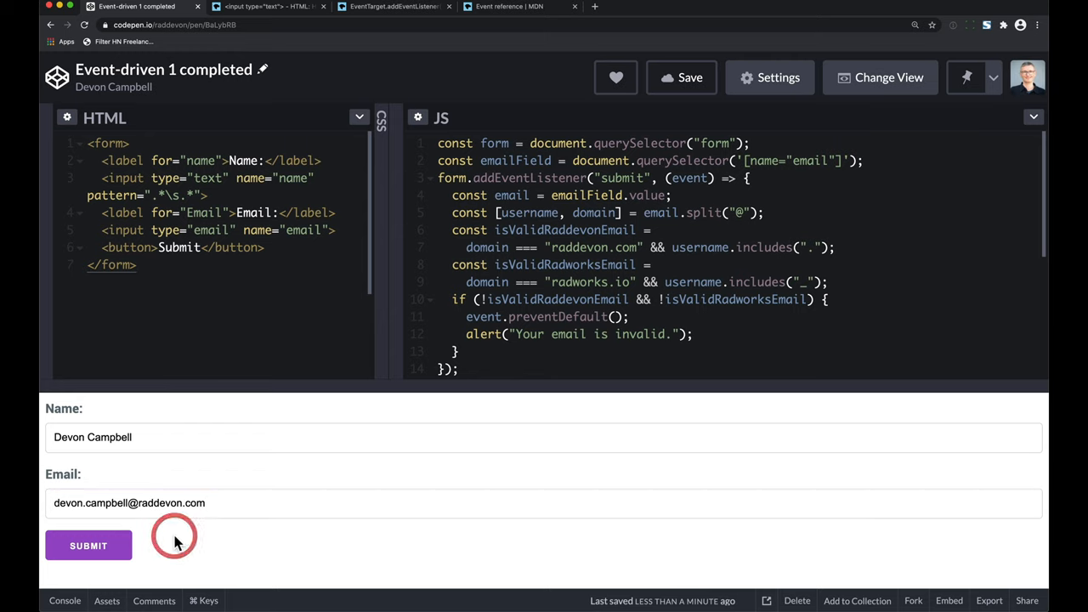
left_click(89, 546)
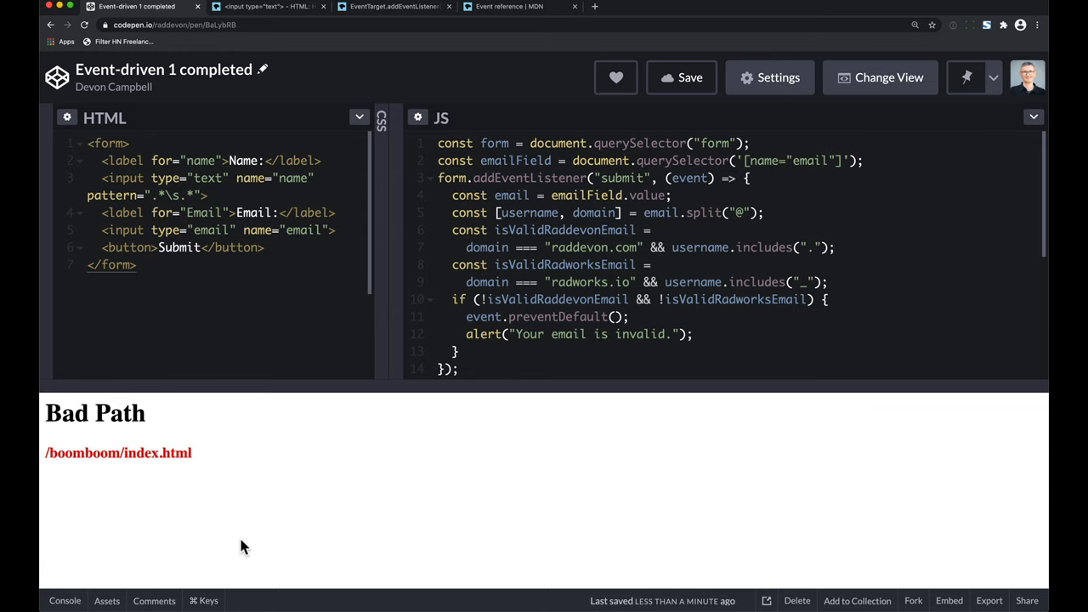
mouse_move(84, 445)
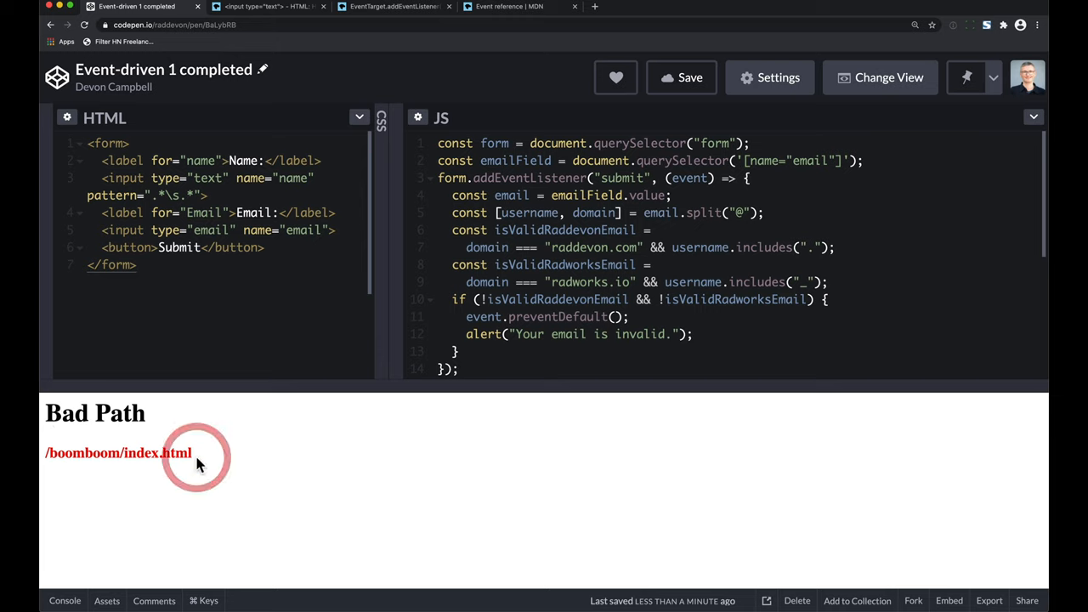
mouse_move(245, 500)
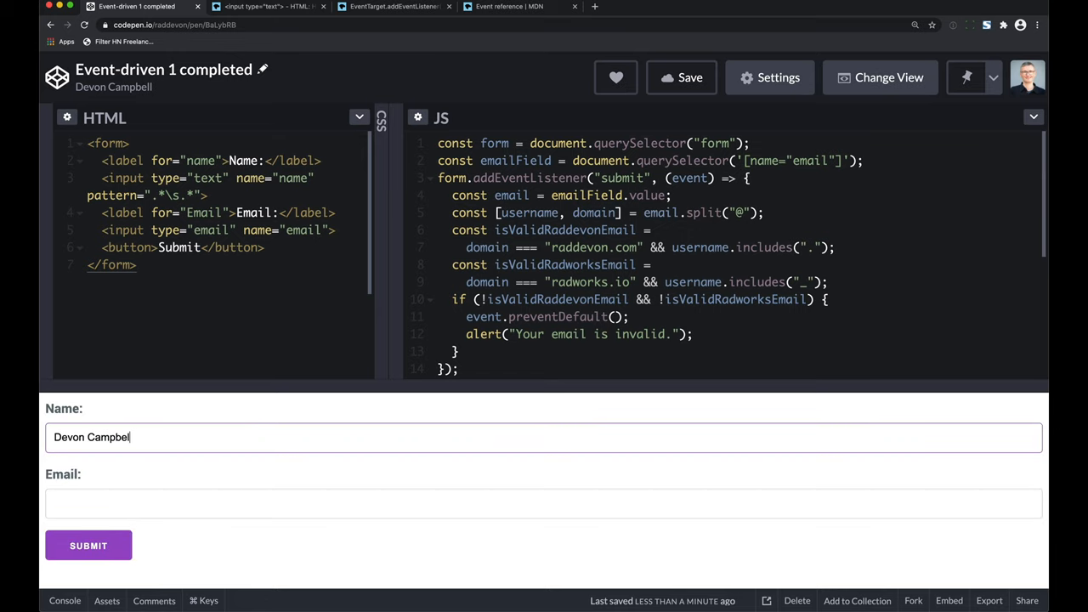
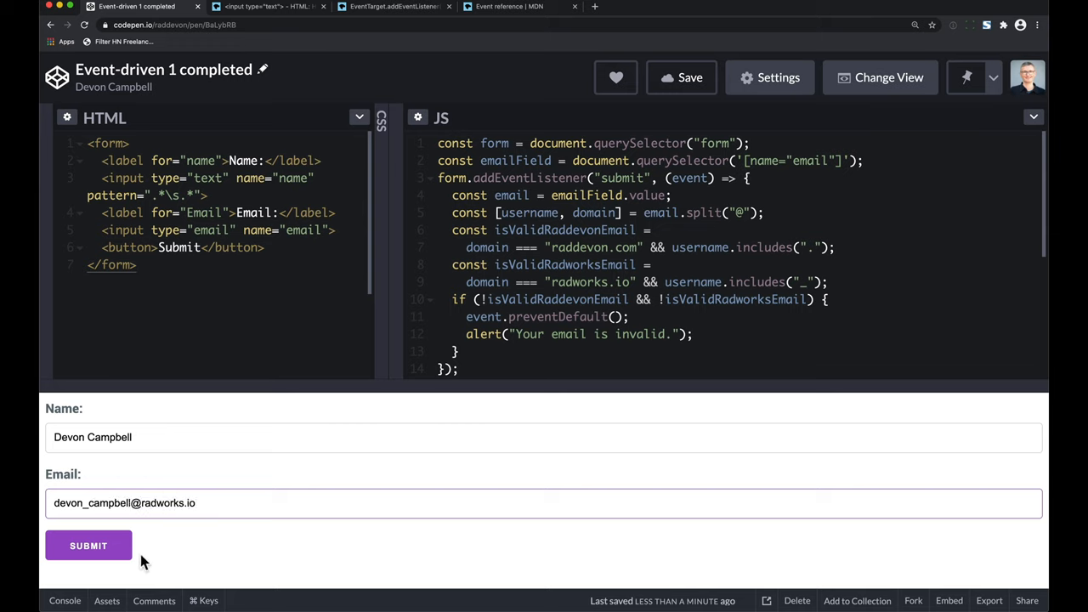
left_click(88, 546)
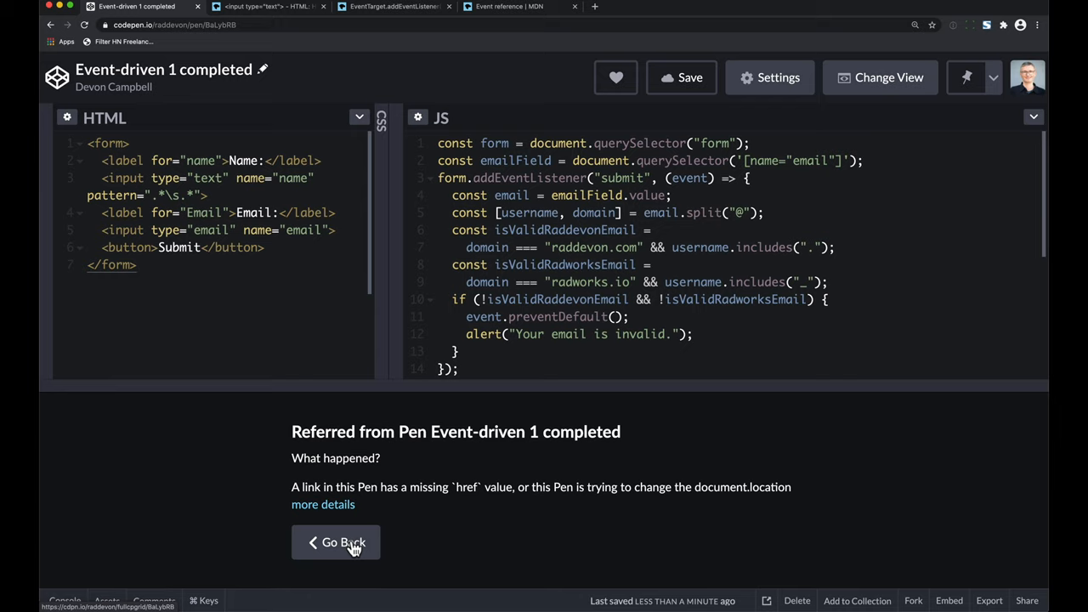
left_click(335, 543)
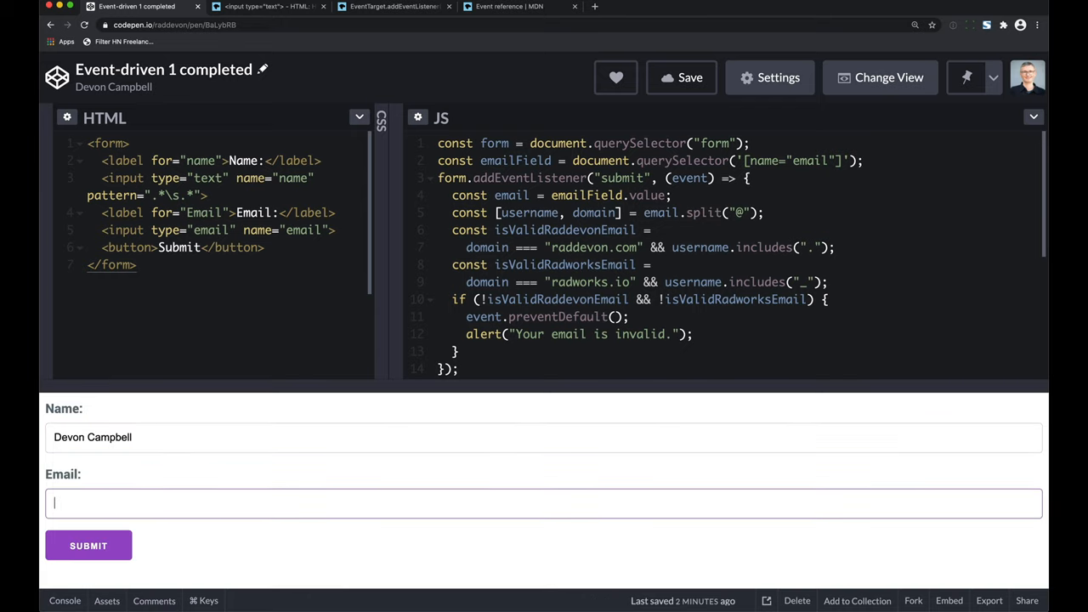
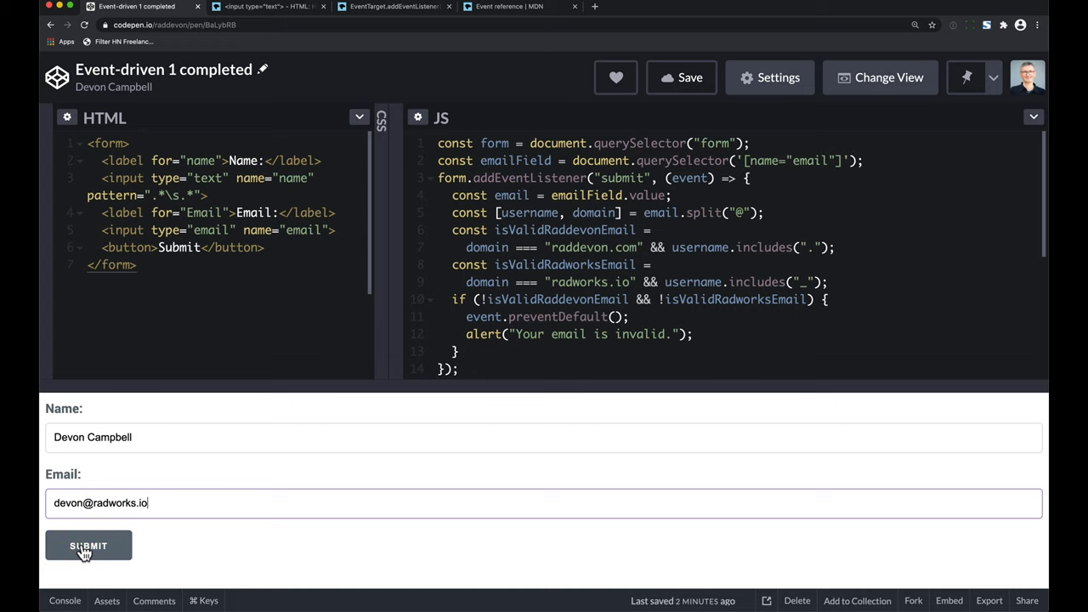
left_click(88, 546)
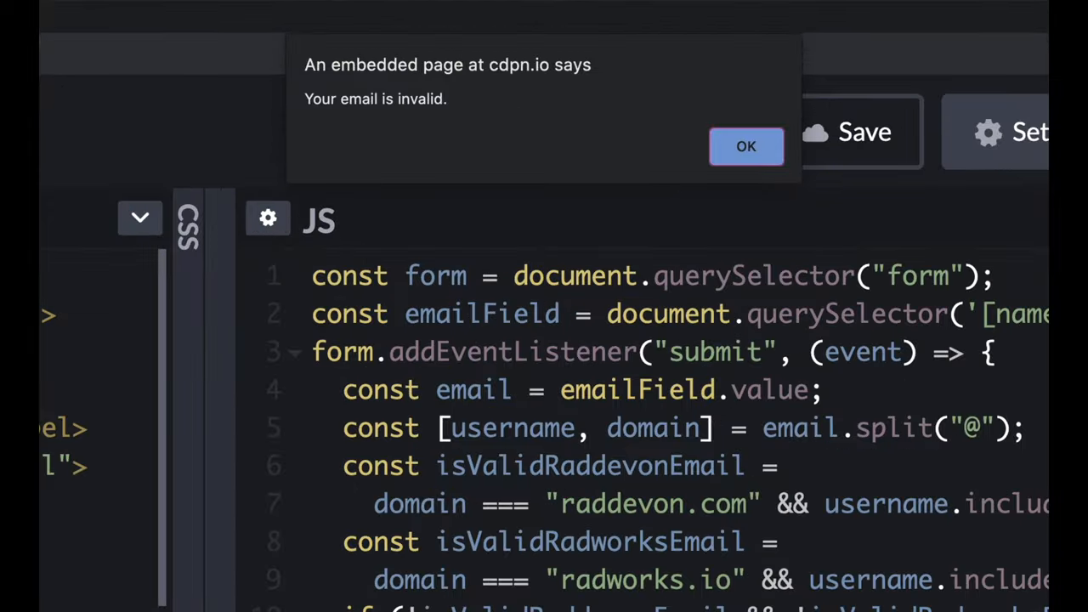
mouse_move(331, 127)
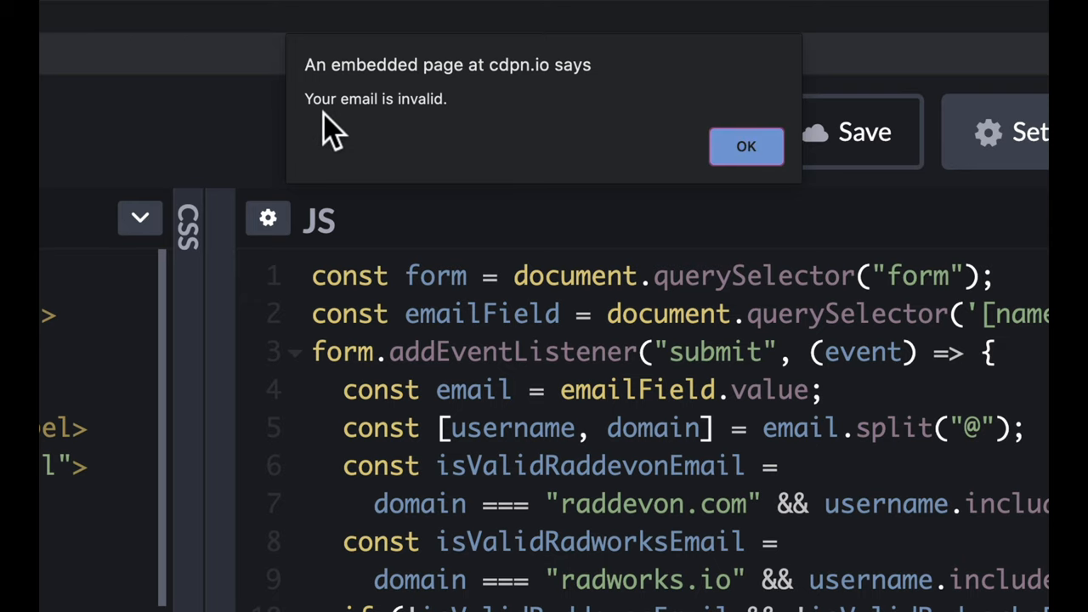
mouse_move(746, 146)
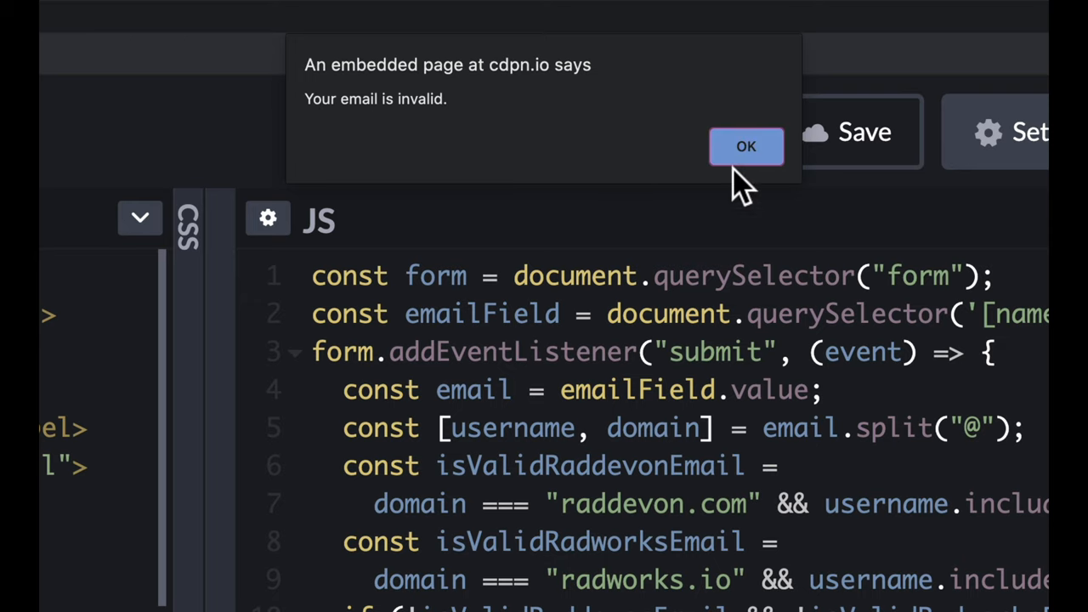
left_click(746, 145)
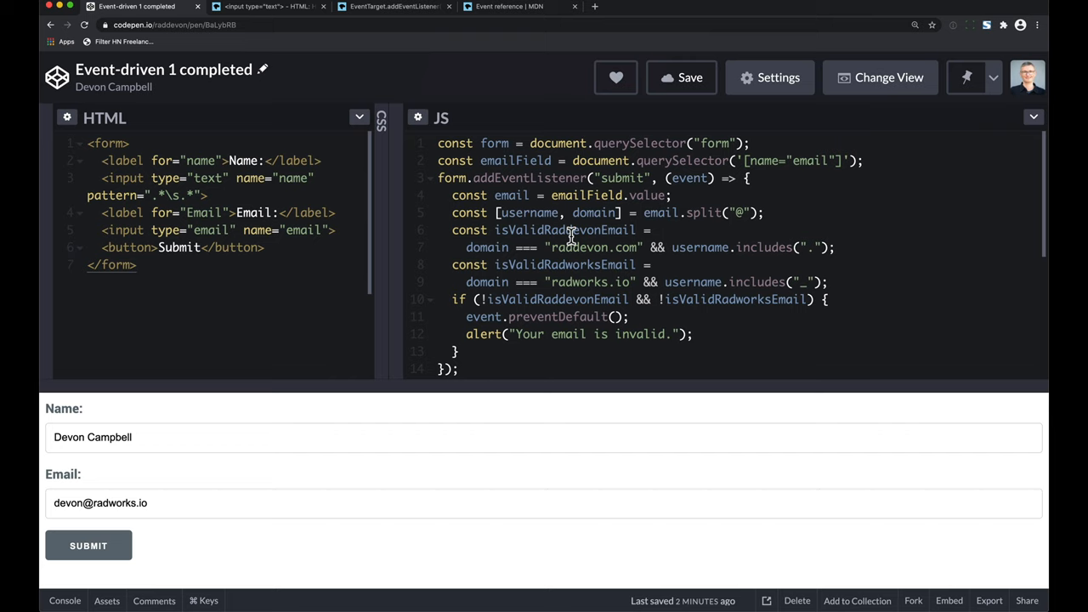